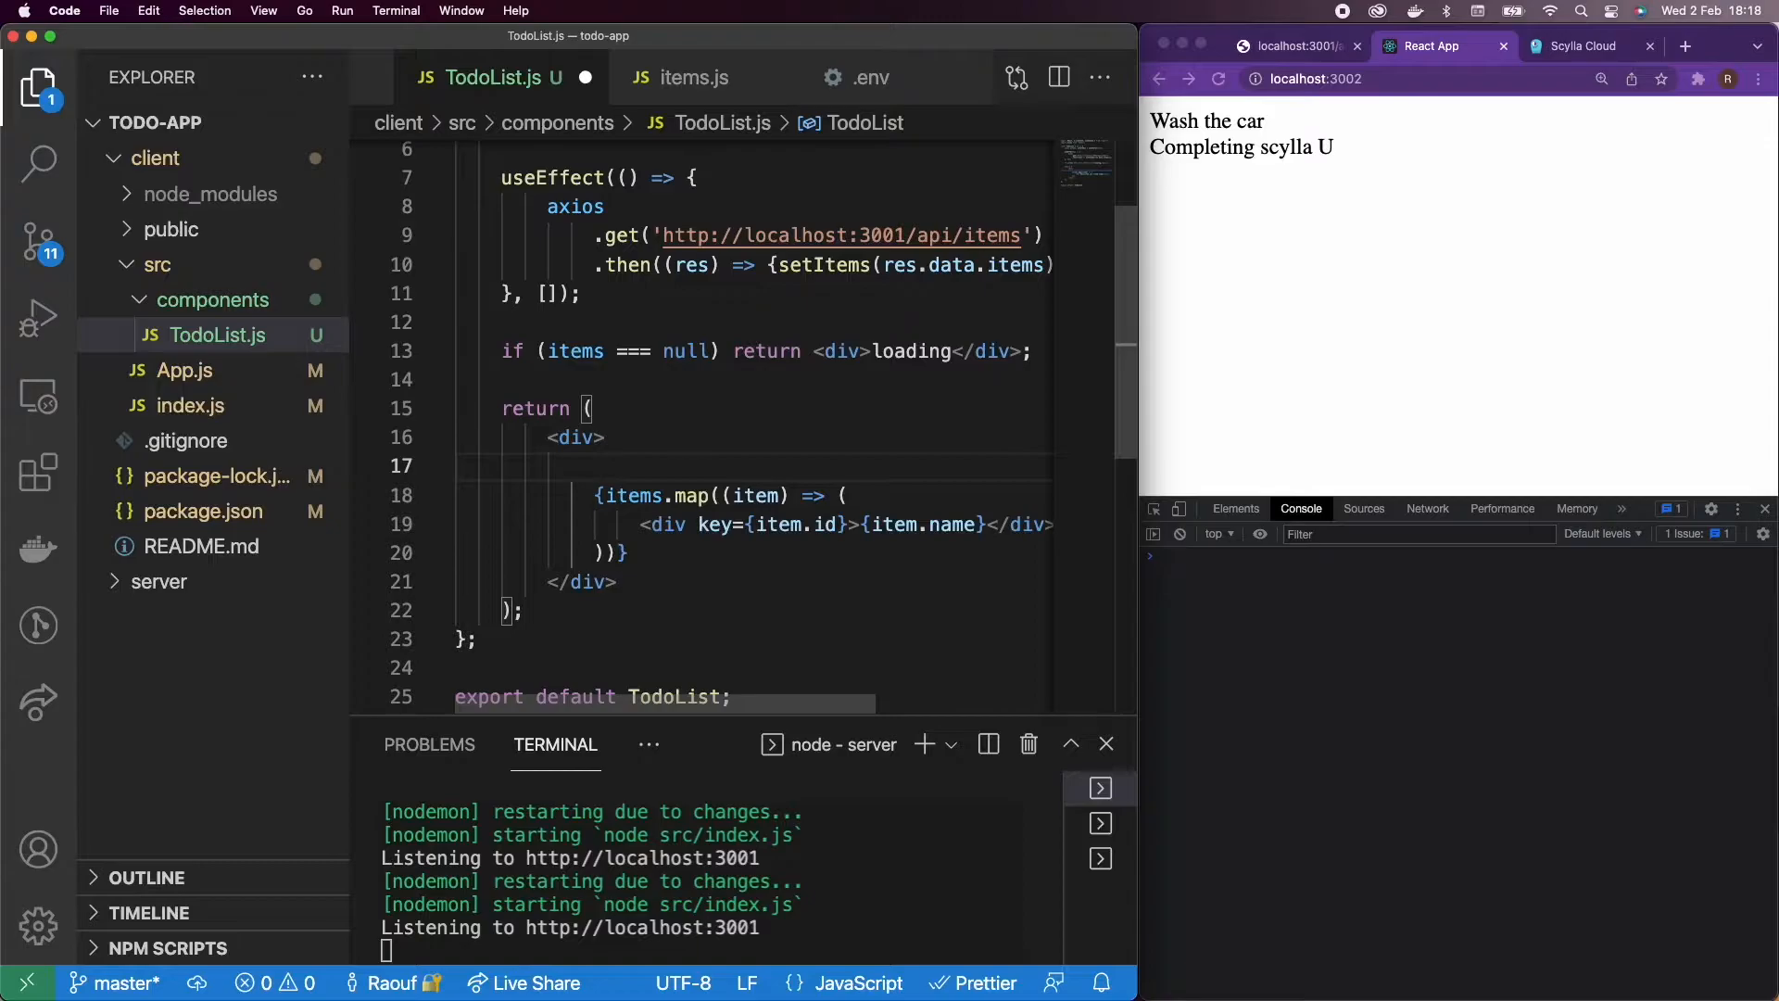
Step: Render <AddItemForm /> inside TodoList's returned div above the mapped items
type("<")
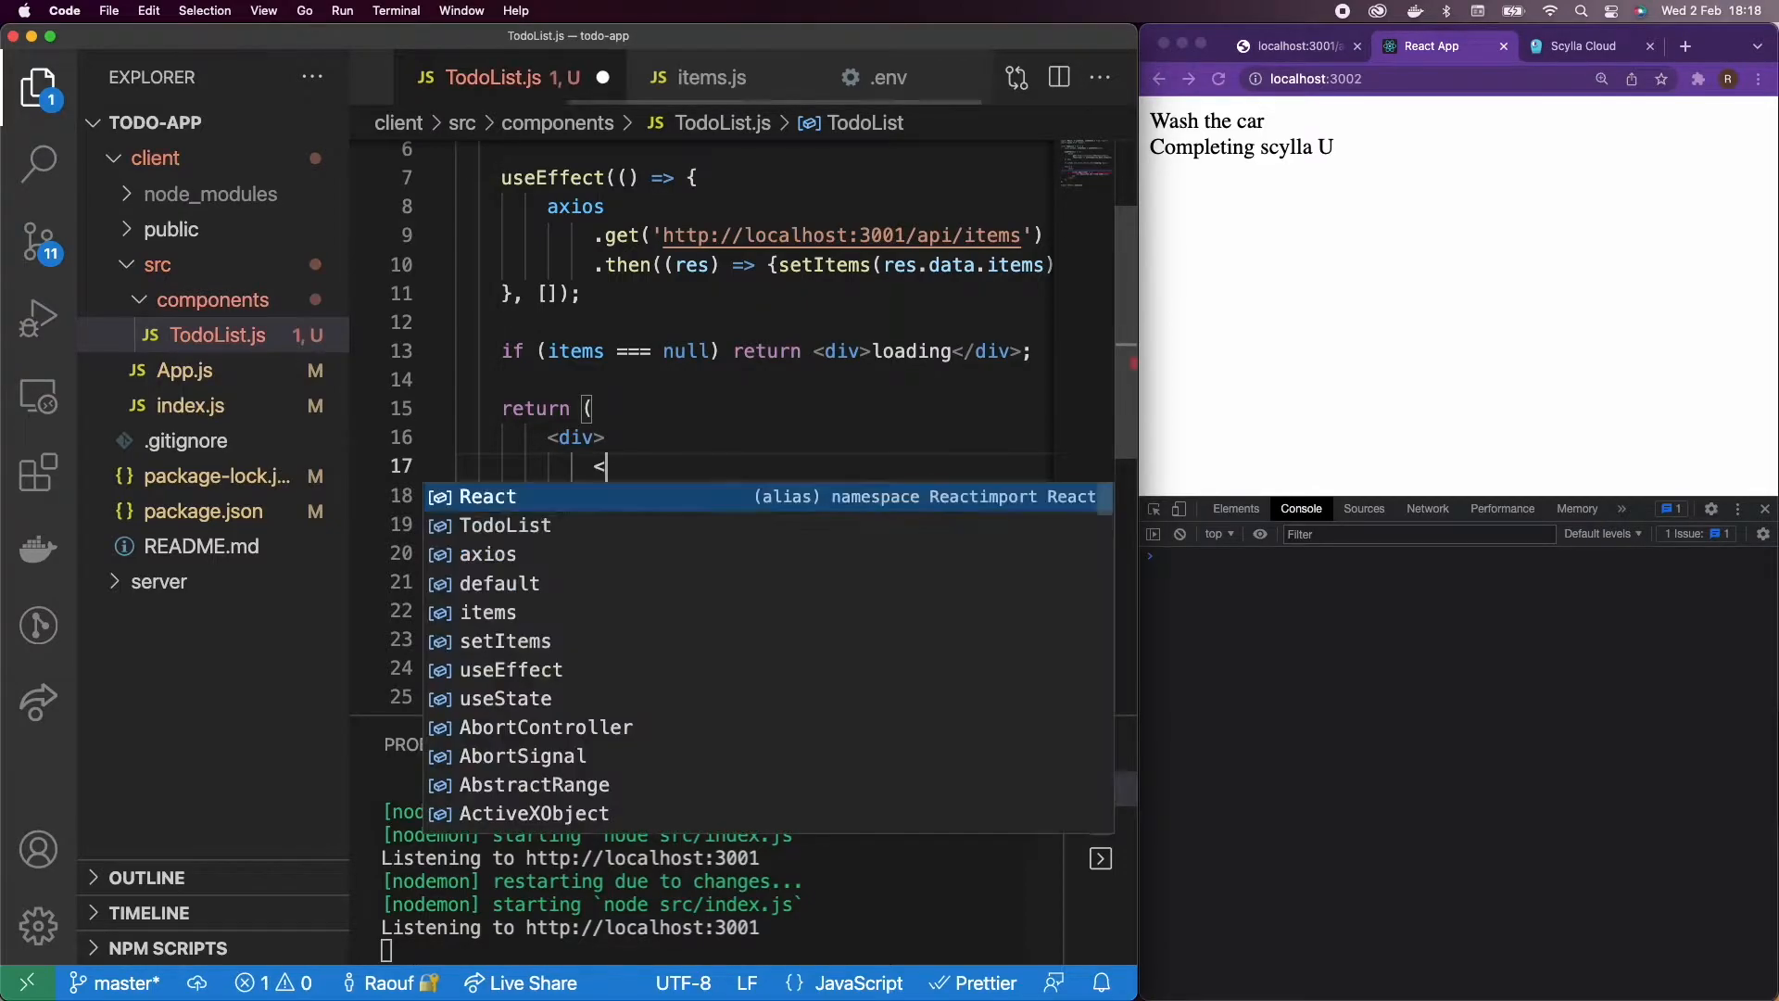
type("AddItem")
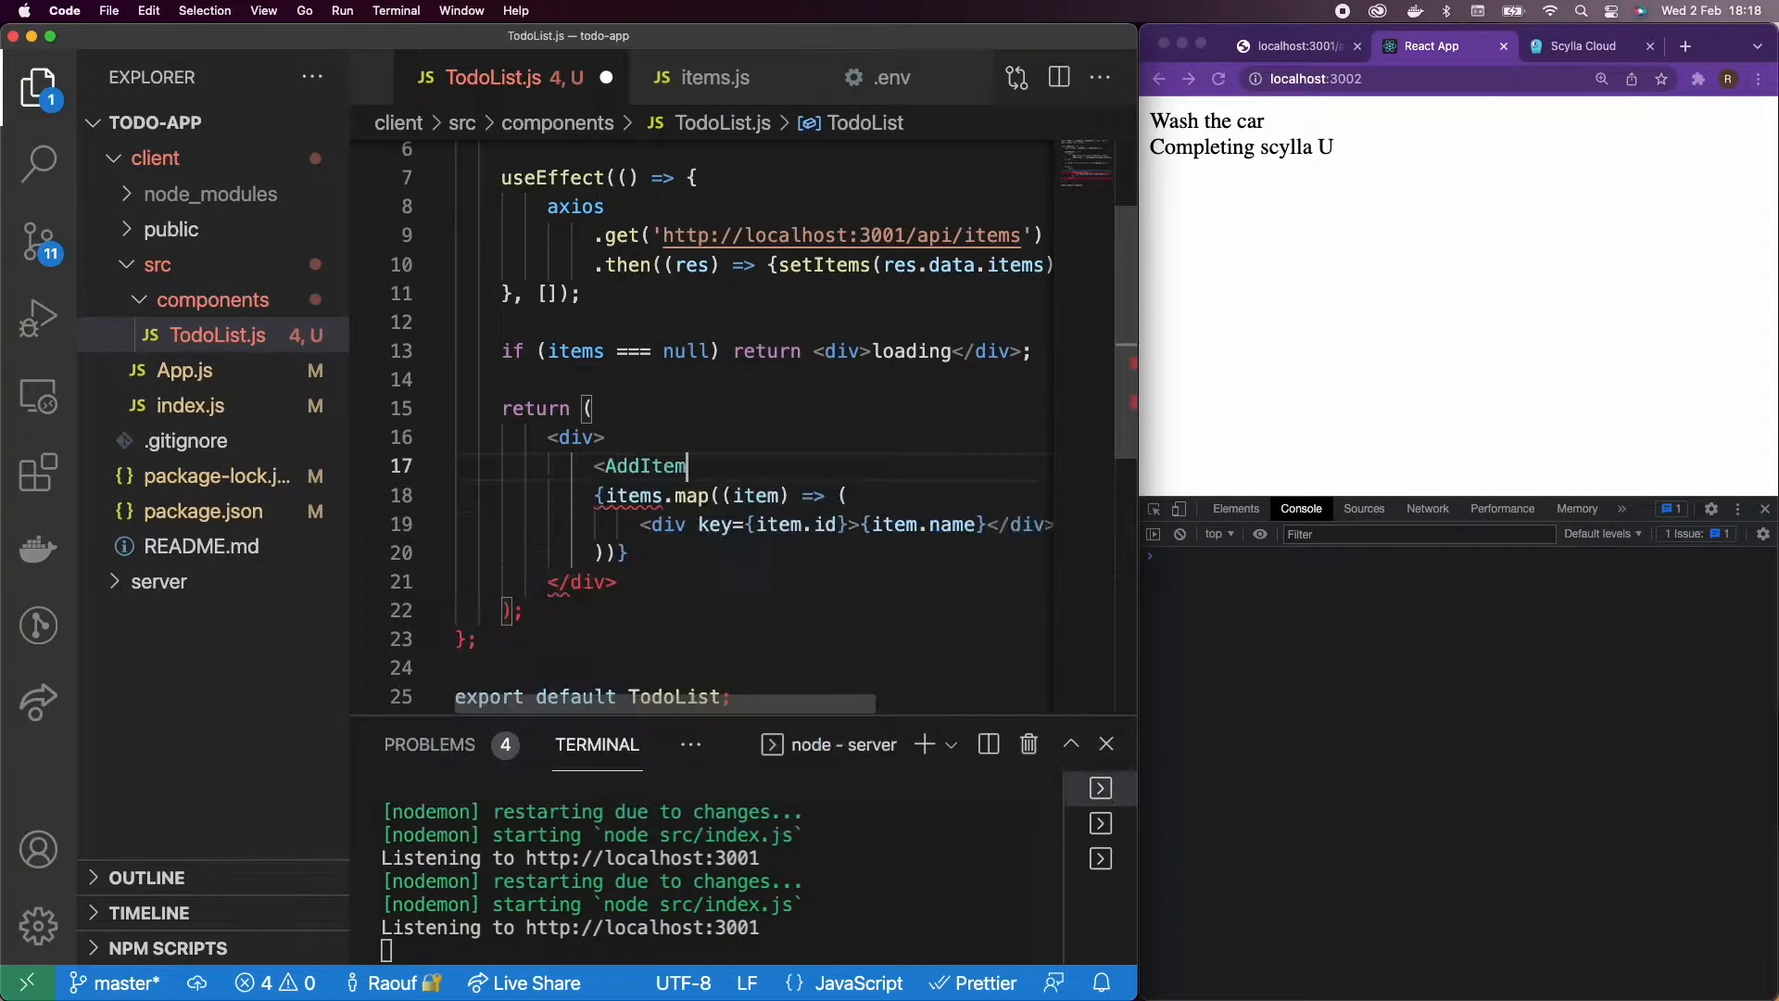
type("Form />")
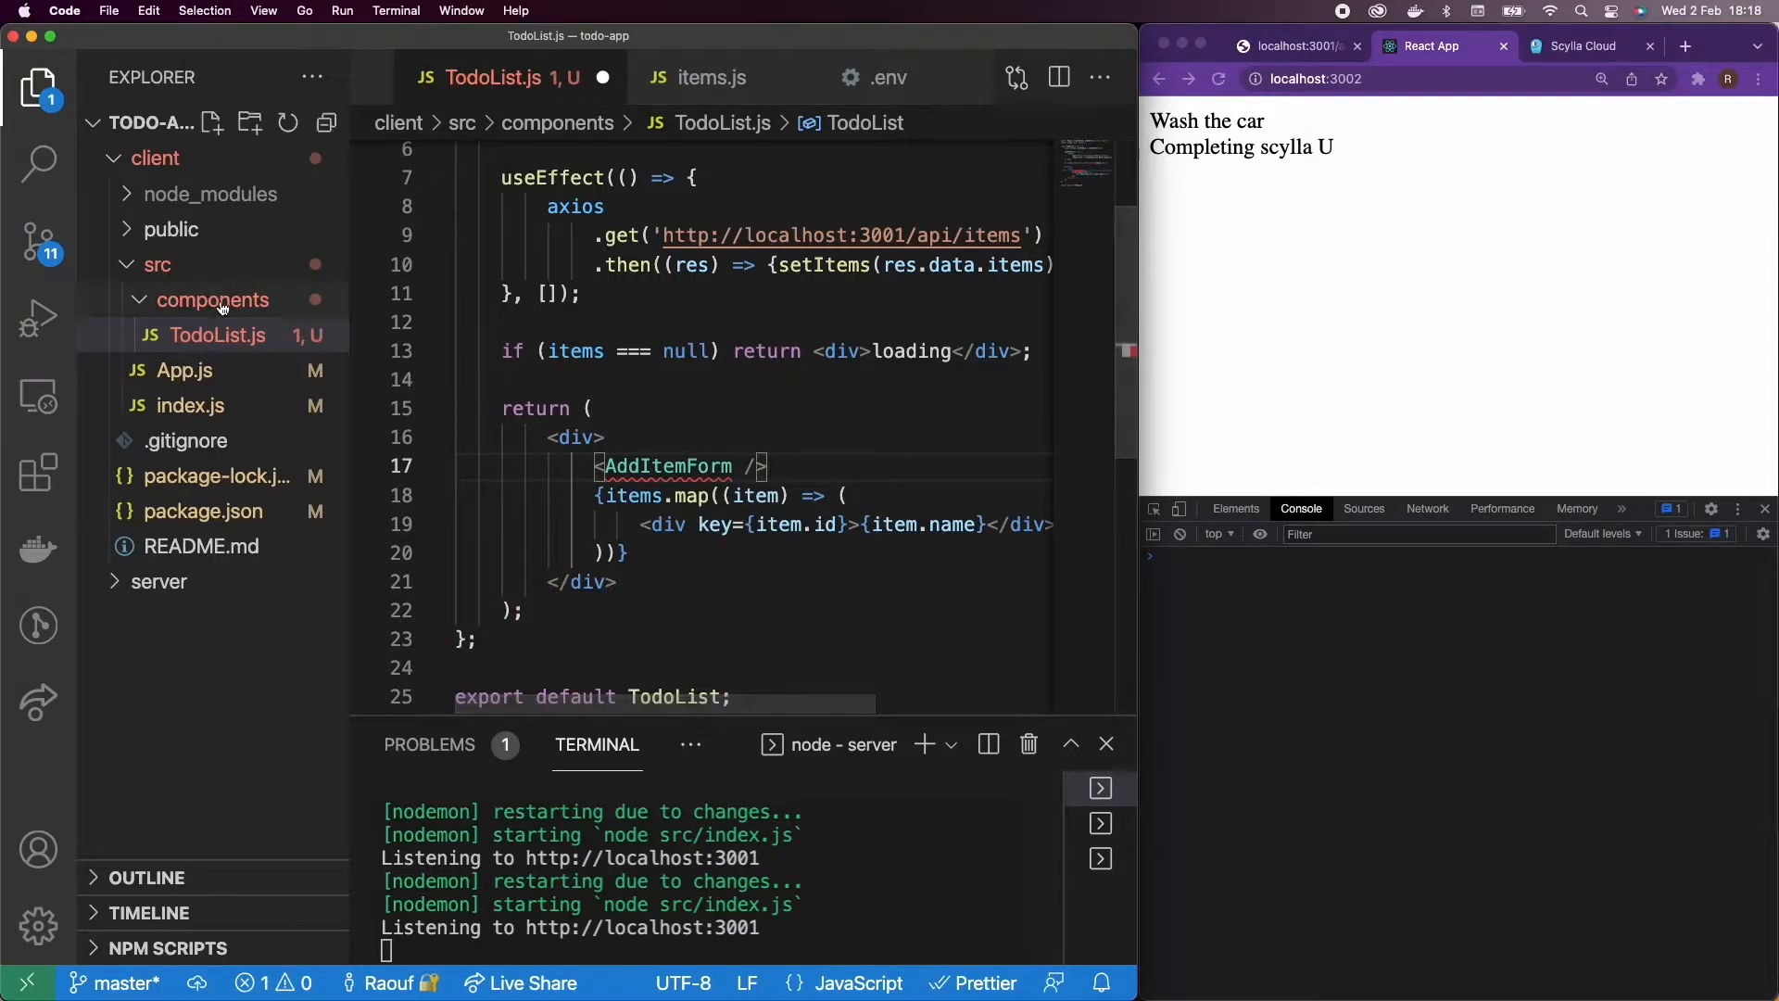
Step: Create AddItemForm.js in the components folder and import React from 'react'
left_click(213, 122)
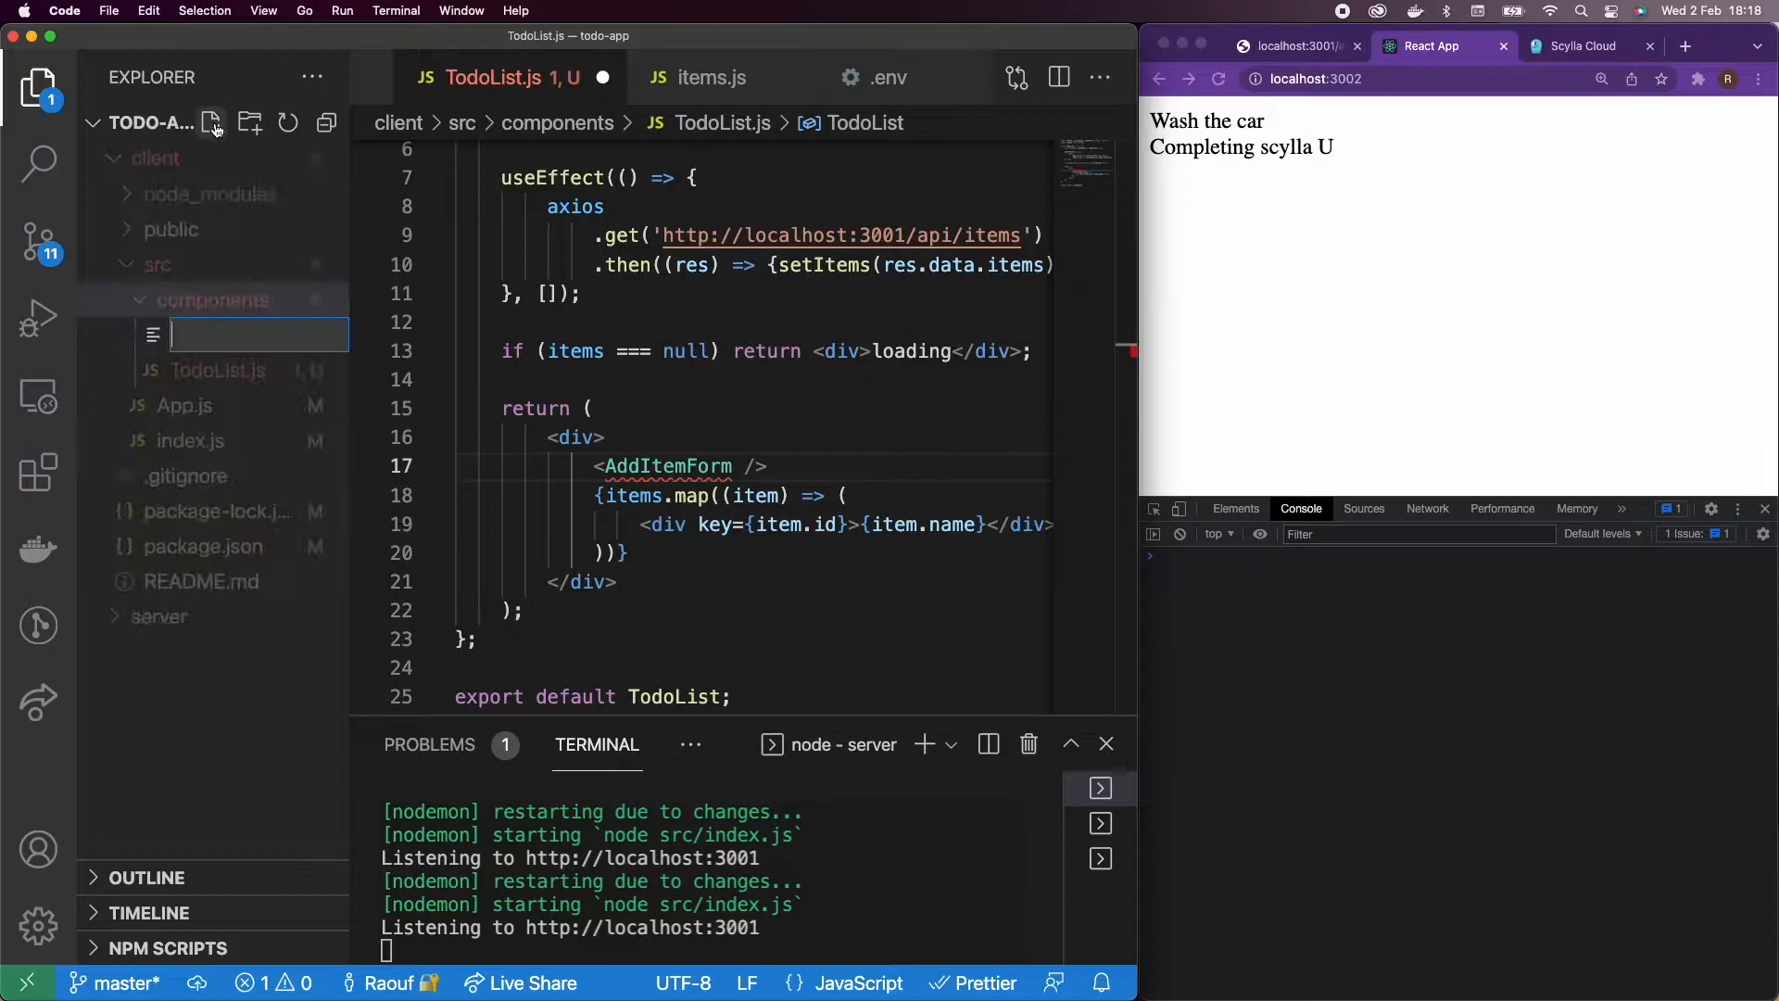
type("AddItemForm.js")
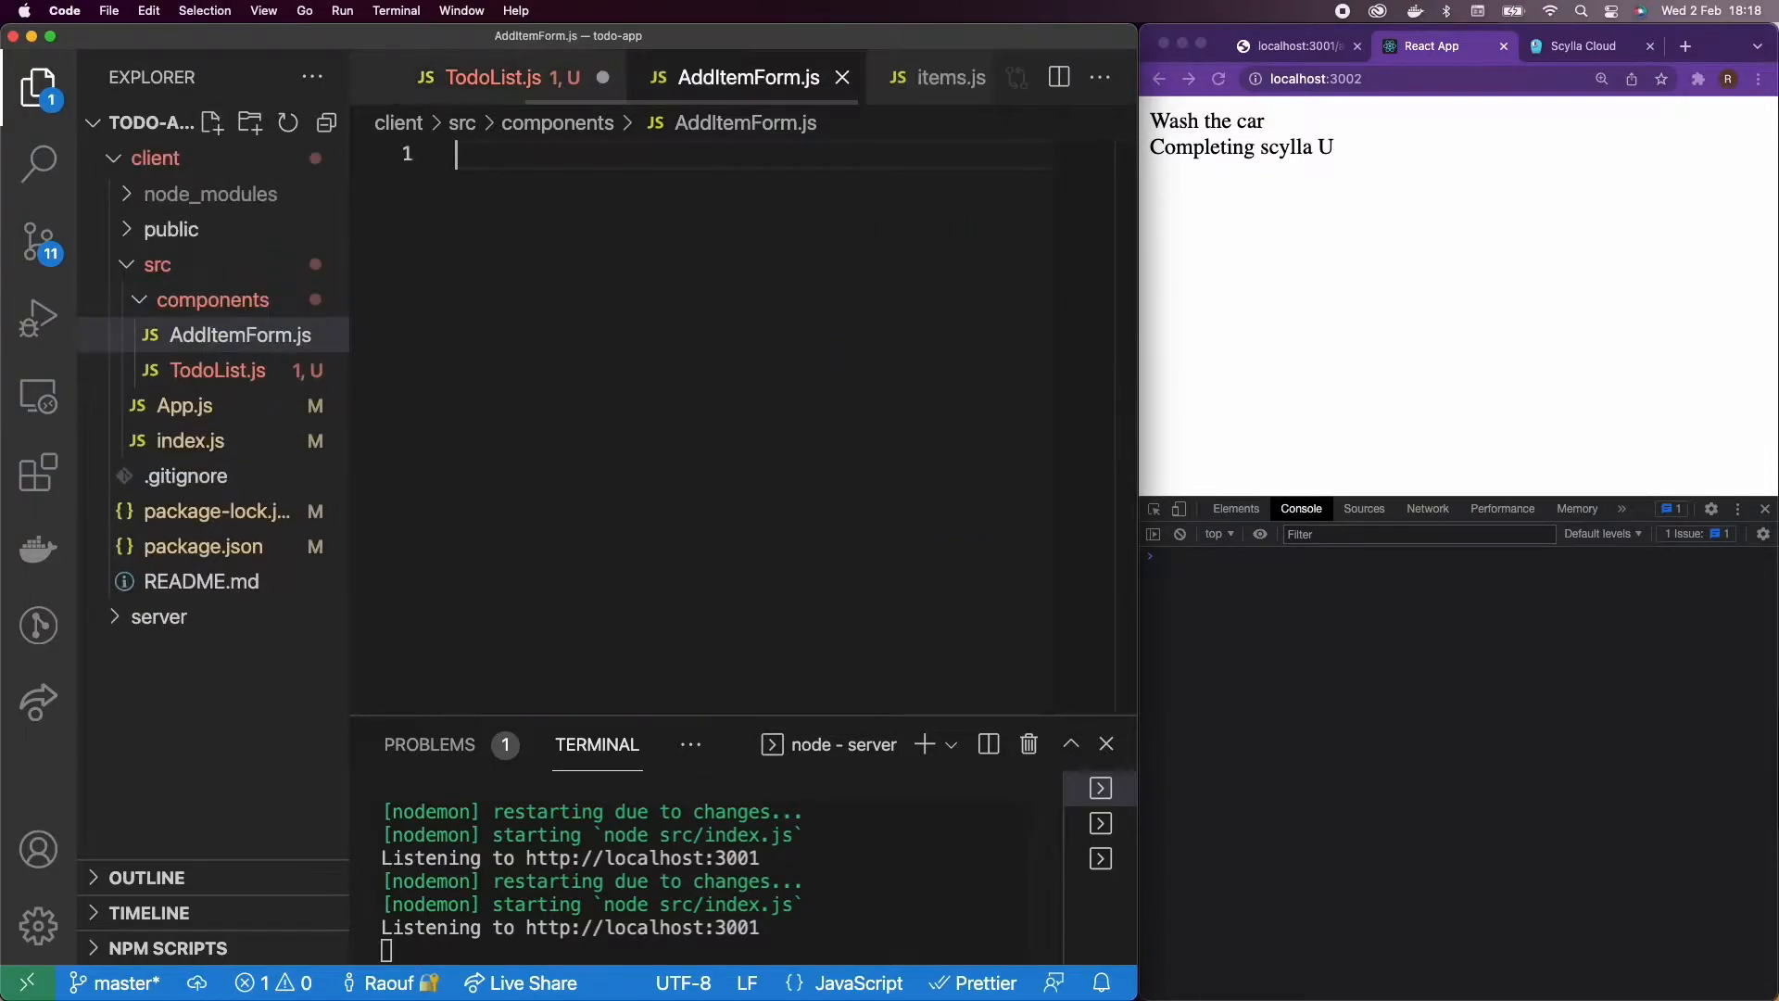
type("import")
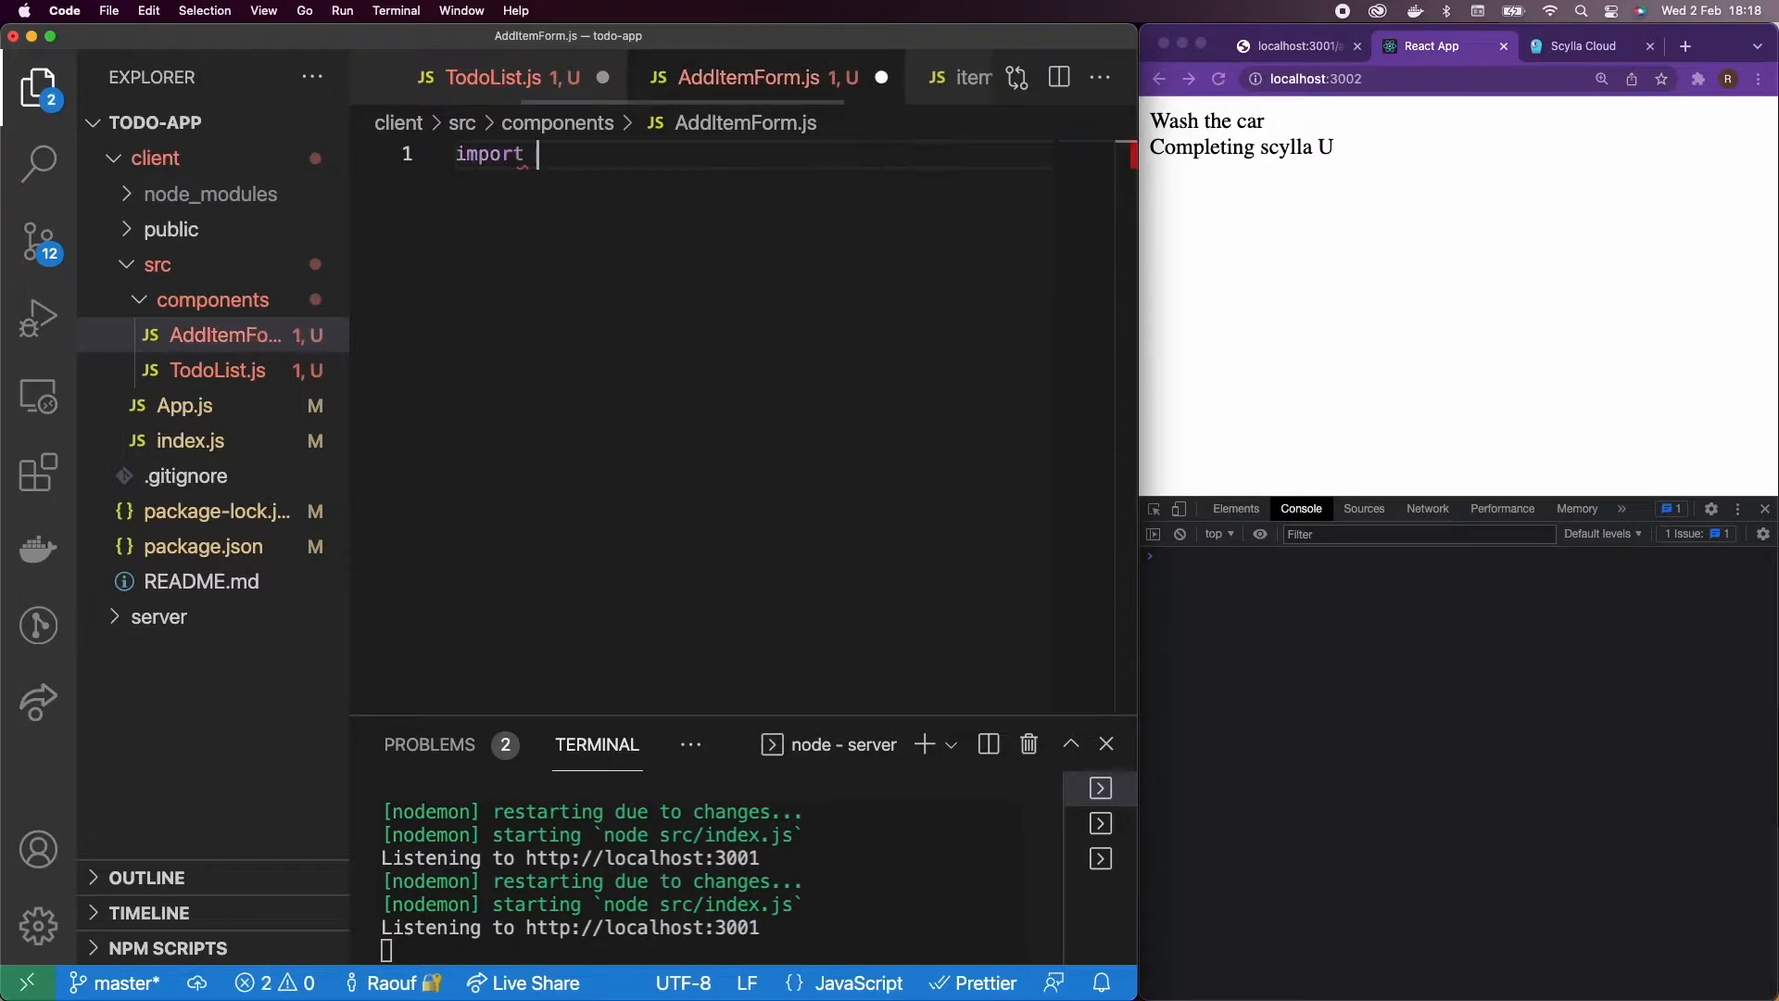
type("React from 'react'")
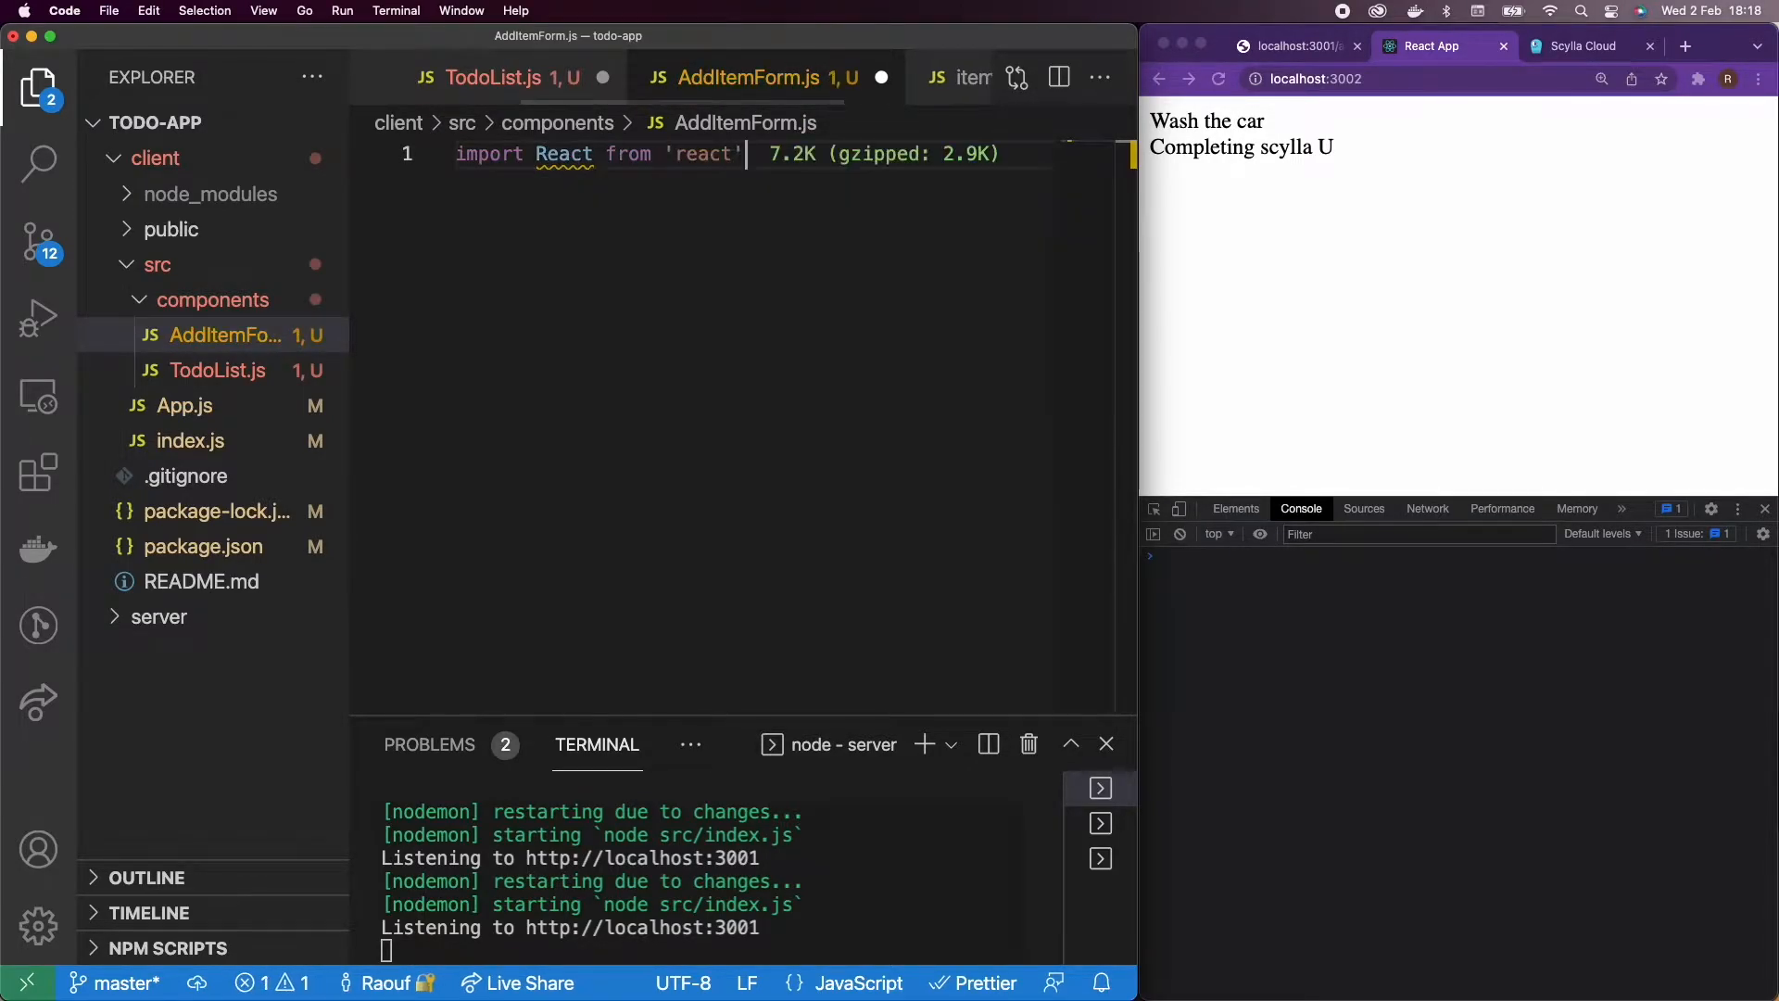
Step: Define AddItemForm returning a div with I'm AddItemForm and export it as default
type("const AddItemForm = () => {")
type("return")
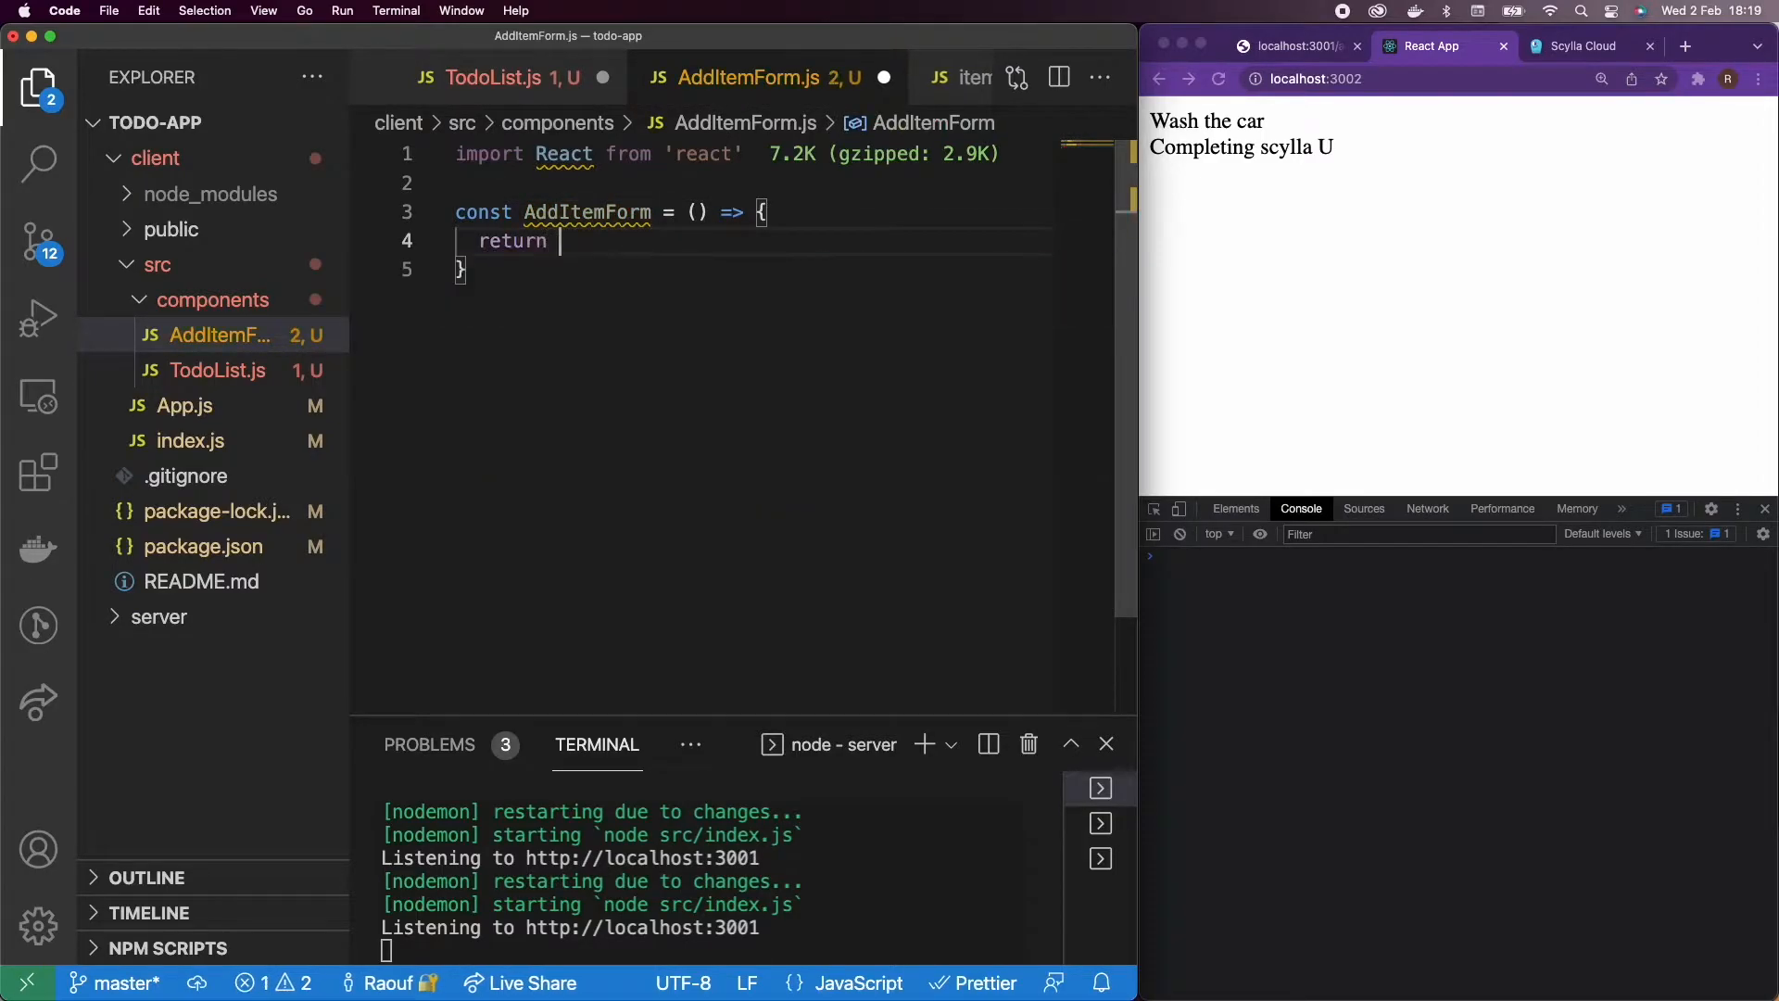
type("(<div>I'm</div>")
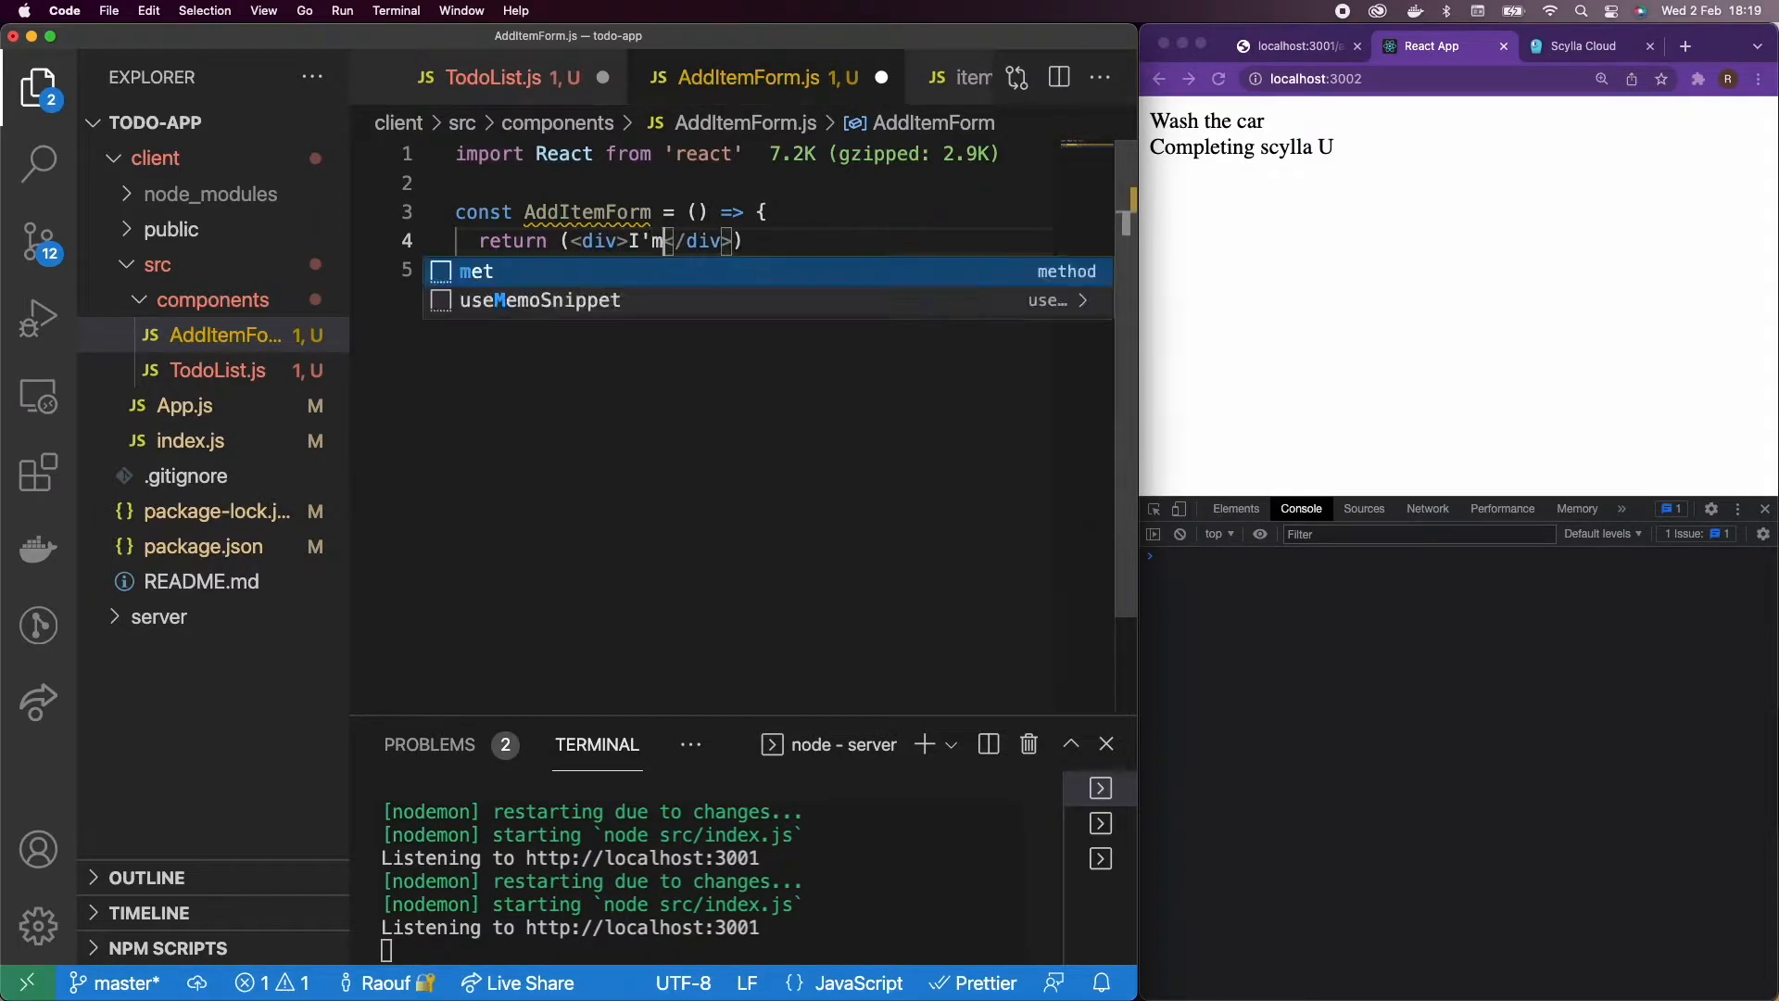
type("an")
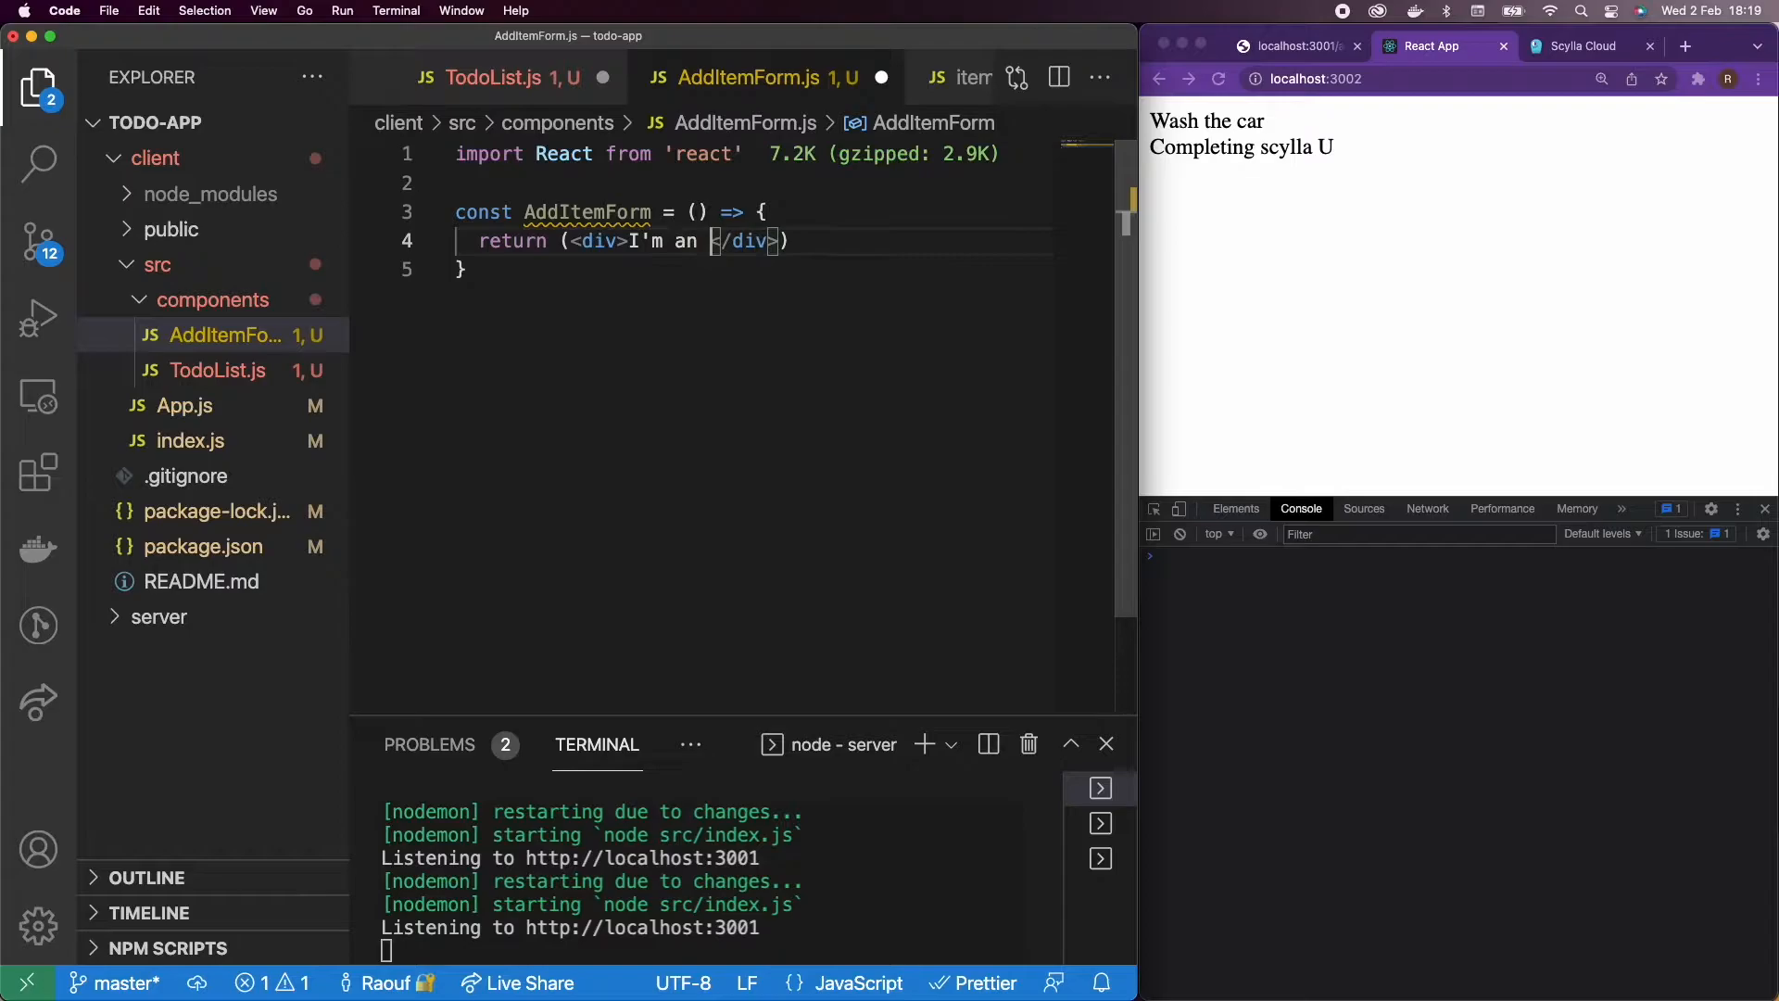
type("AddItemForm")
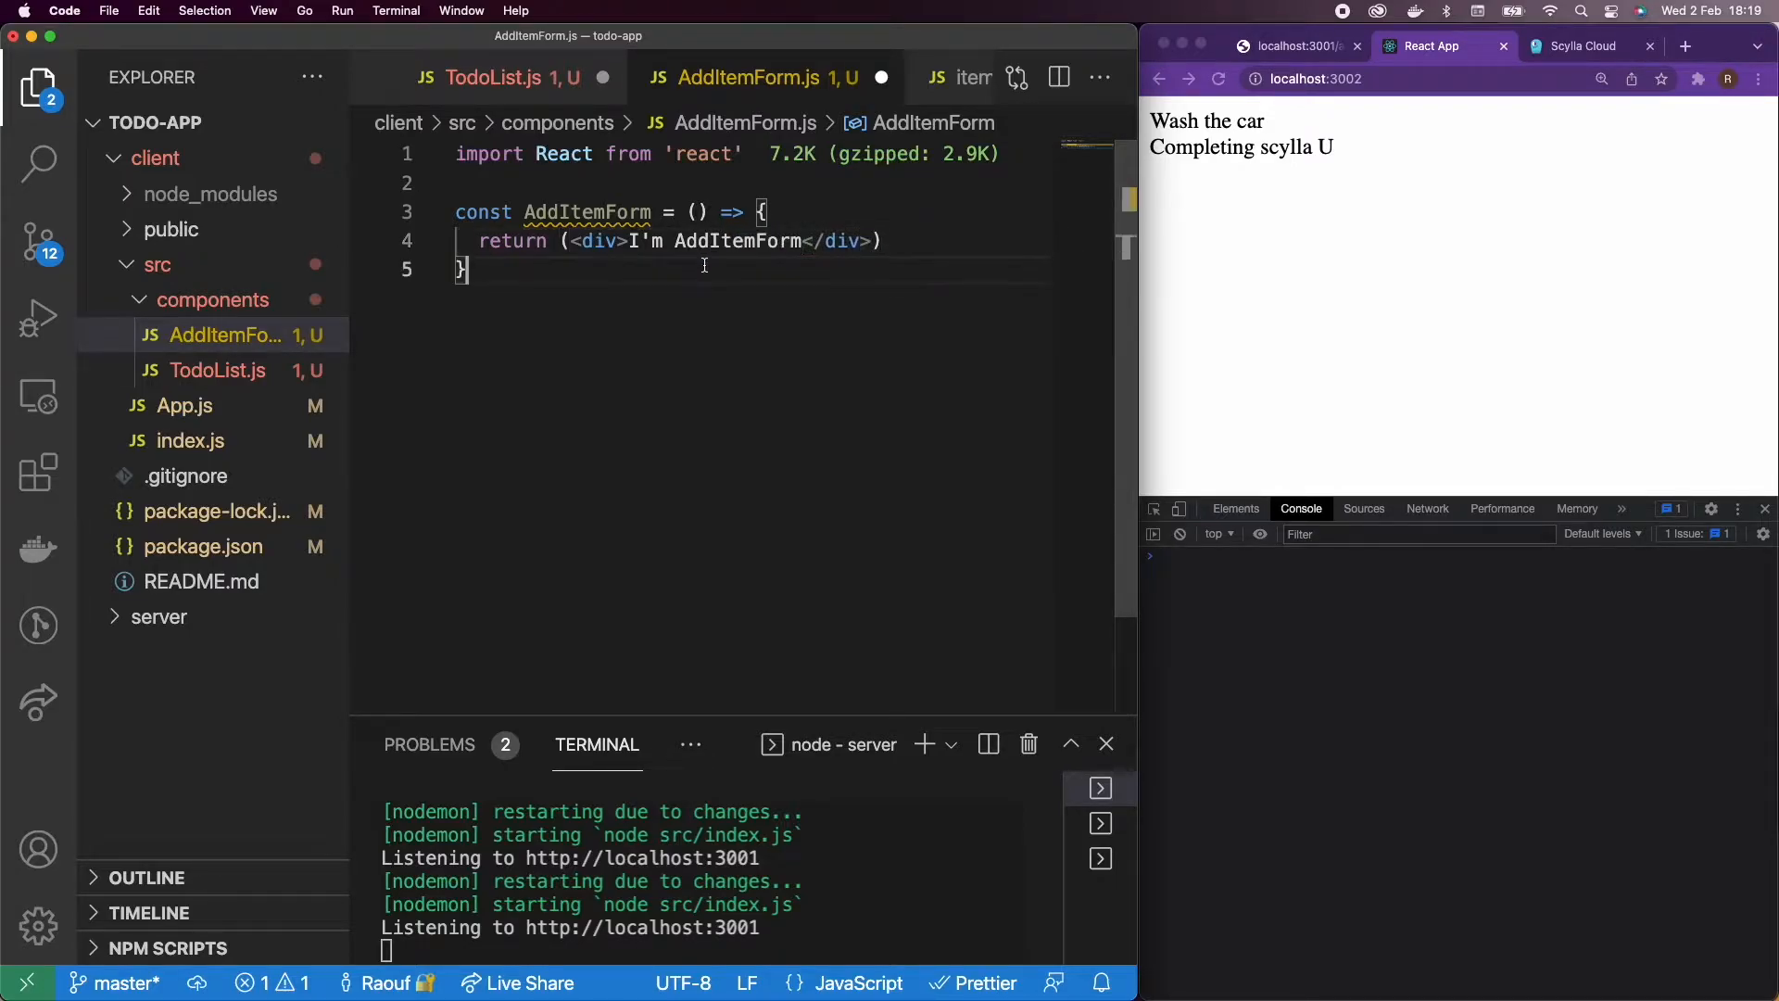
type("export default")
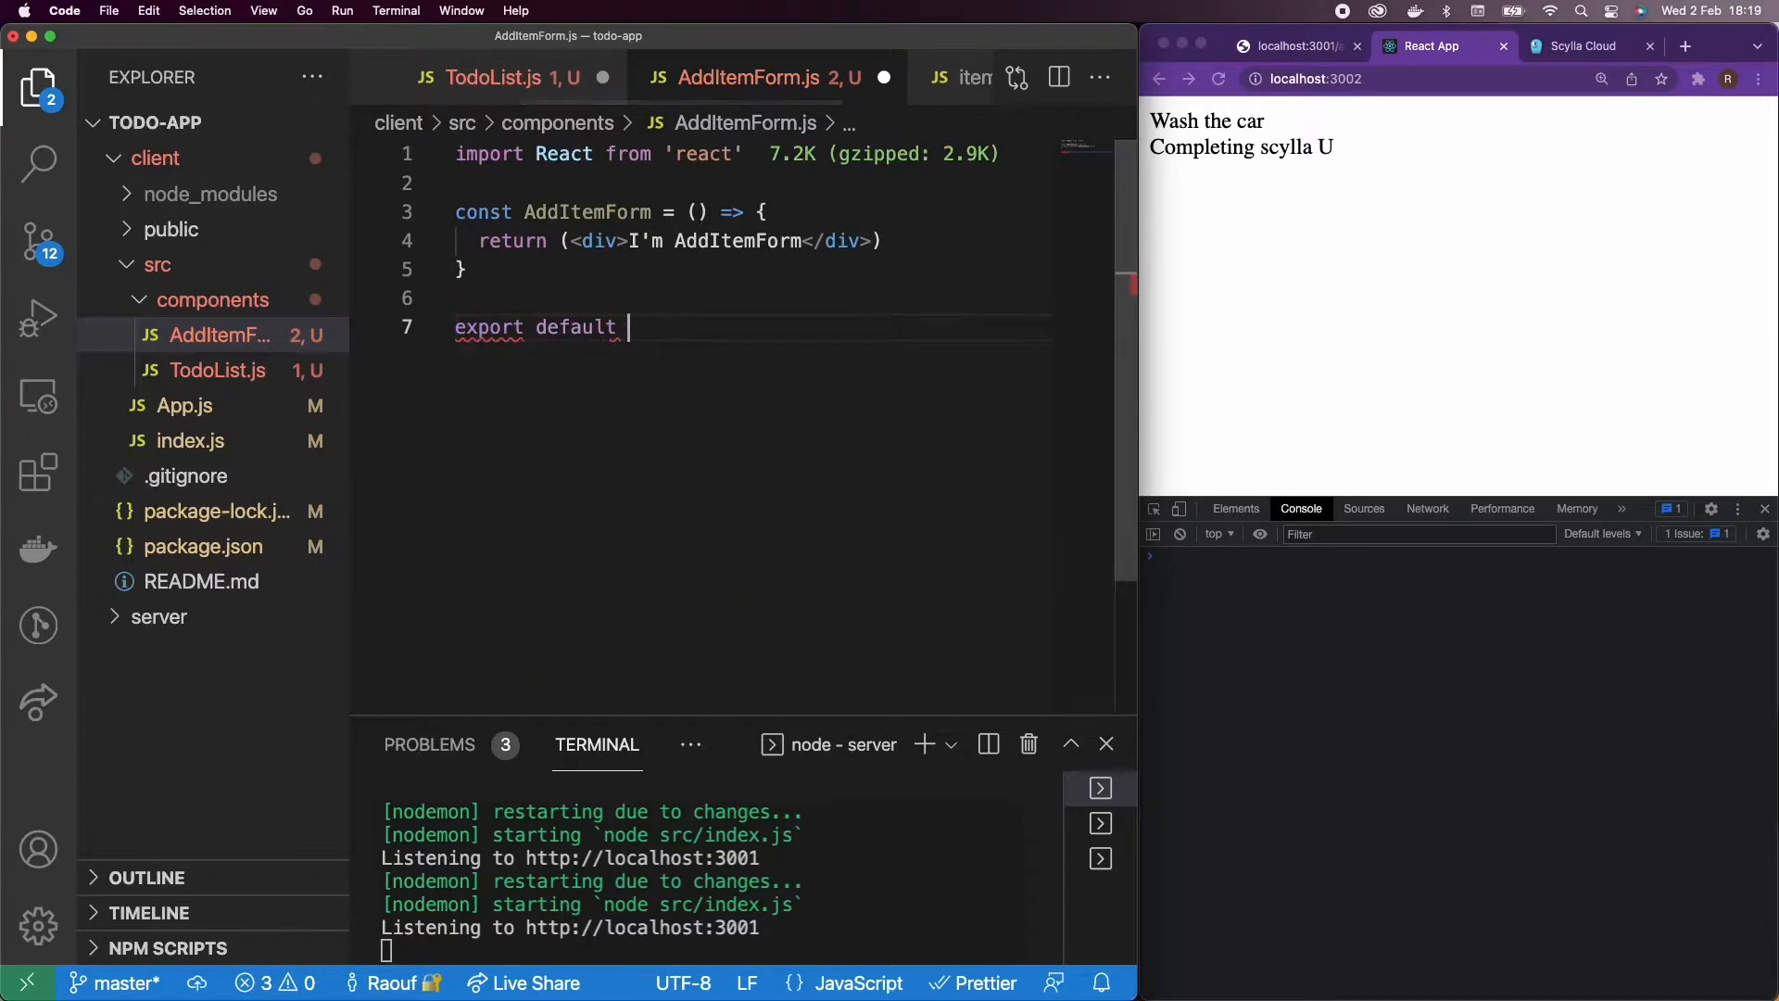
type("AddItemForm;")
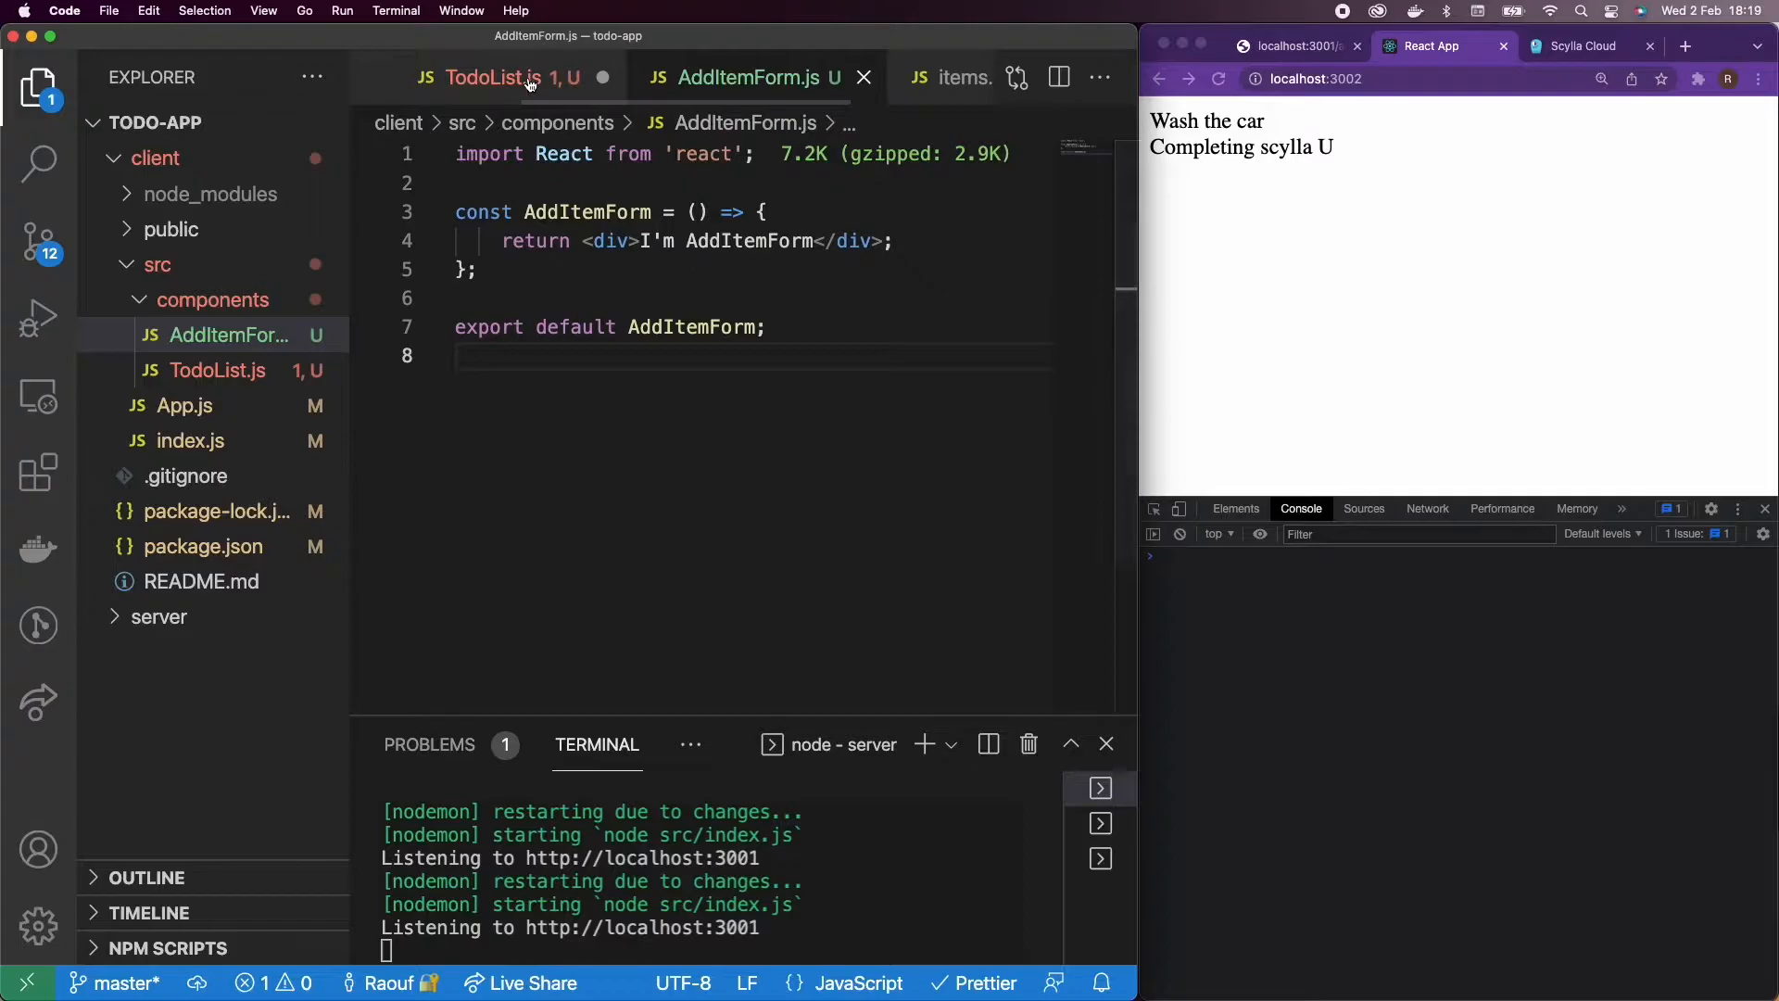
Step: Check the app output, quit cqlsh in the docker terminal and start an npm command in the client shell
left_click(496, 78)
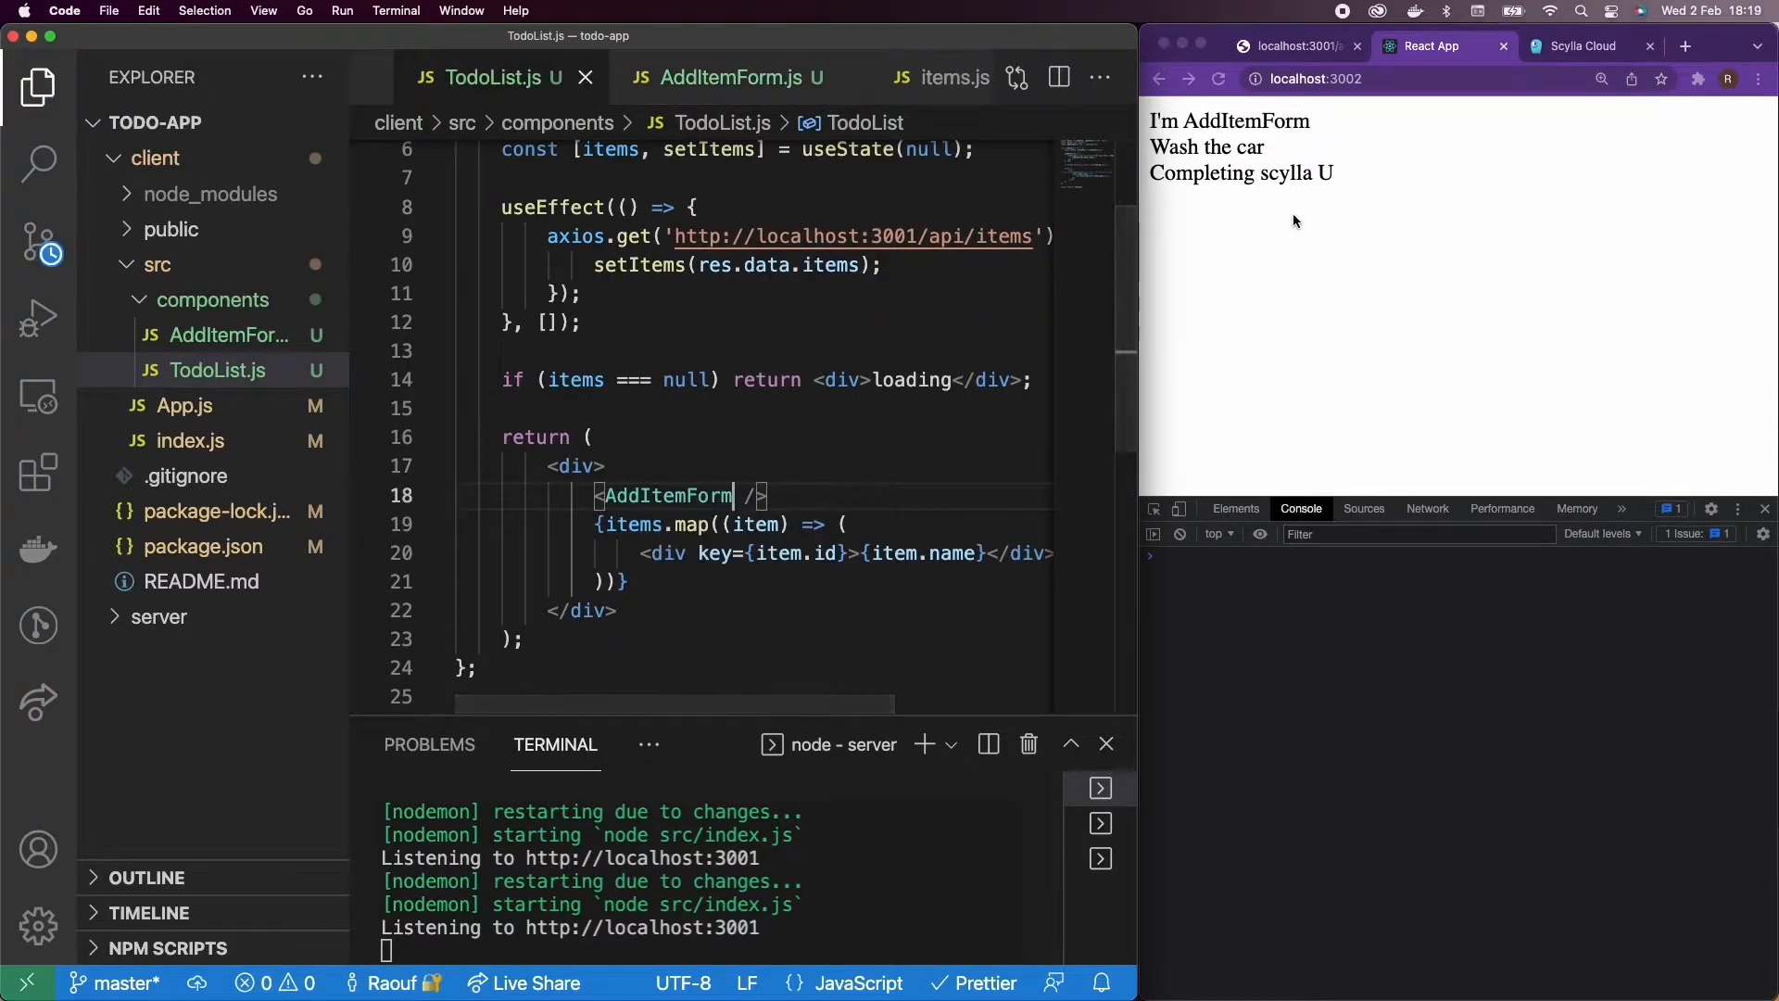
left_click(727, 78)
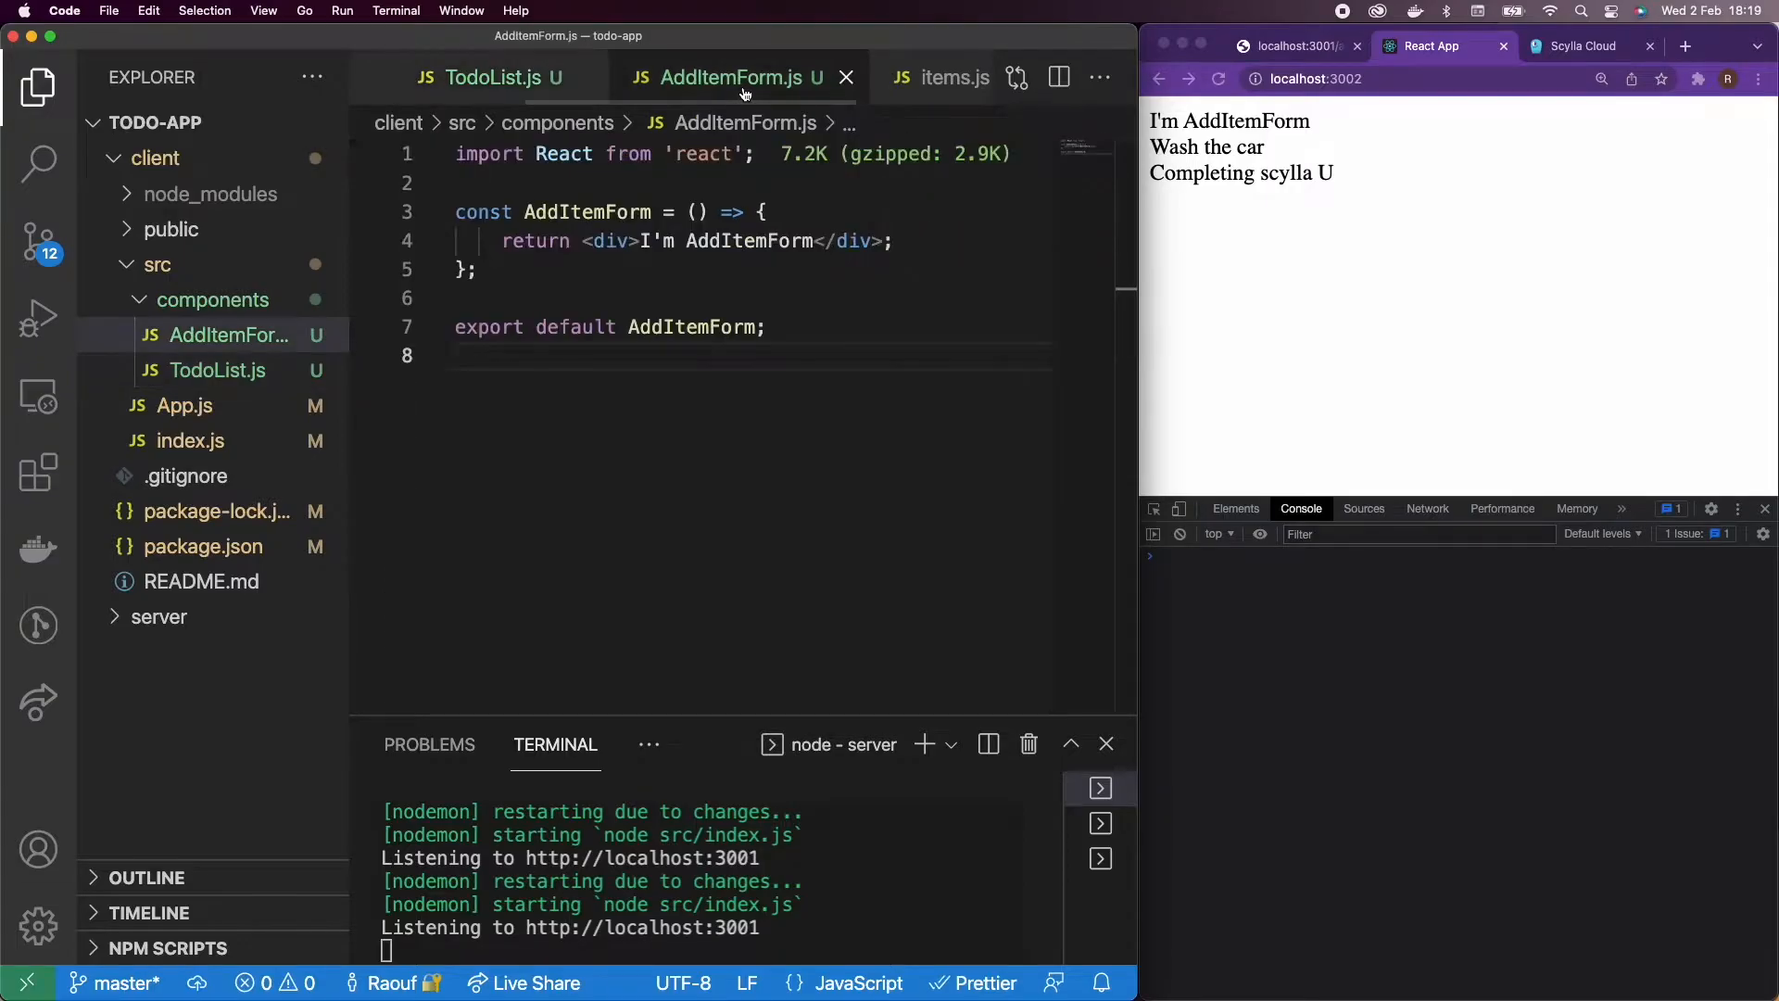
left_click(1099, 858)
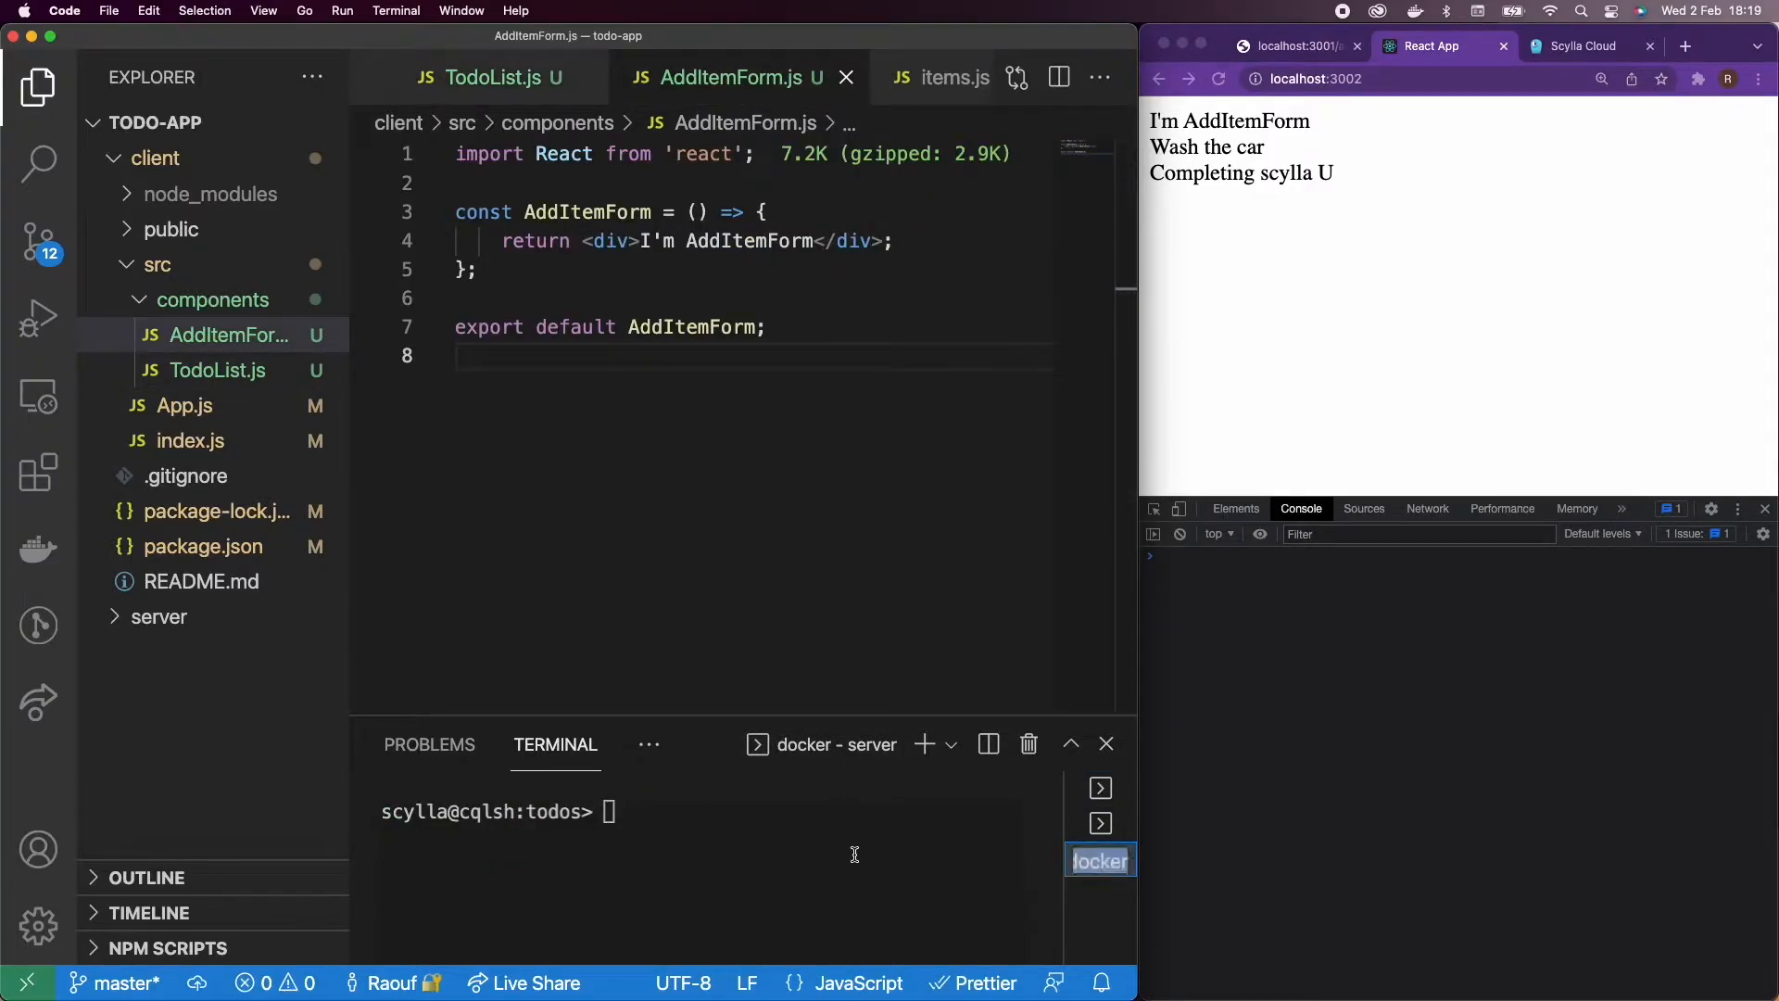
type("qui")
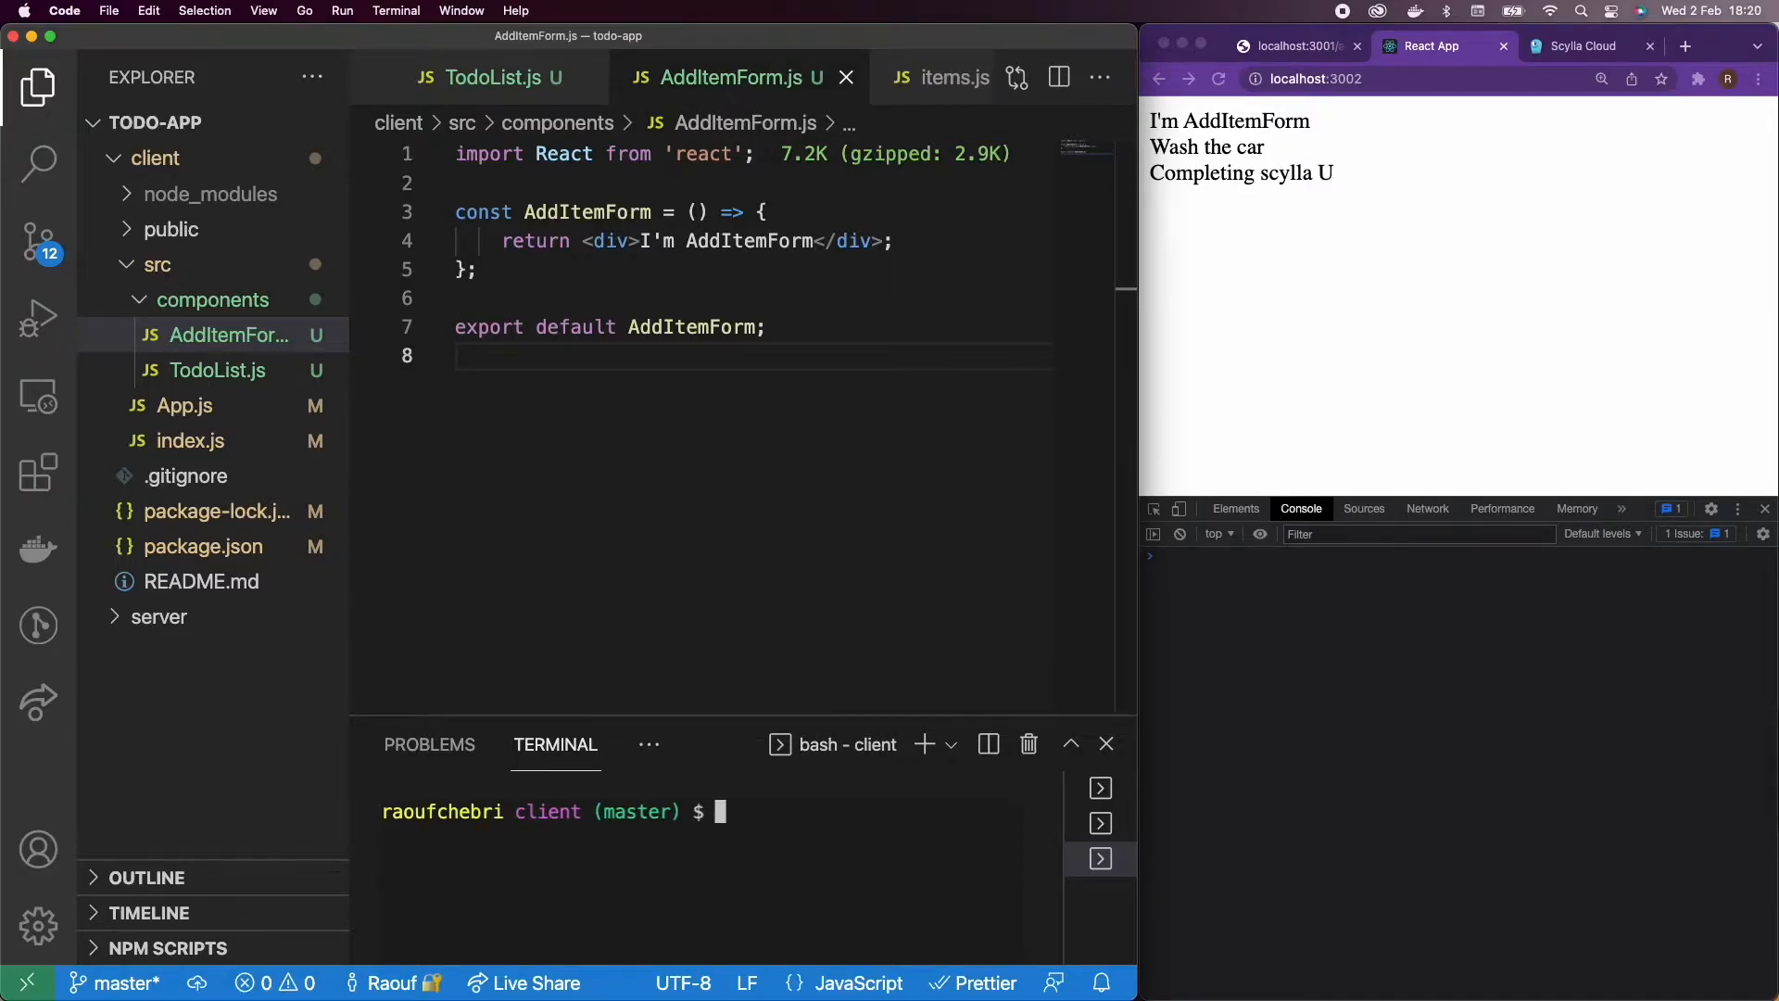
type("npm")
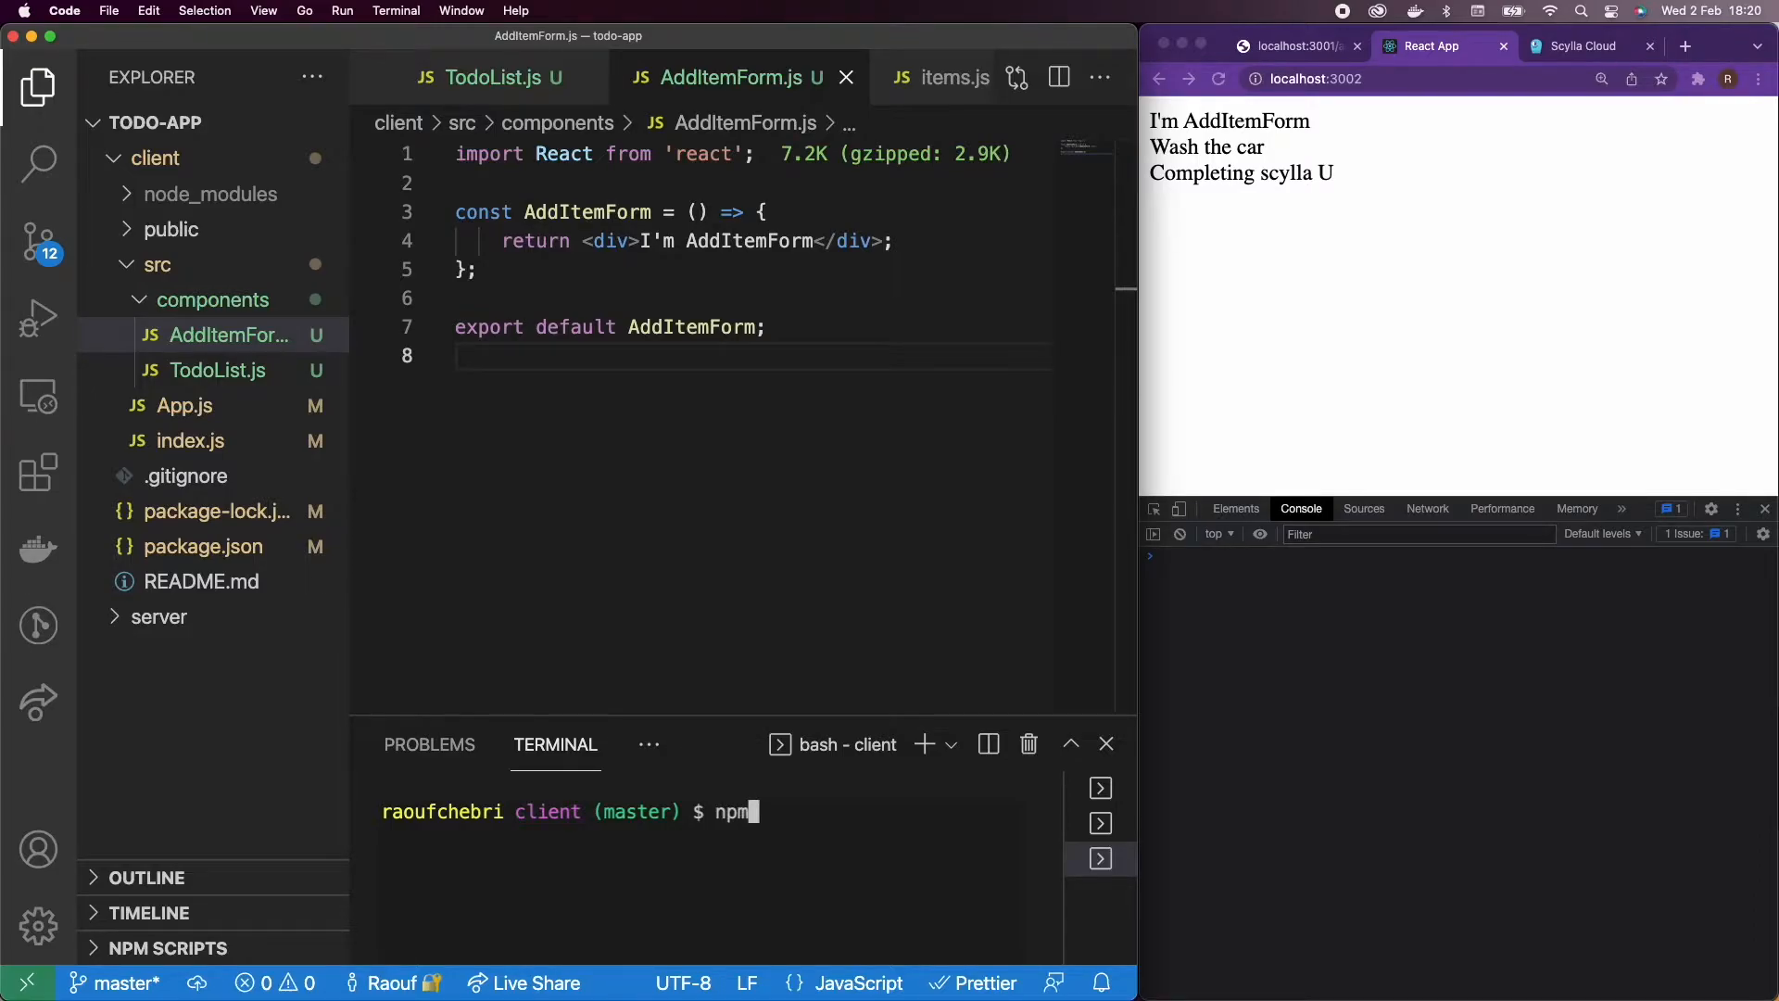
Step: Browse to the React Bootstrap site in a new tab and open its Get started introduction
left_click(1685, 44)
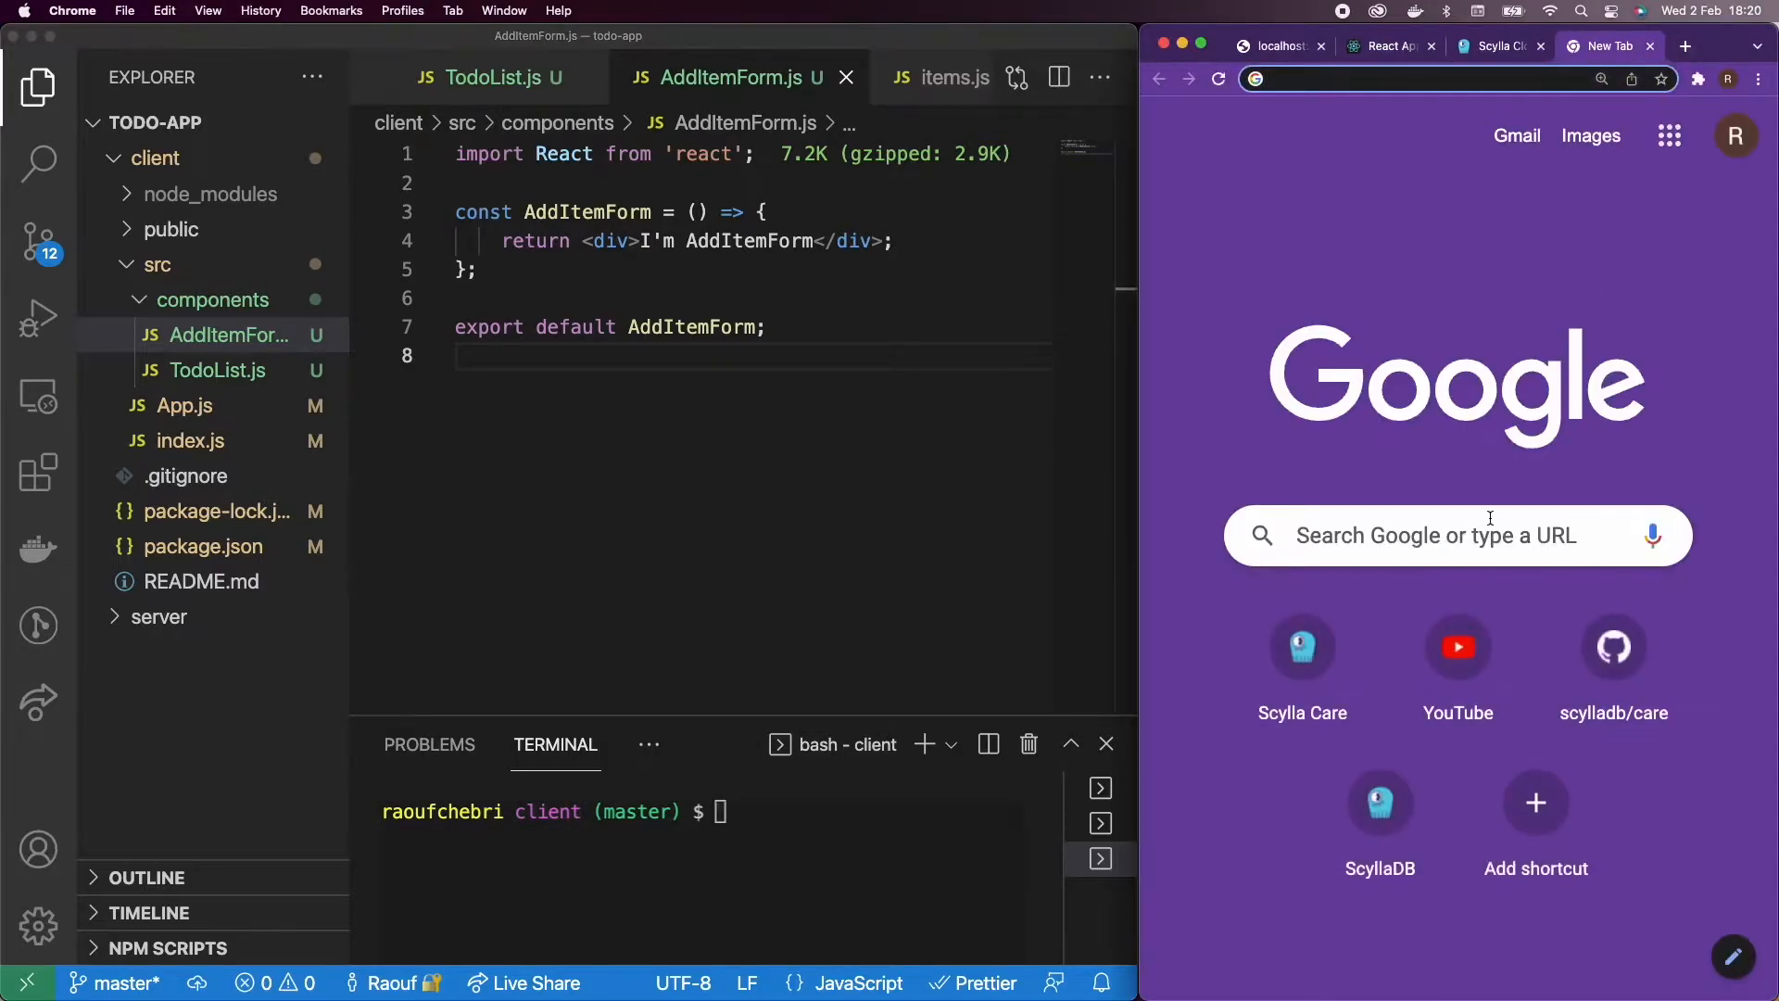
left_click(1459, 536)
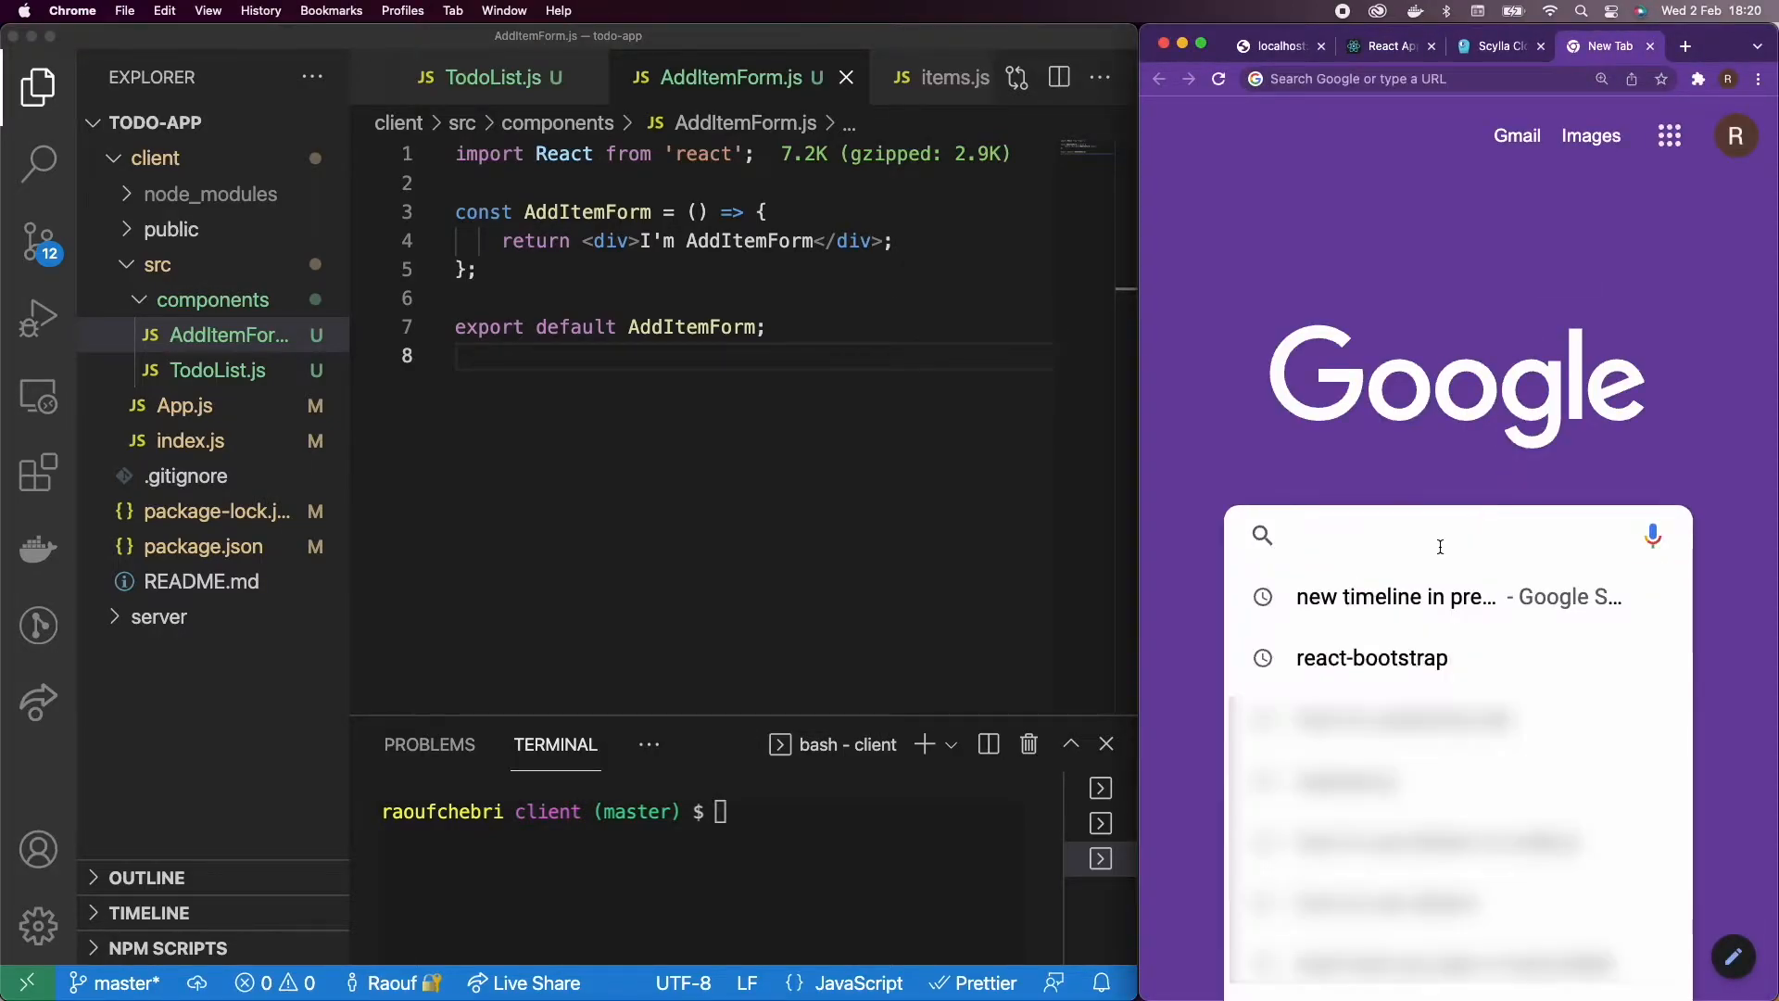
left_click(1372, 658)
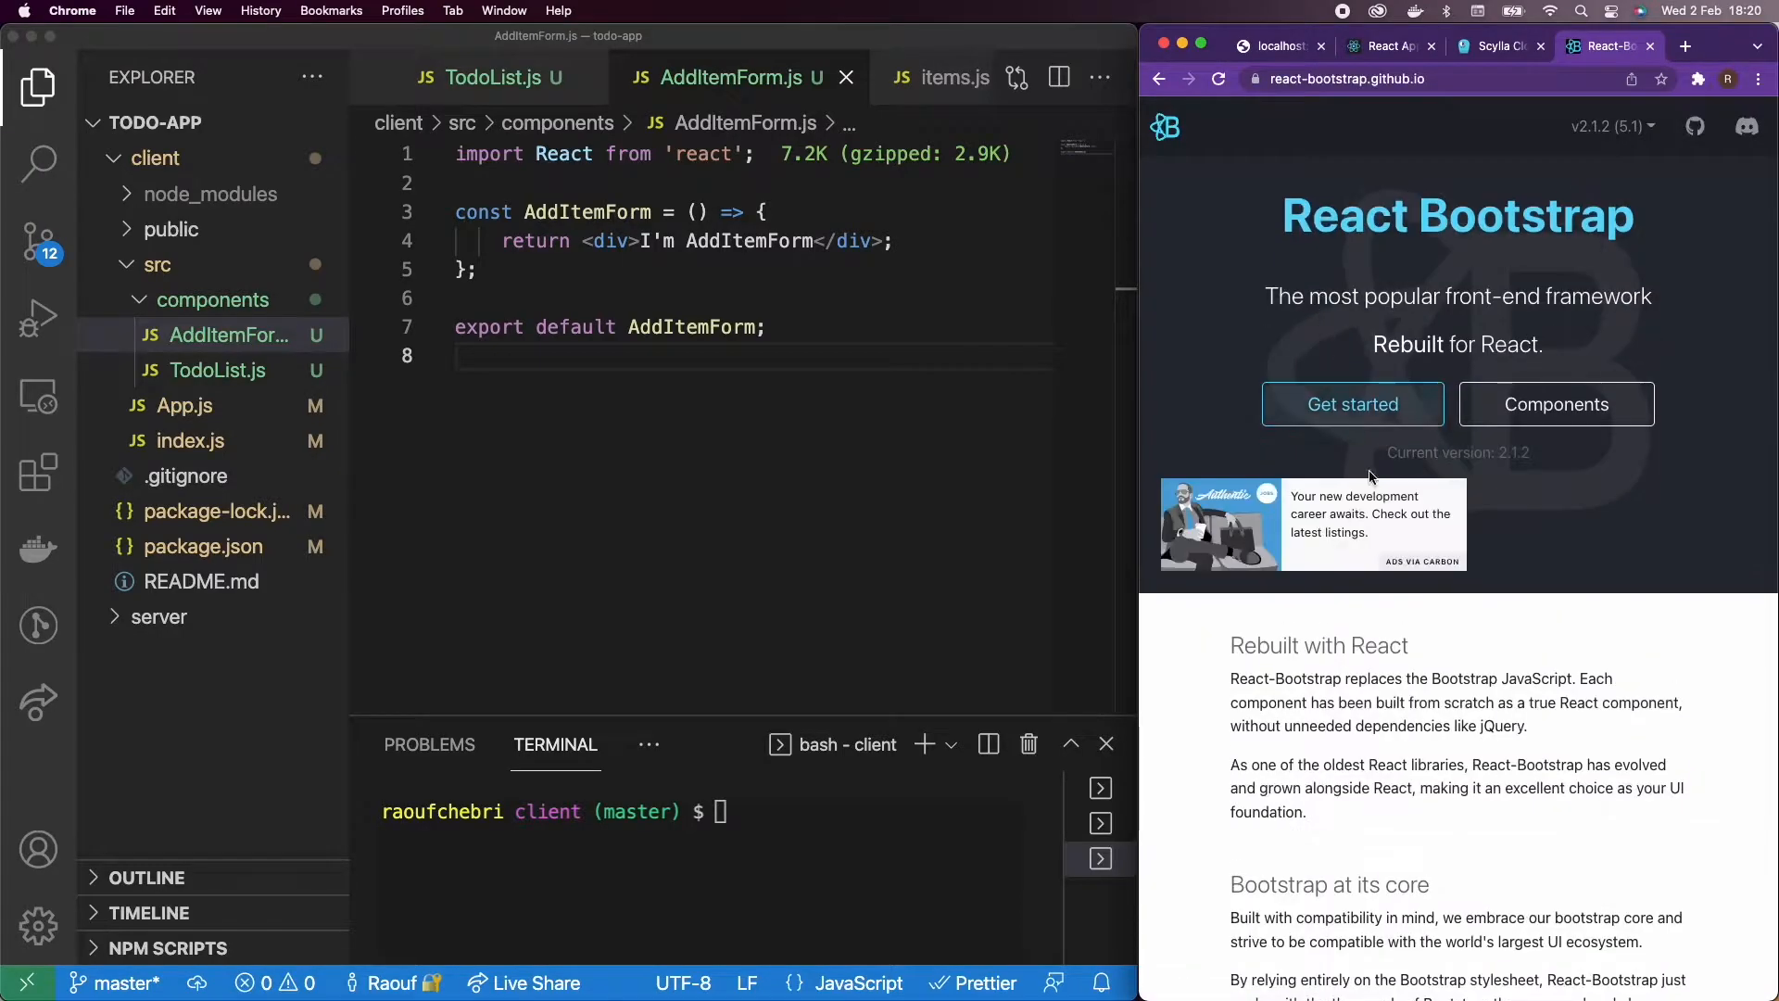
left_click(1352, 404)
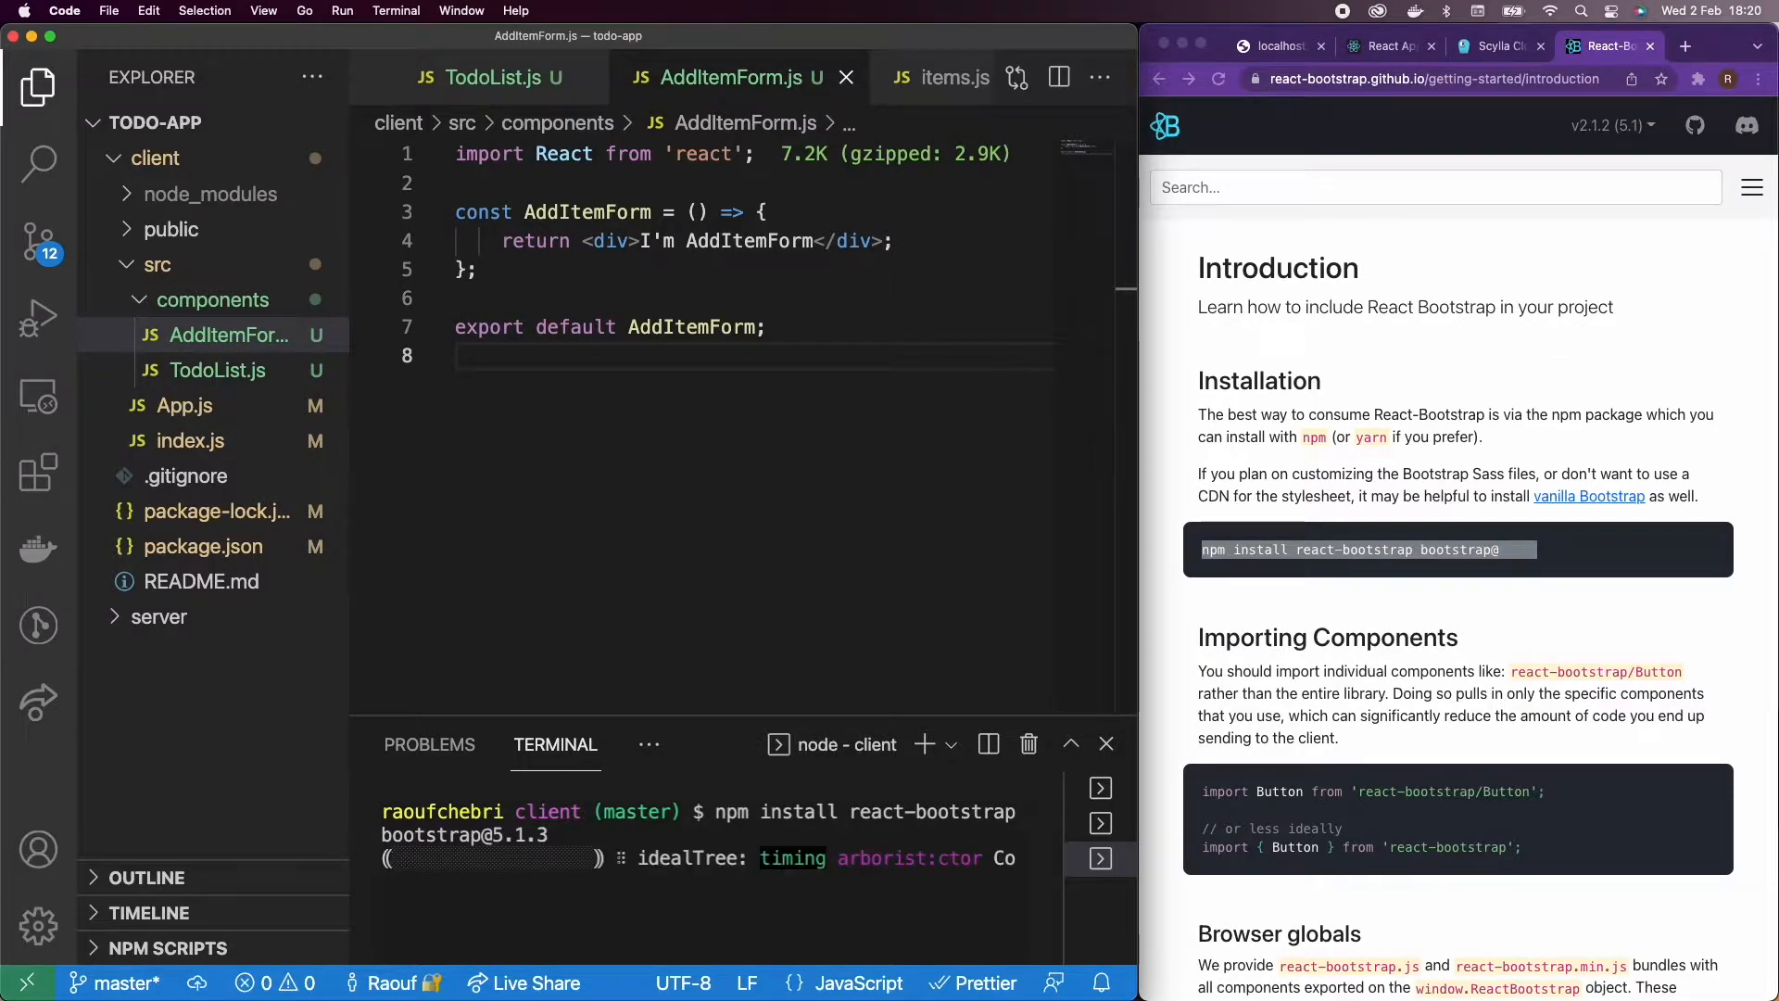
Step: Add import 'bootstrap/dist/css/bootstrap.min.css'; to index.js after the install finishes
scroll("down", 3)
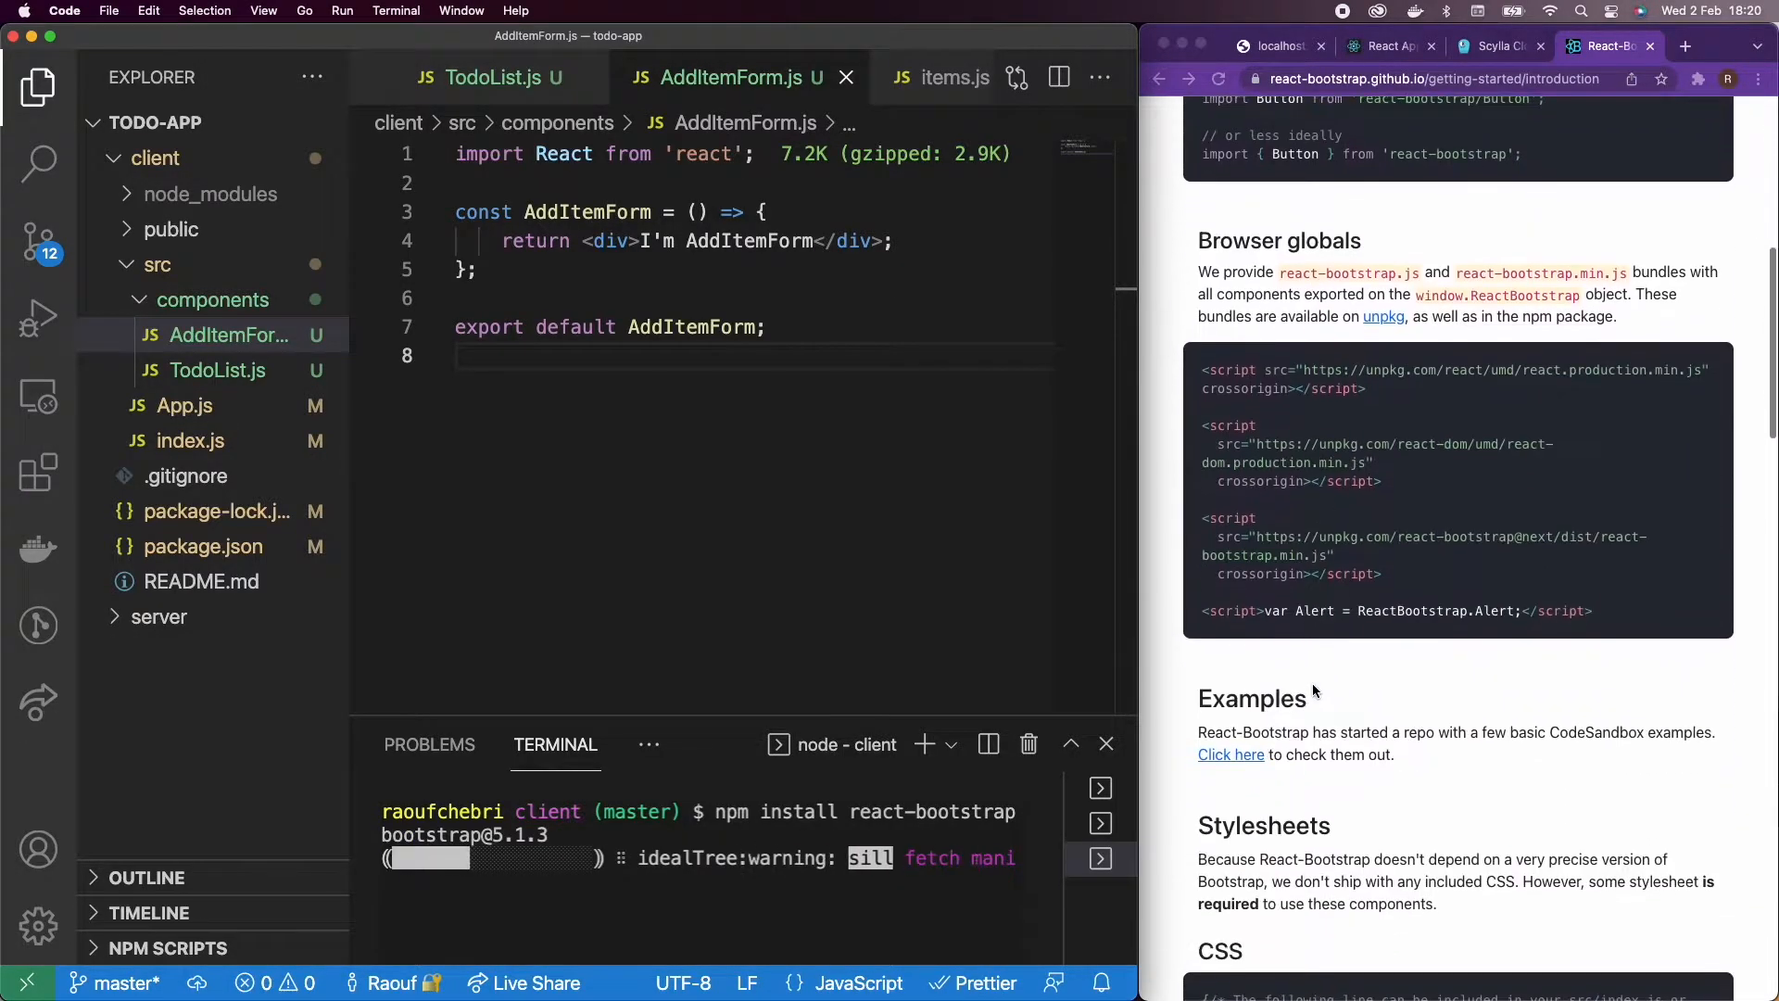
scroll("down", 3)
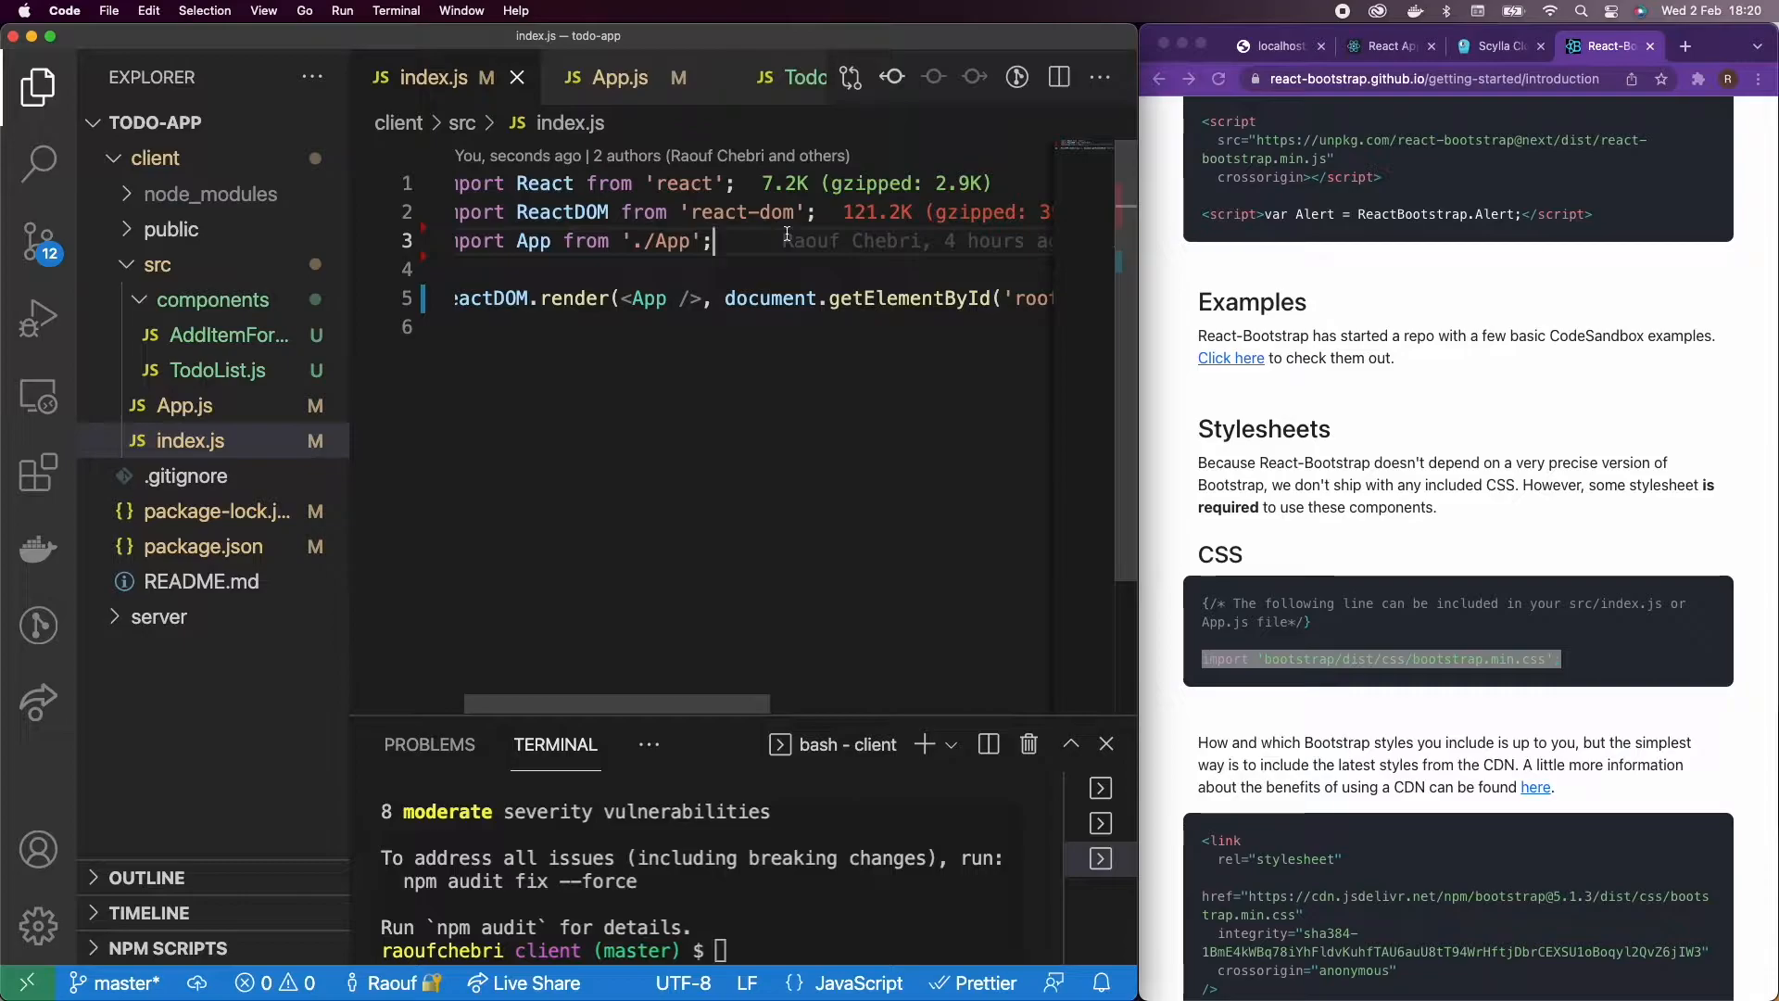
type("import 'bootstrap/dist/css/bootstrap.min.css';")
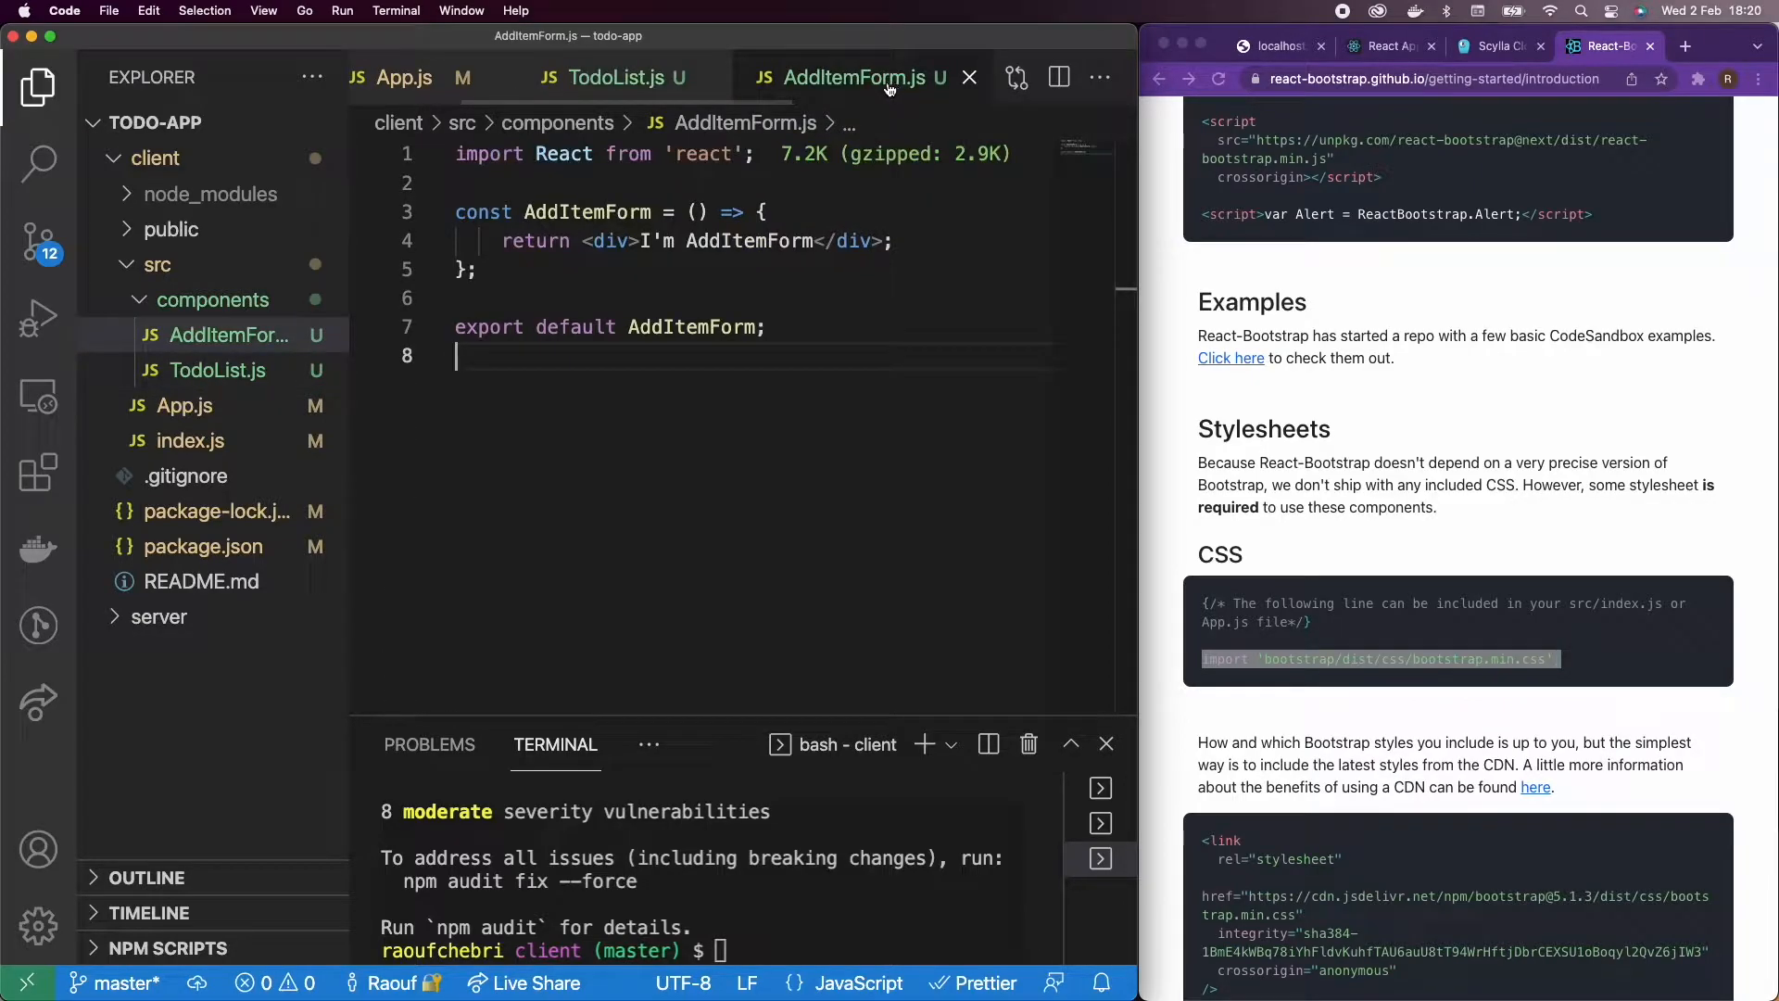
mouse_move(781, 184)
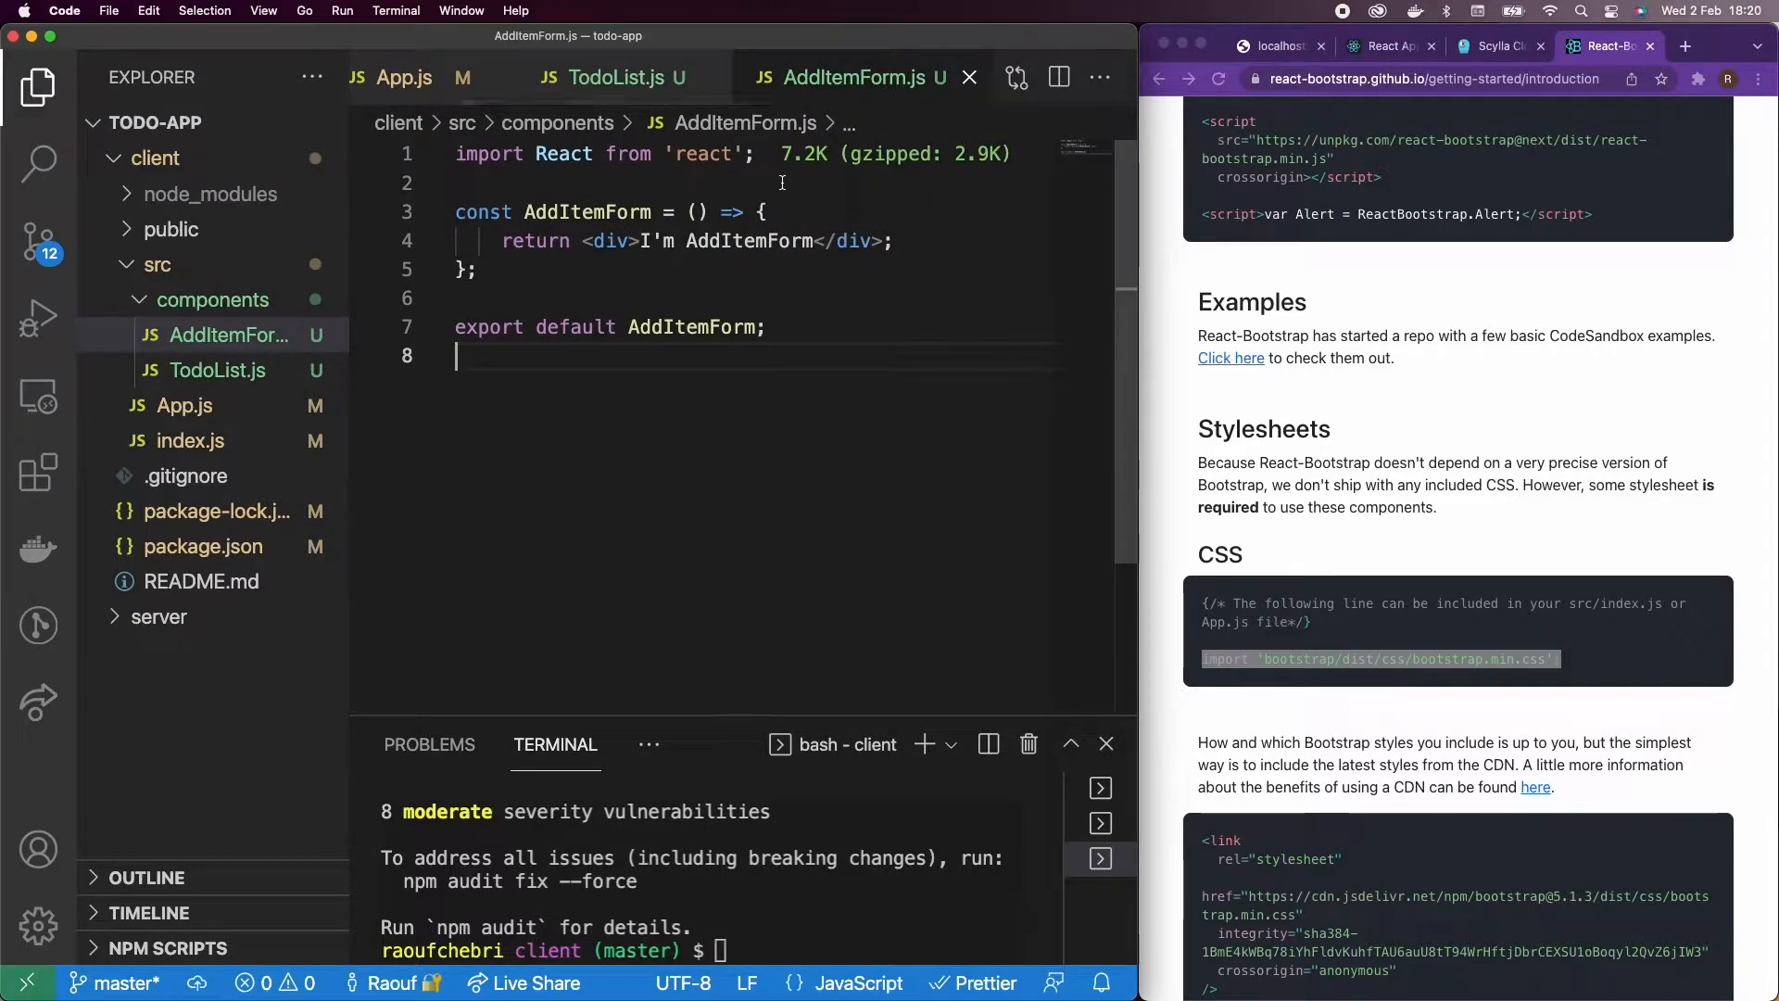
Step: Add import {Button} from 'react-bootstrap'; below the React import and start a parenthesized return
key("Enter")
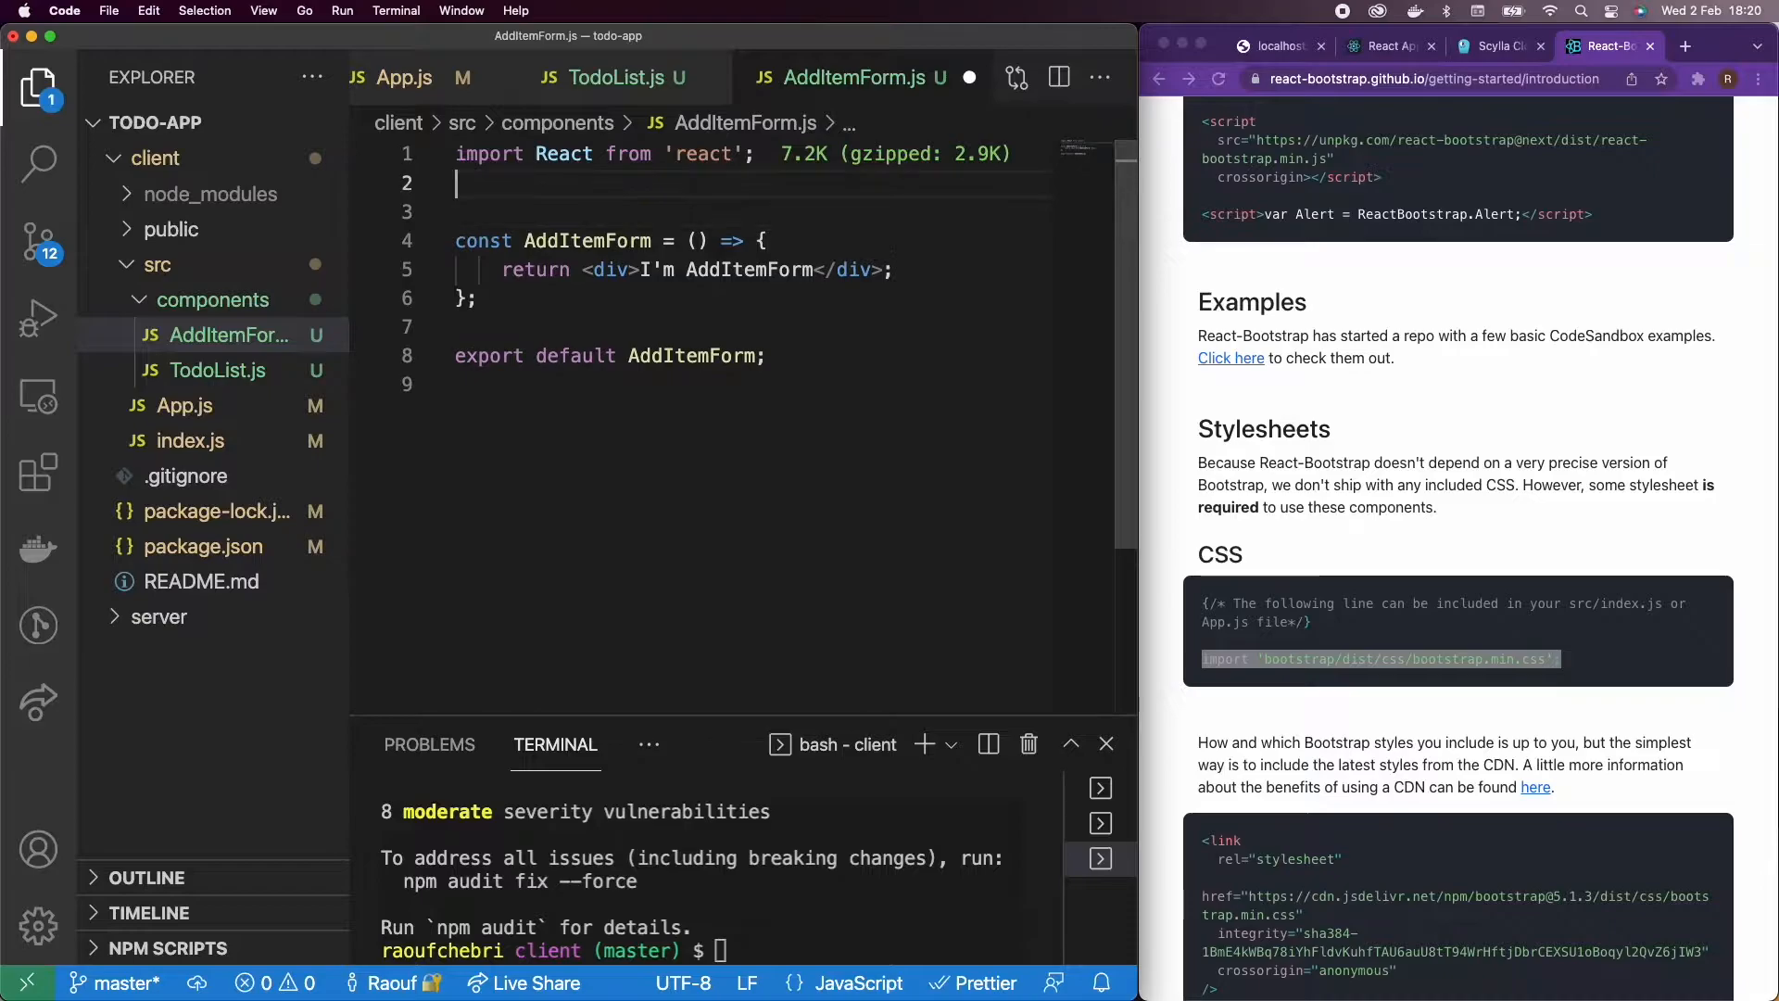
type("import")
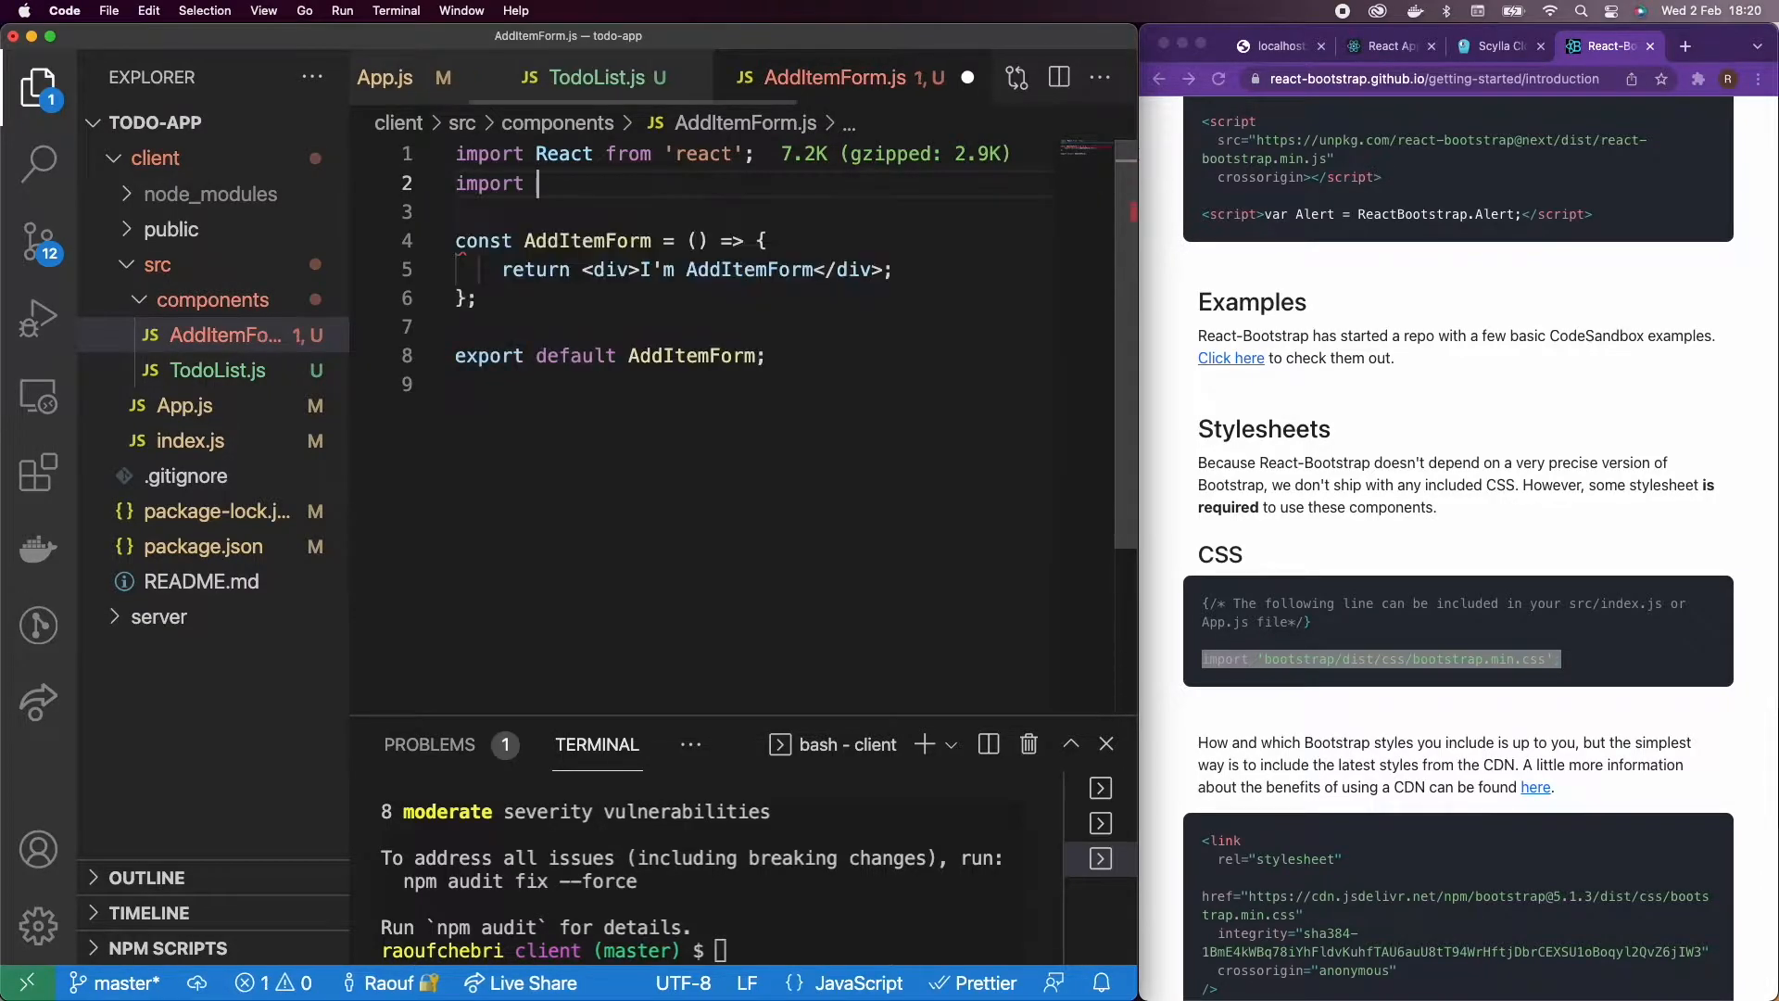
type("{}")
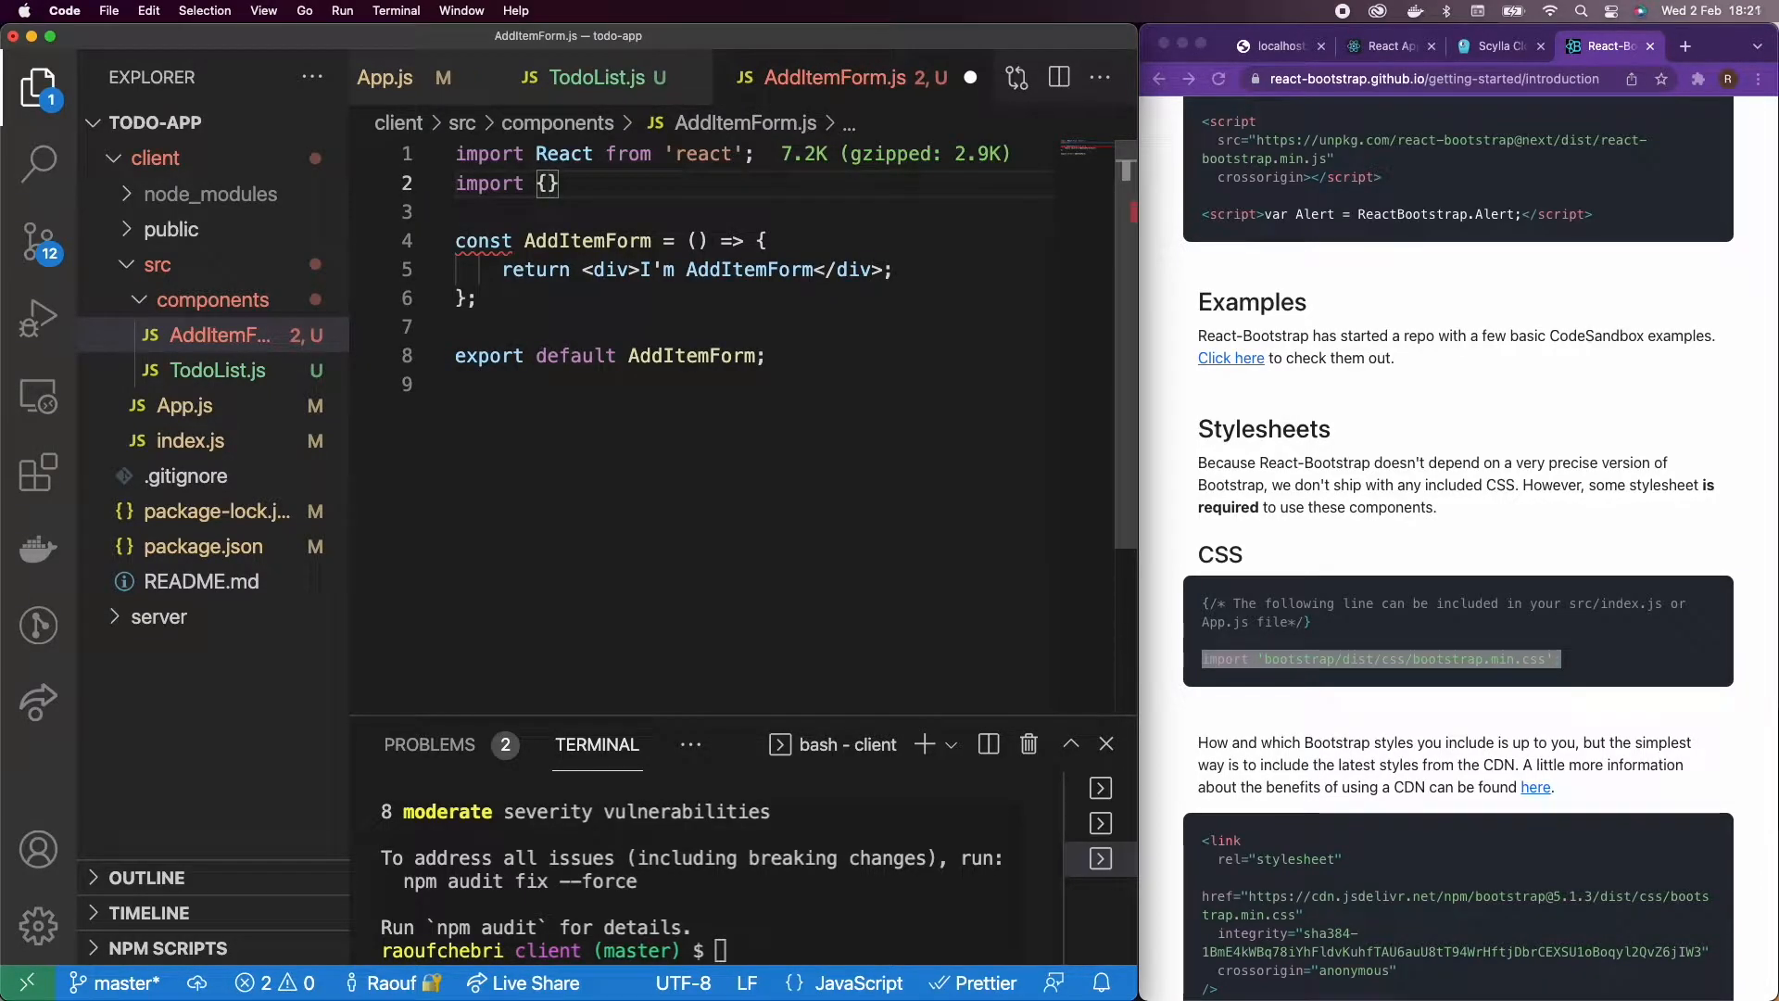
type("Button")
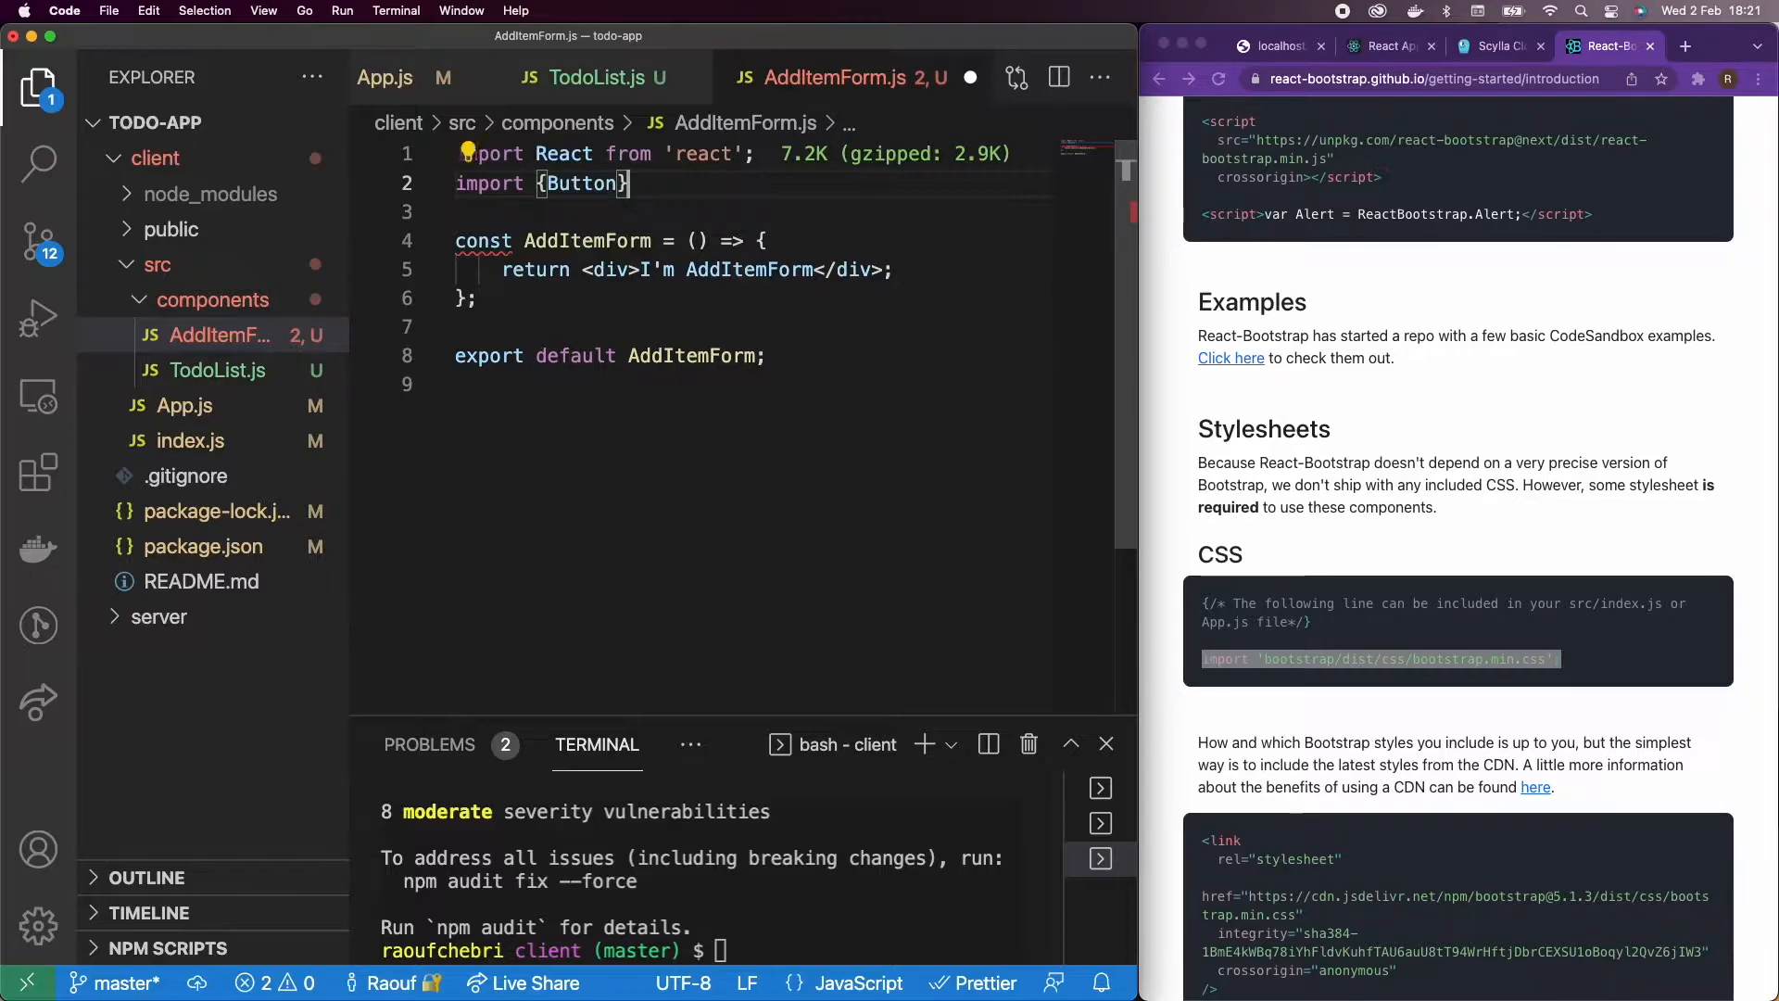
type("from 'react-bootstrap';")
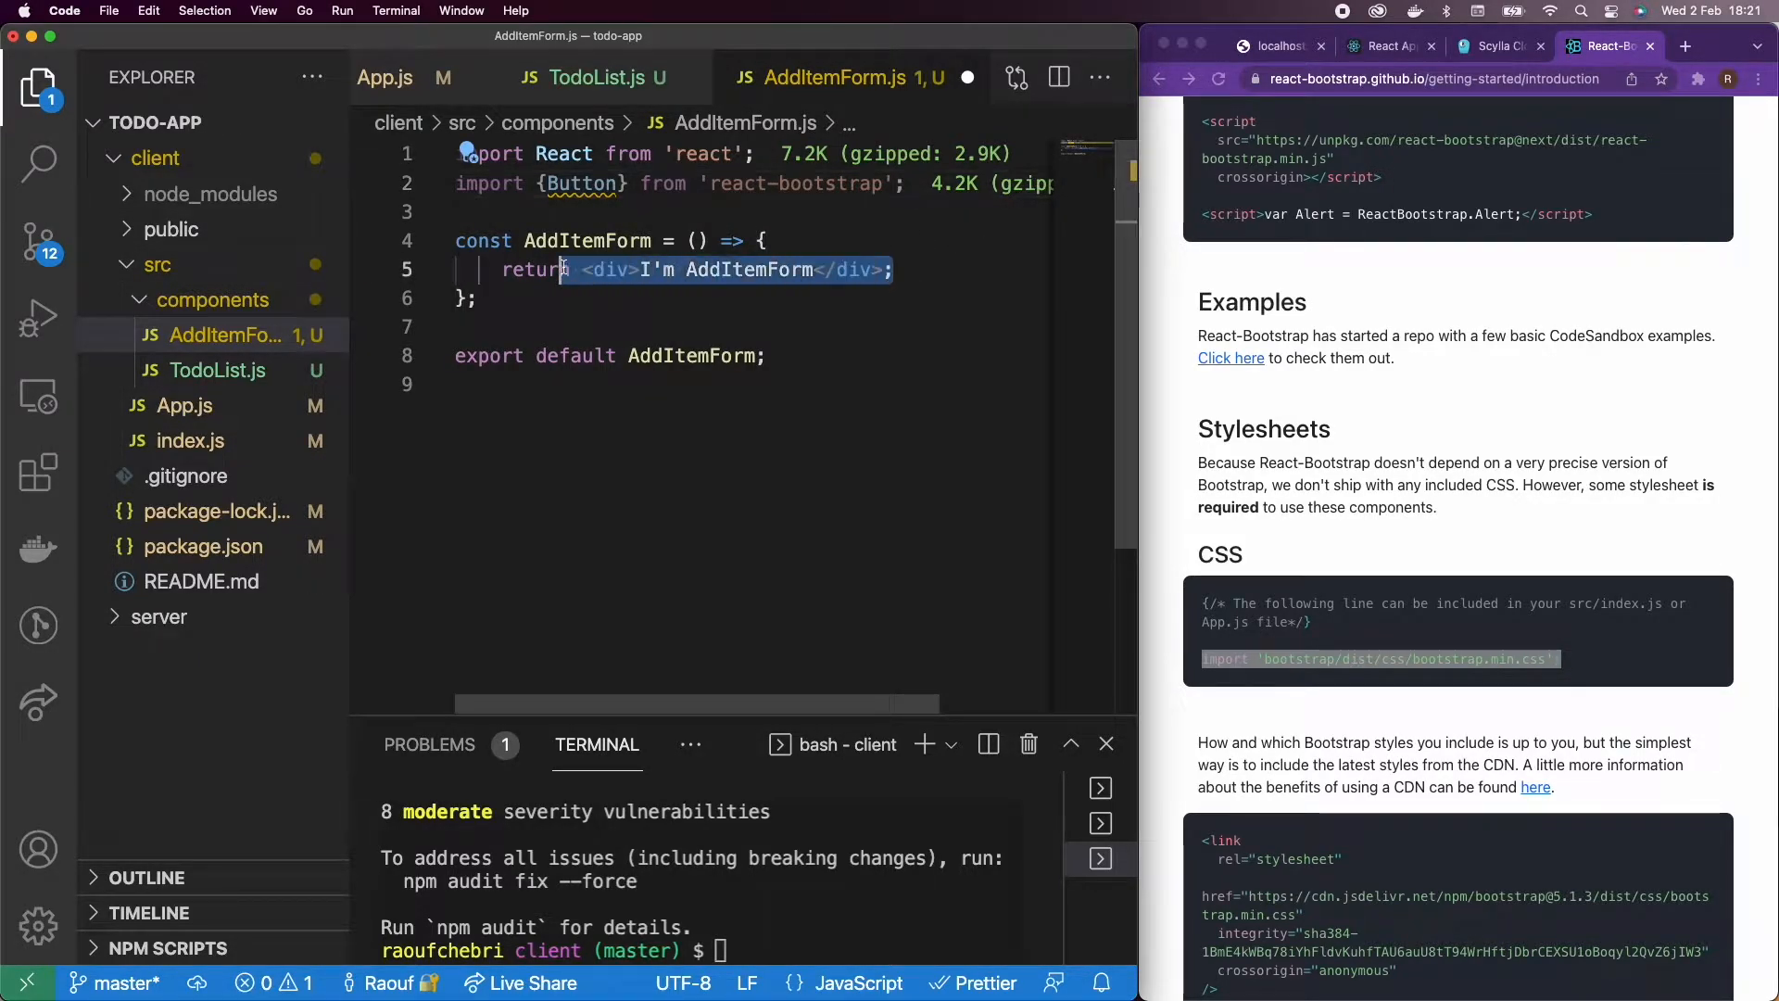
type("(")
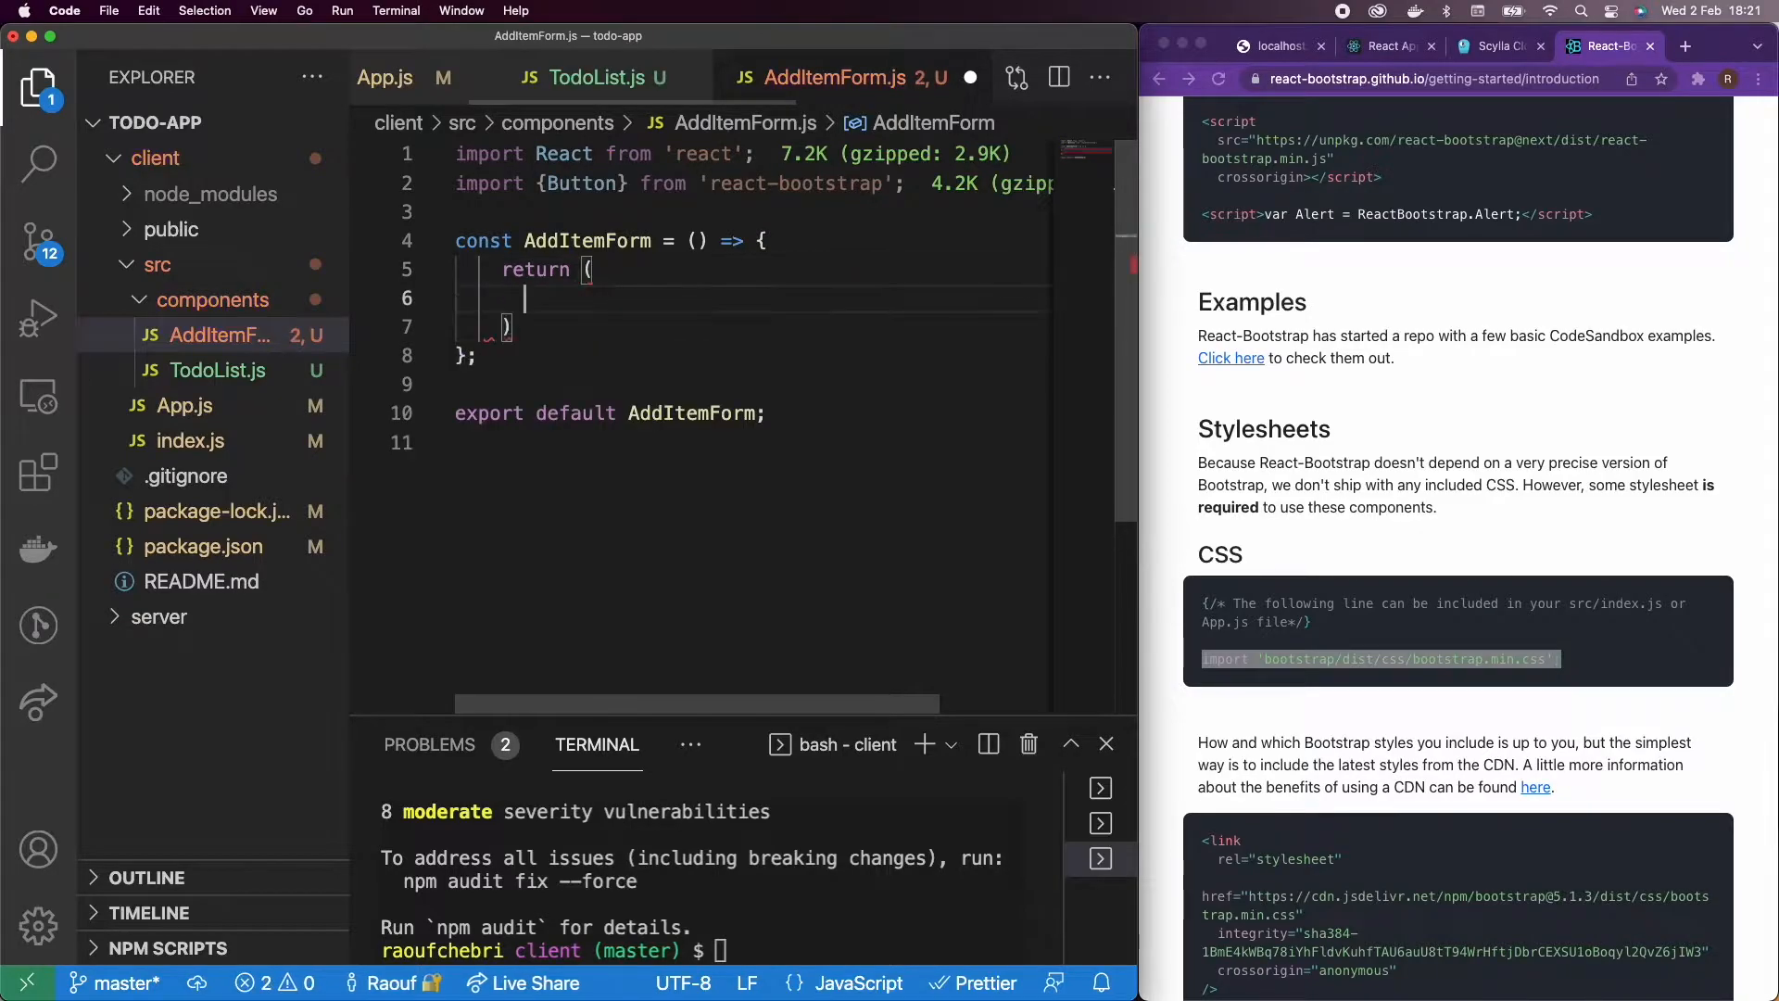
Step: Import Form and render <Form><InputGroup> with a FormControl of type 'text' and placeholder 'New Item'
type("<Form></Form>")
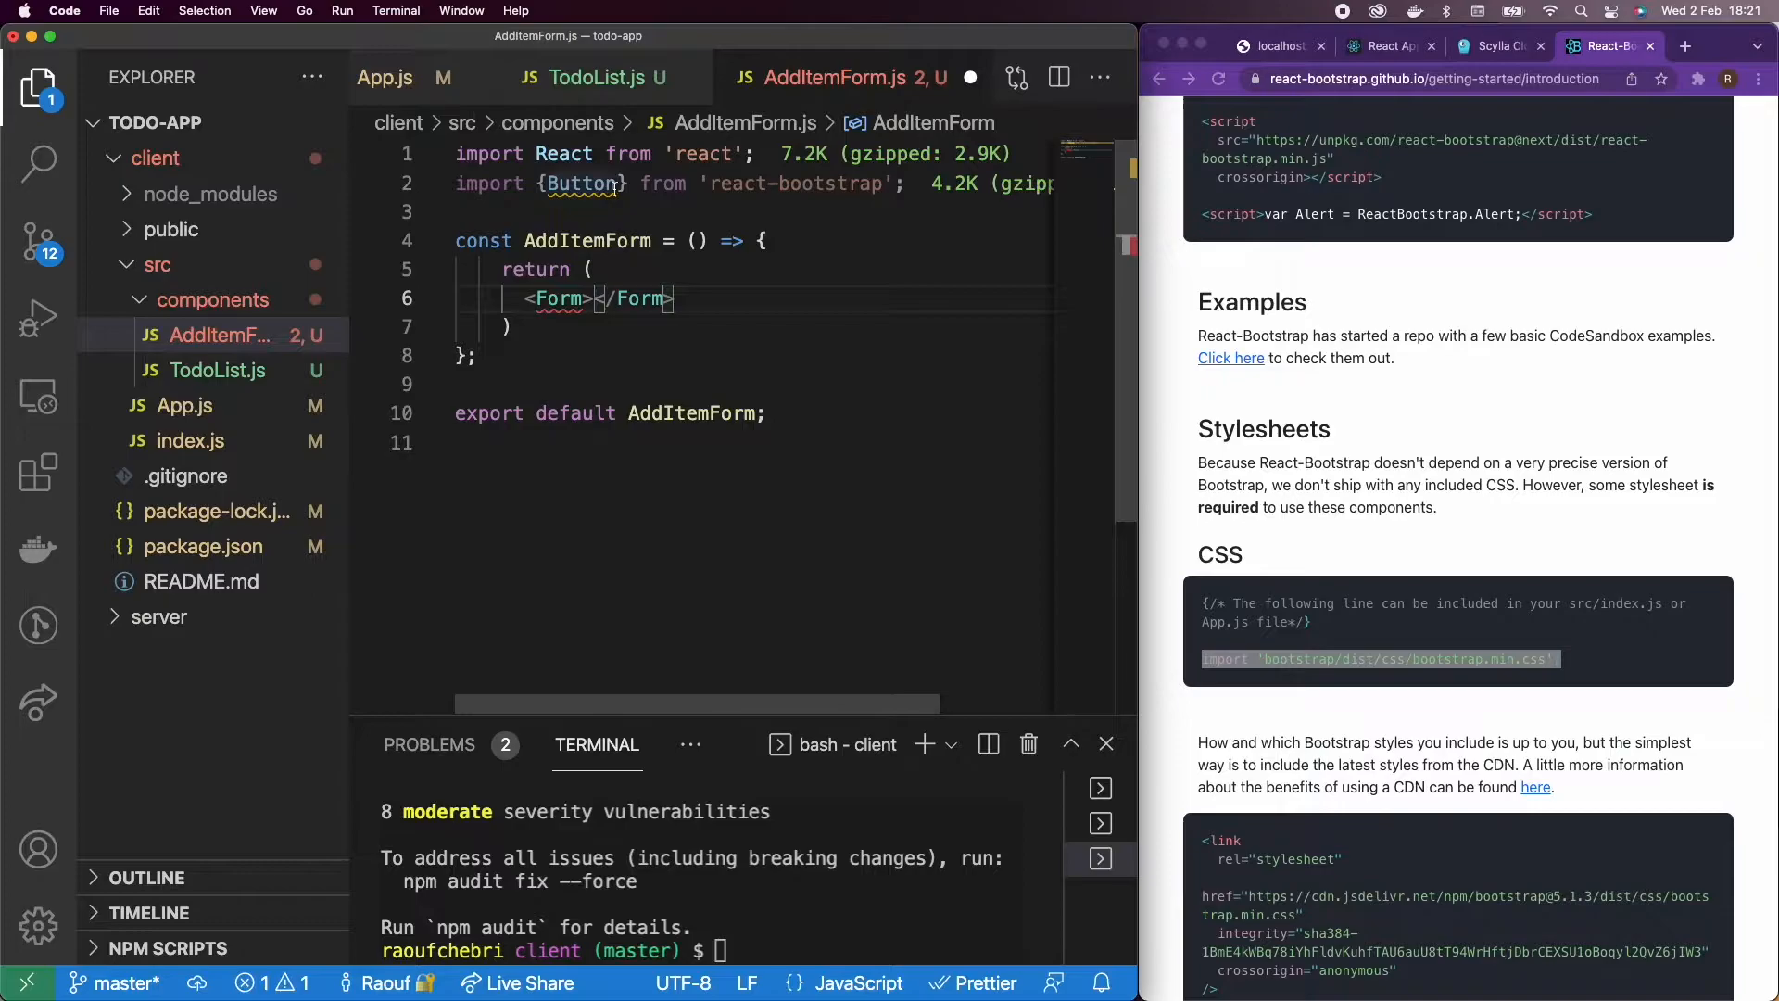
type(", Form")
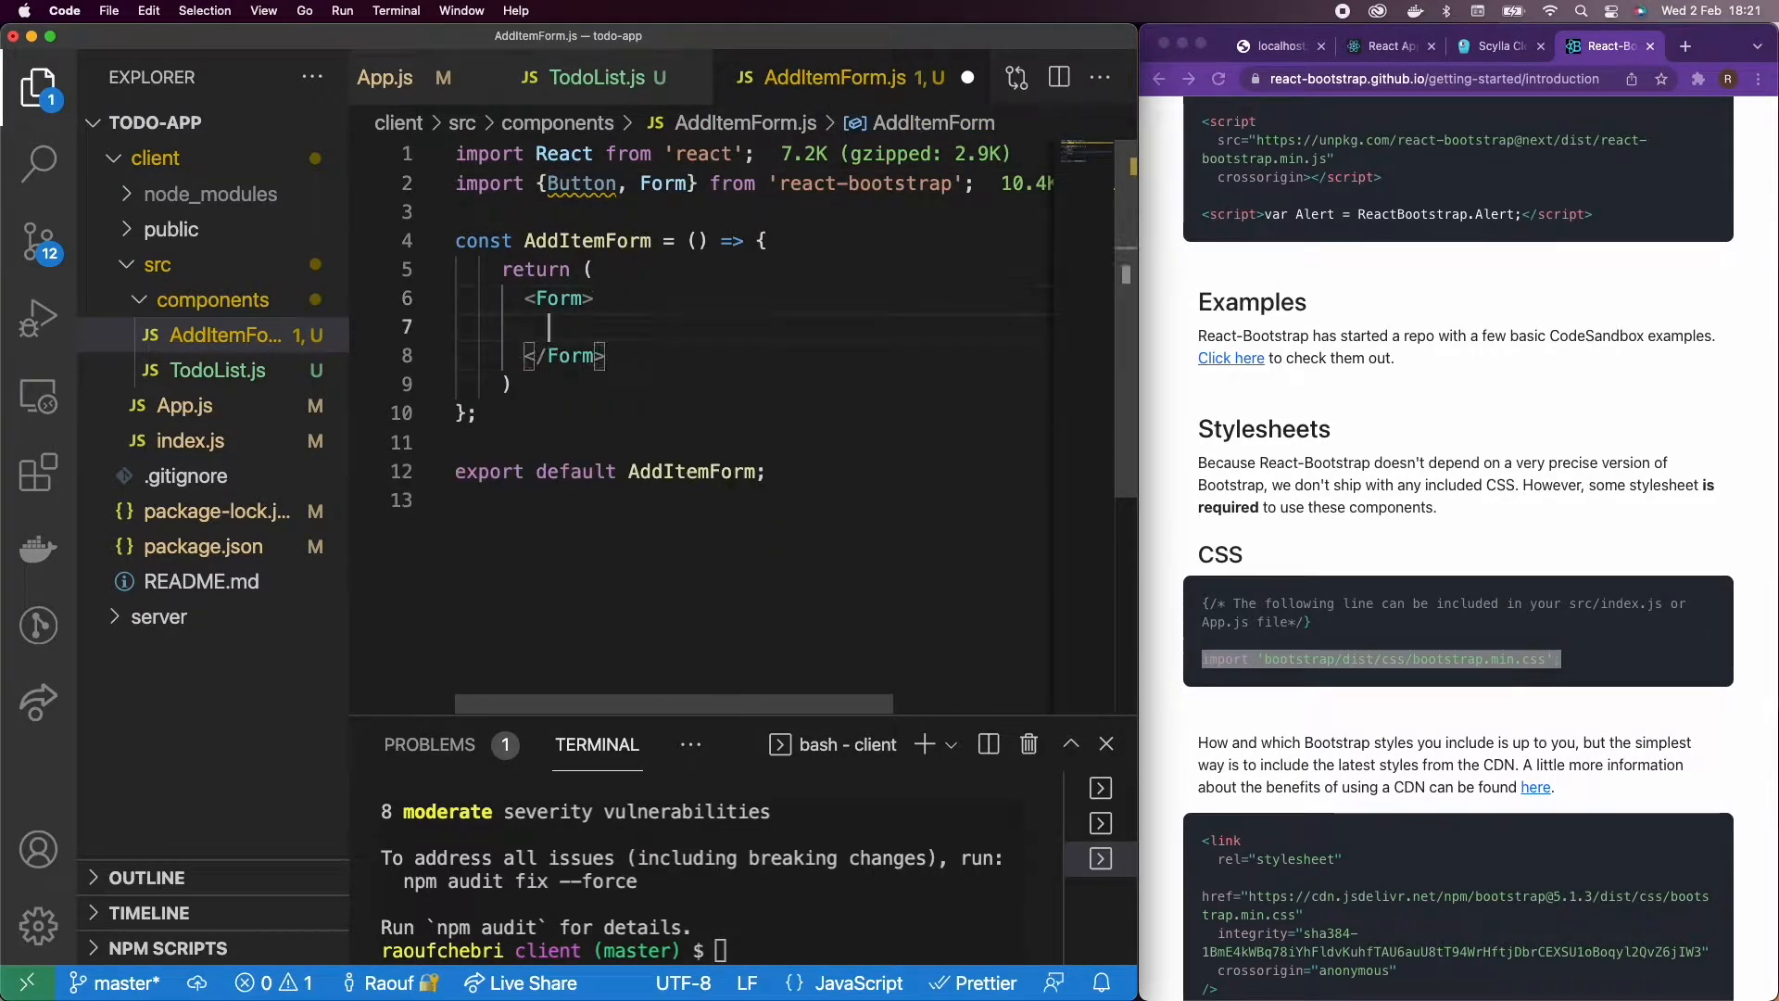
type("<Input")
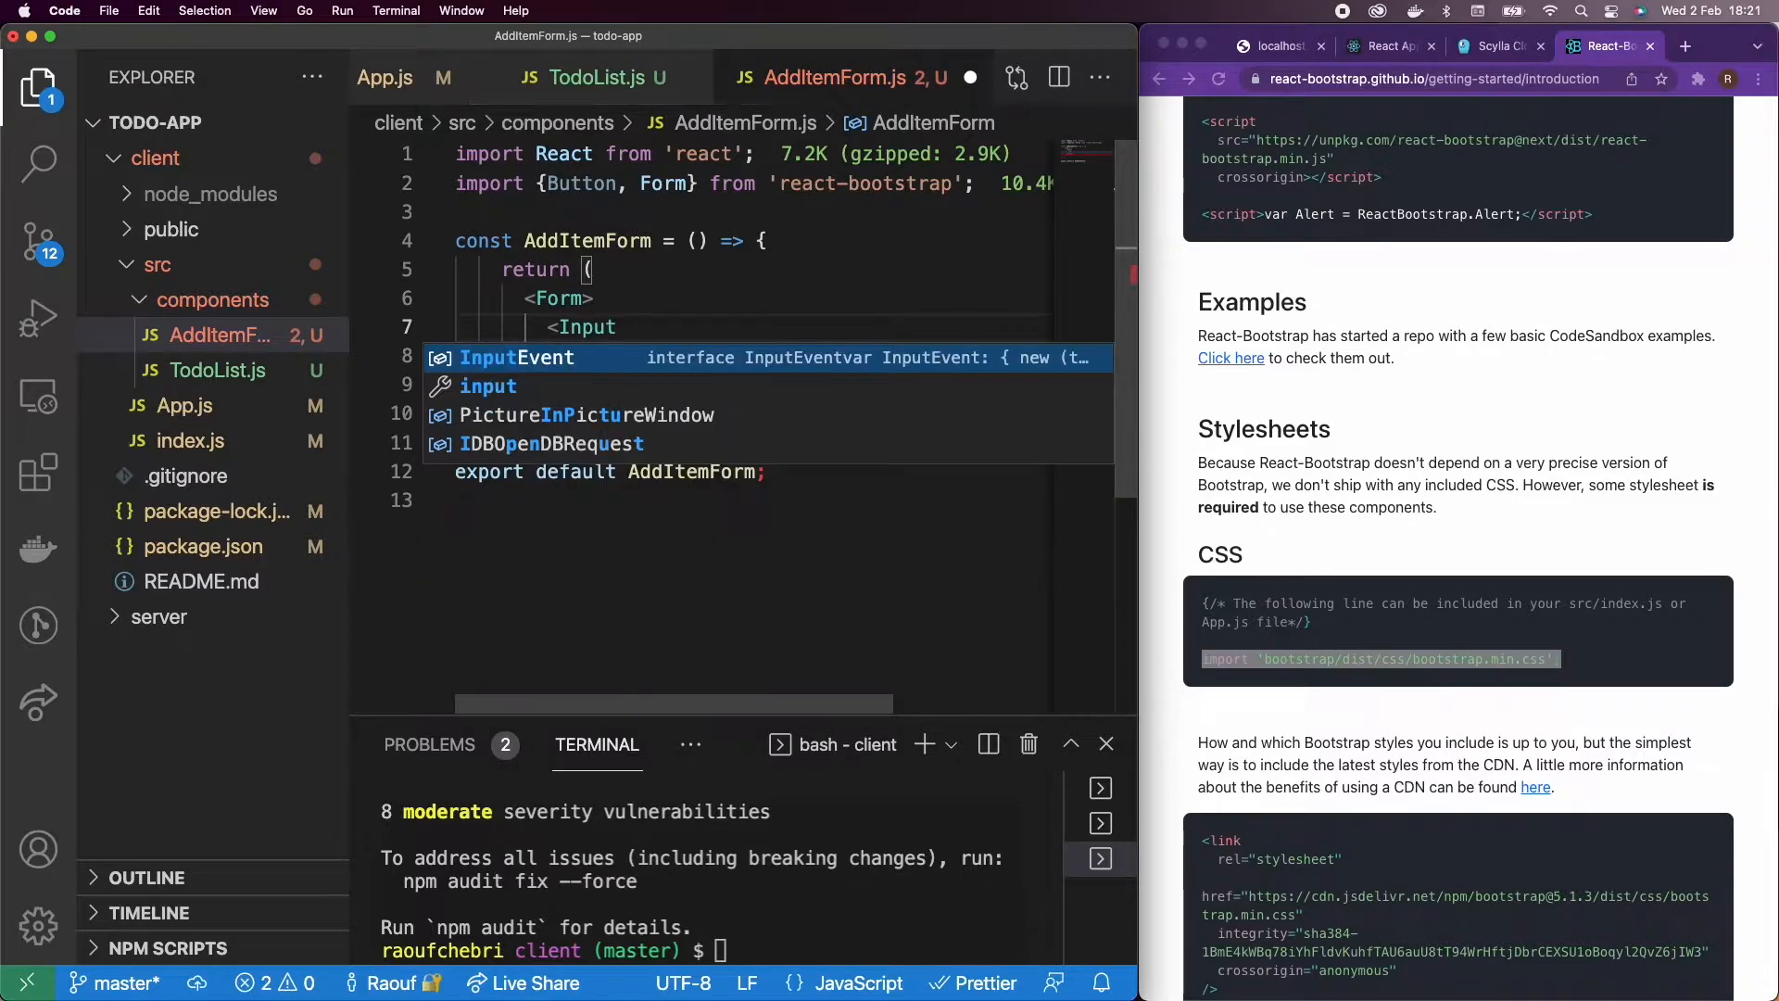
type("Group></InputGroup>")
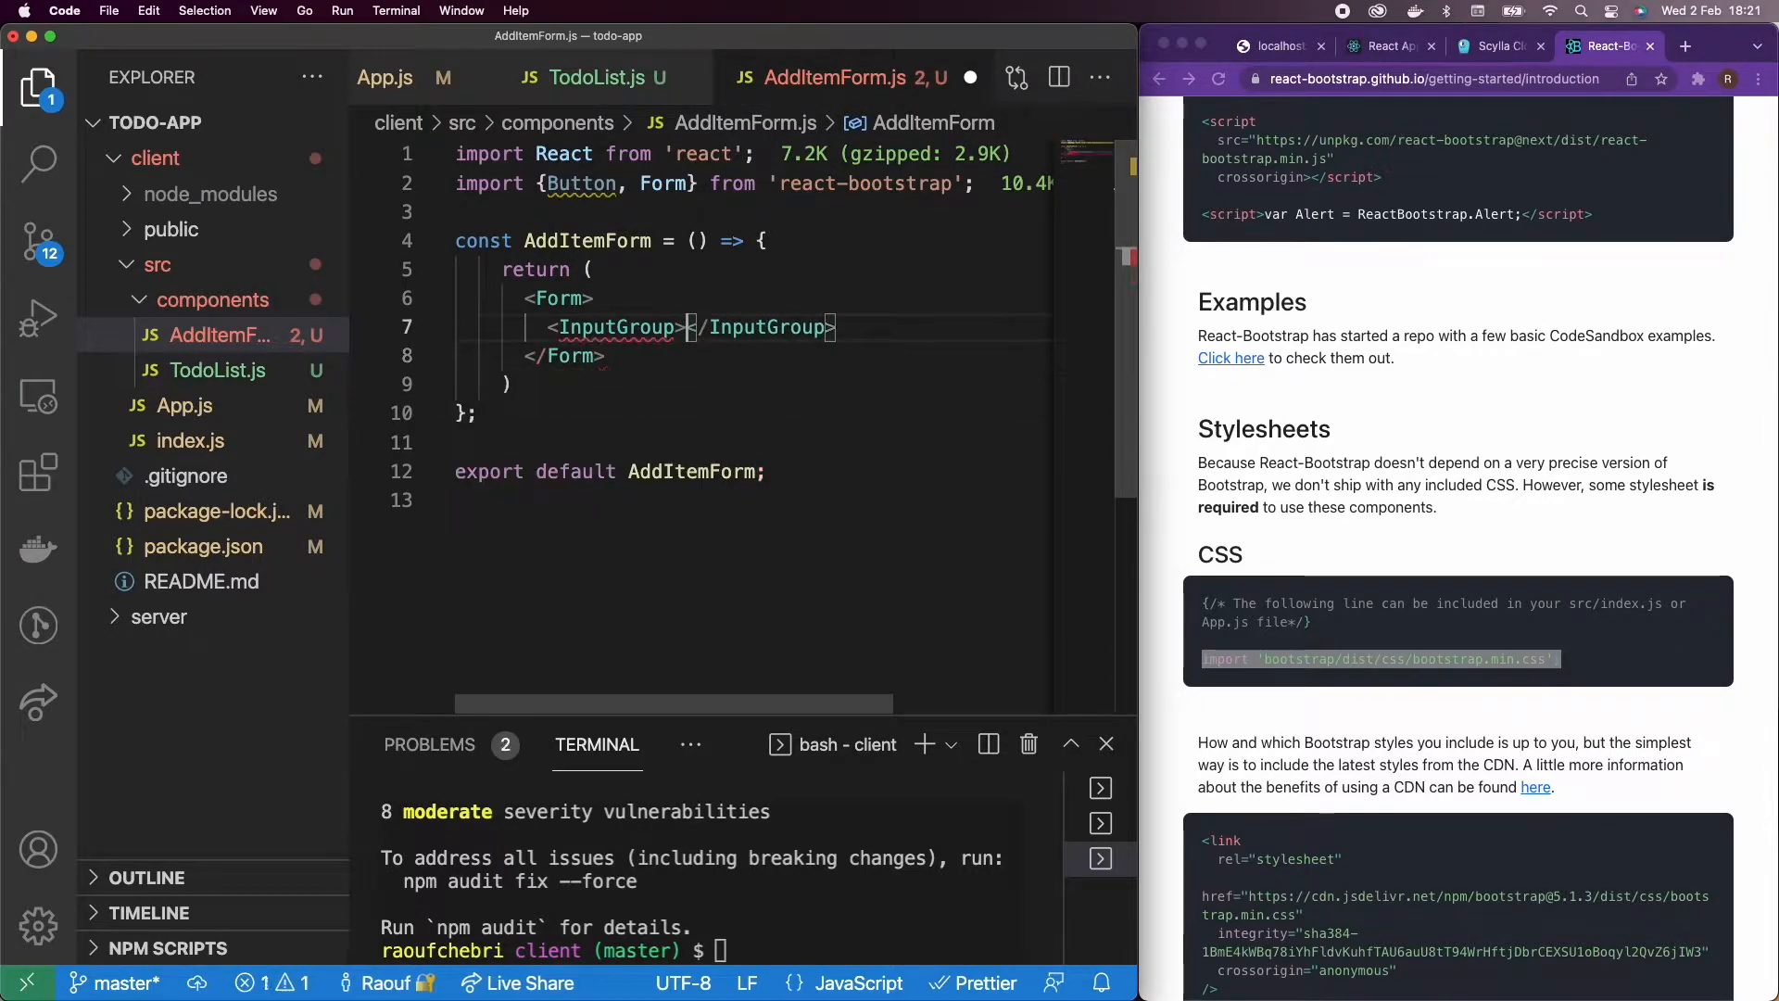
type("<FormControl></FormControl>")
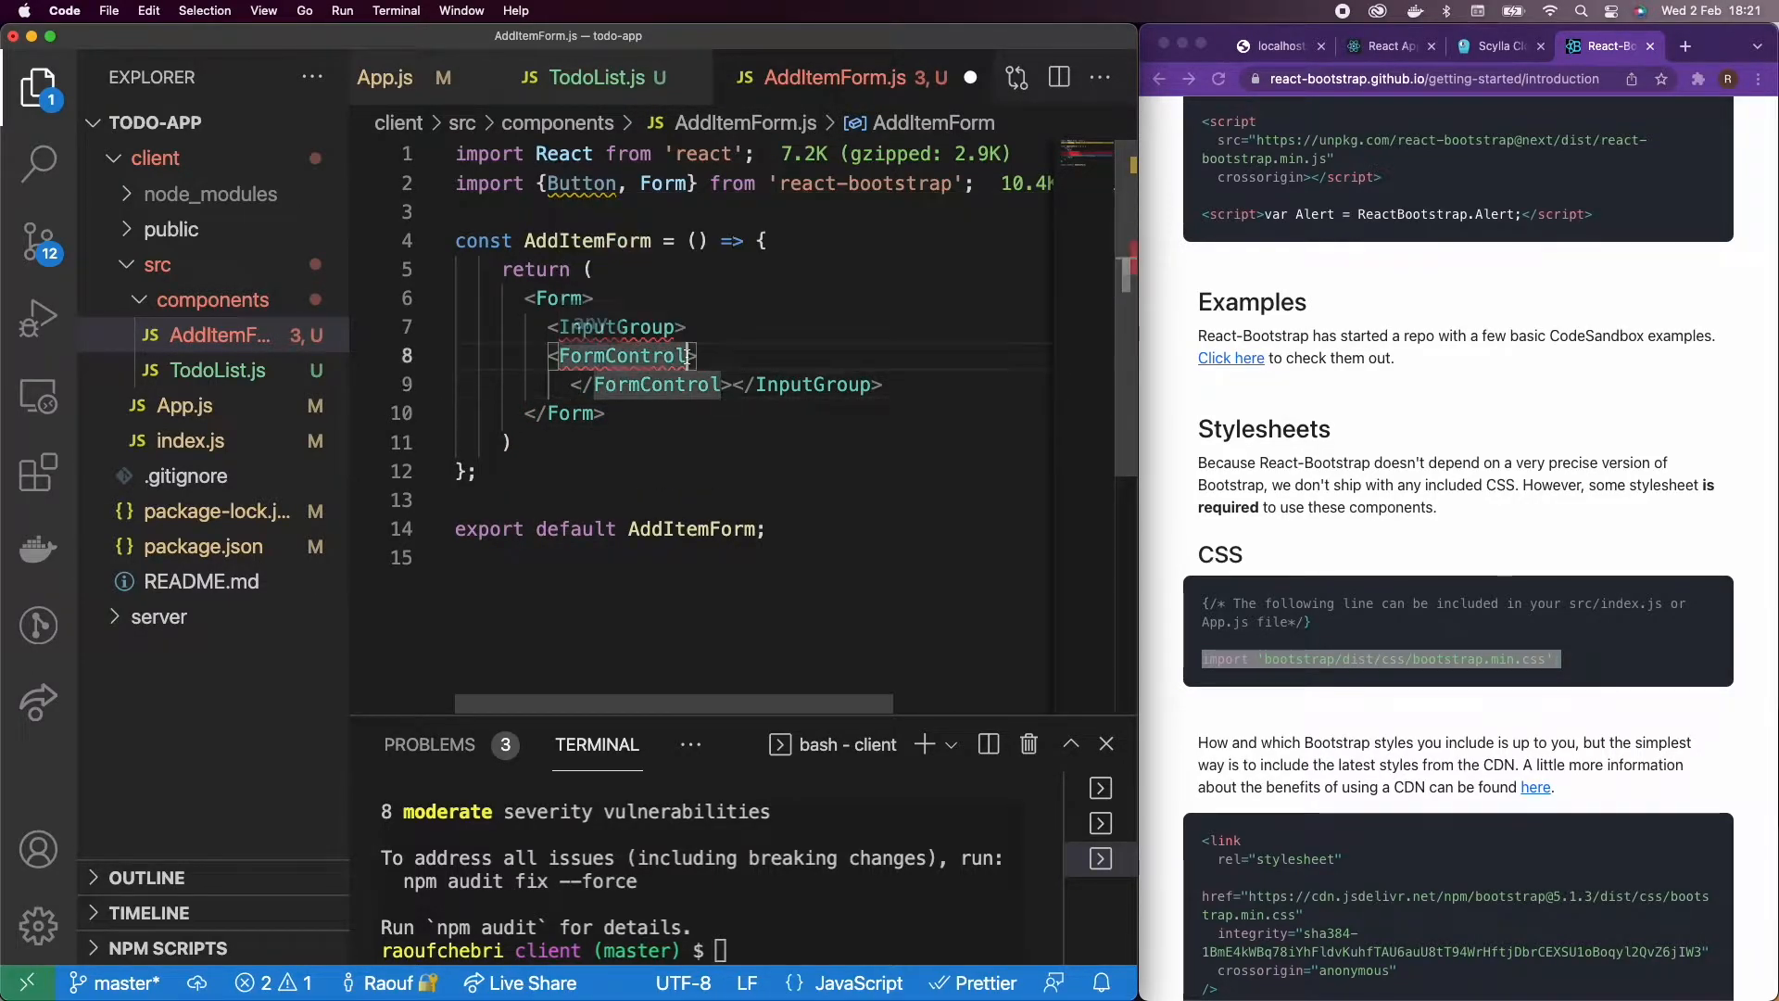
type("type")
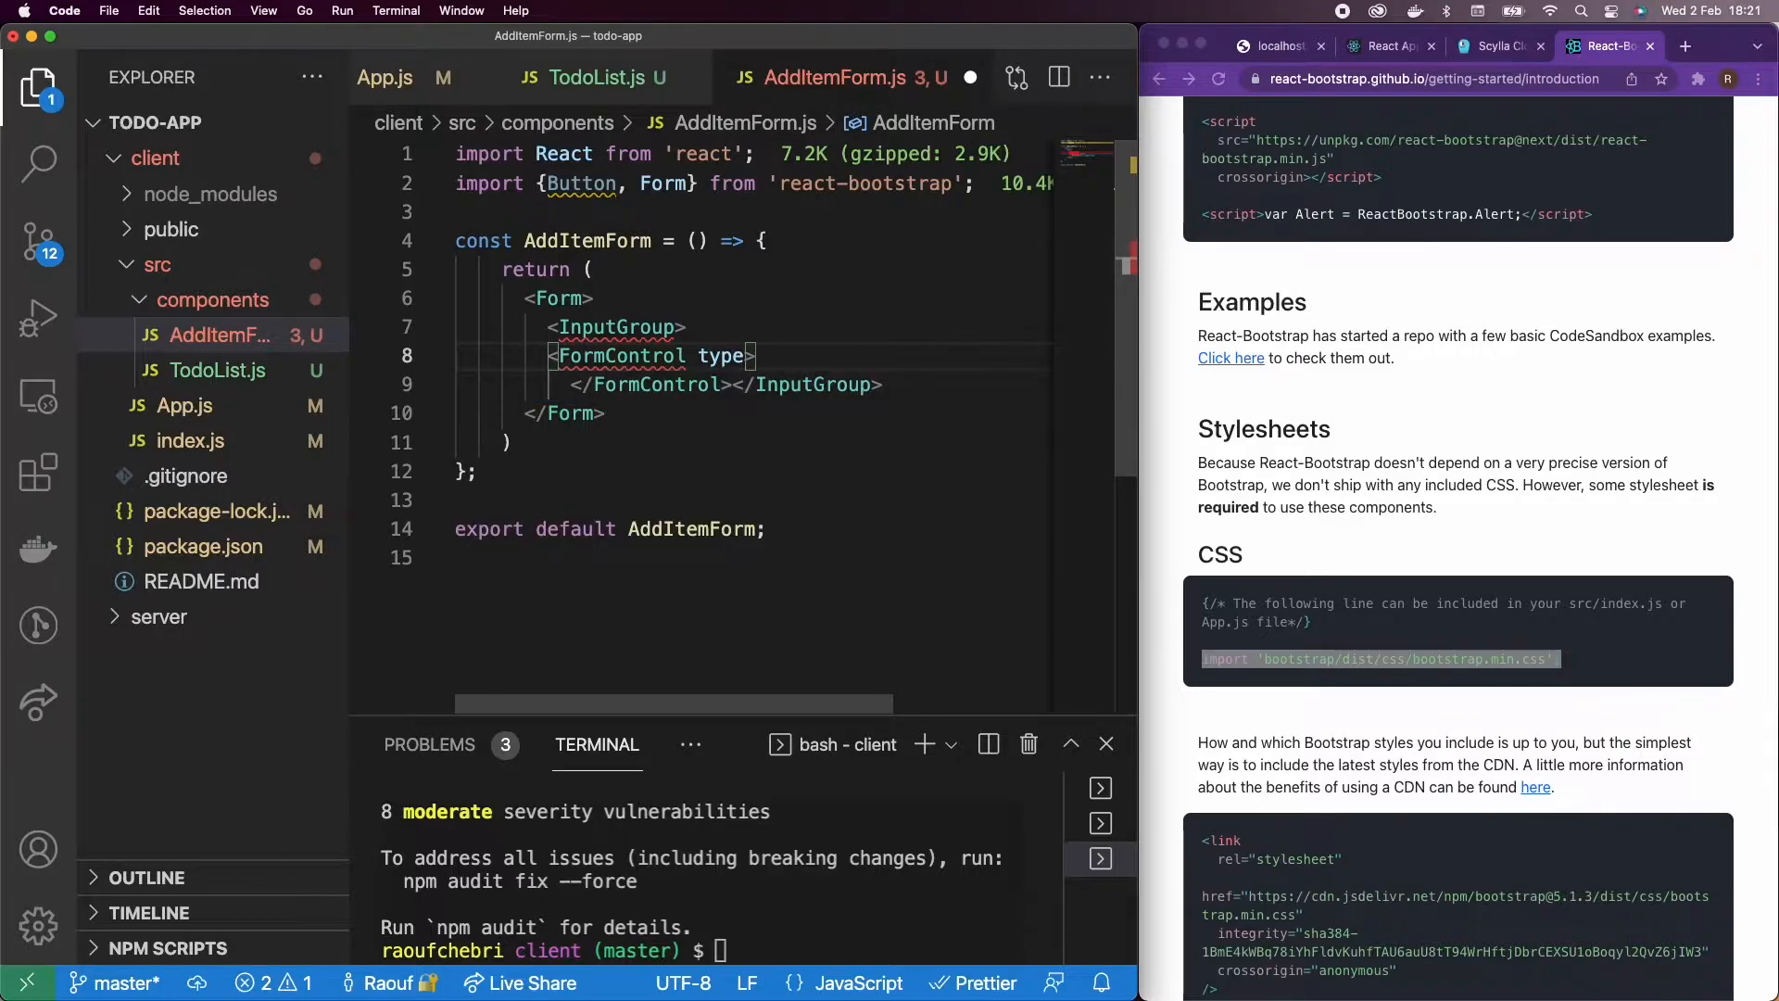
type("='text'")
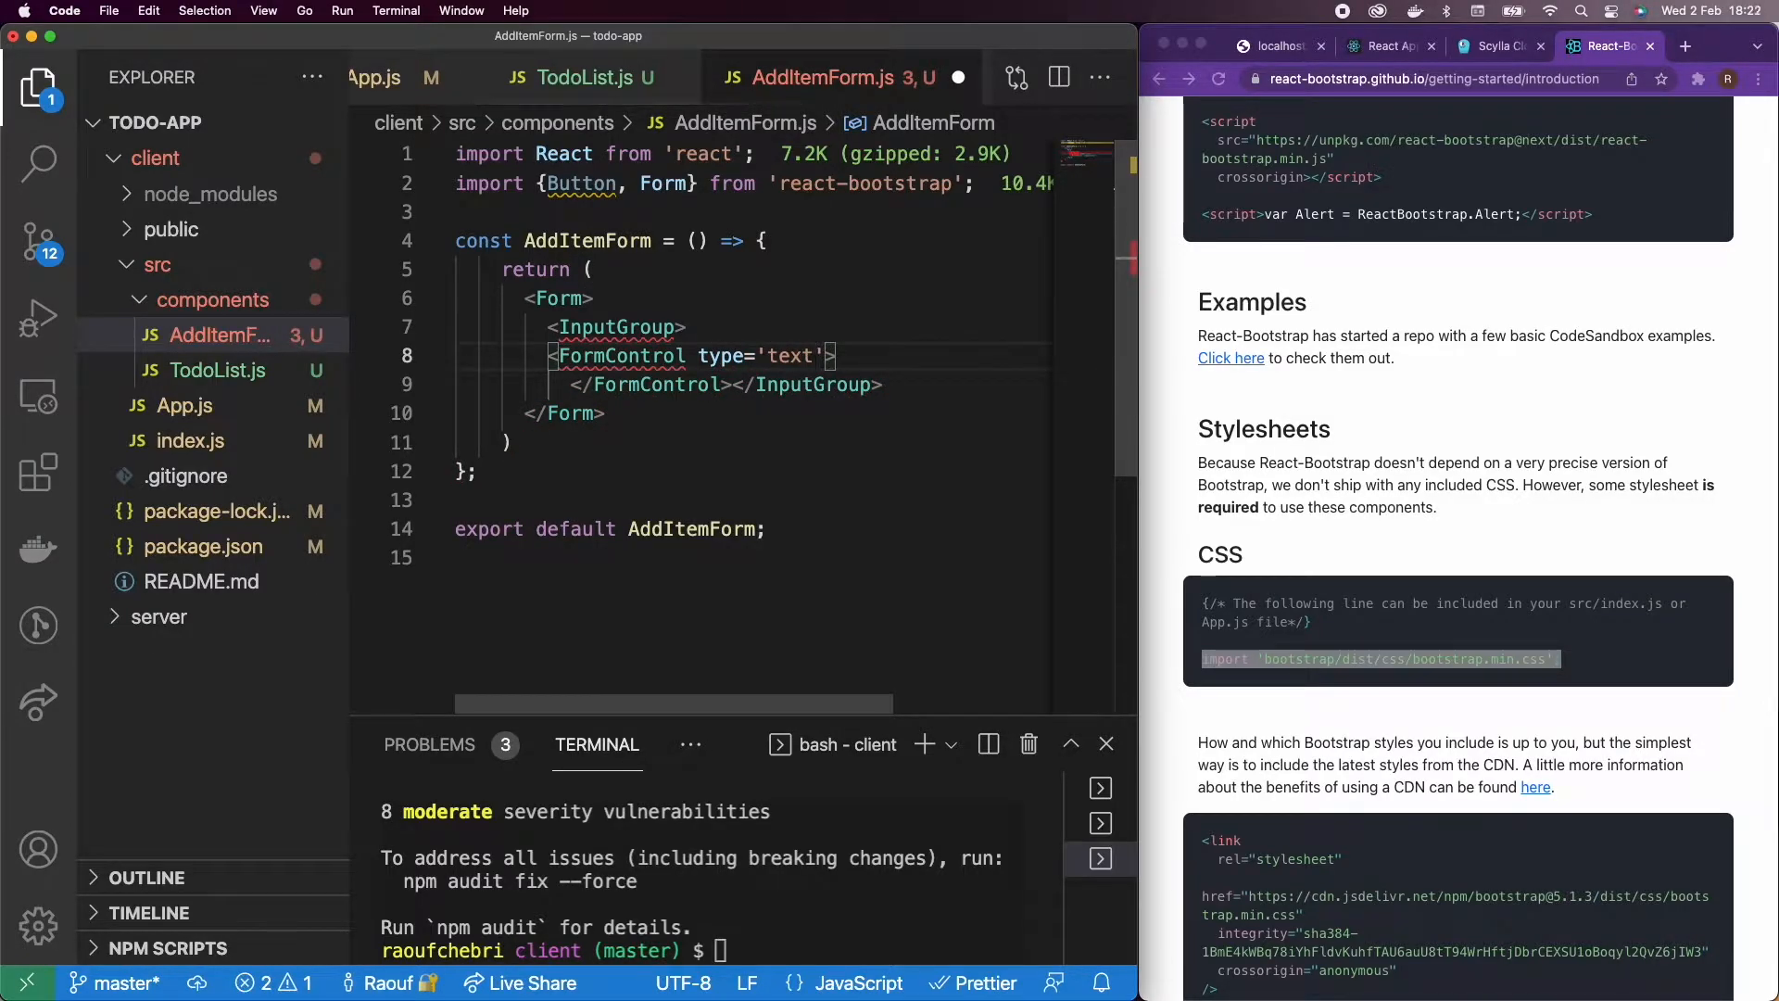
type("placeholder='New Item'")
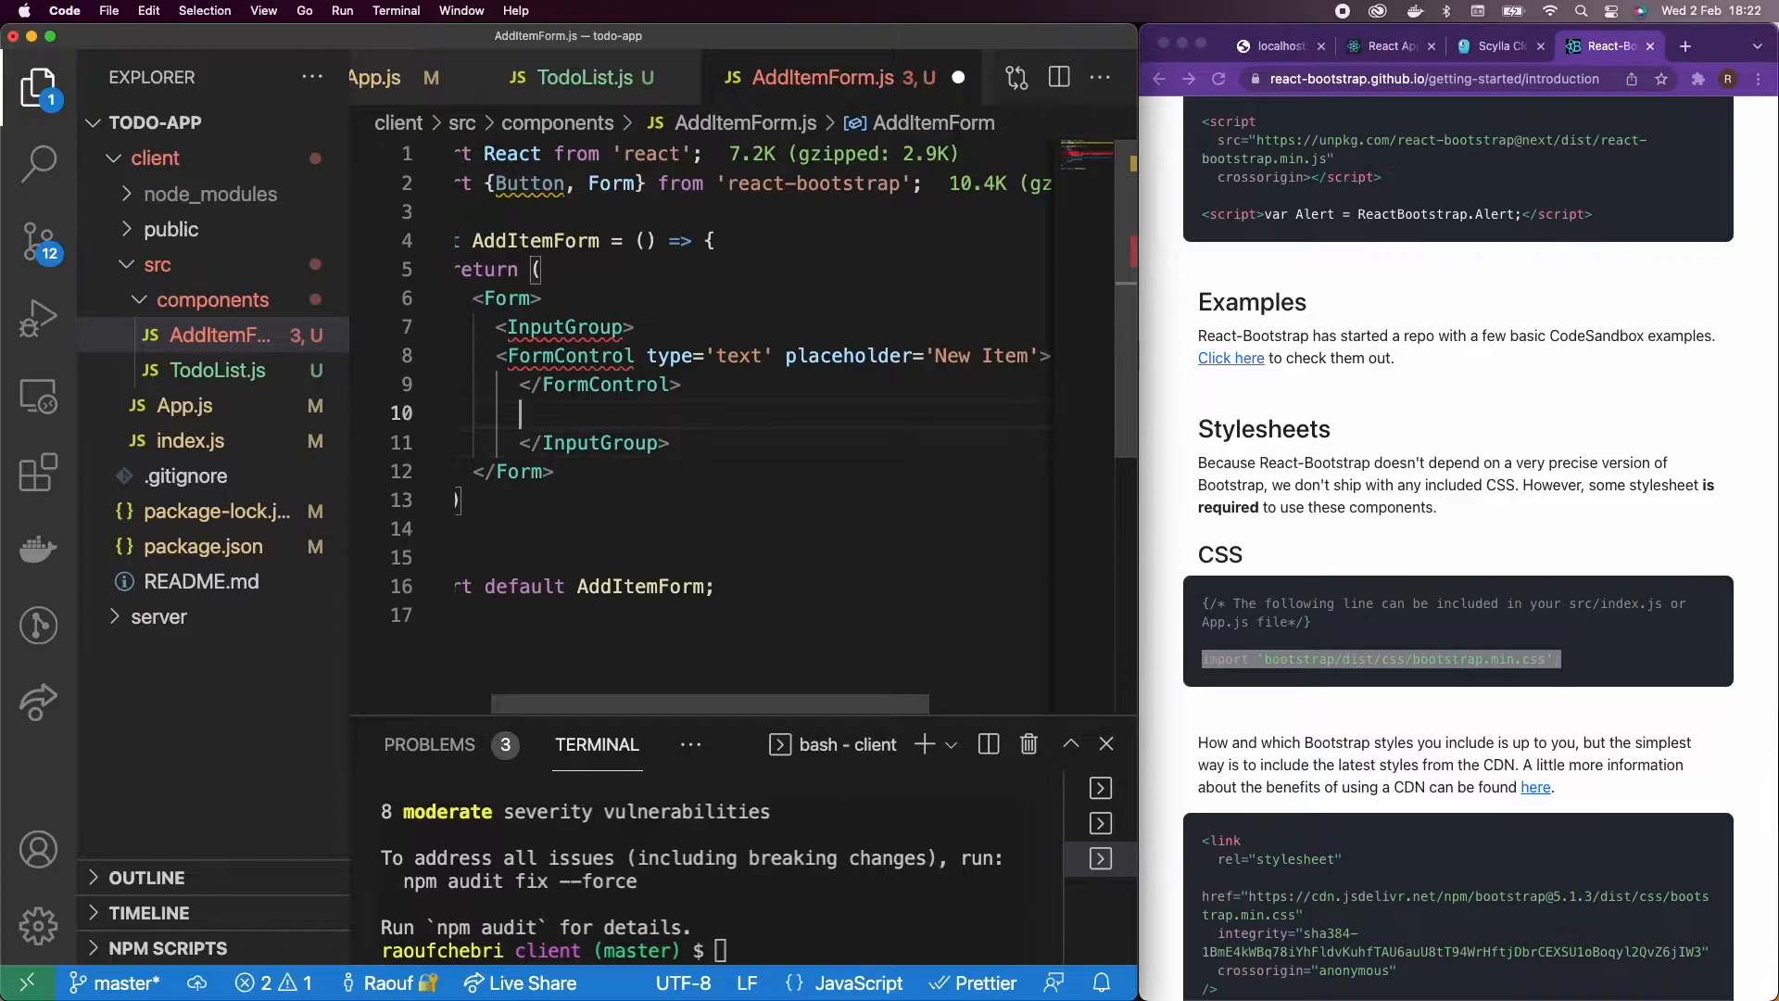
Step: Add a Button with type 'submit' and variant 'primary' labelled Add inside the input group
type("<")
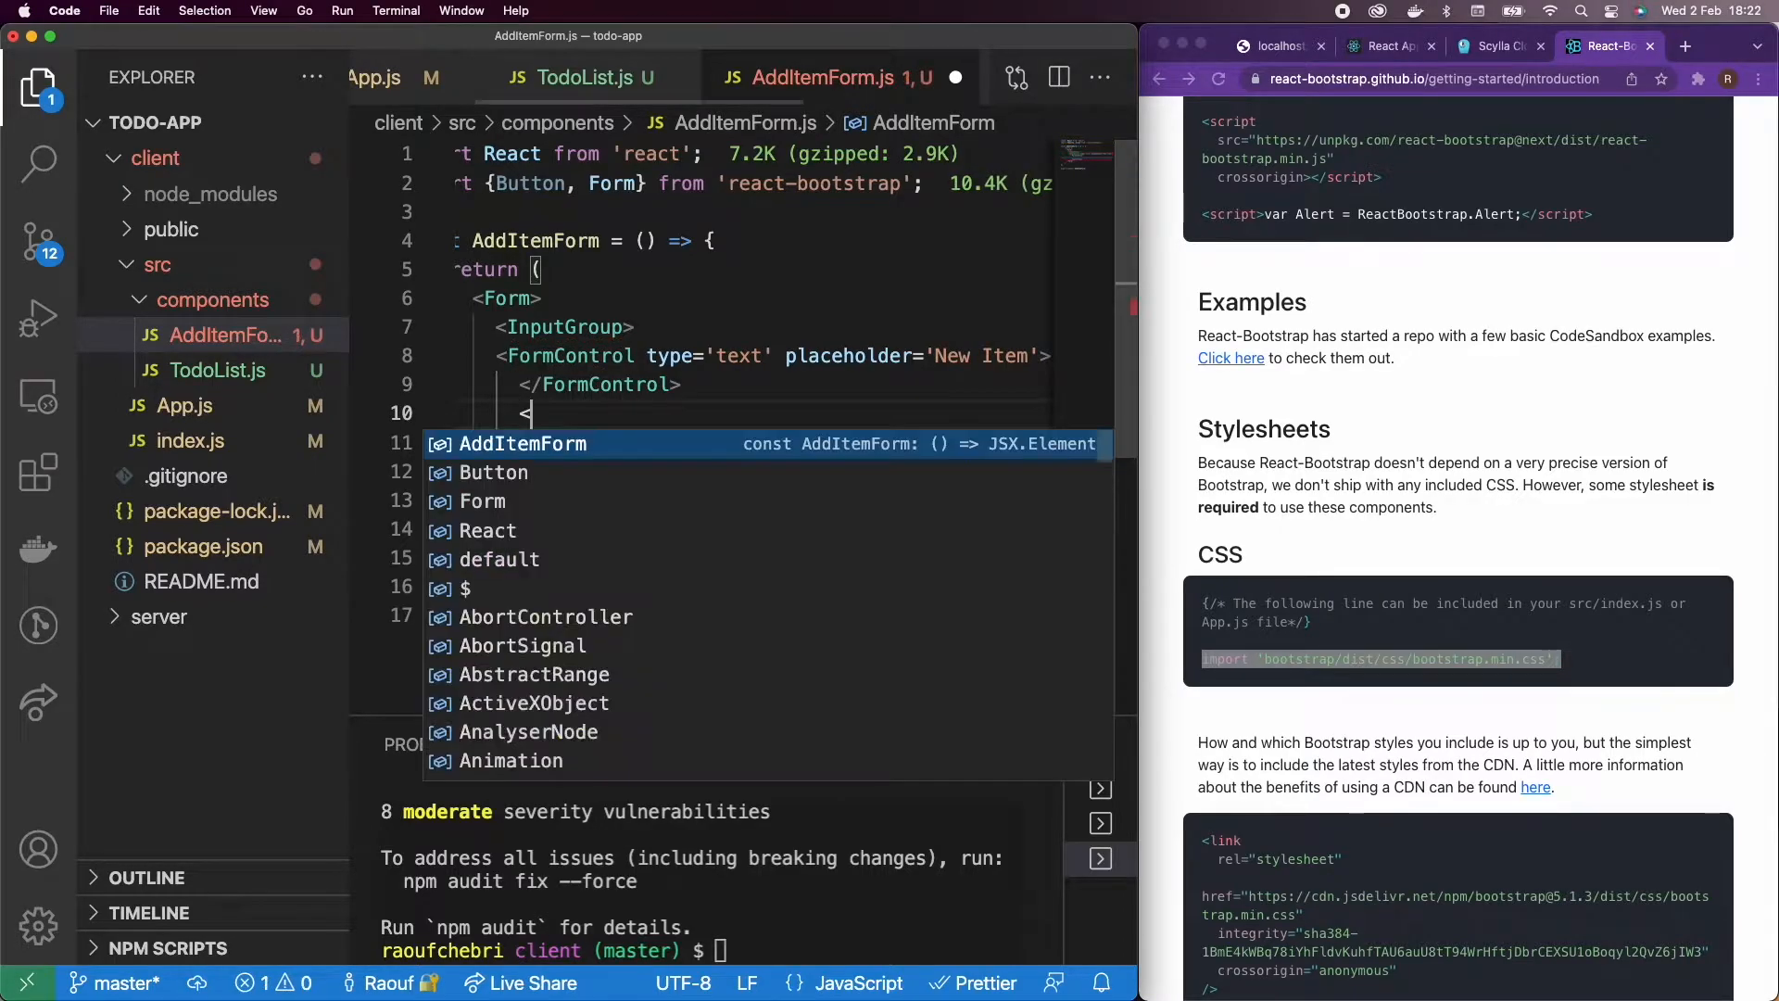
type("Button")
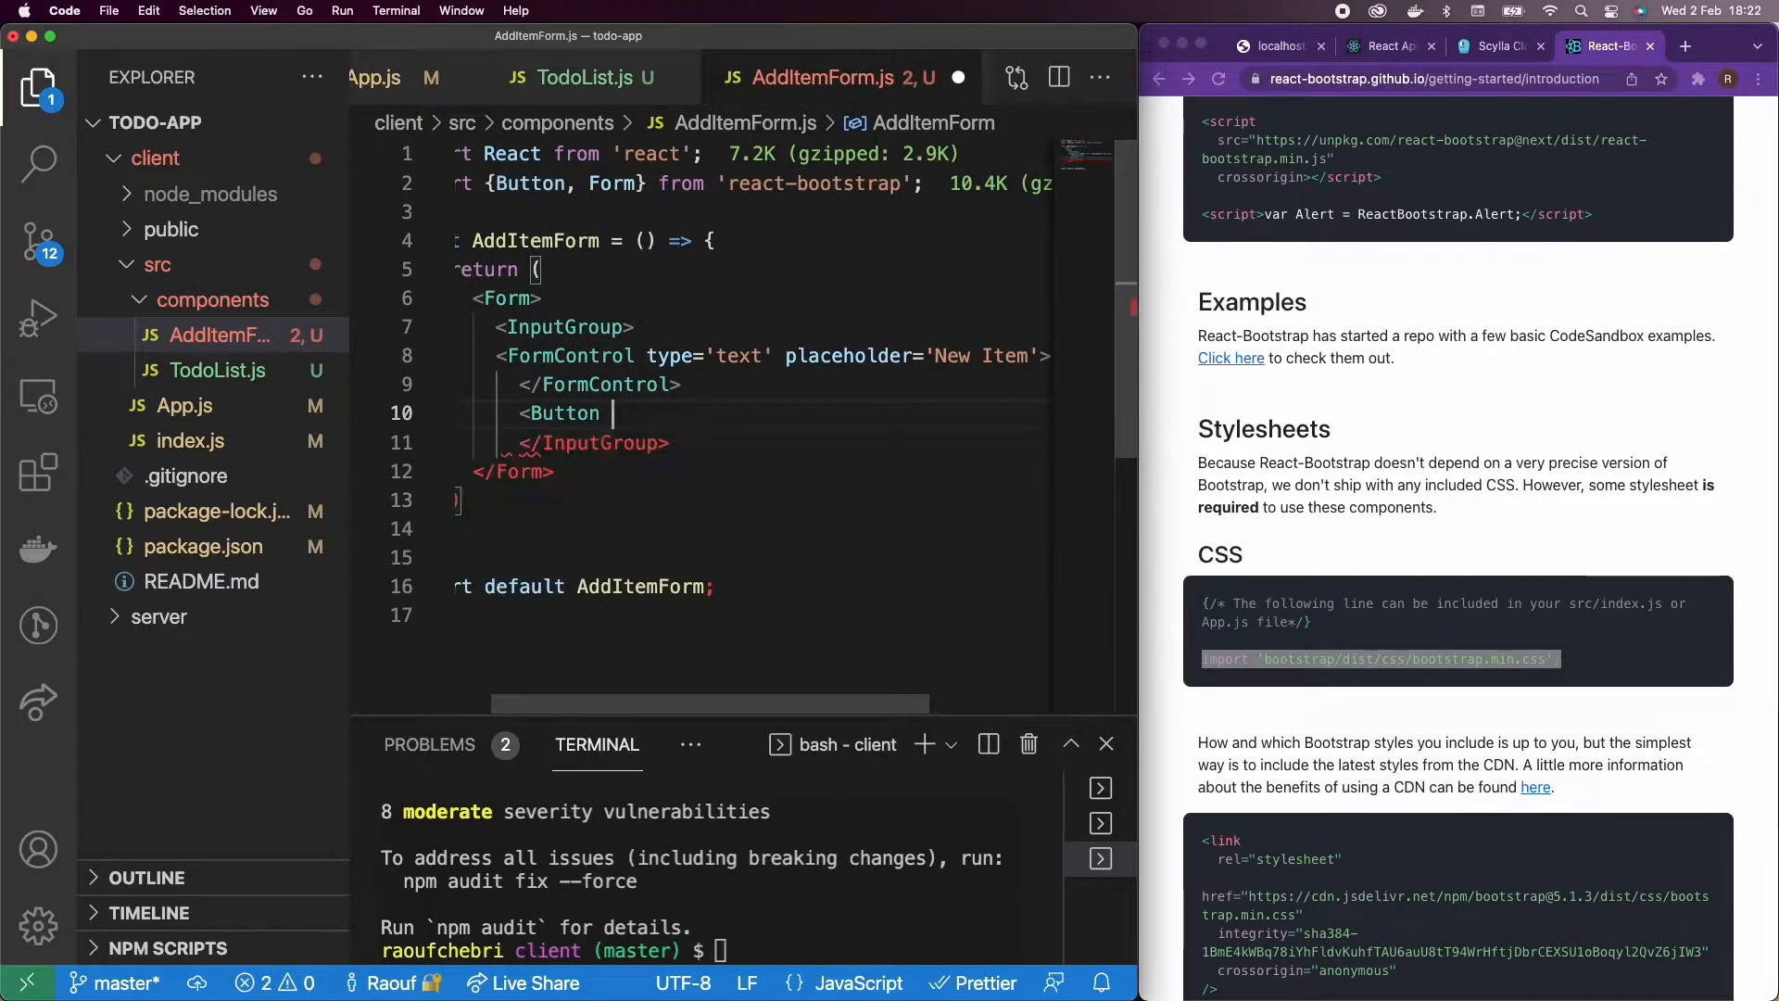
type("type='submit'")
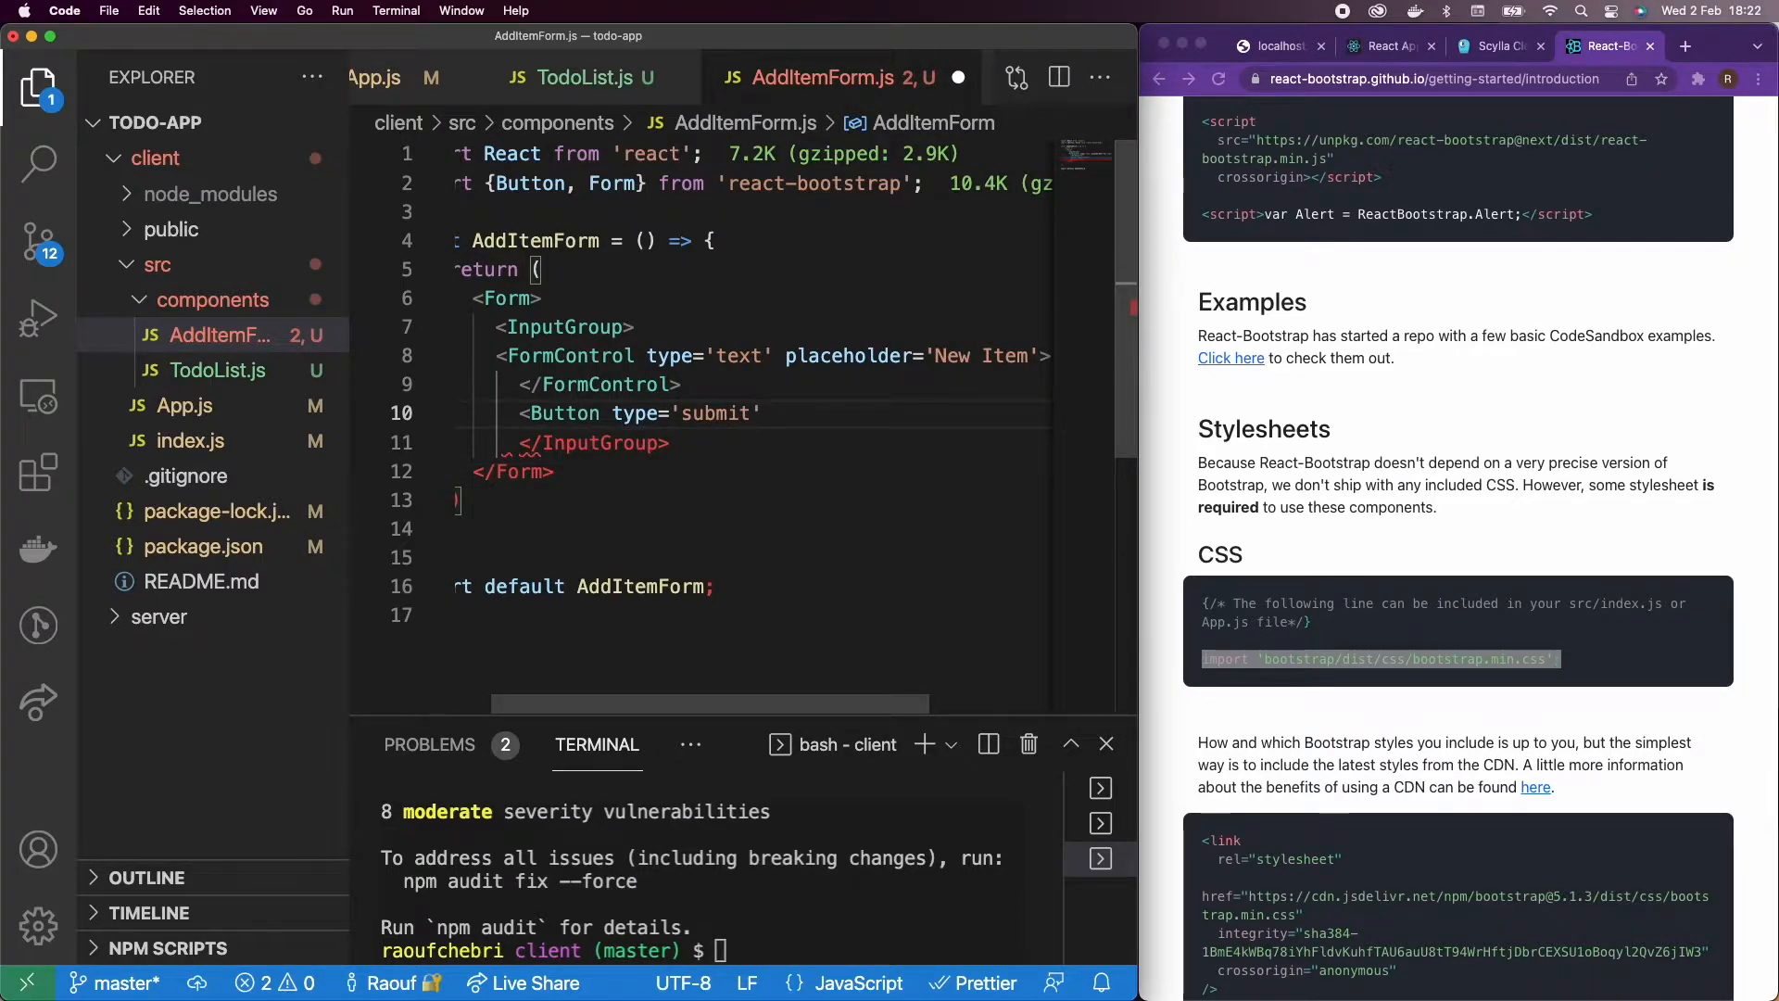
type("variant")
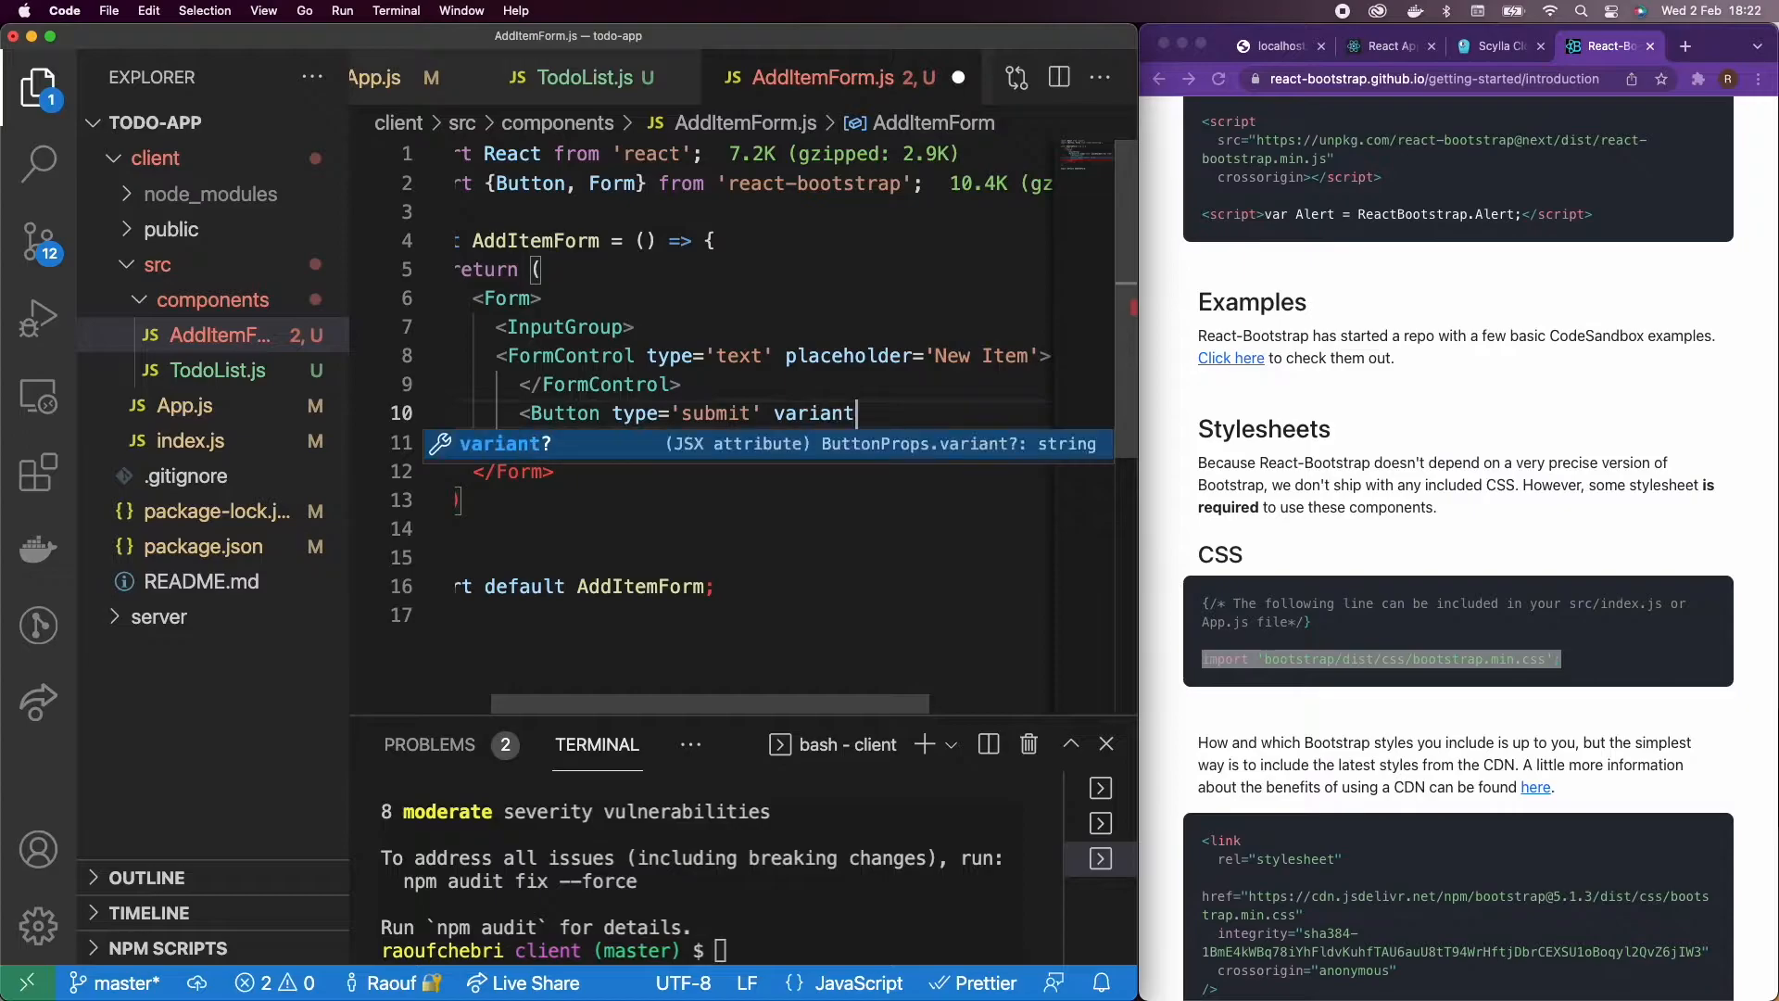
type("='primary'")
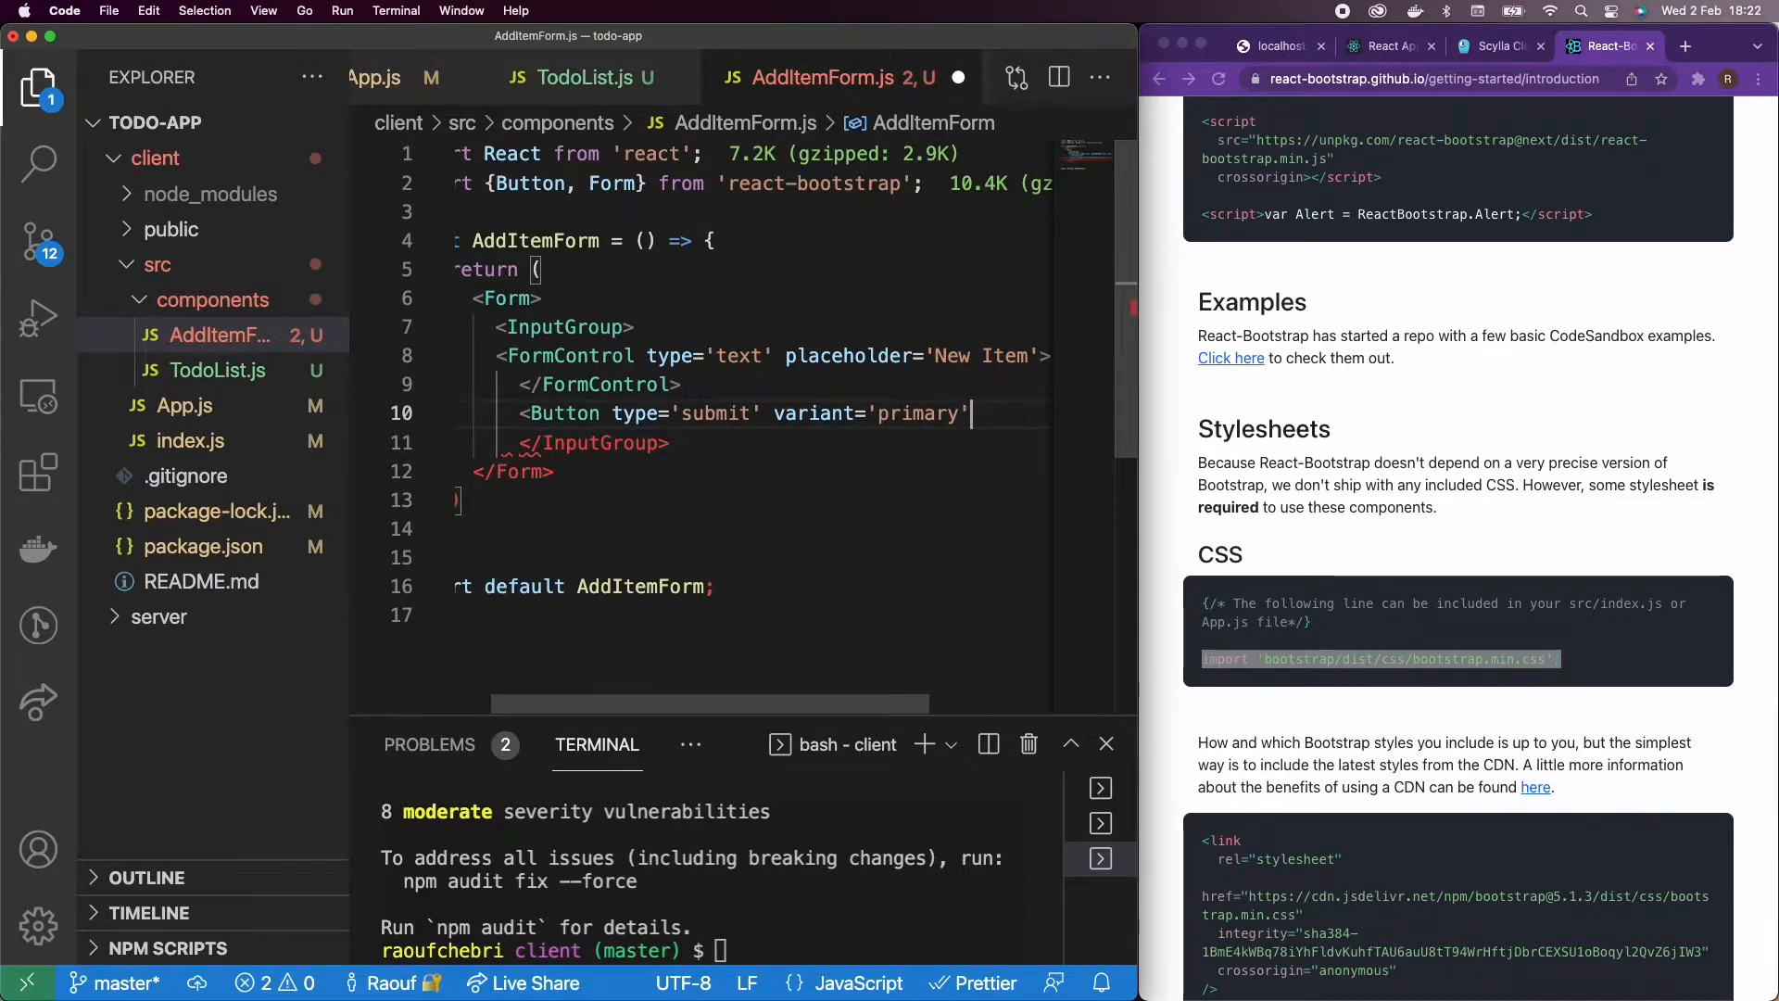
type("Add")
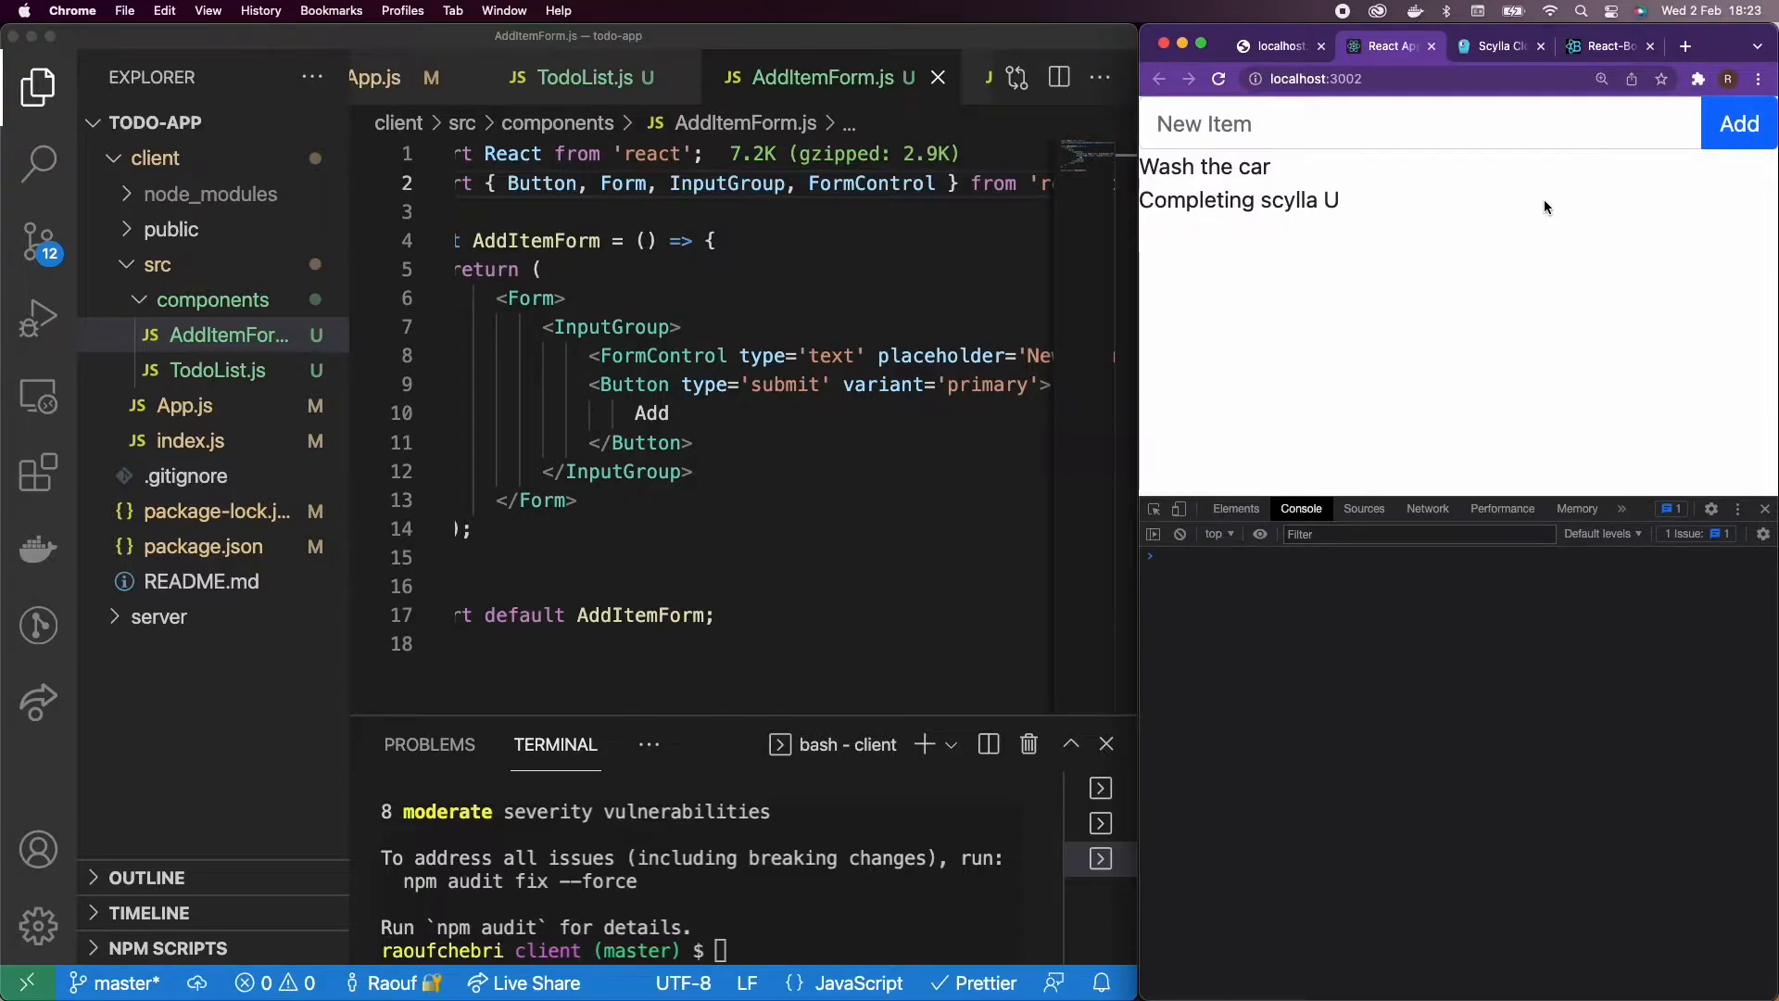
type("n")
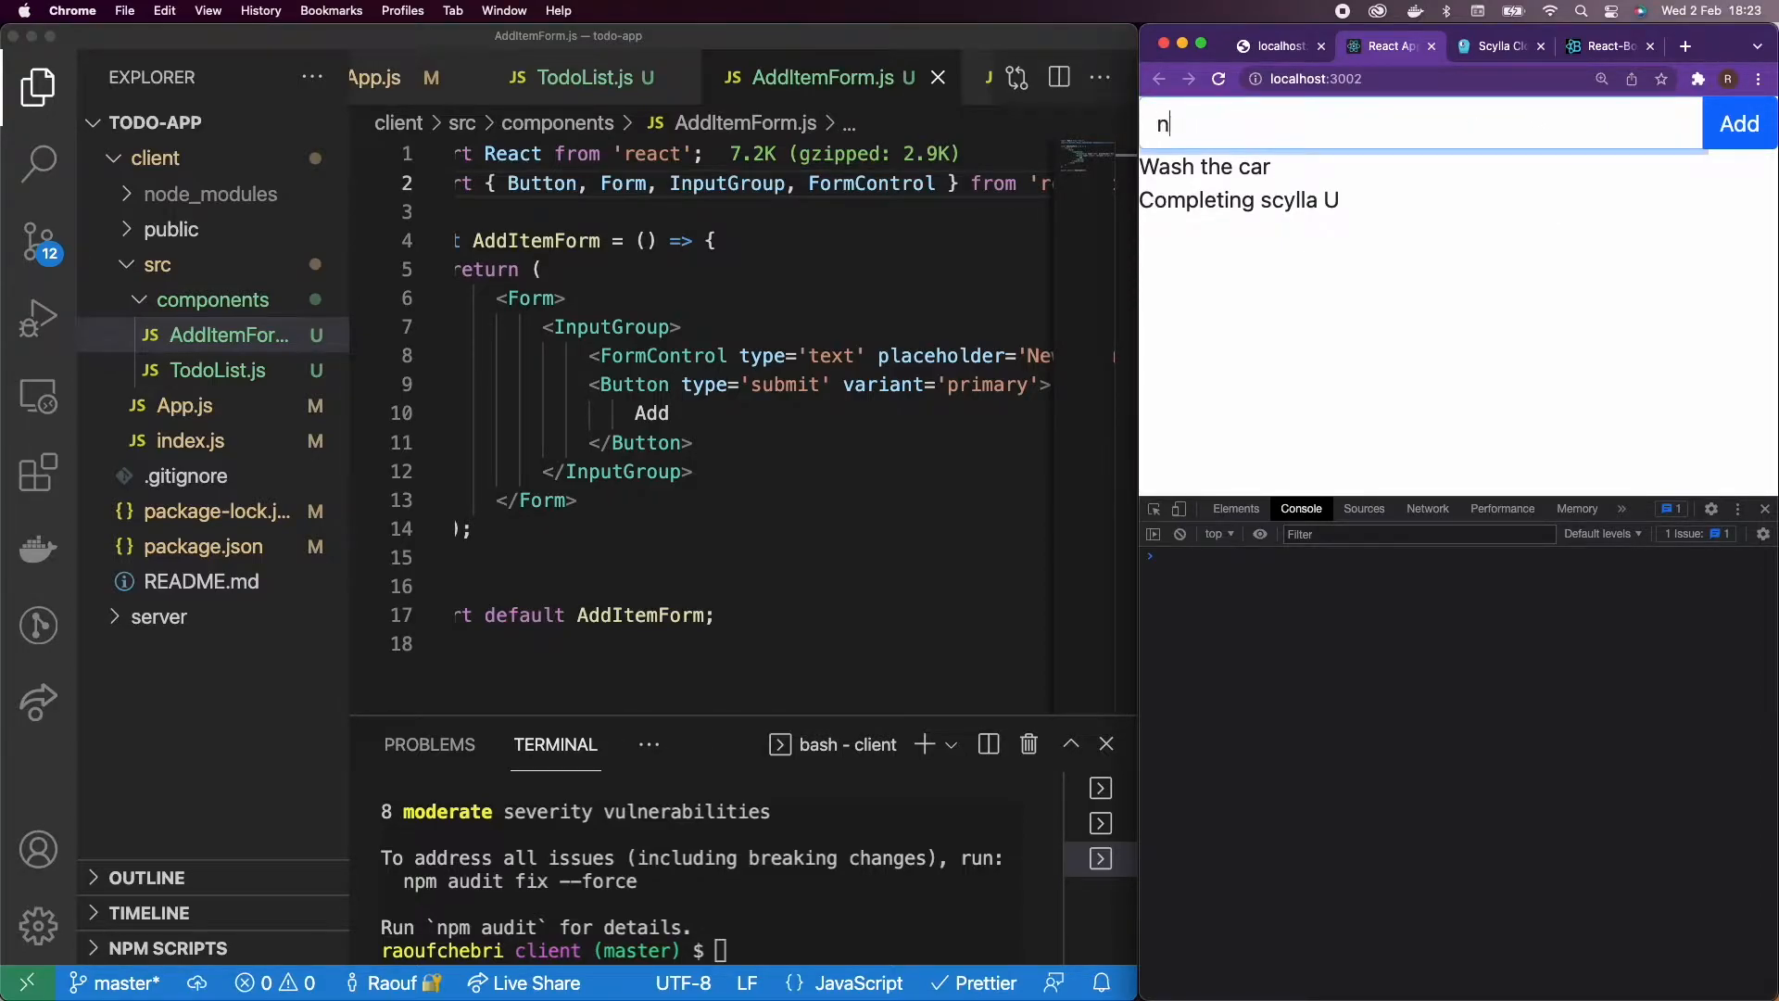
type("ew item here")
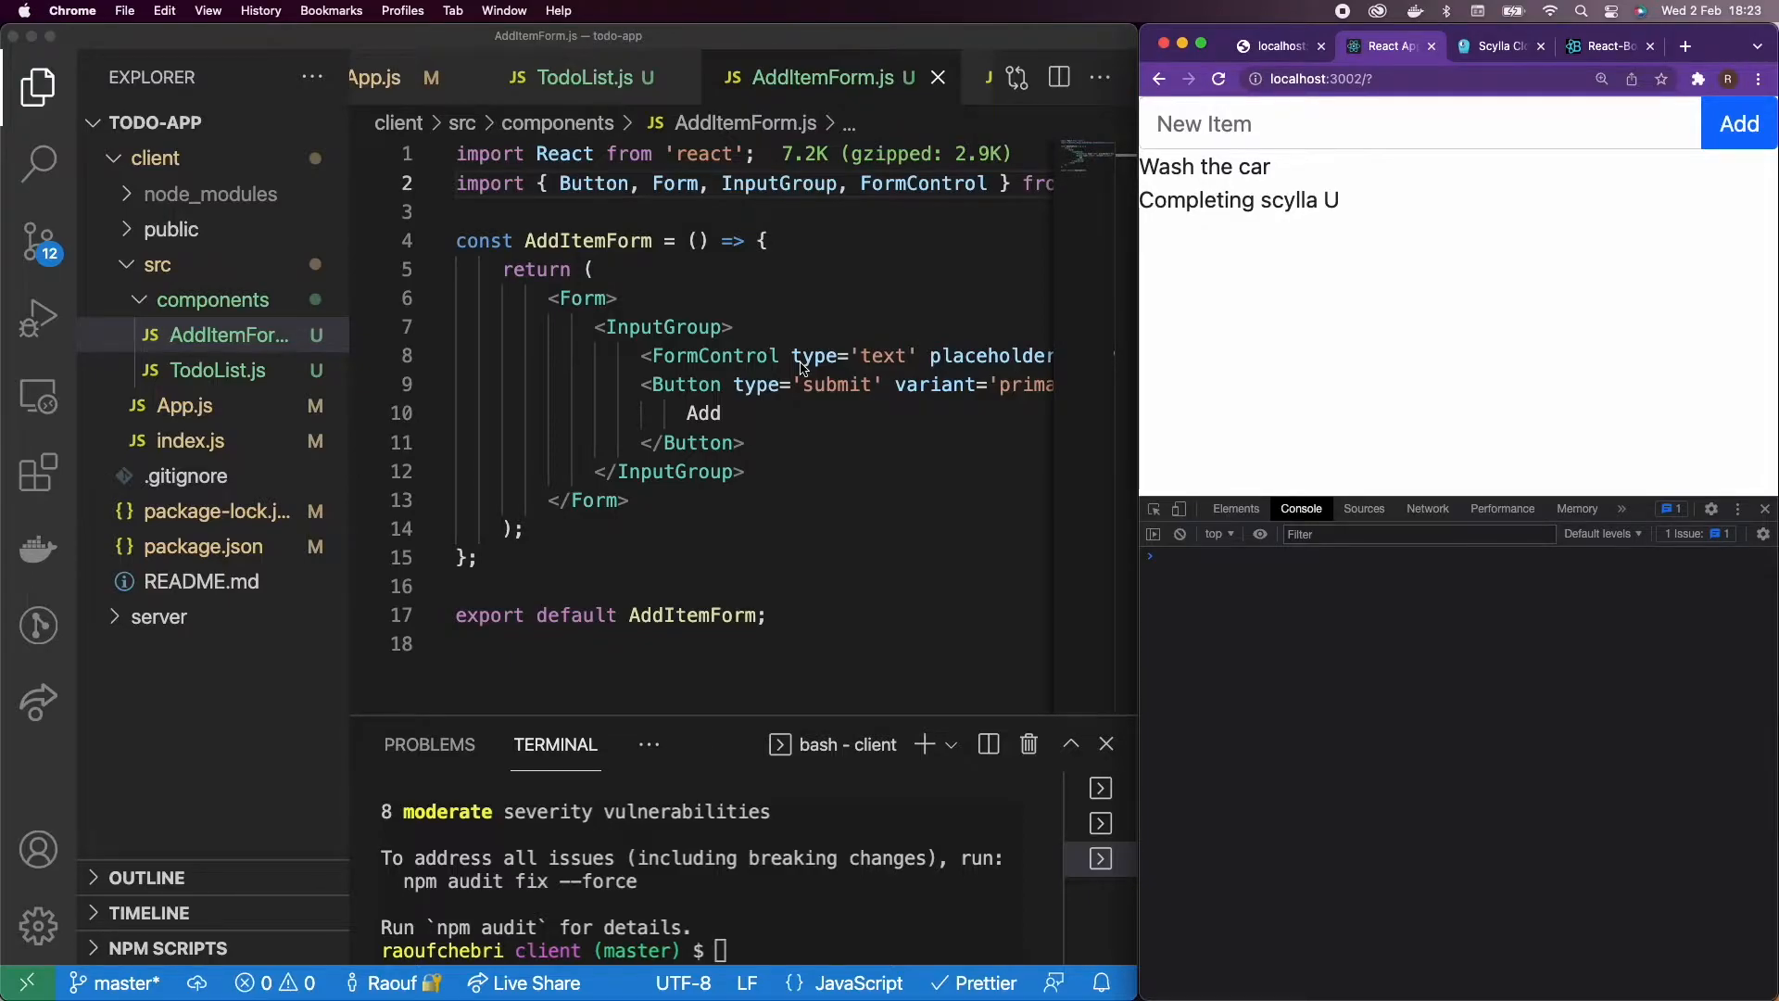
mouse_move(782, 369)
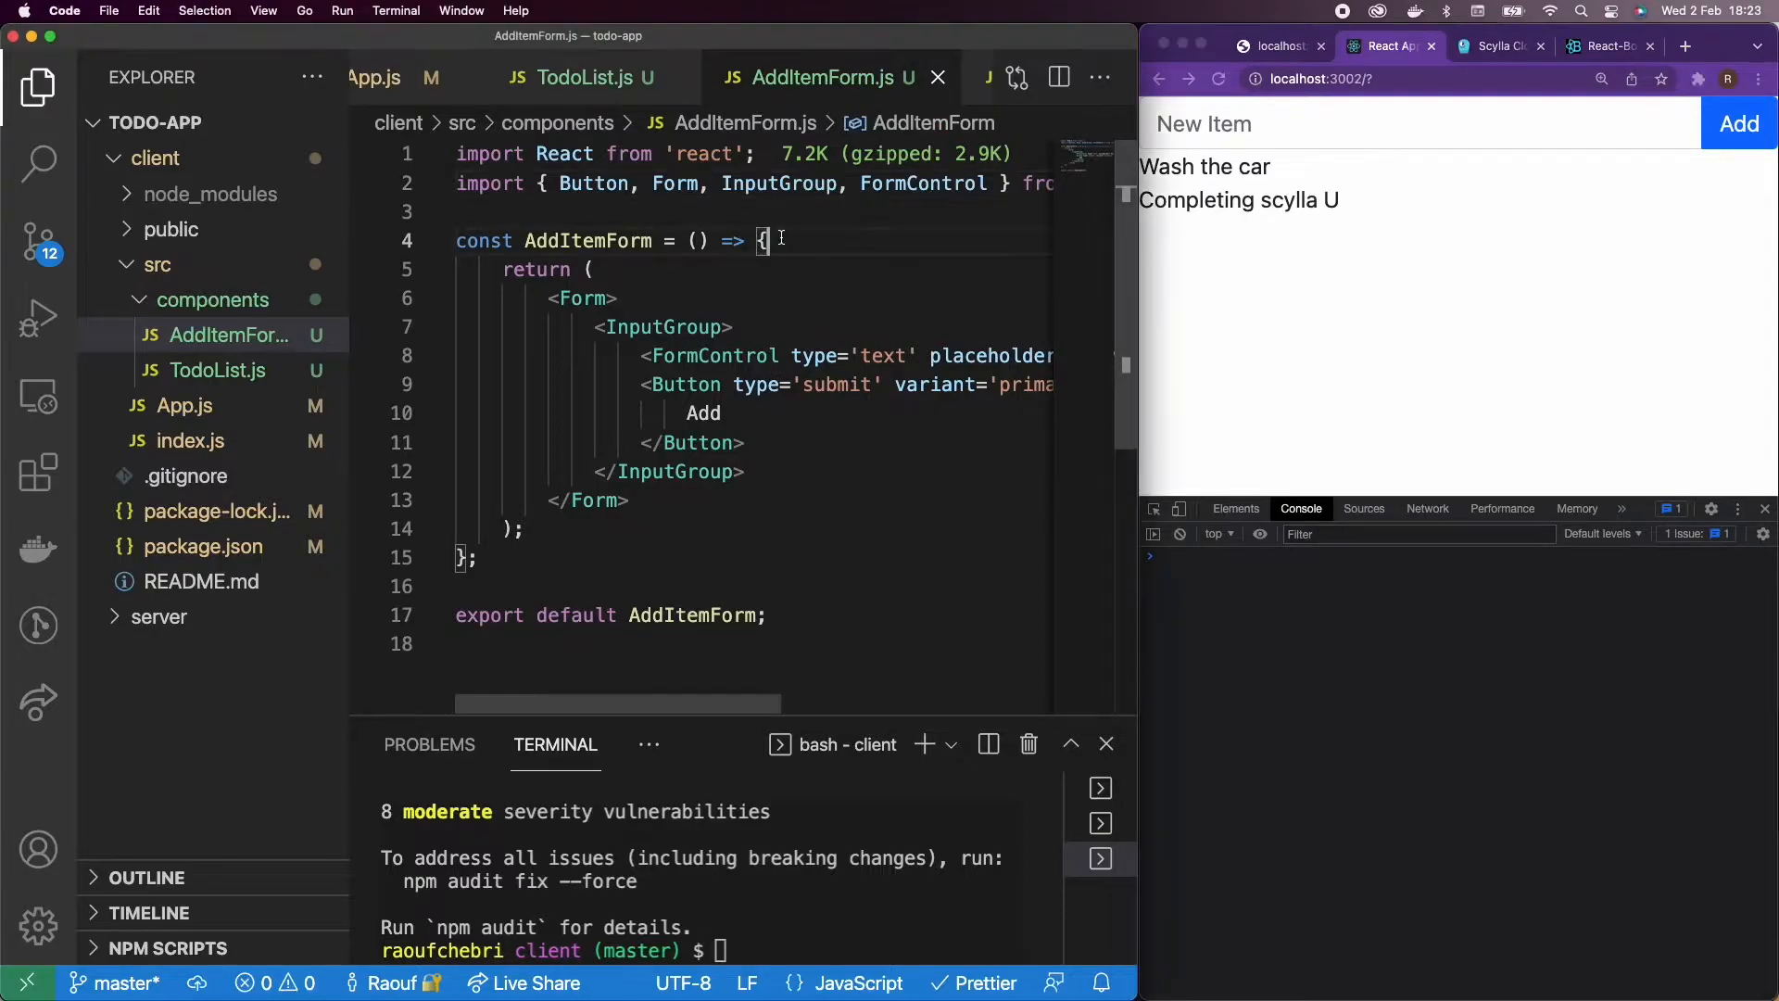
Step: Define const onChange = (event) => {} above the return statement
type("const onChange = (")
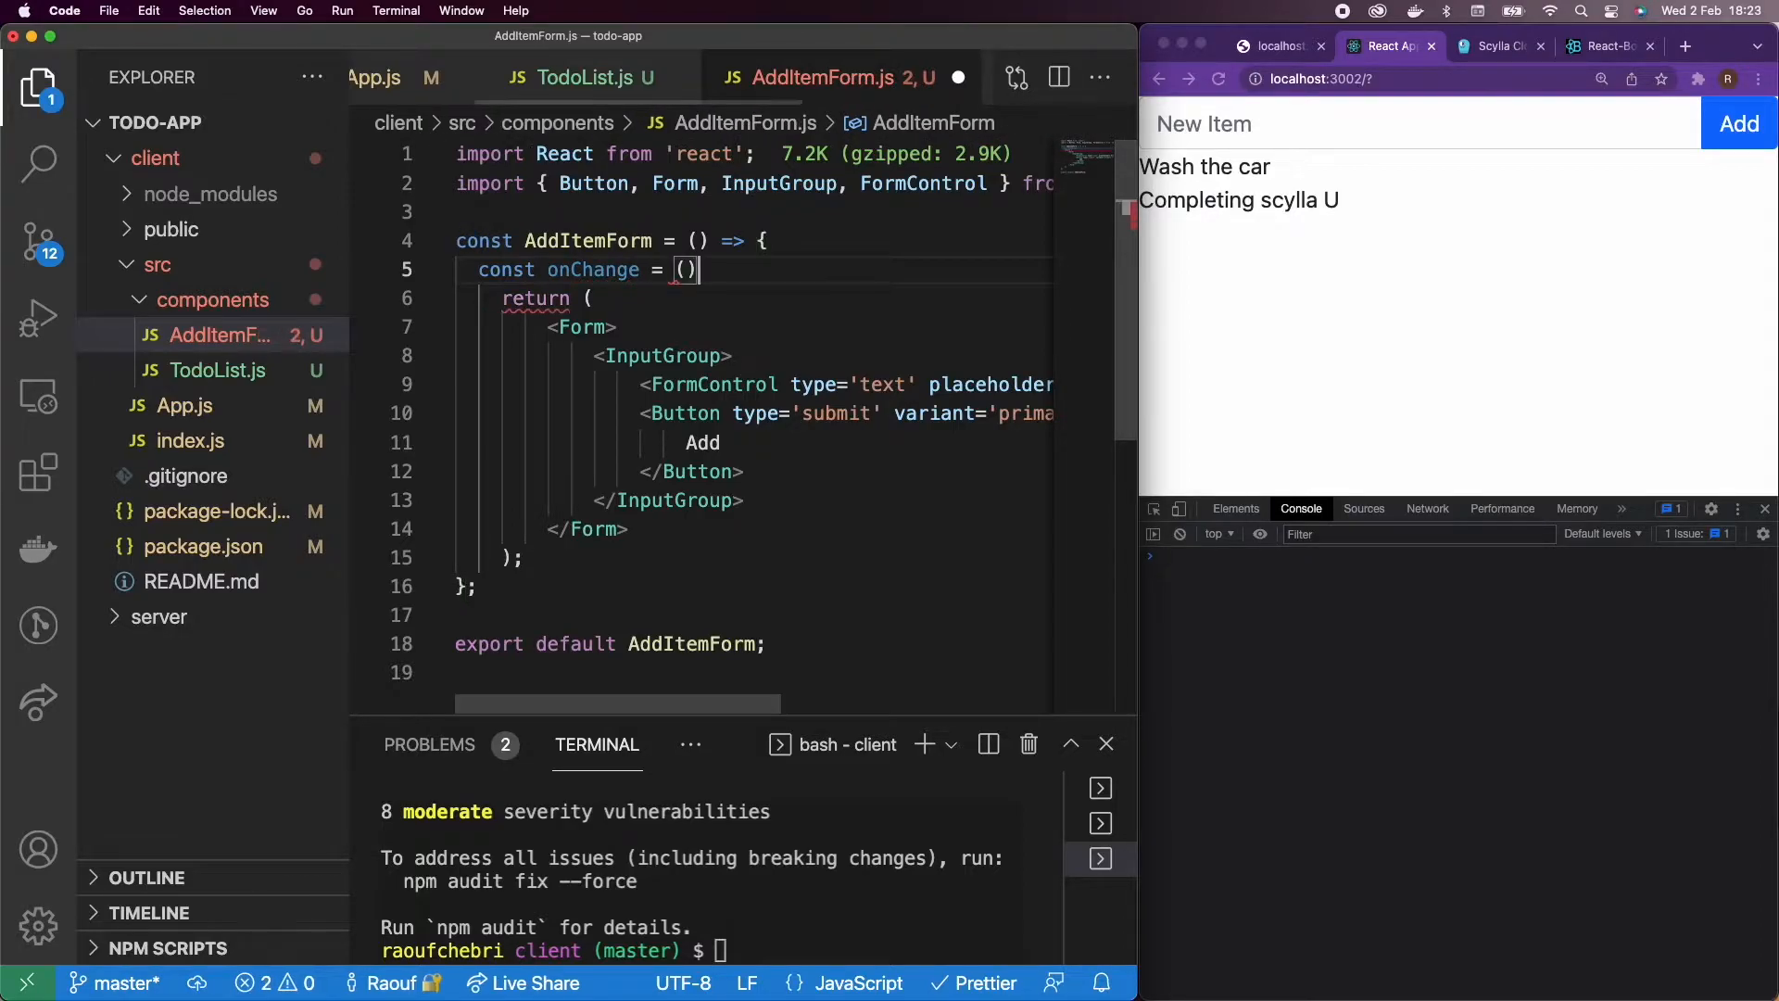
type("=> {")
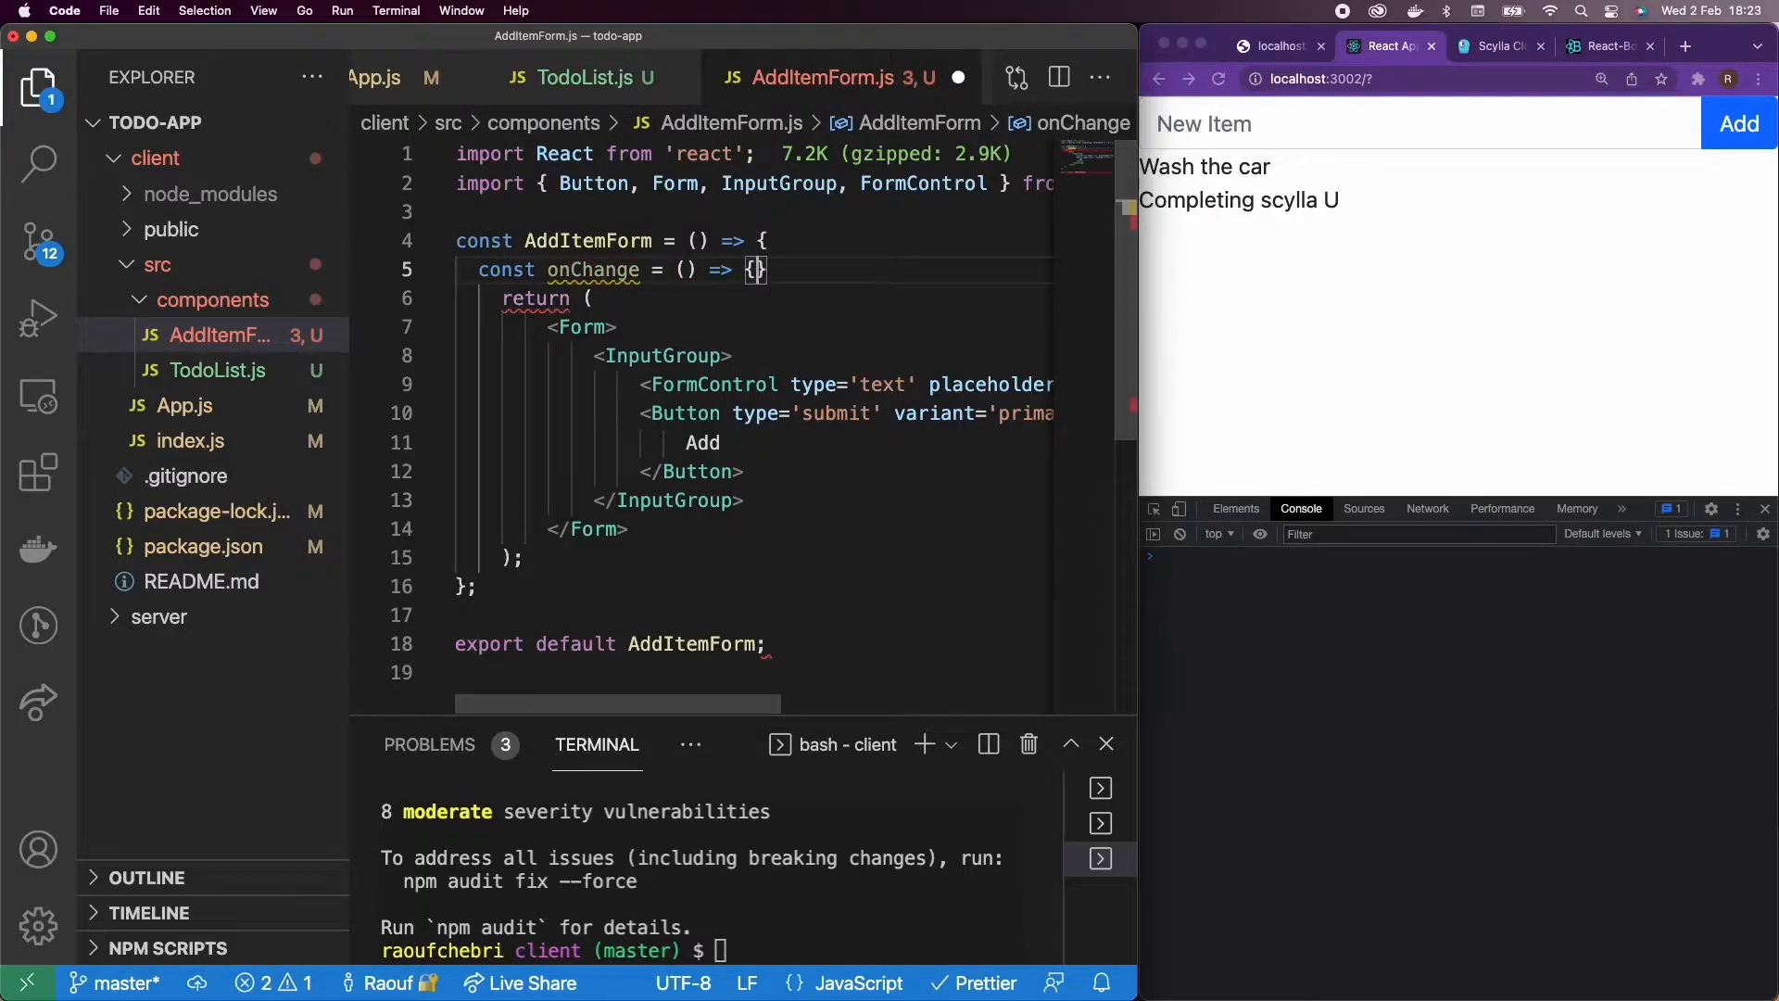
key("Enter")
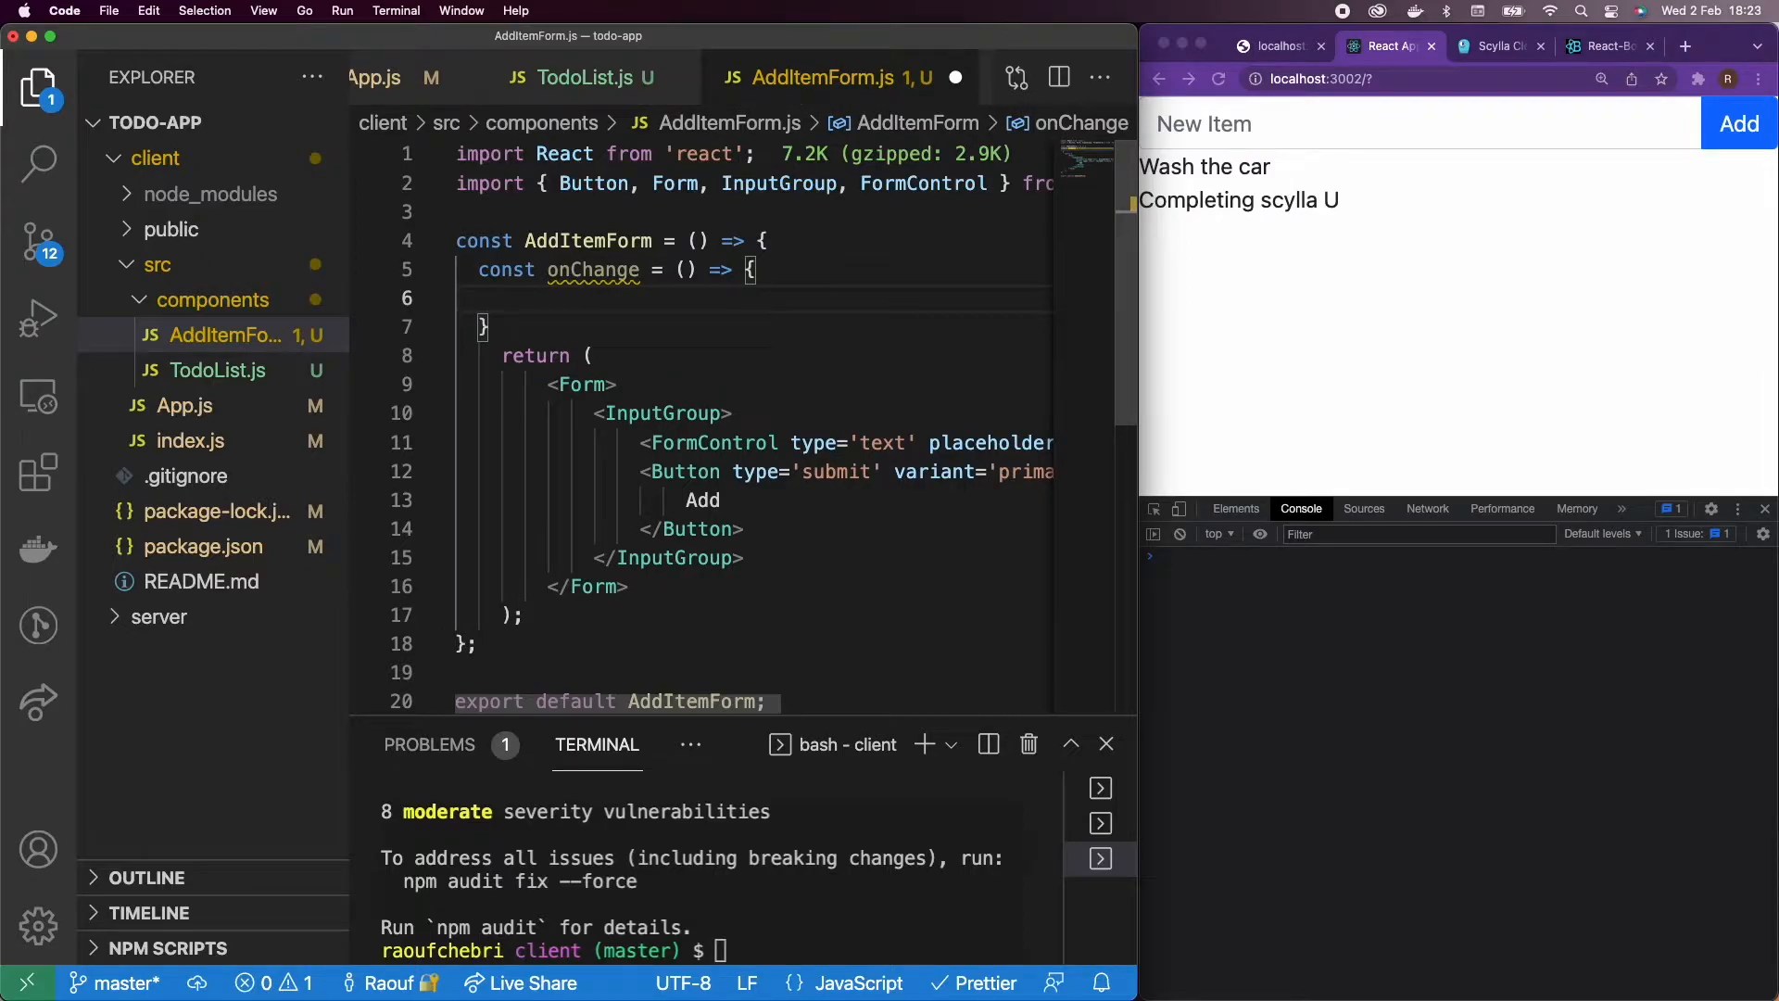
left_click(682, 271)
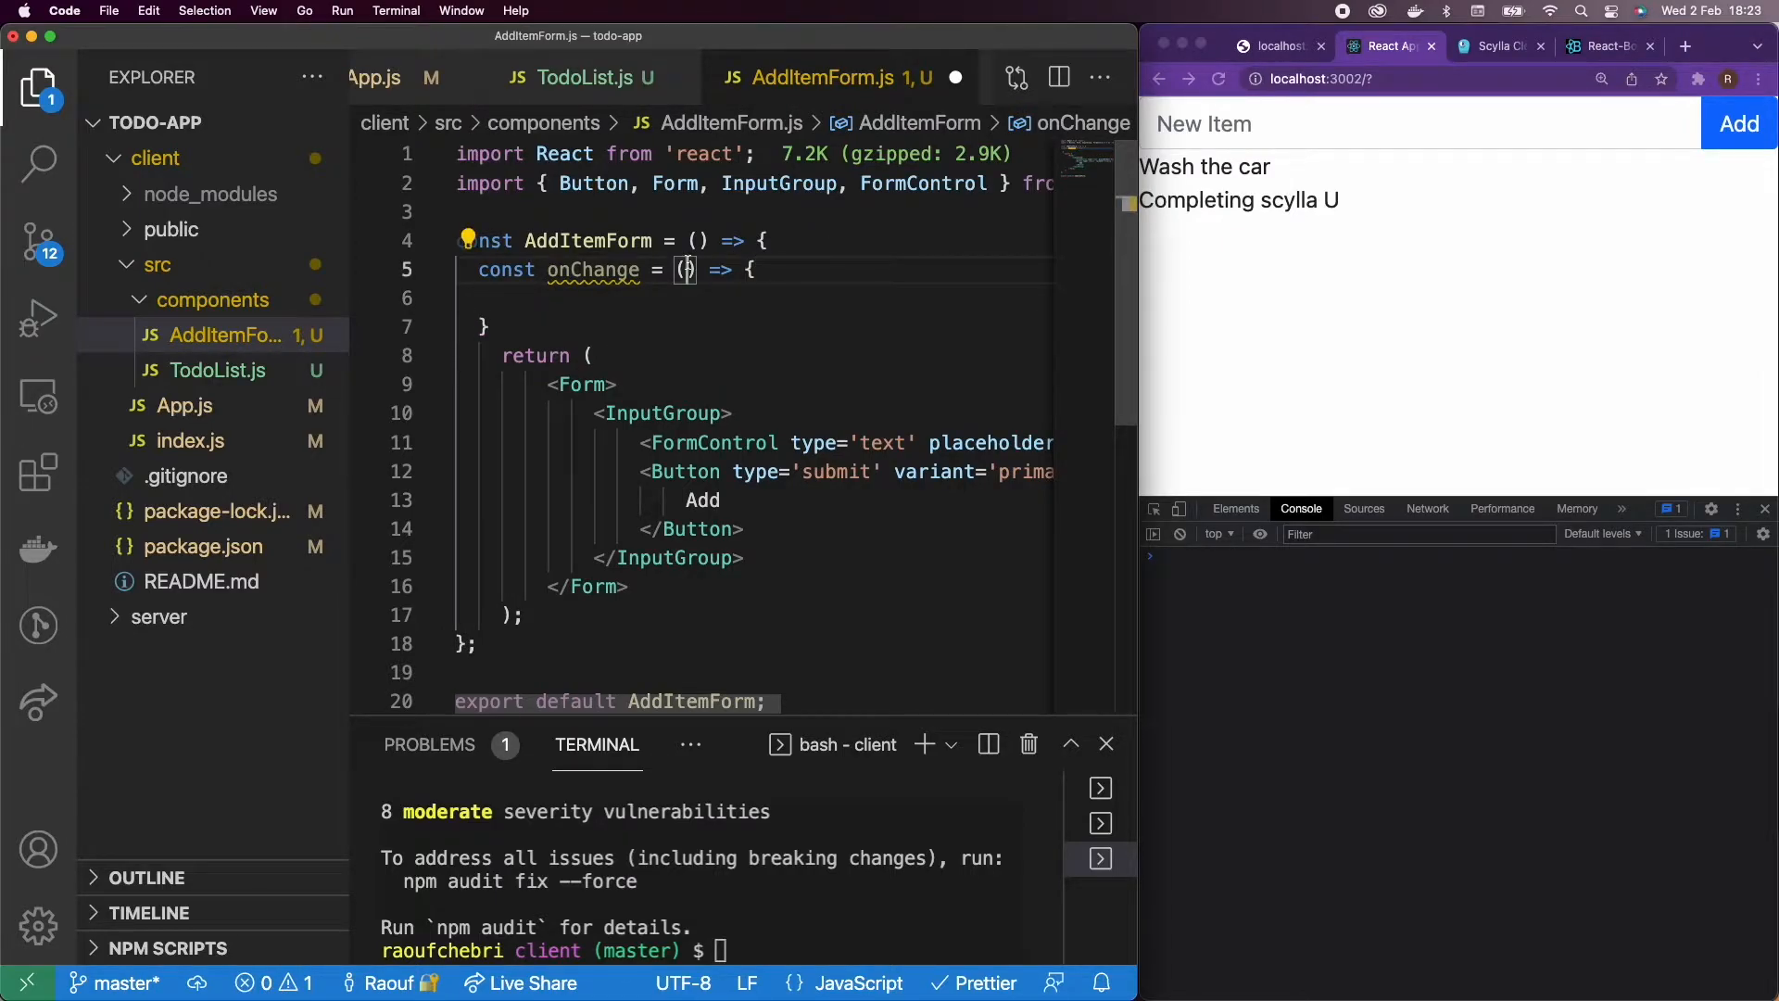
type("event")
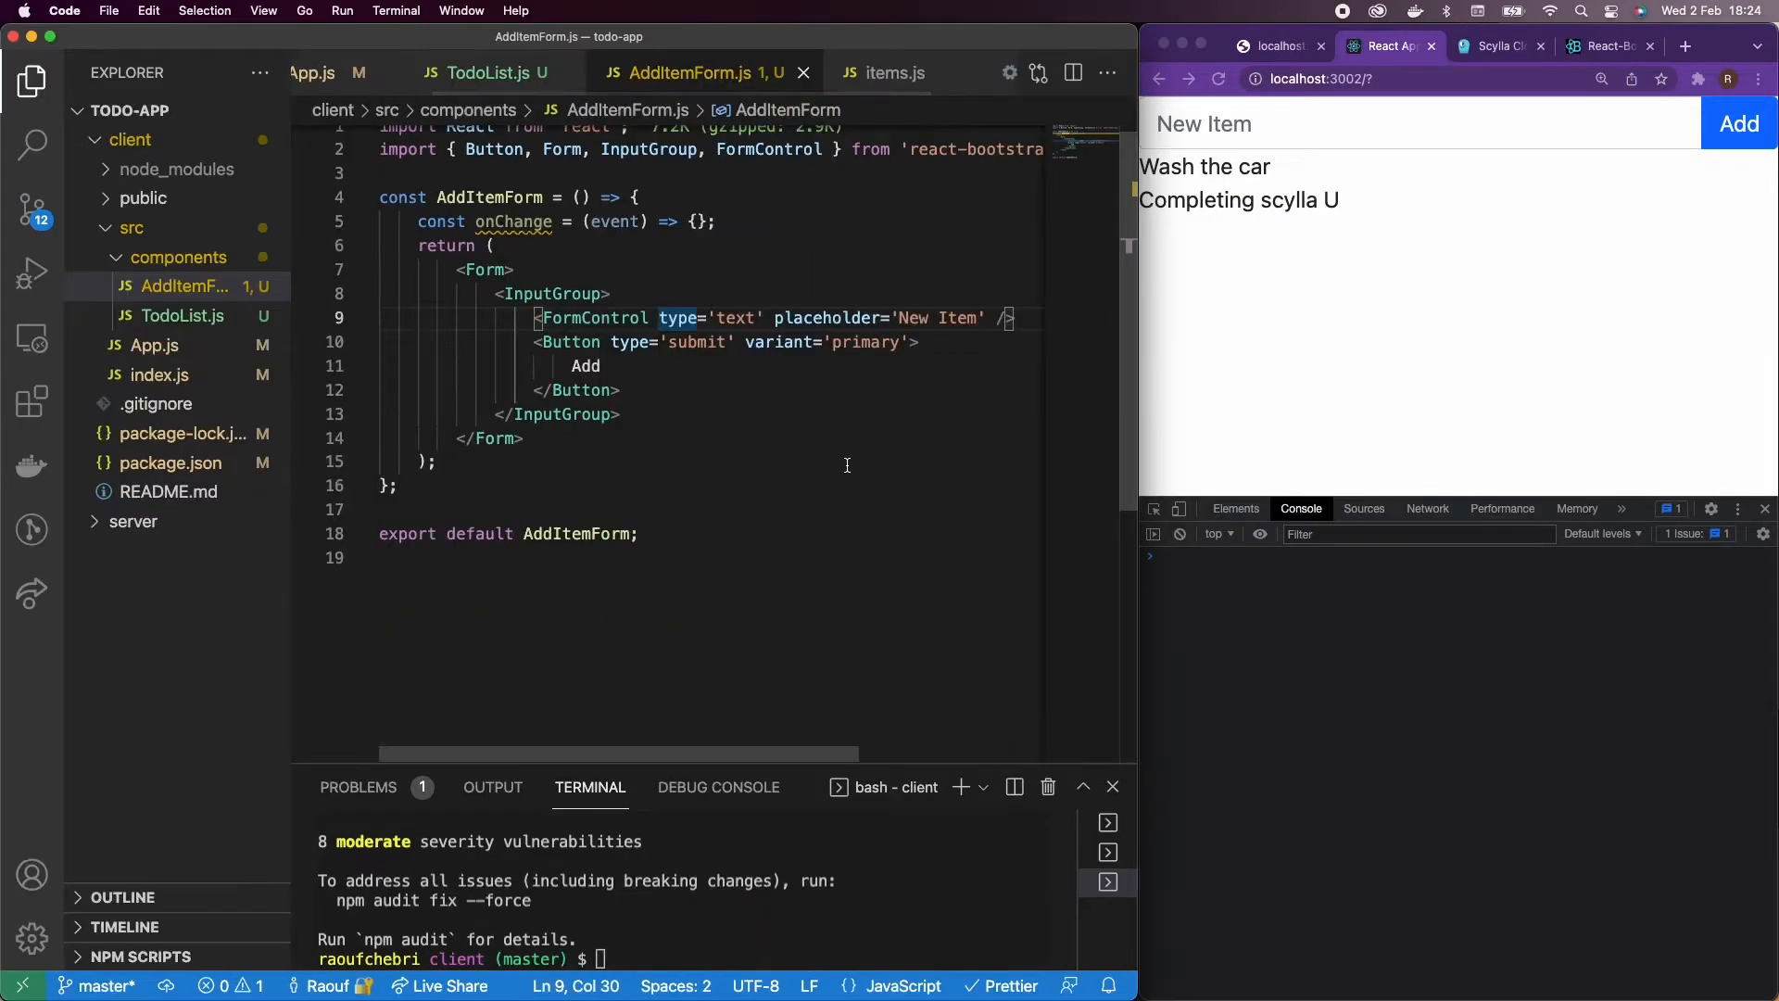
mouse_move(719, 391)
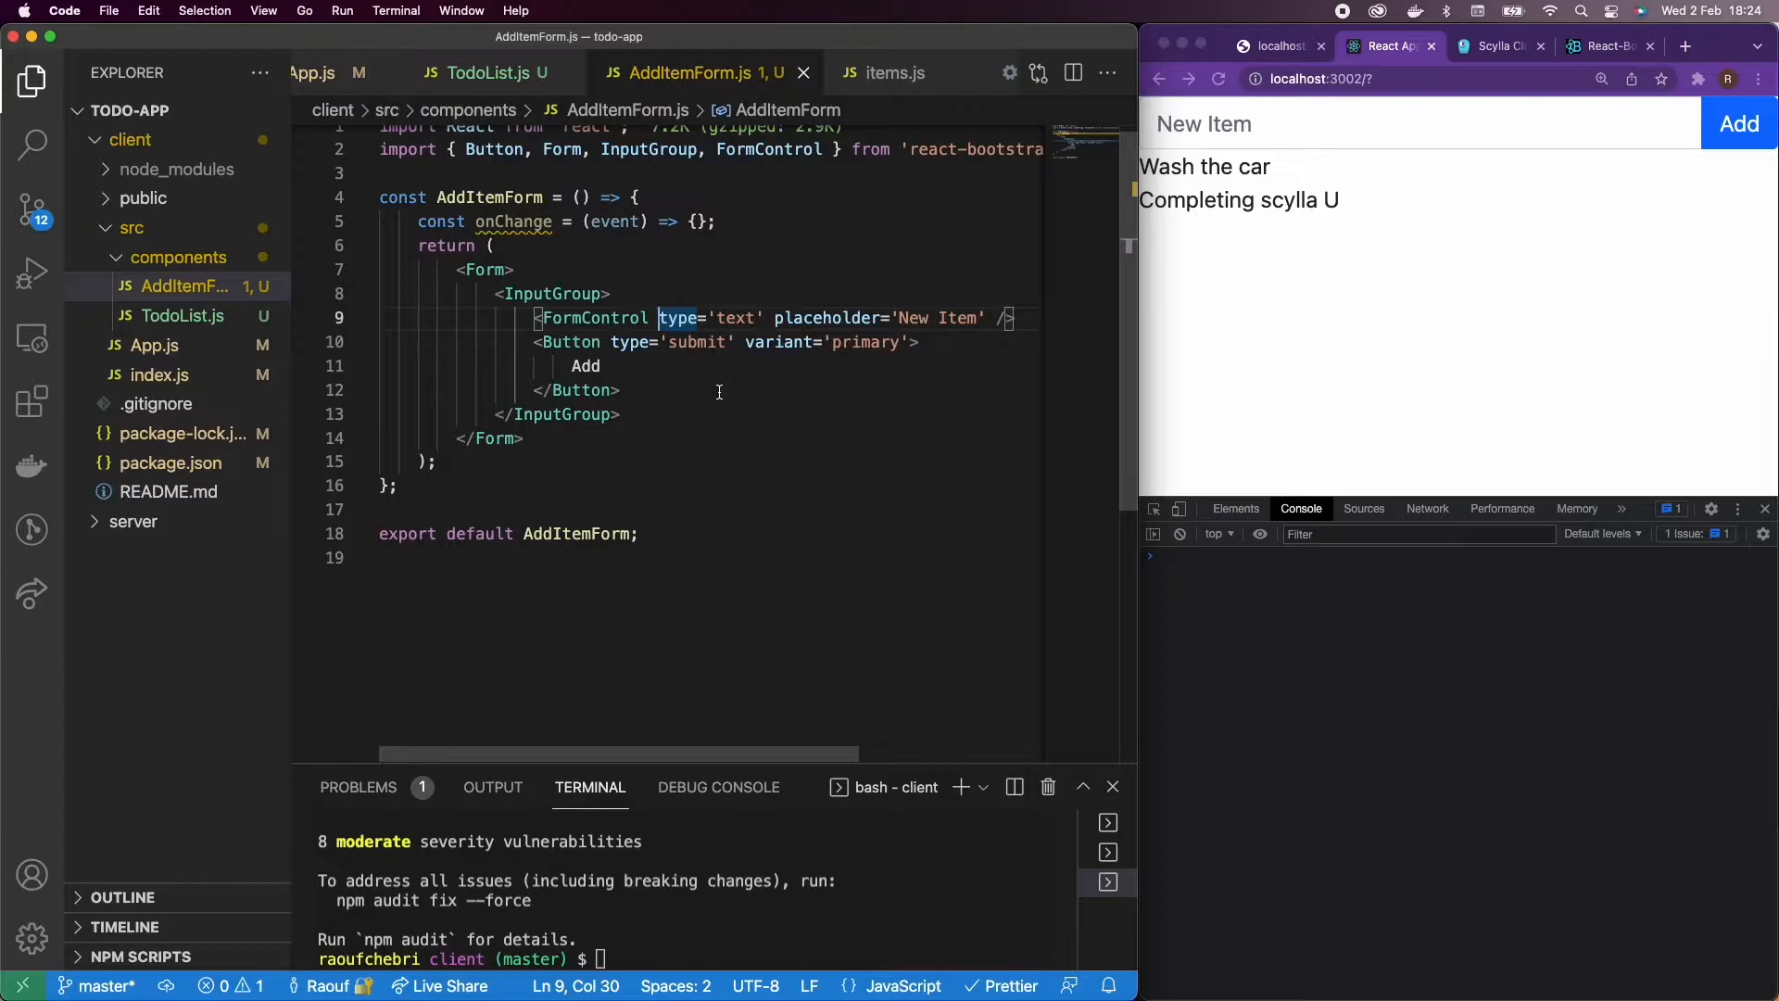
Step: Pass onChange={onChange} to the FormControl and add a blank line above the handler
type("onChange")
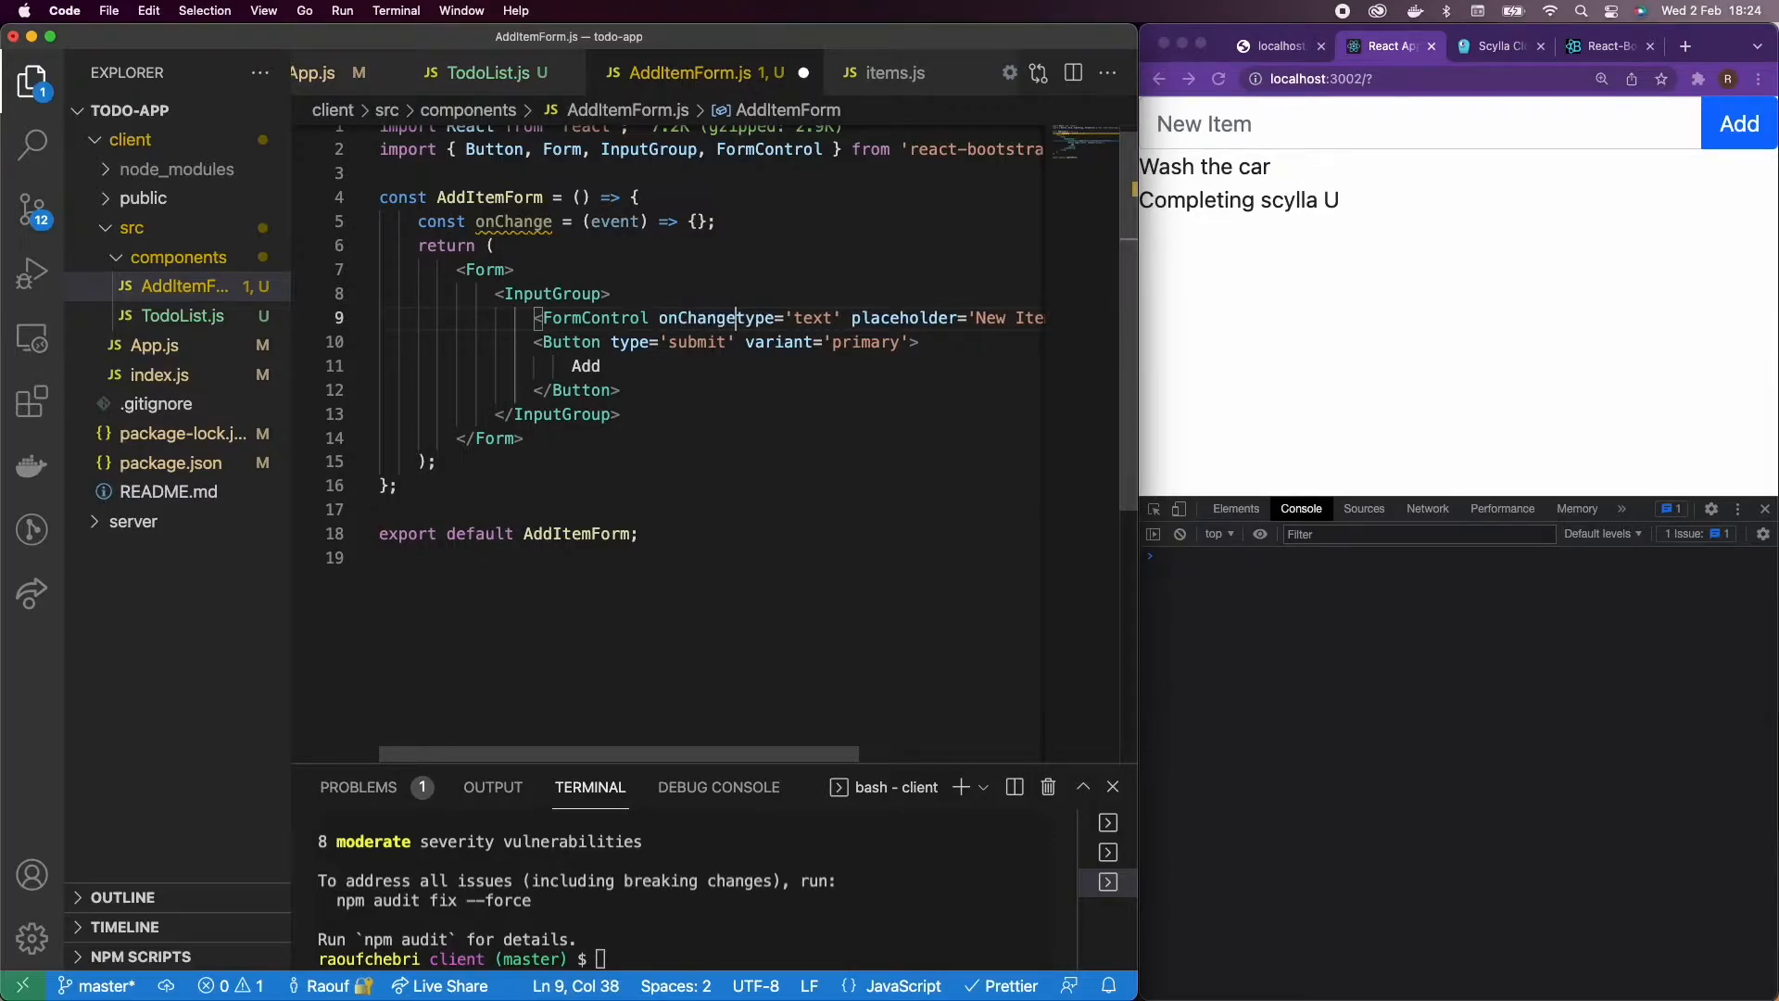
type("={onChange")
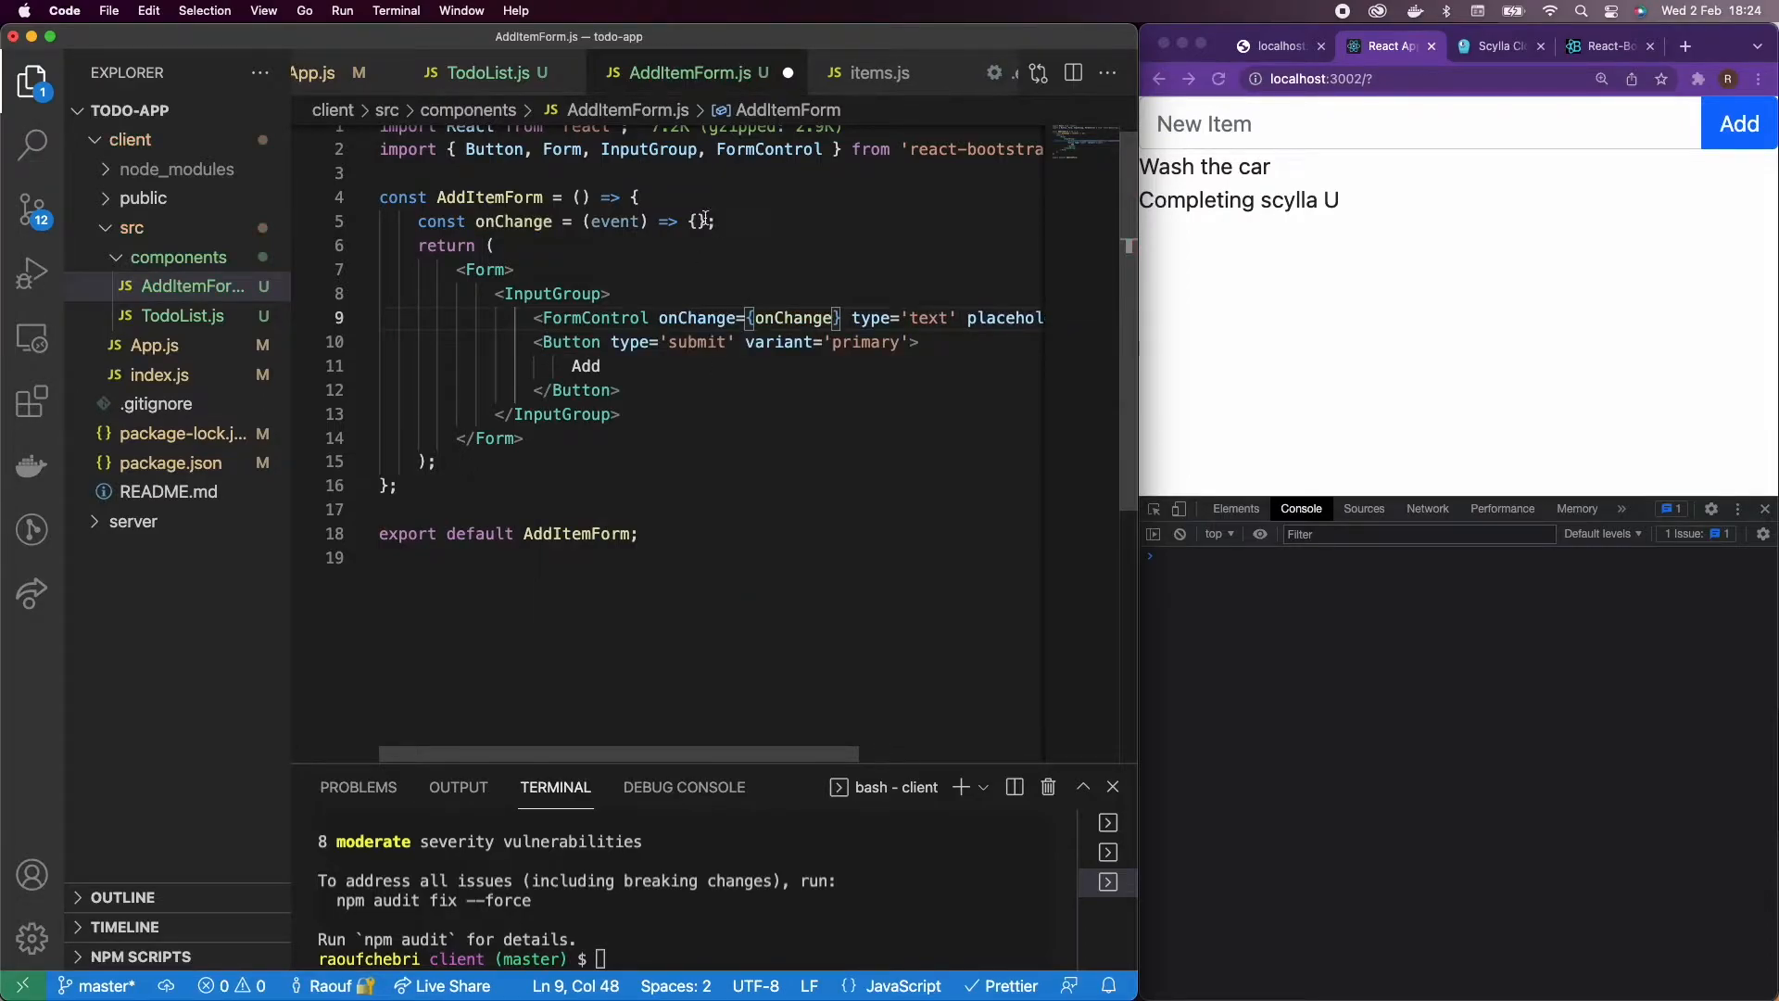
key("Enter")
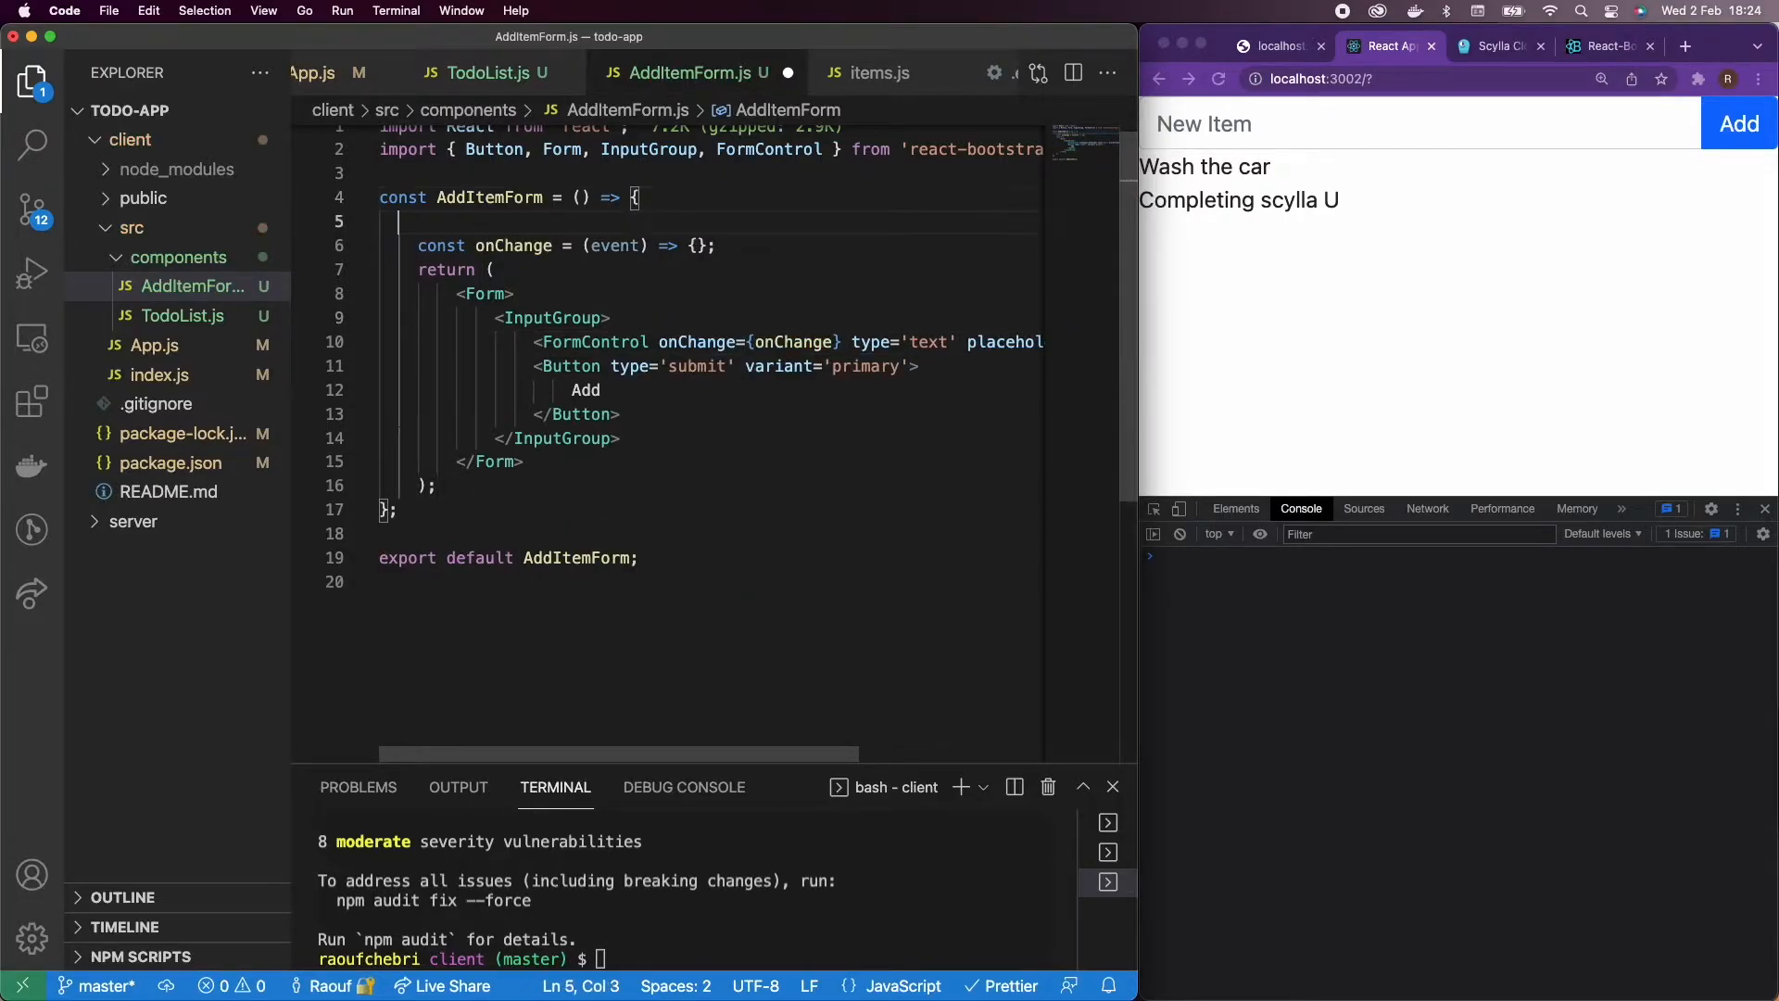
Step: Add a newItem useState, set it from event.target.value in onChange, and bind value={newItem} on the field
type("useState(second);")
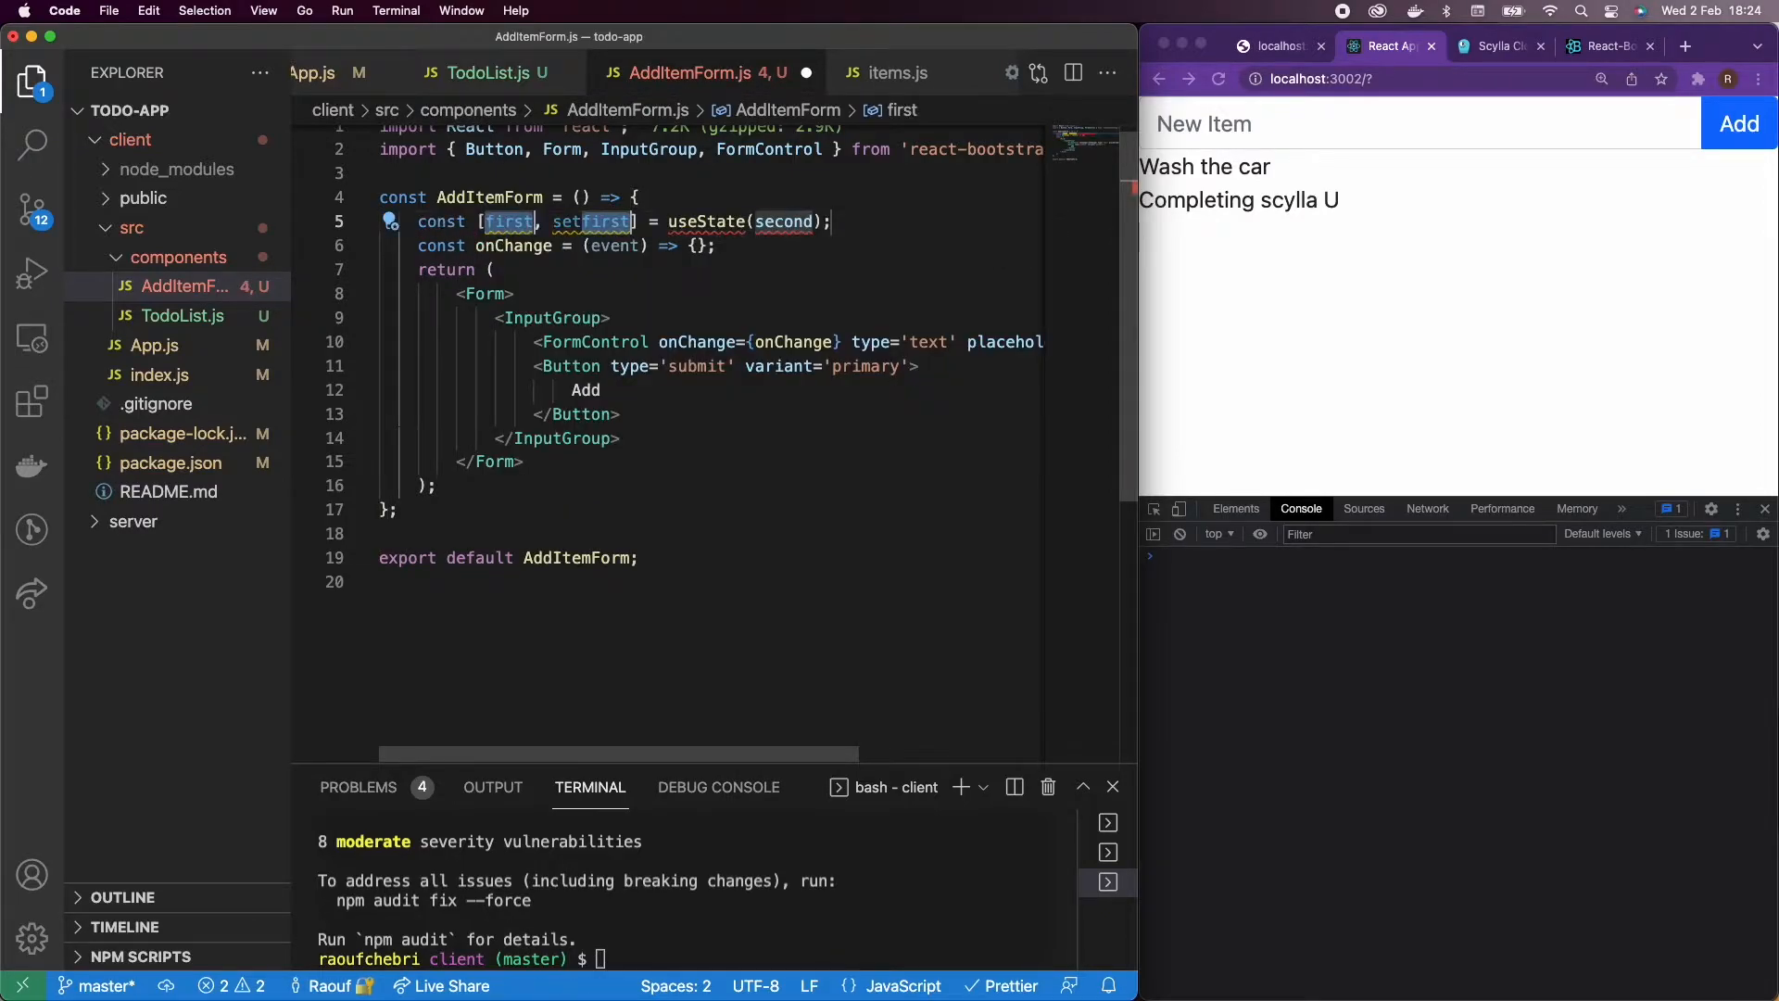
type("newItem")
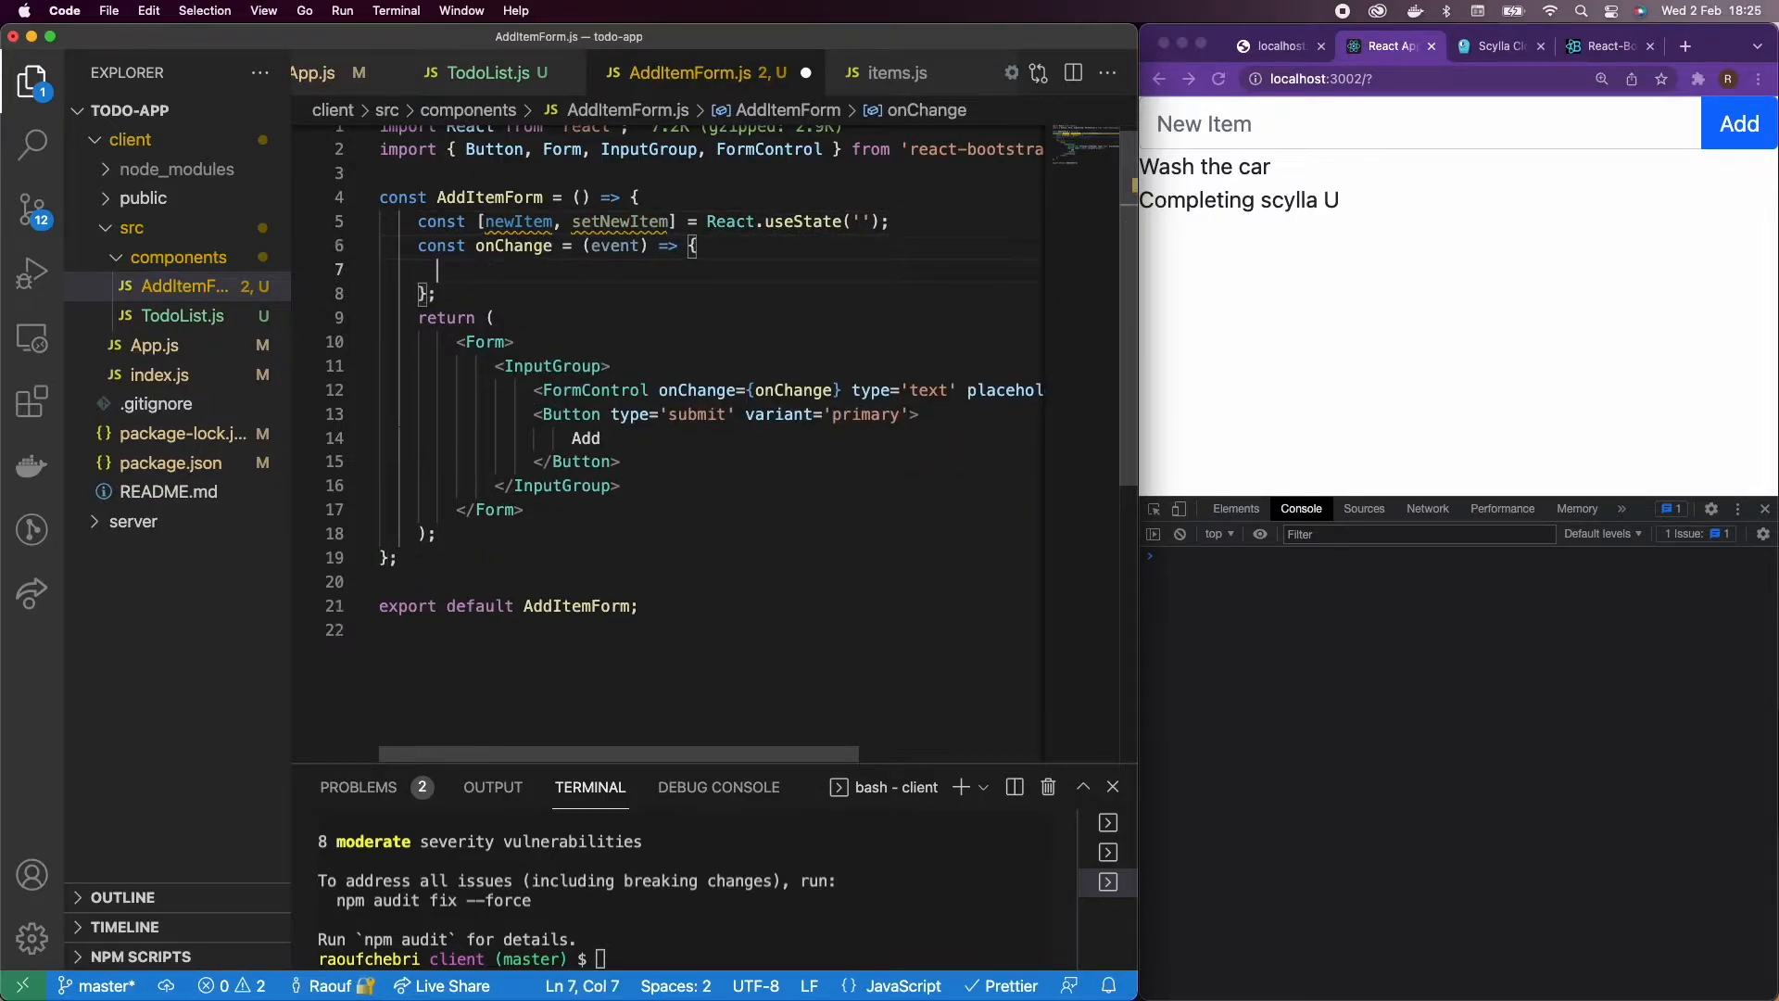
type("setNewItem")
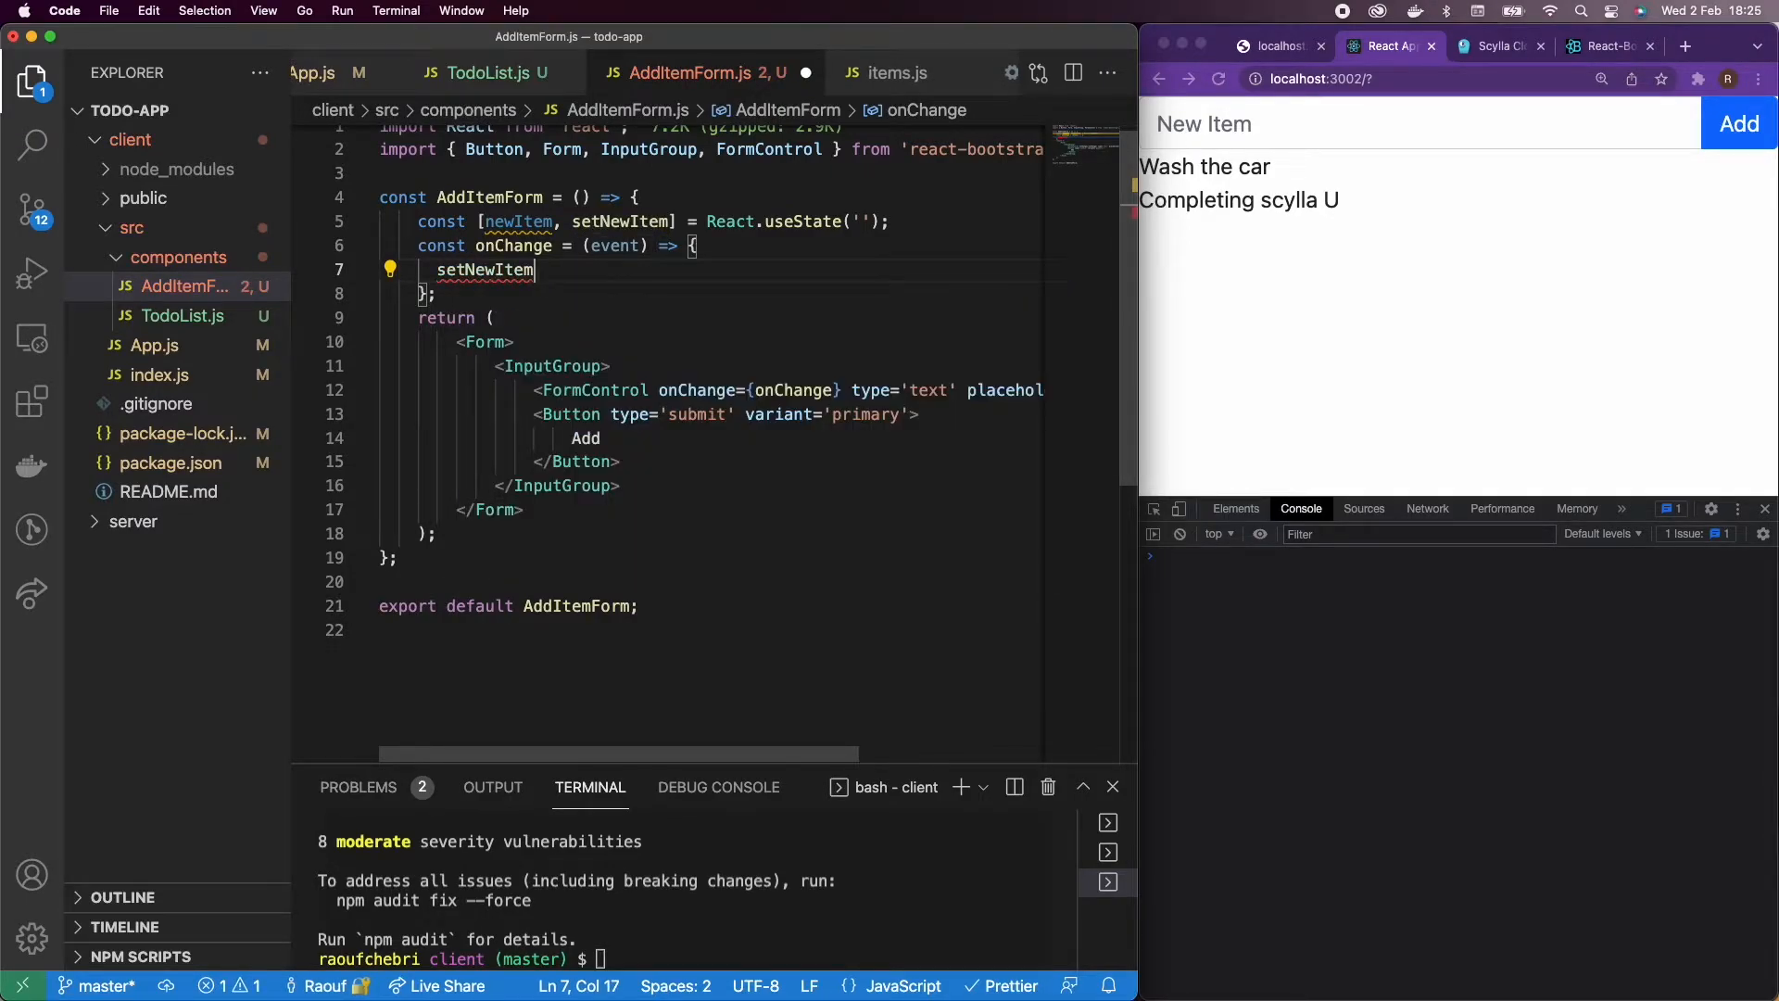
type("(event.")
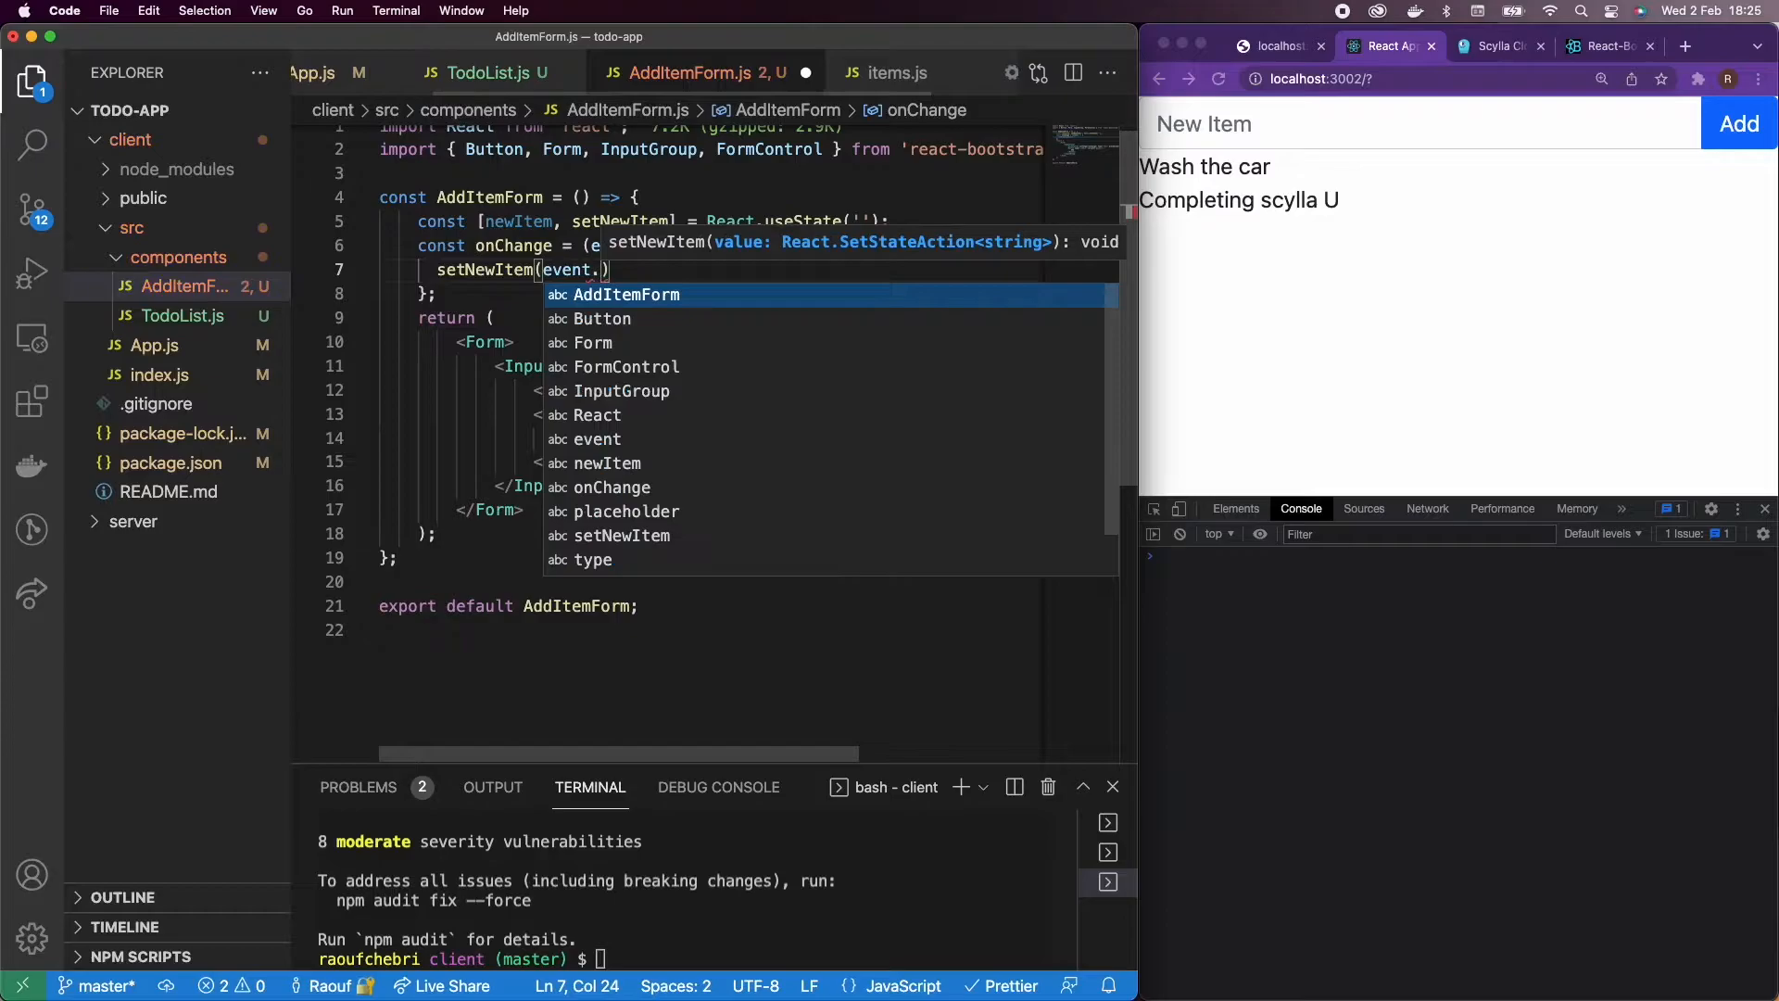
type("target.value")
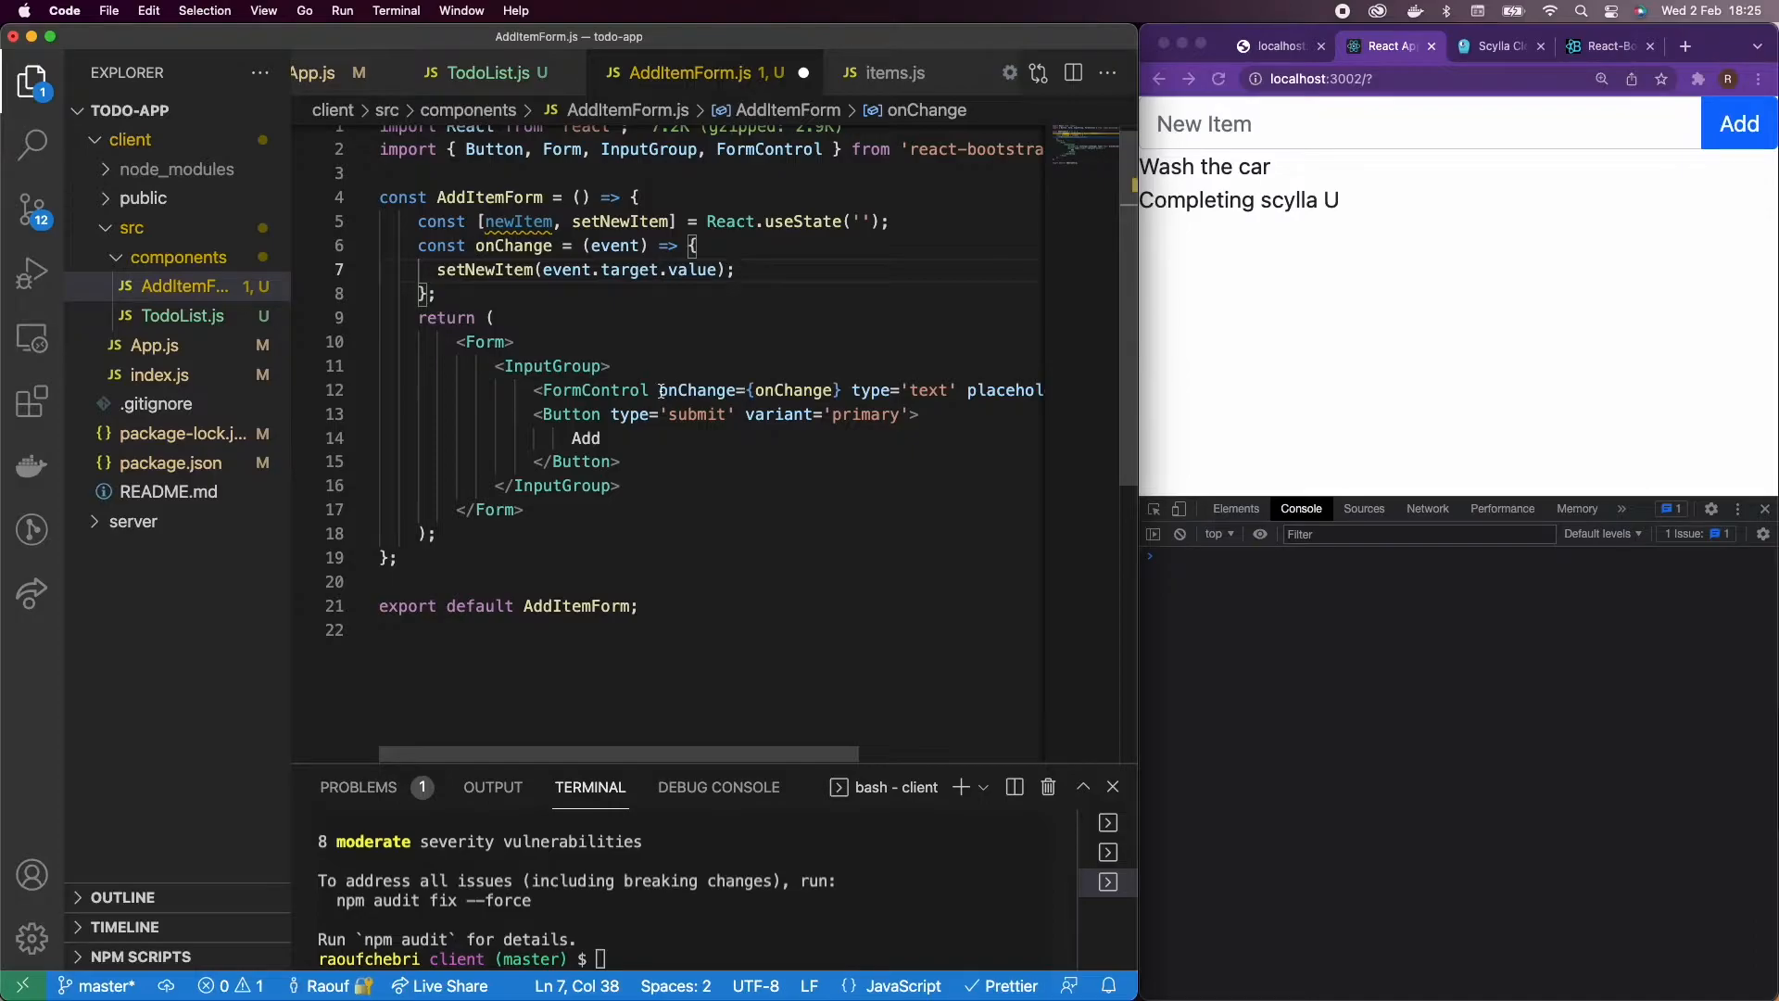
type("value={}")
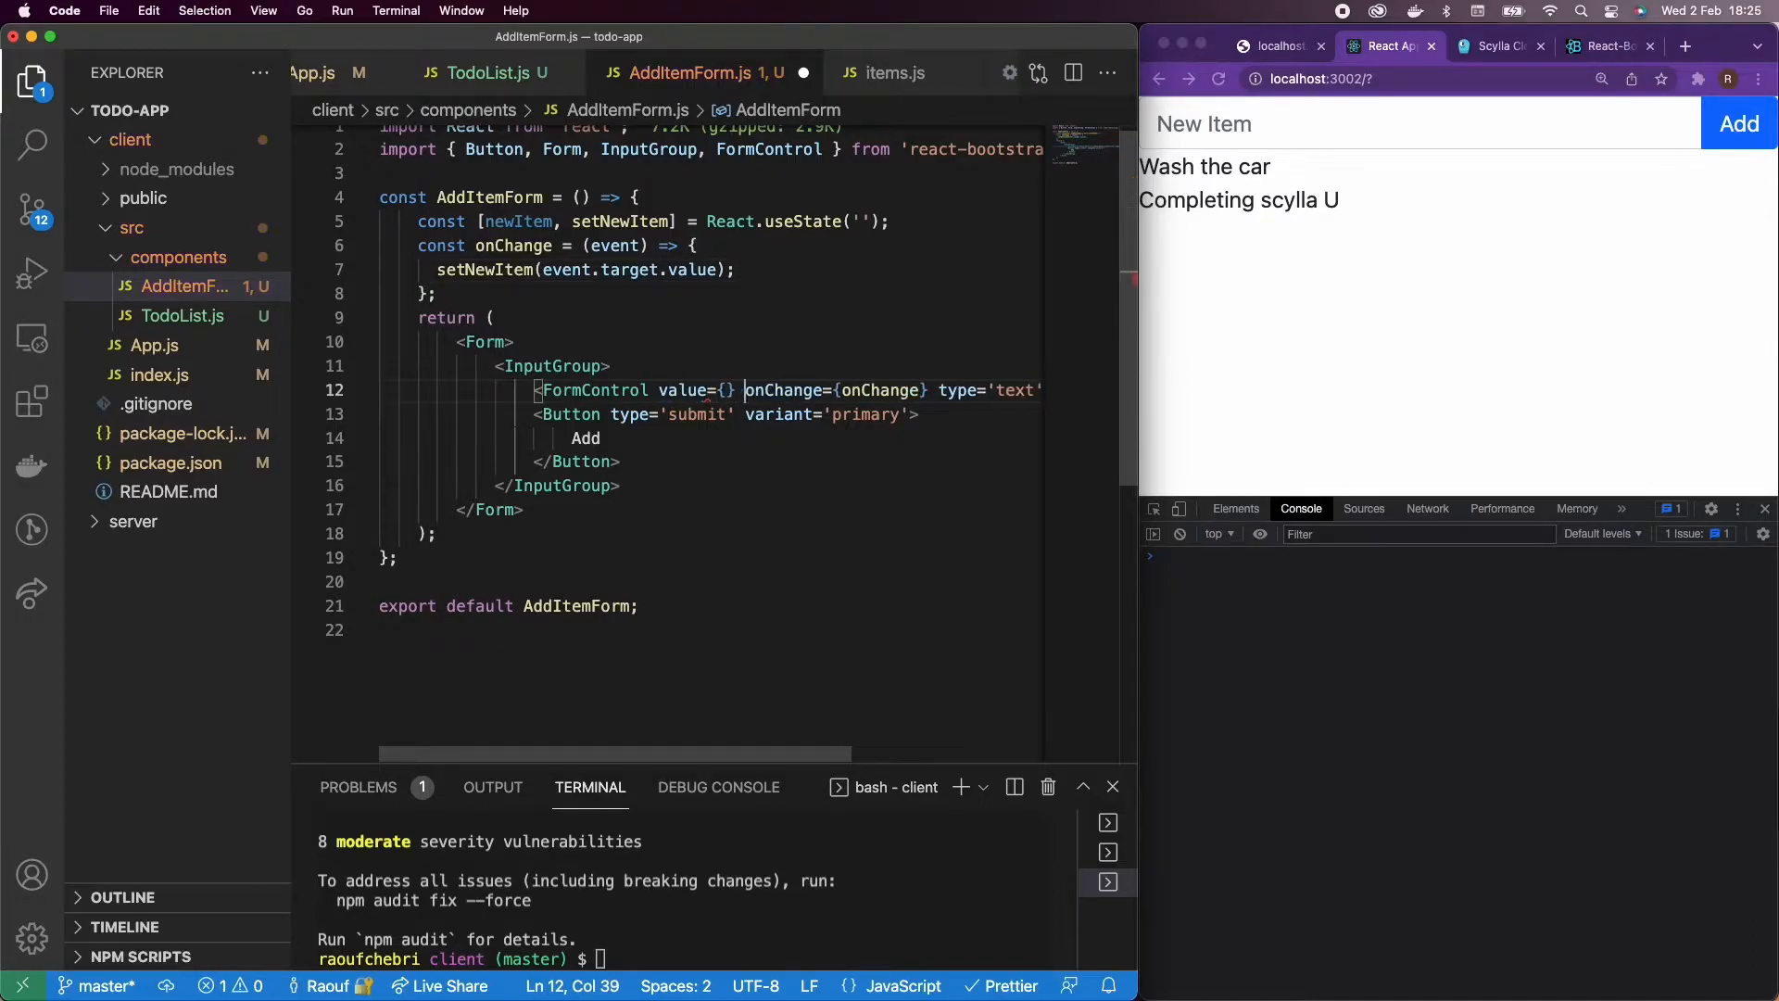
type("newItem}")
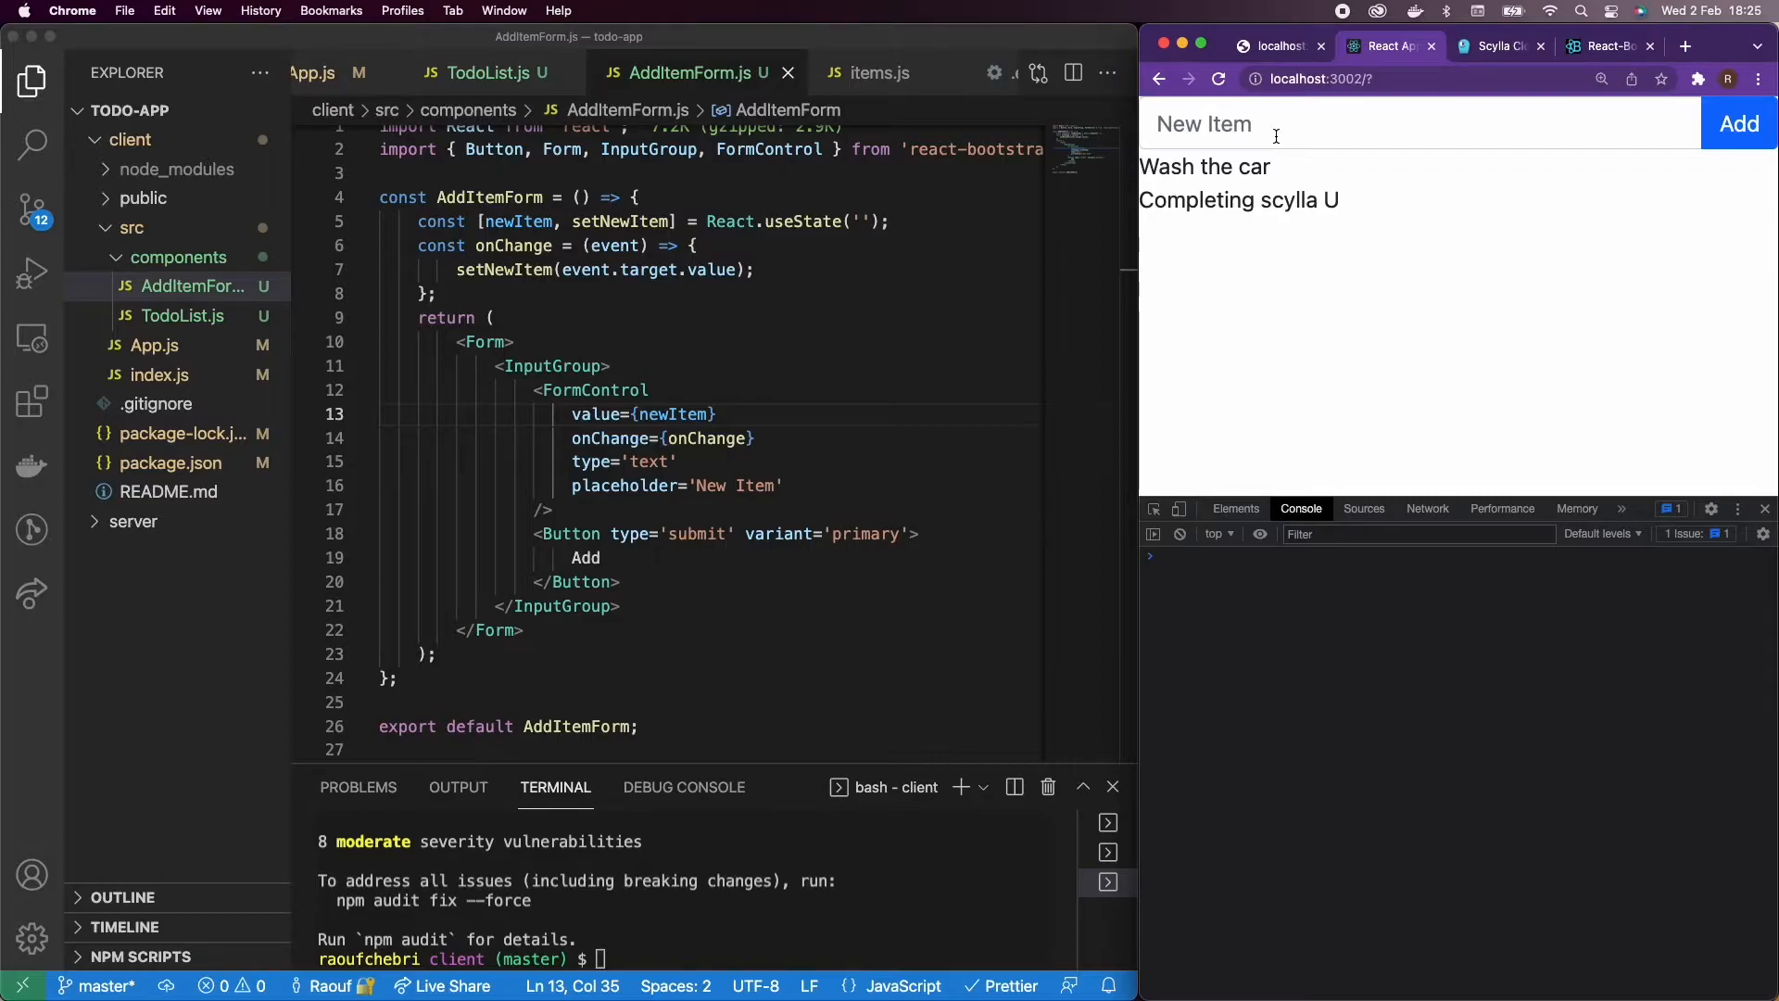
mouse_move(477, 300)
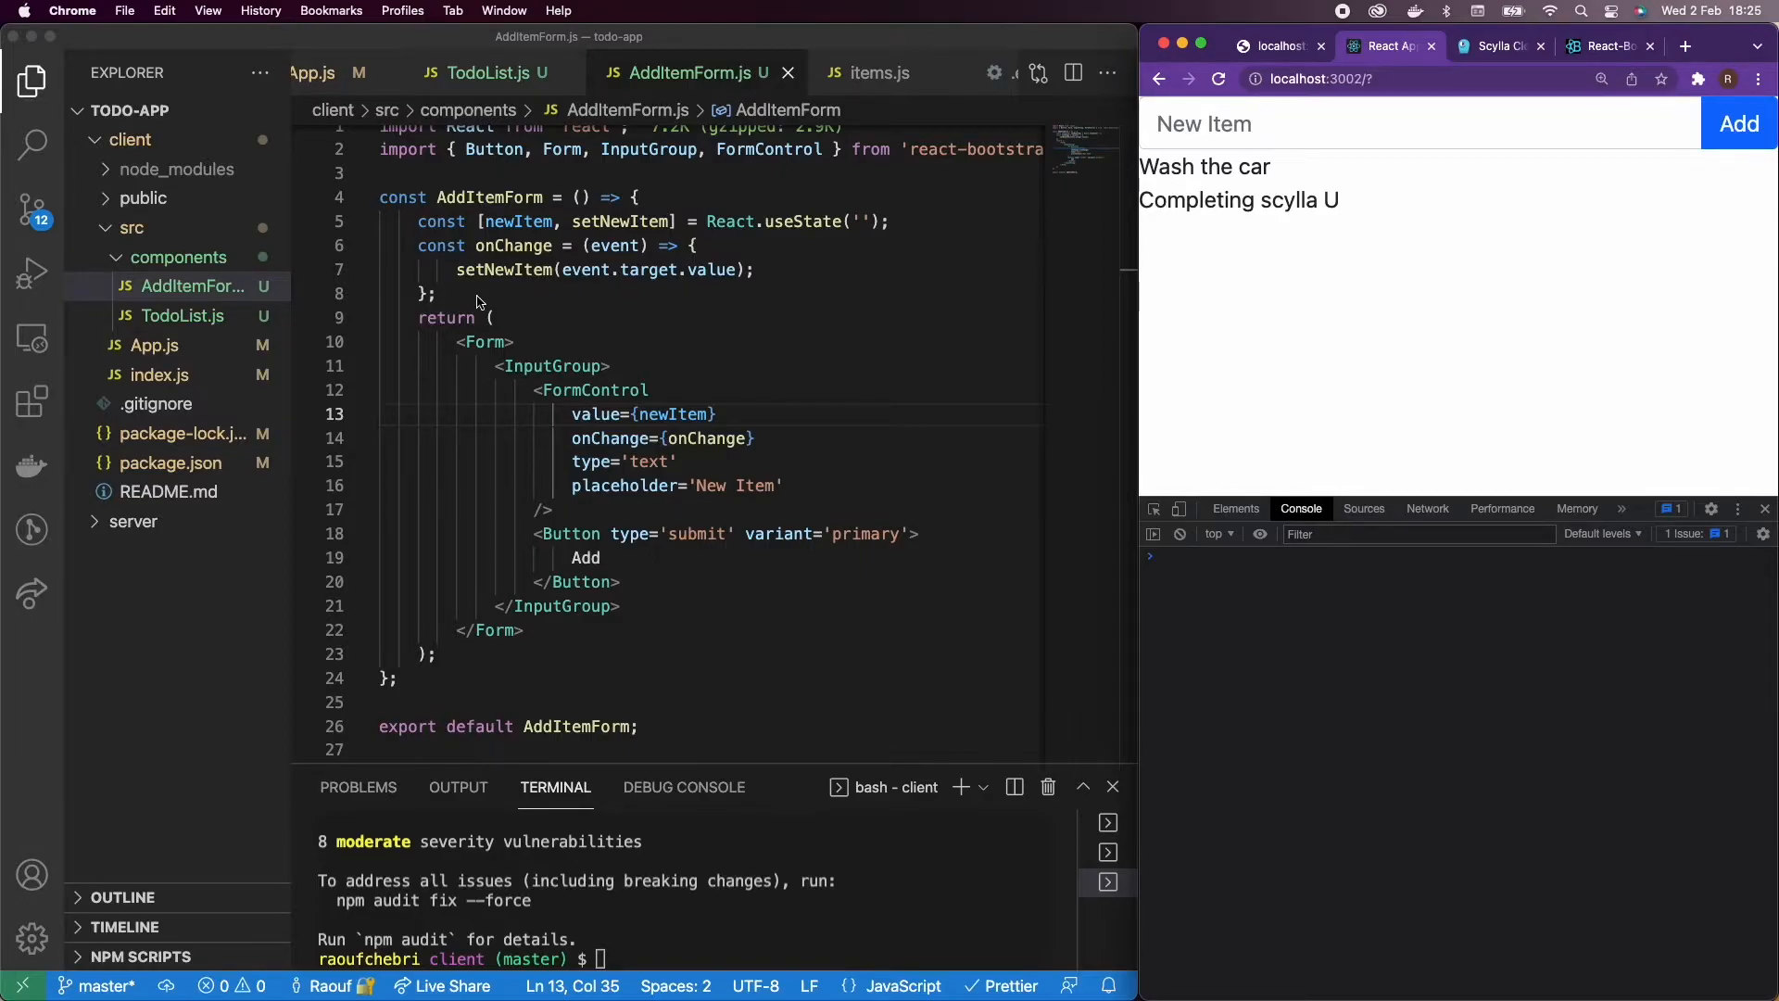
Step: Define an empty const onCreate = (event) => {} handler above return
key("Enter")
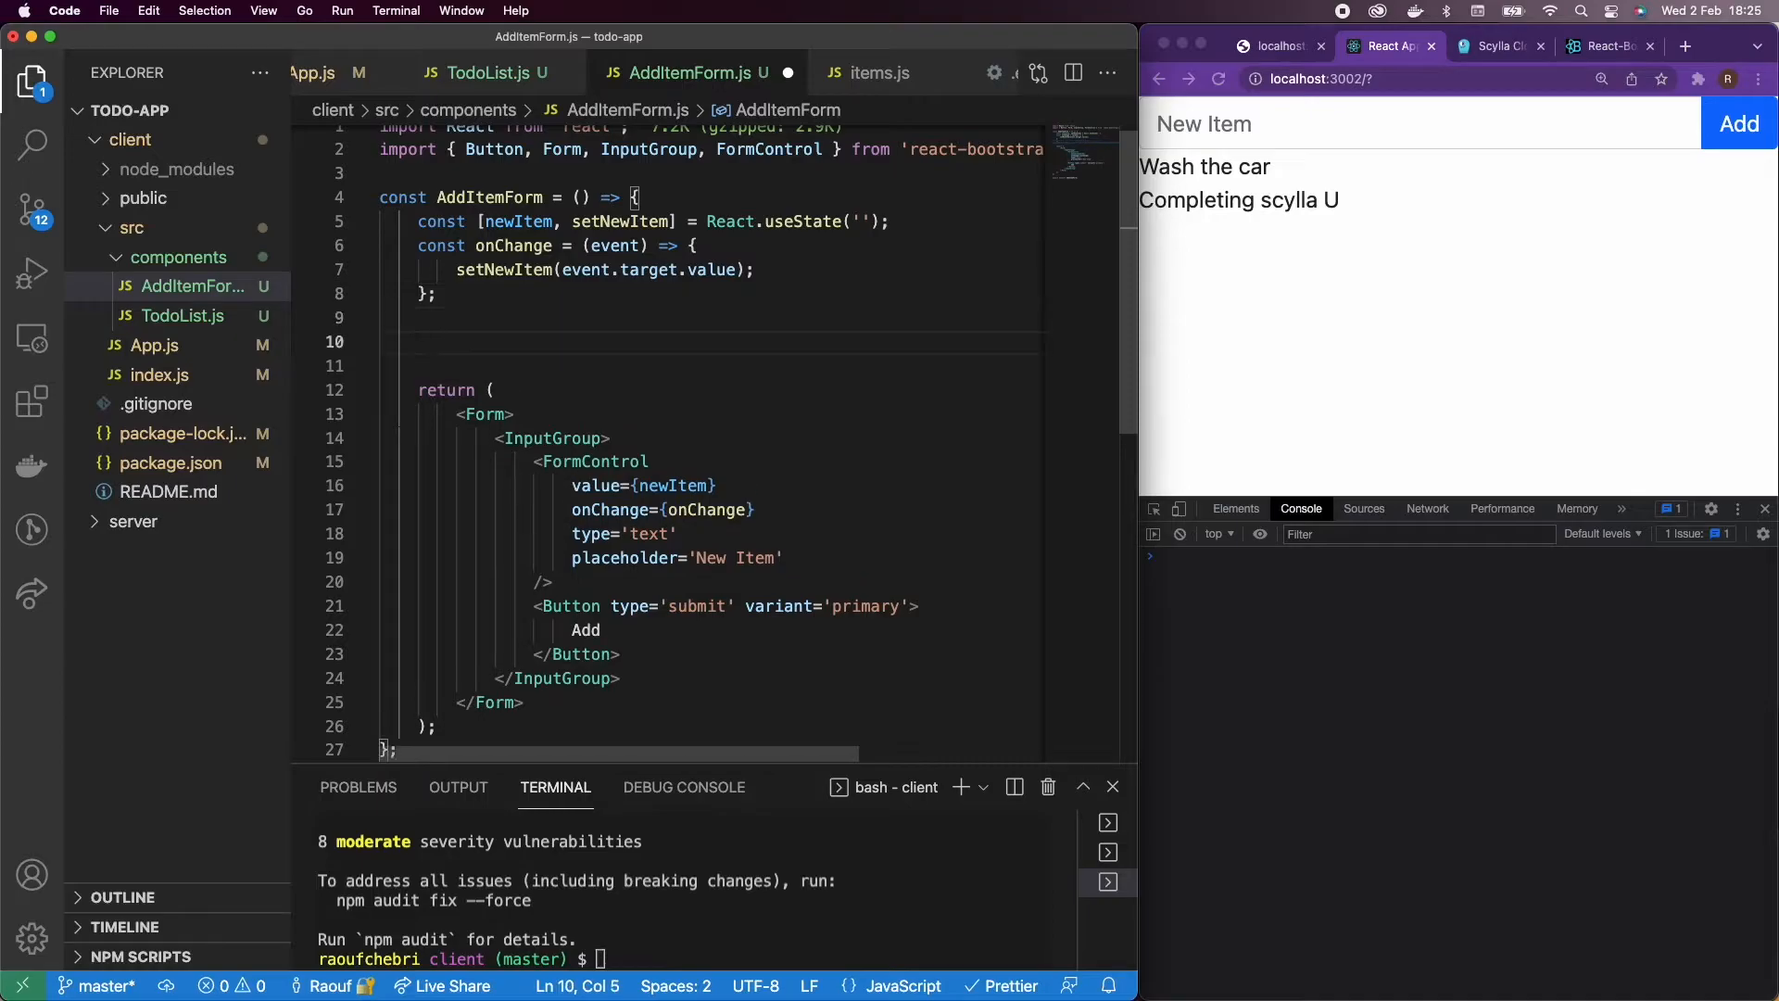
type("const")
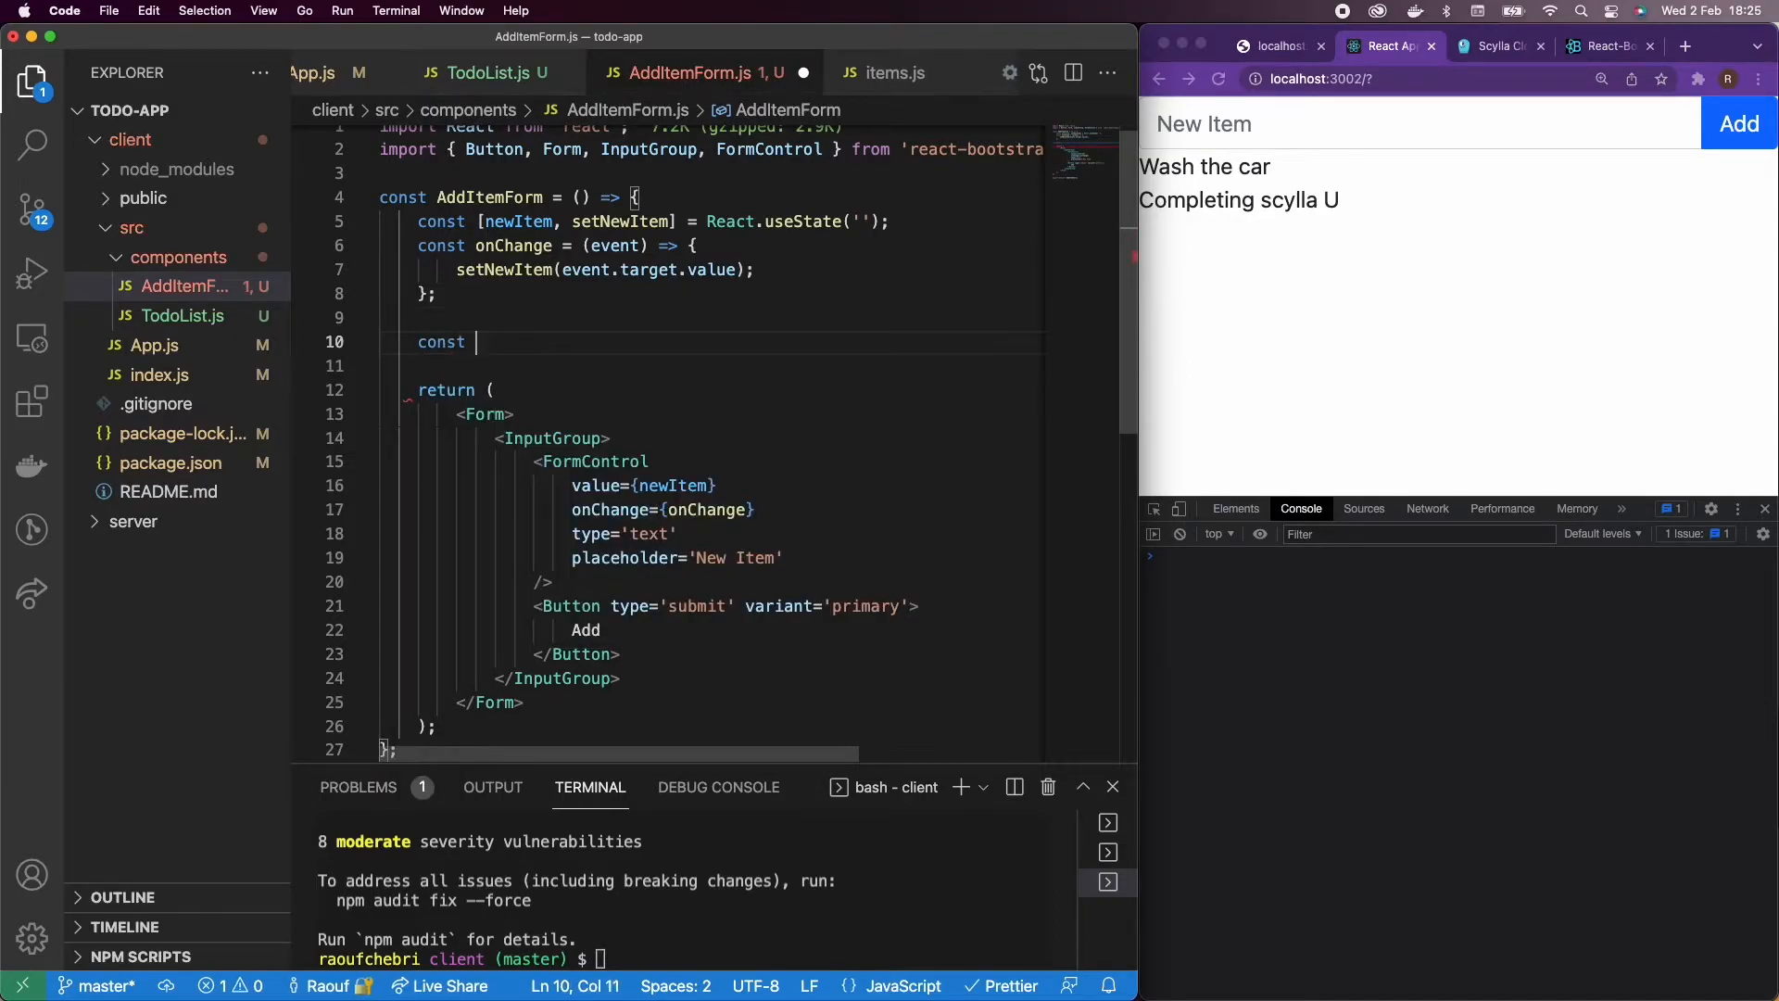
type("onCreate")
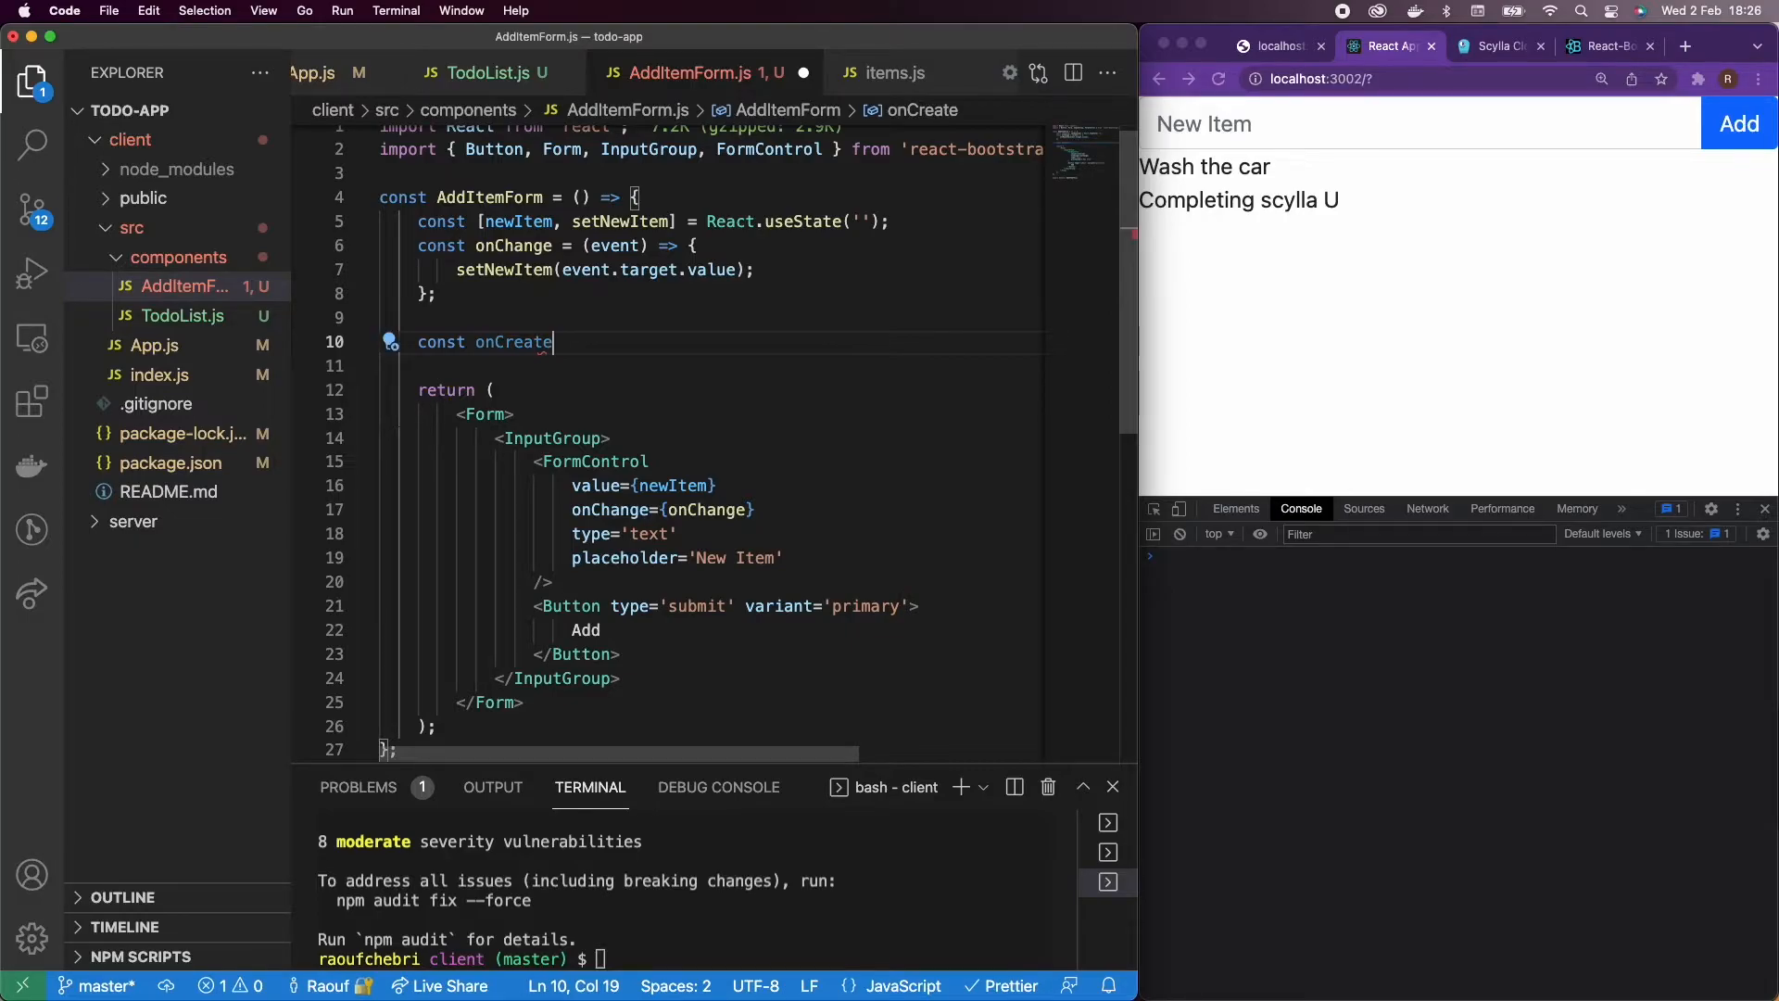
type("=")
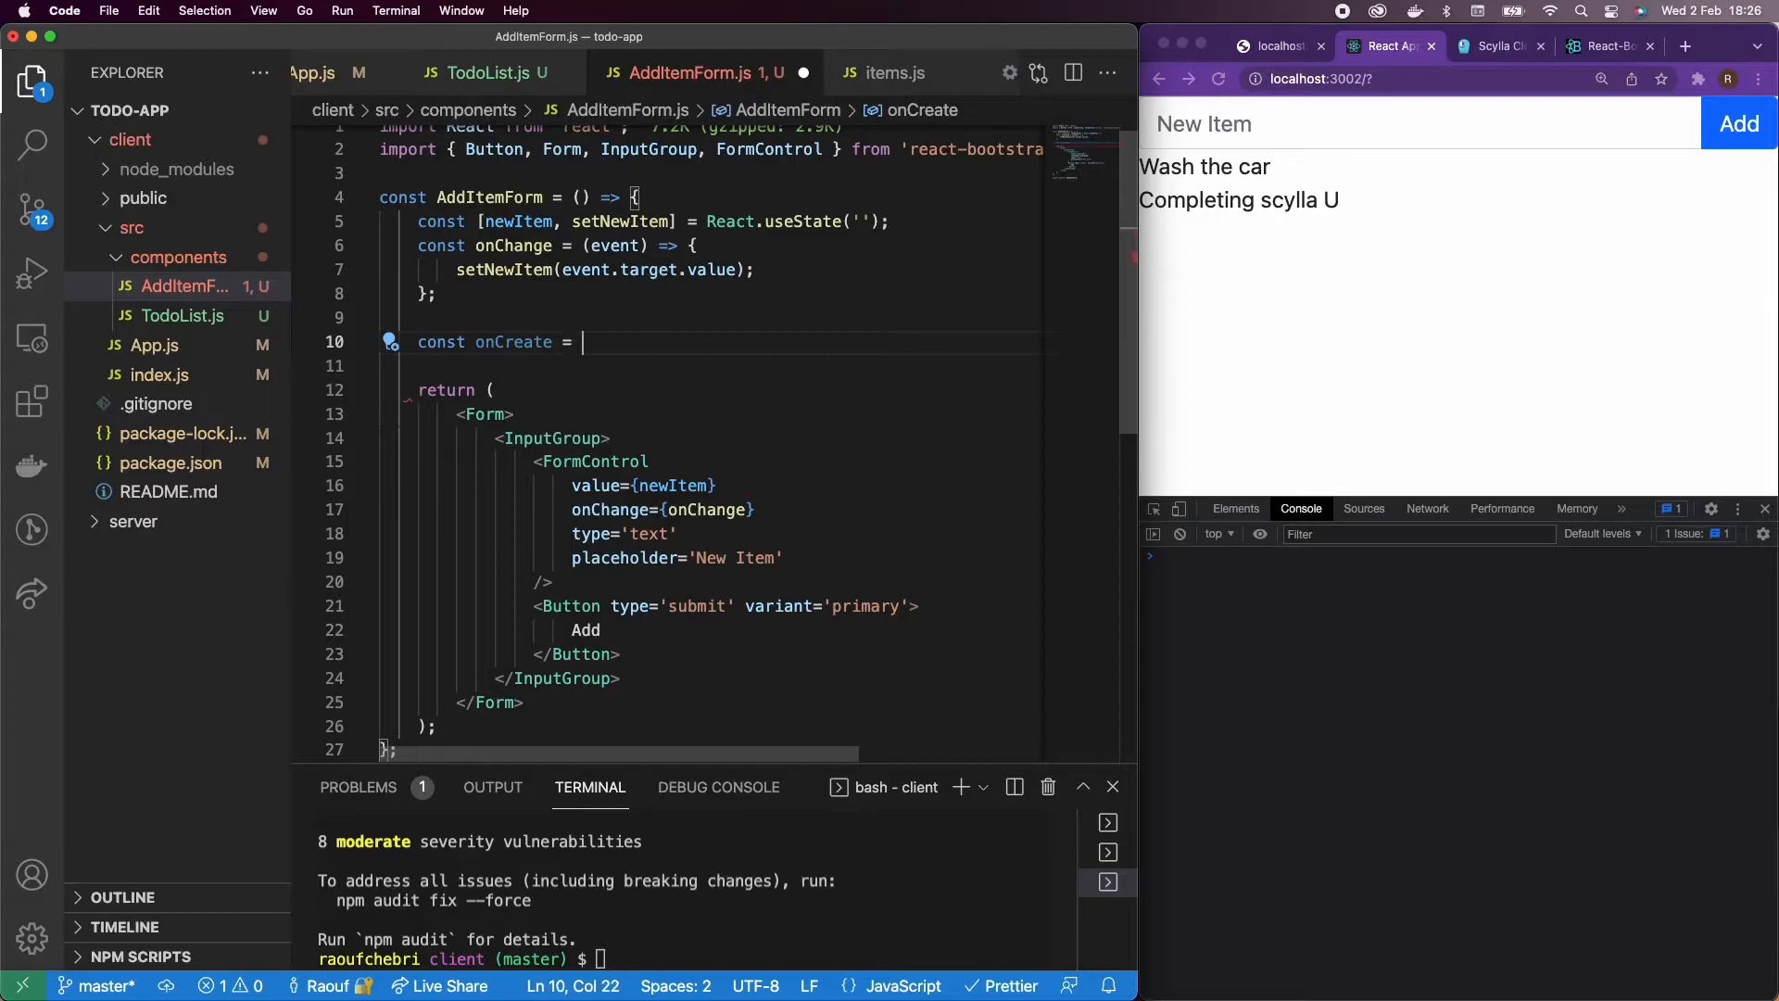
type("(event) => {")
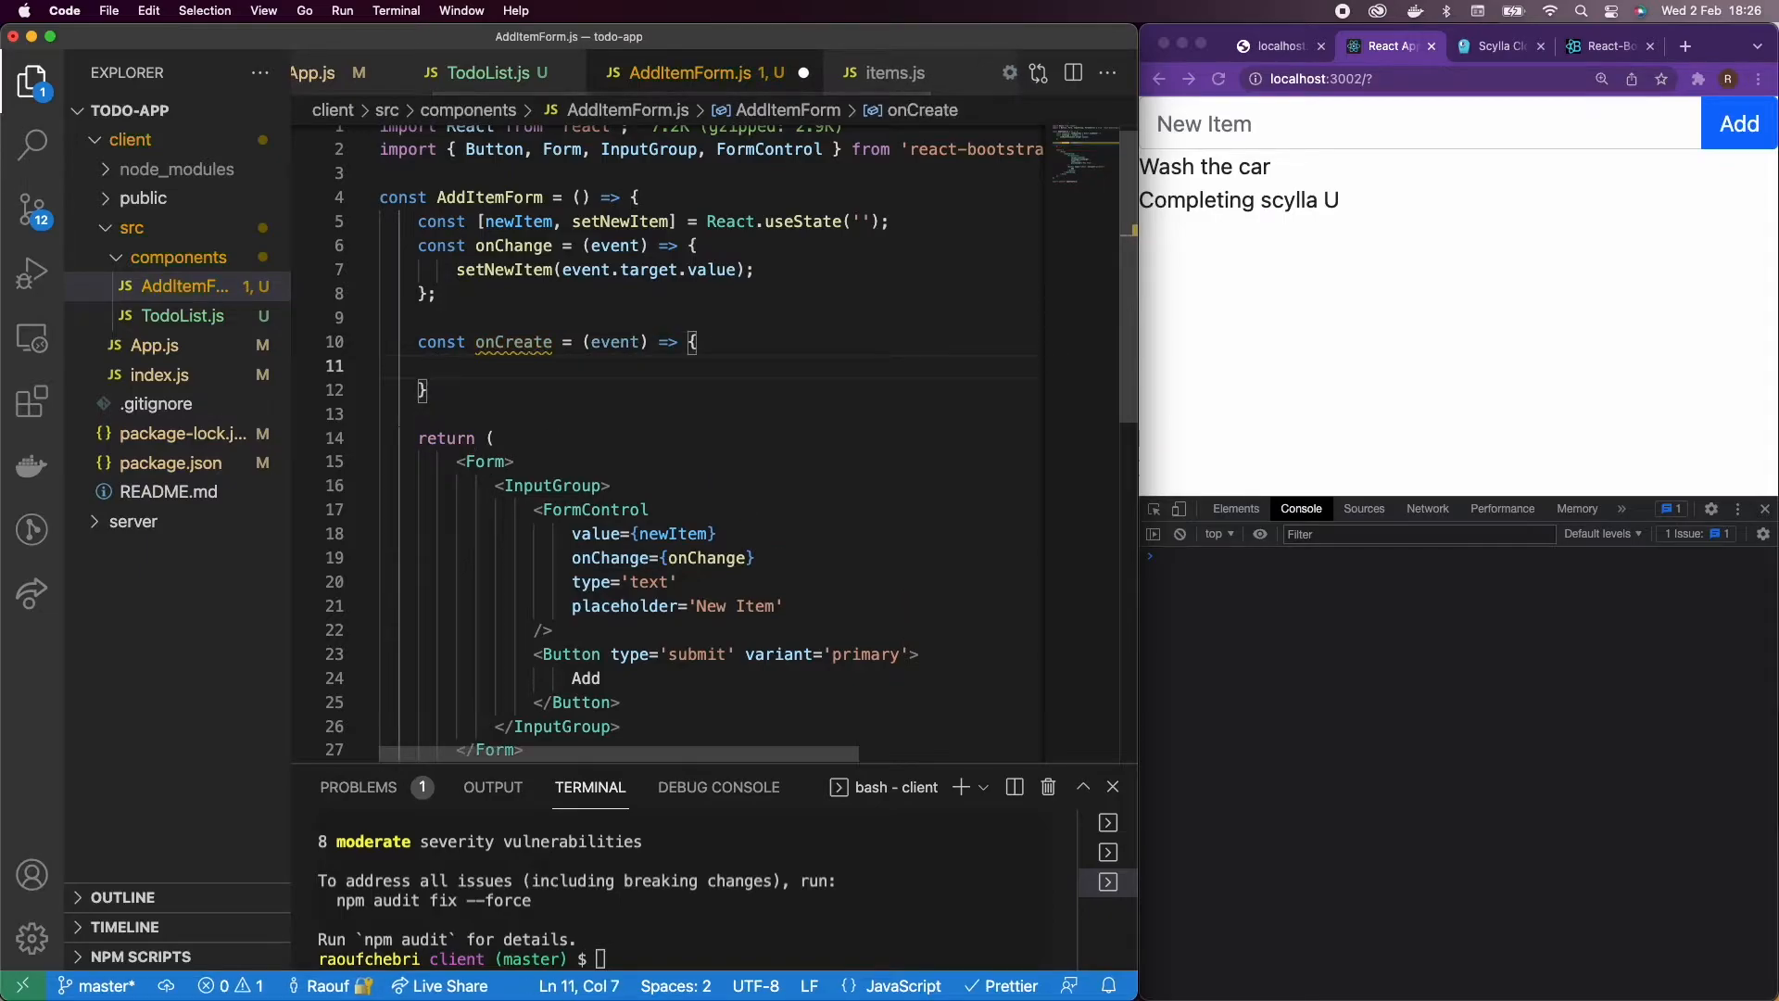
Step: Wire onSubmit={onCreate} onto the Form tag
scroll("down", 3)
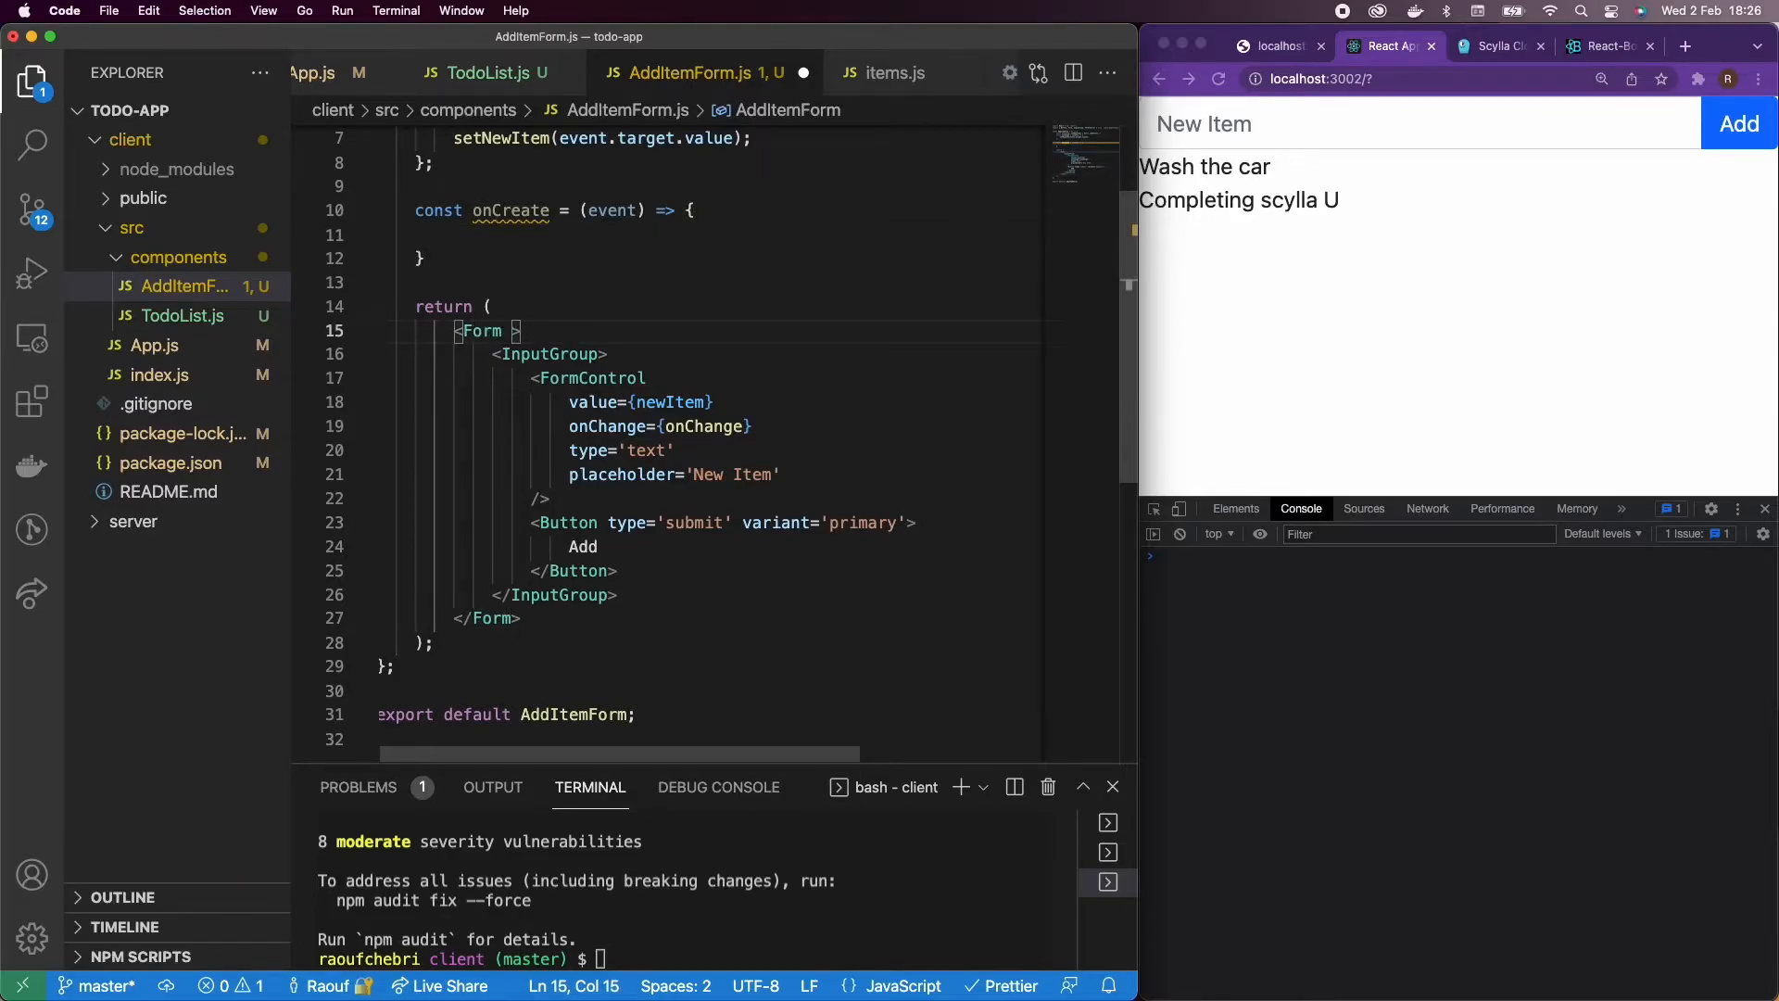
type("onSubmit={}")
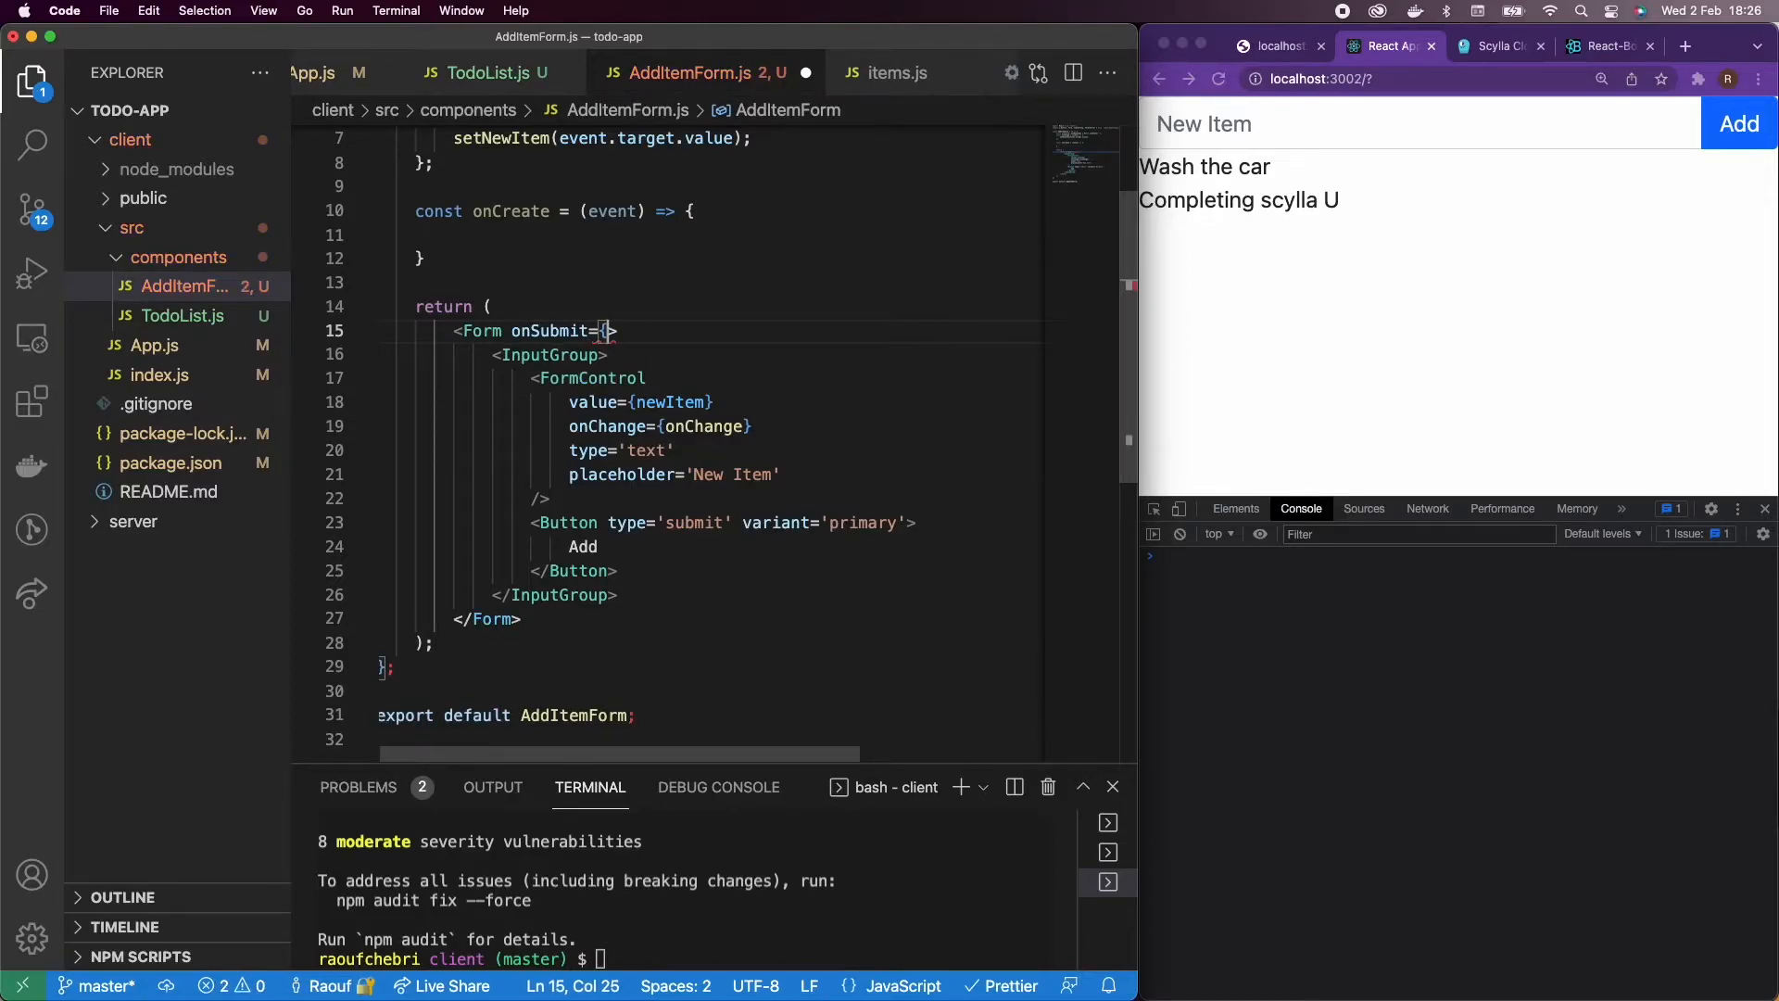
type("onCreate")
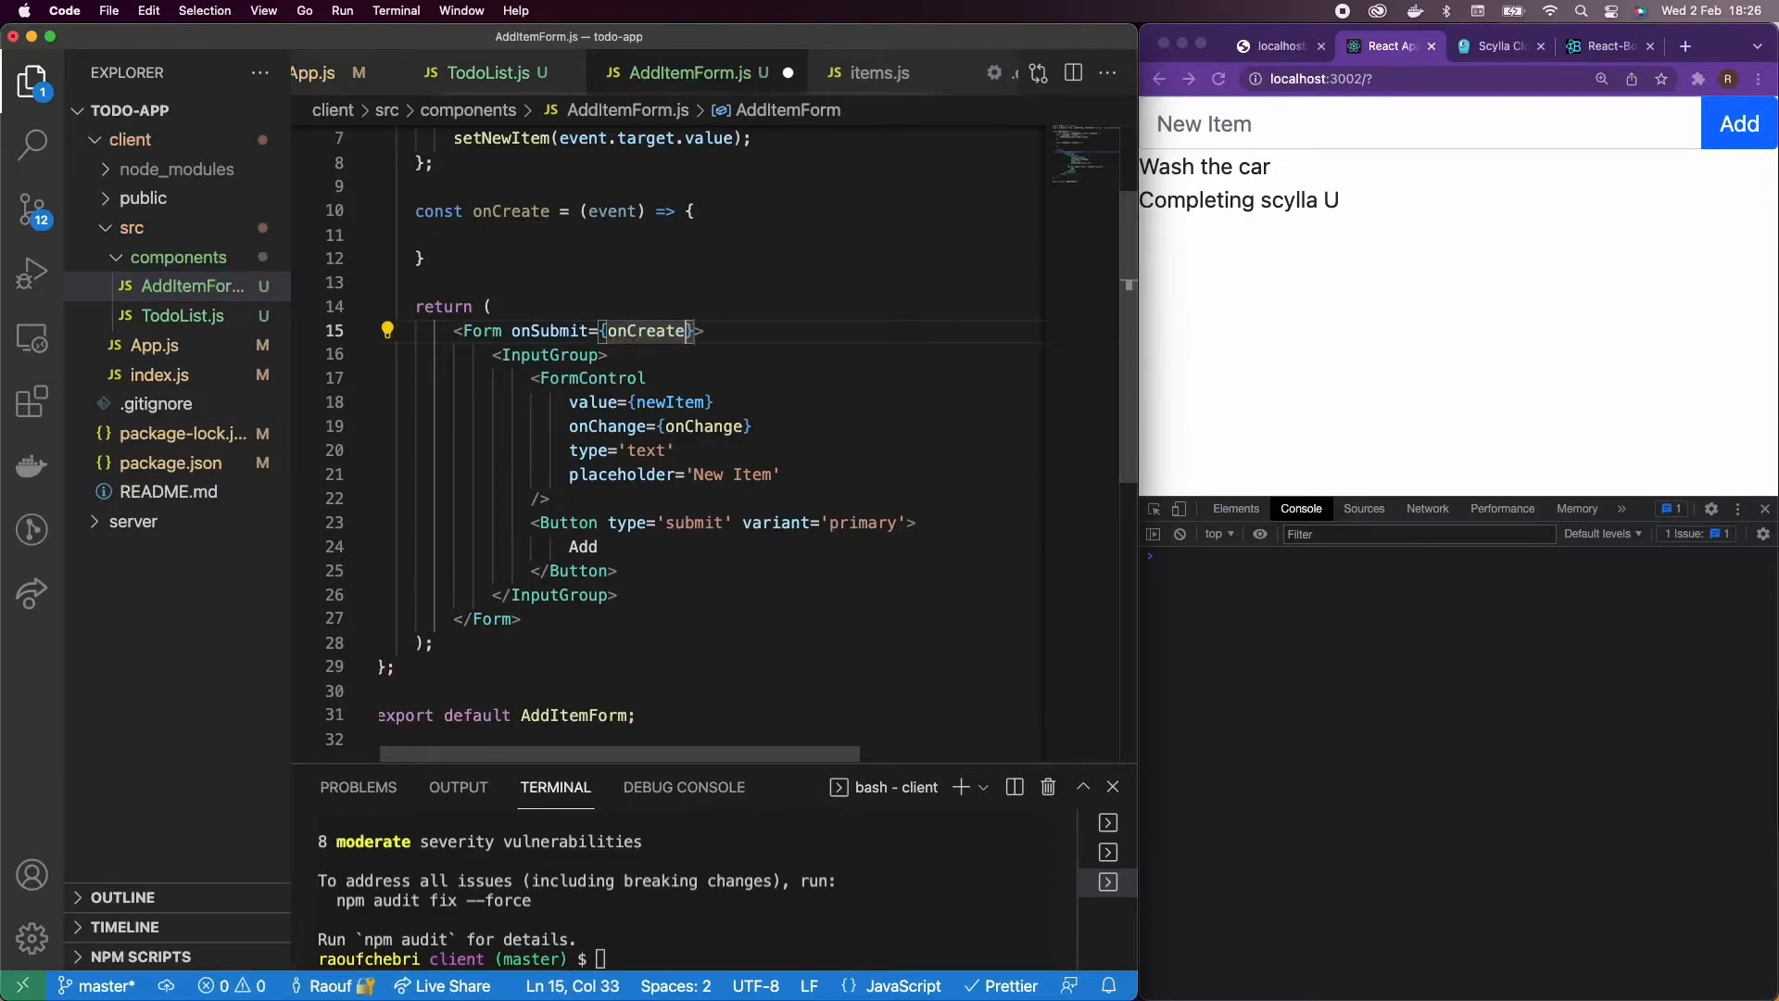
mouse_move(554, 330)
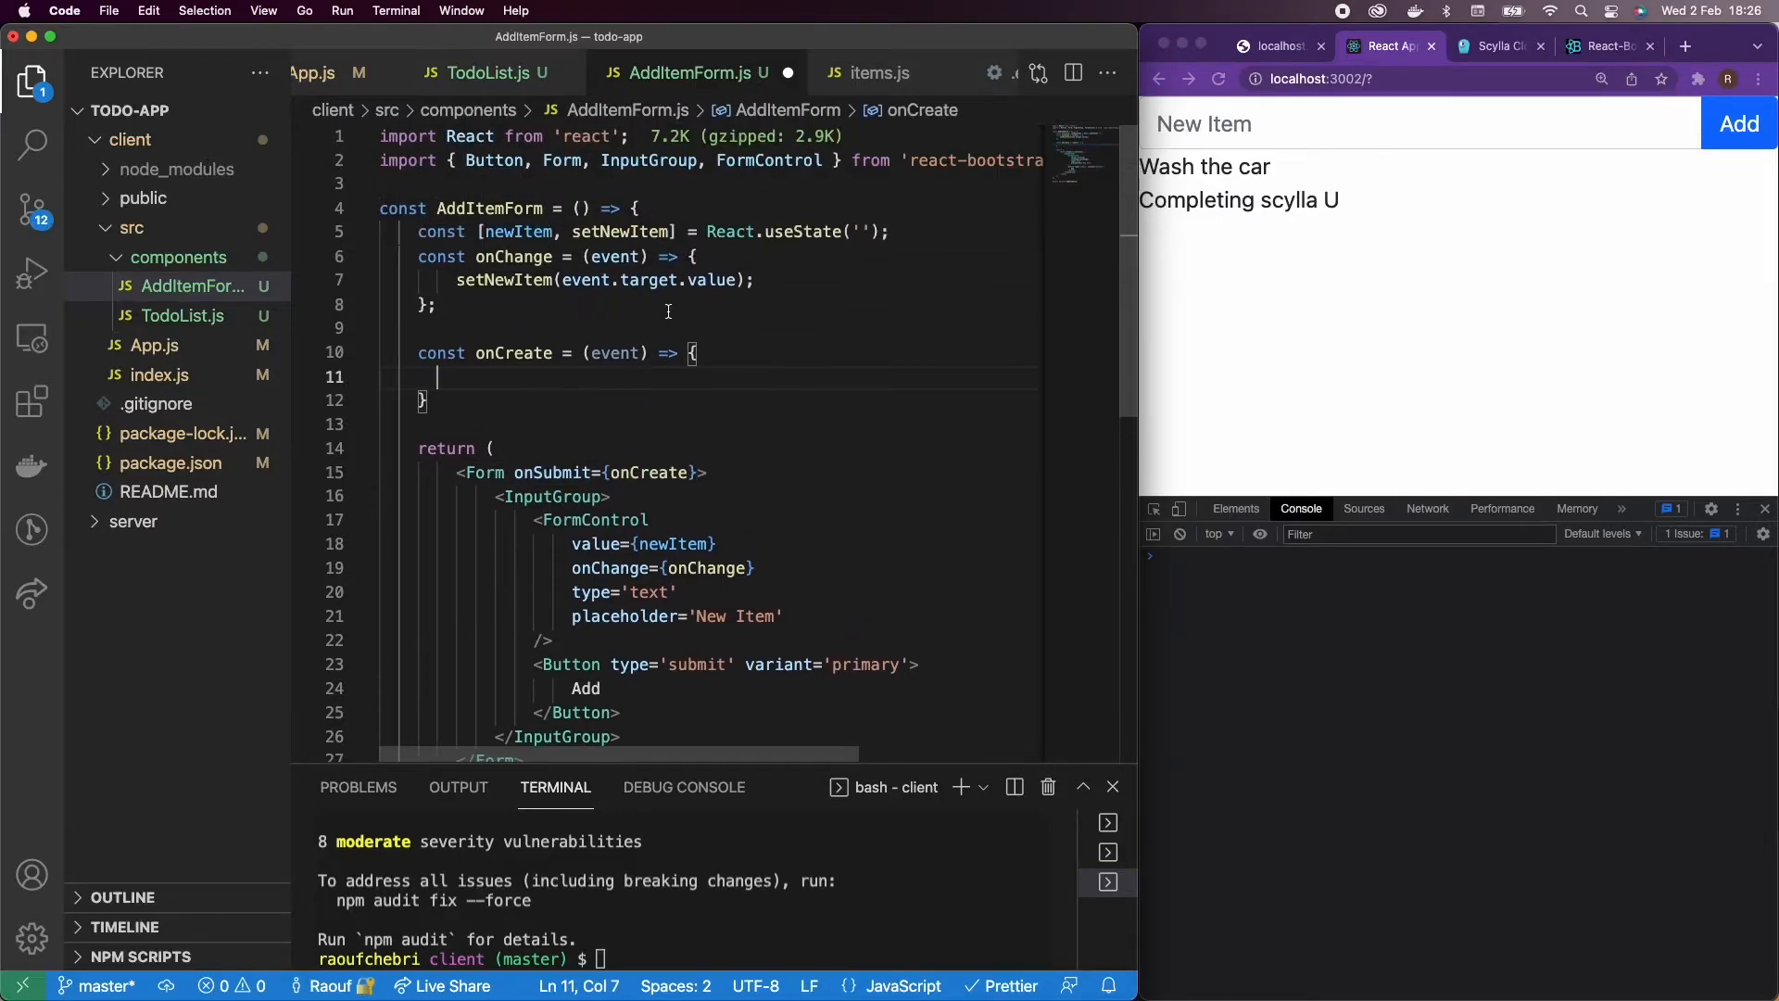
Step: Add event.preventDefault() and setNewItem('') to onCreate so submitting clears the field
type("even")
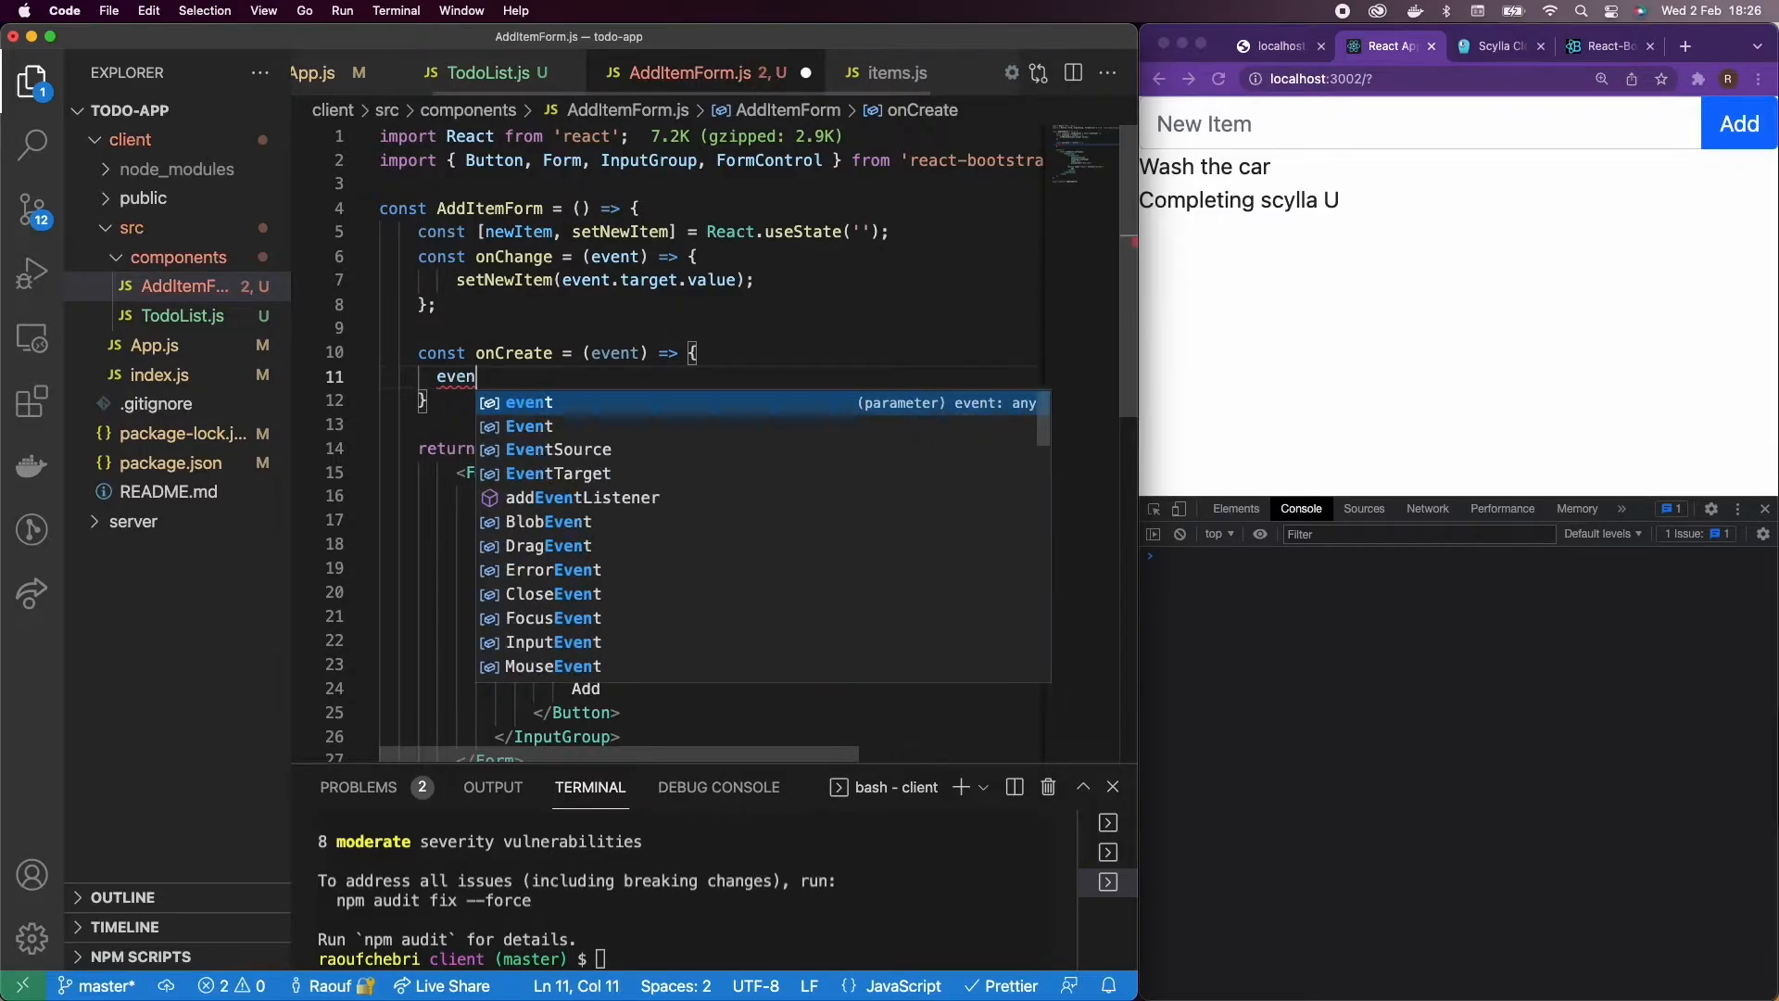
type("t.preve")
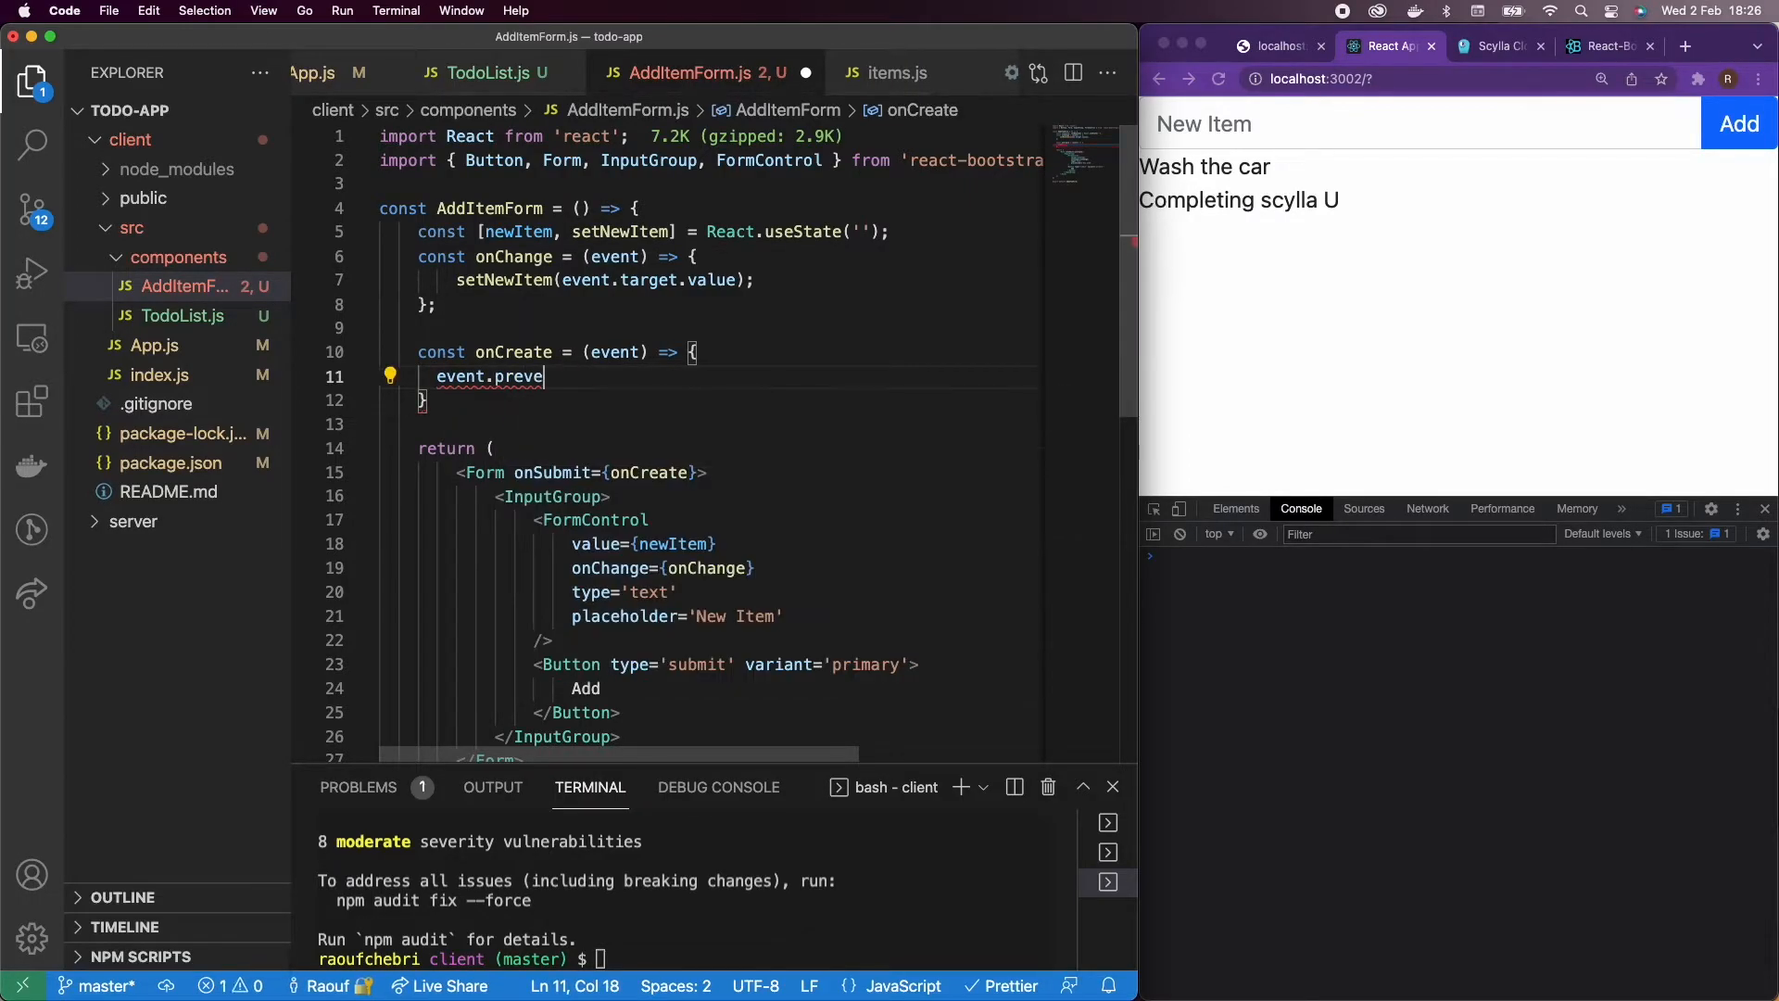
type("ntDefault()")
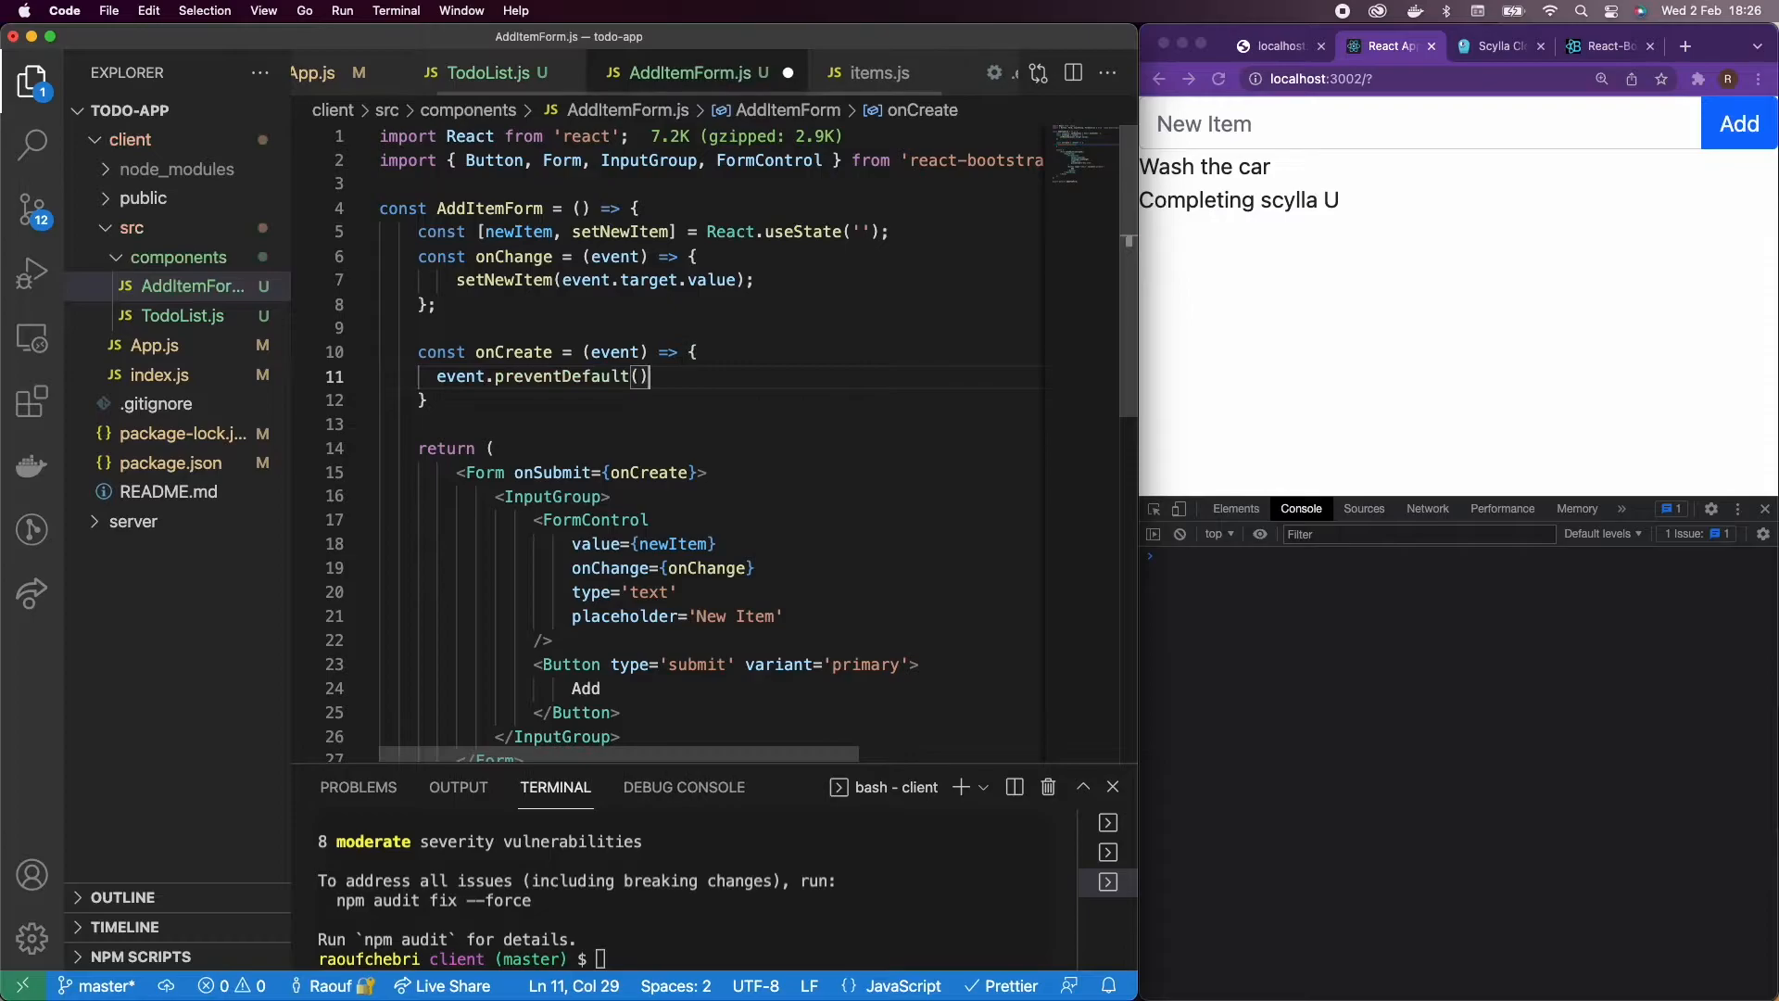
type(";")
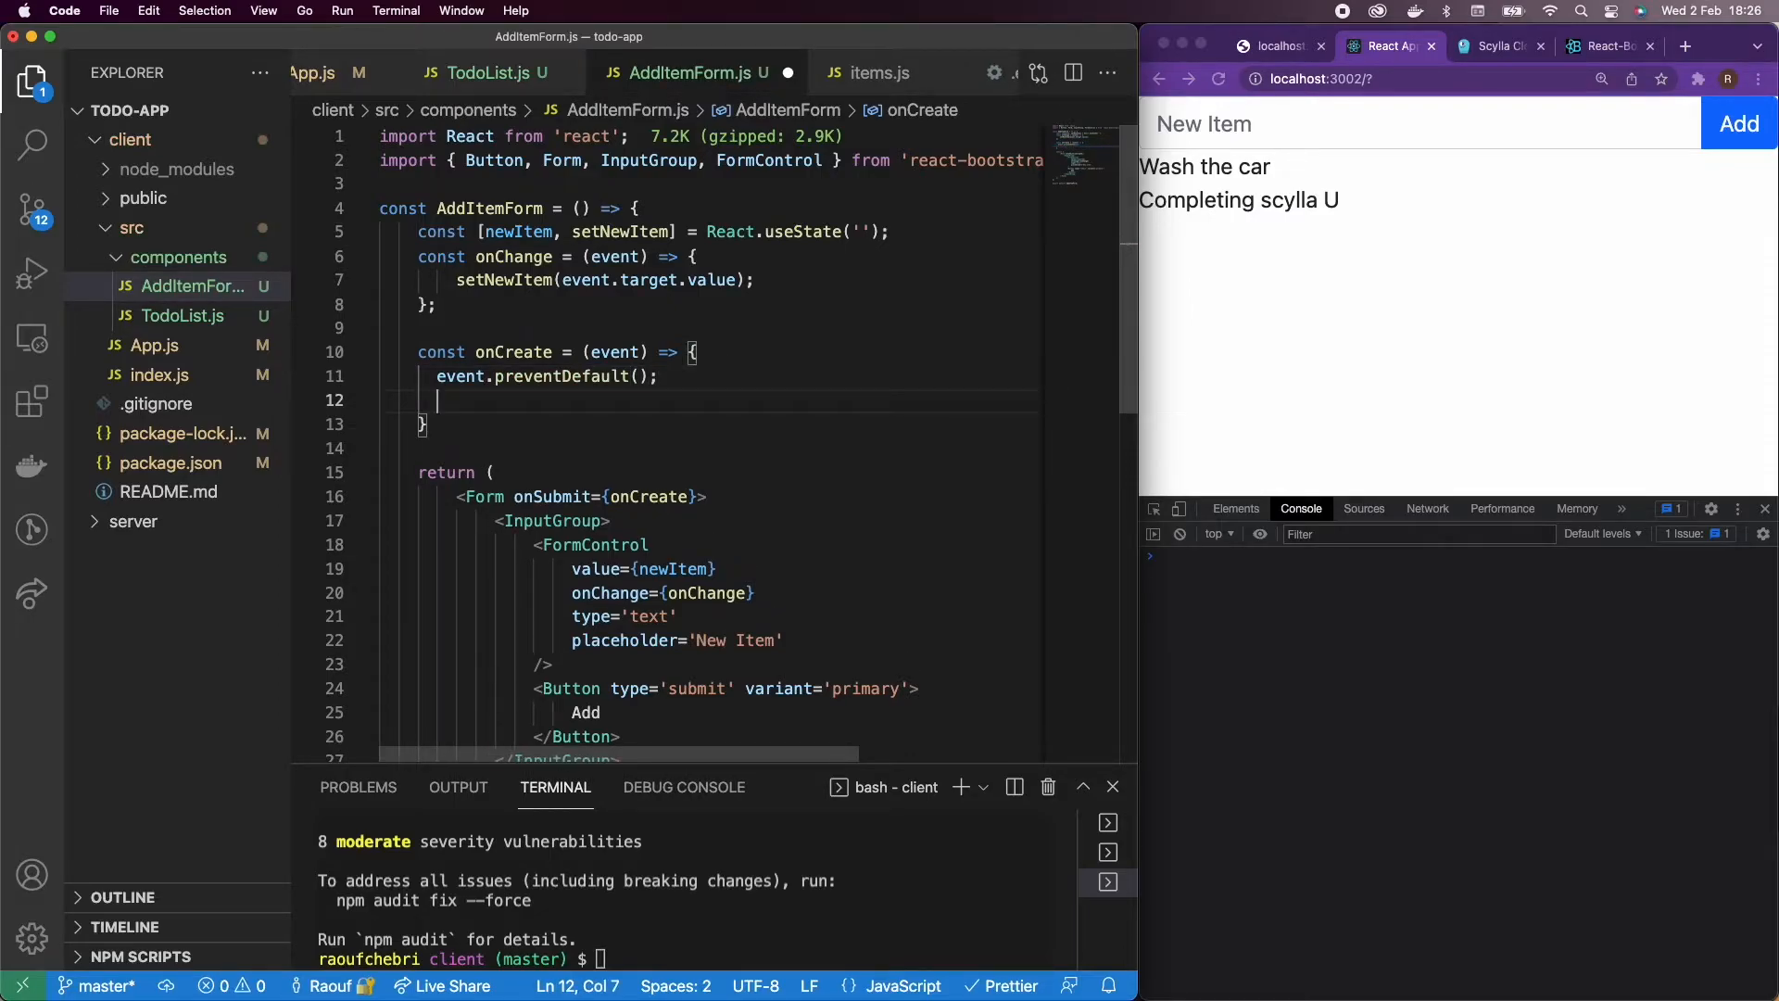
type("setNewItem()")
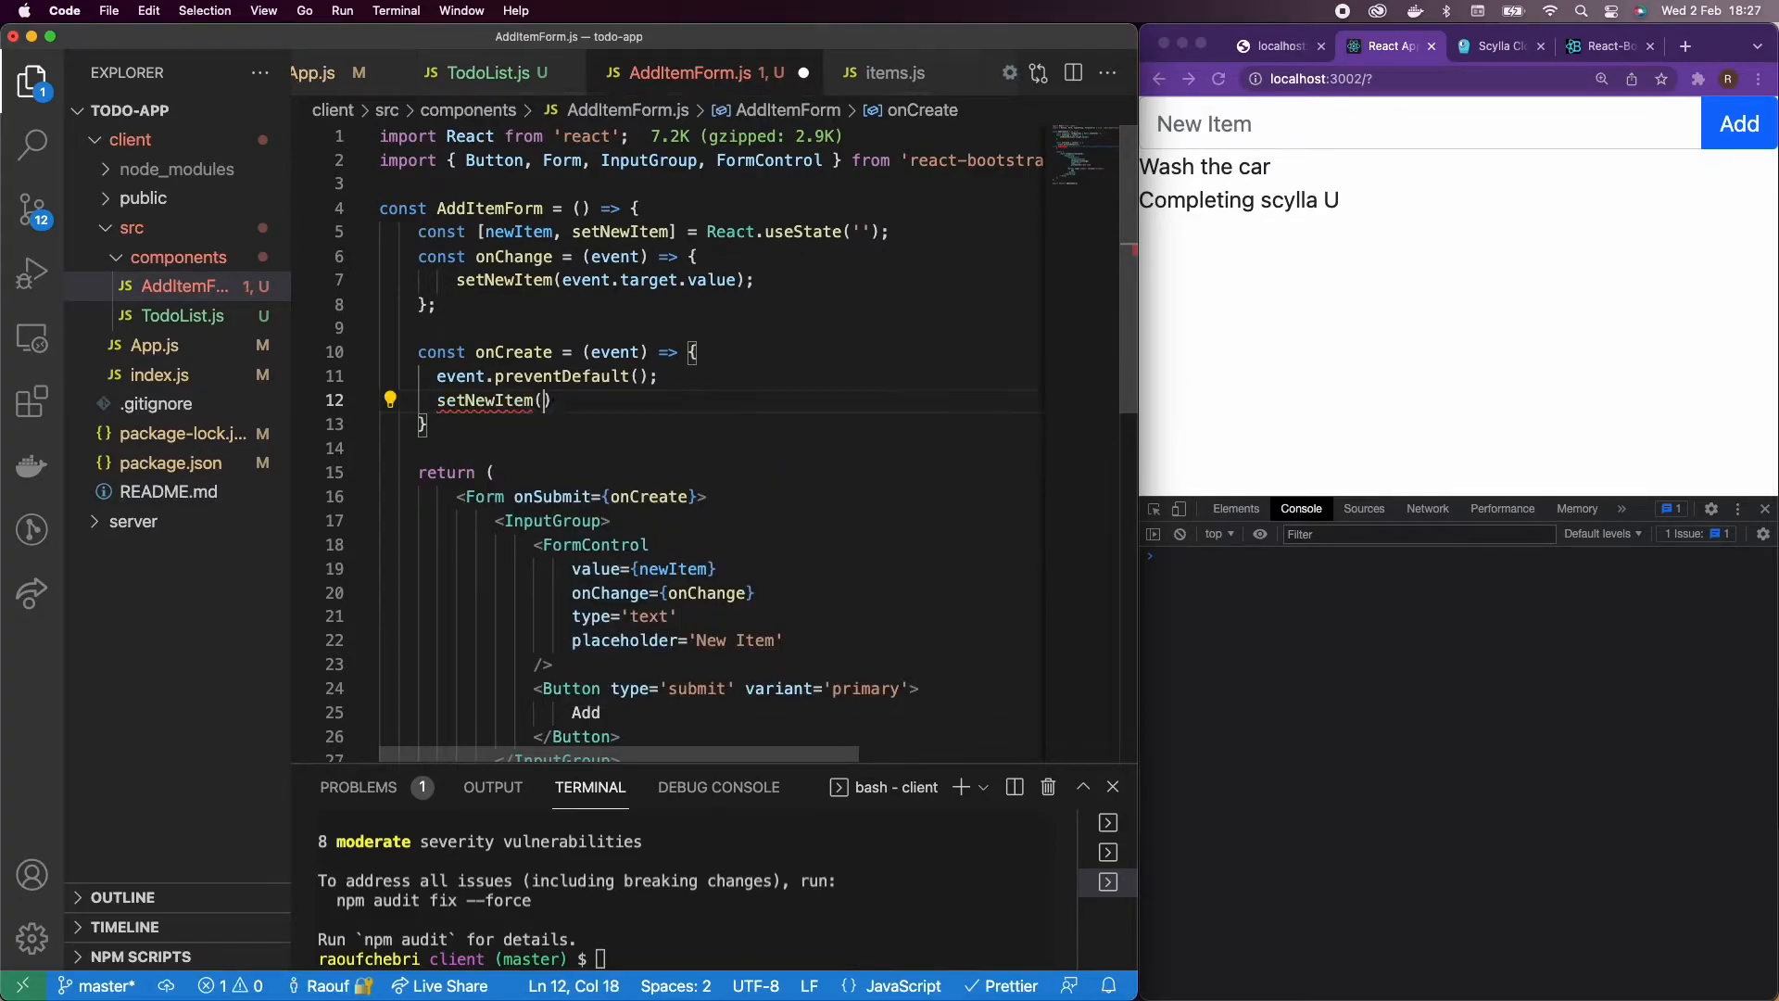
type("'';")
type("// to the item list")
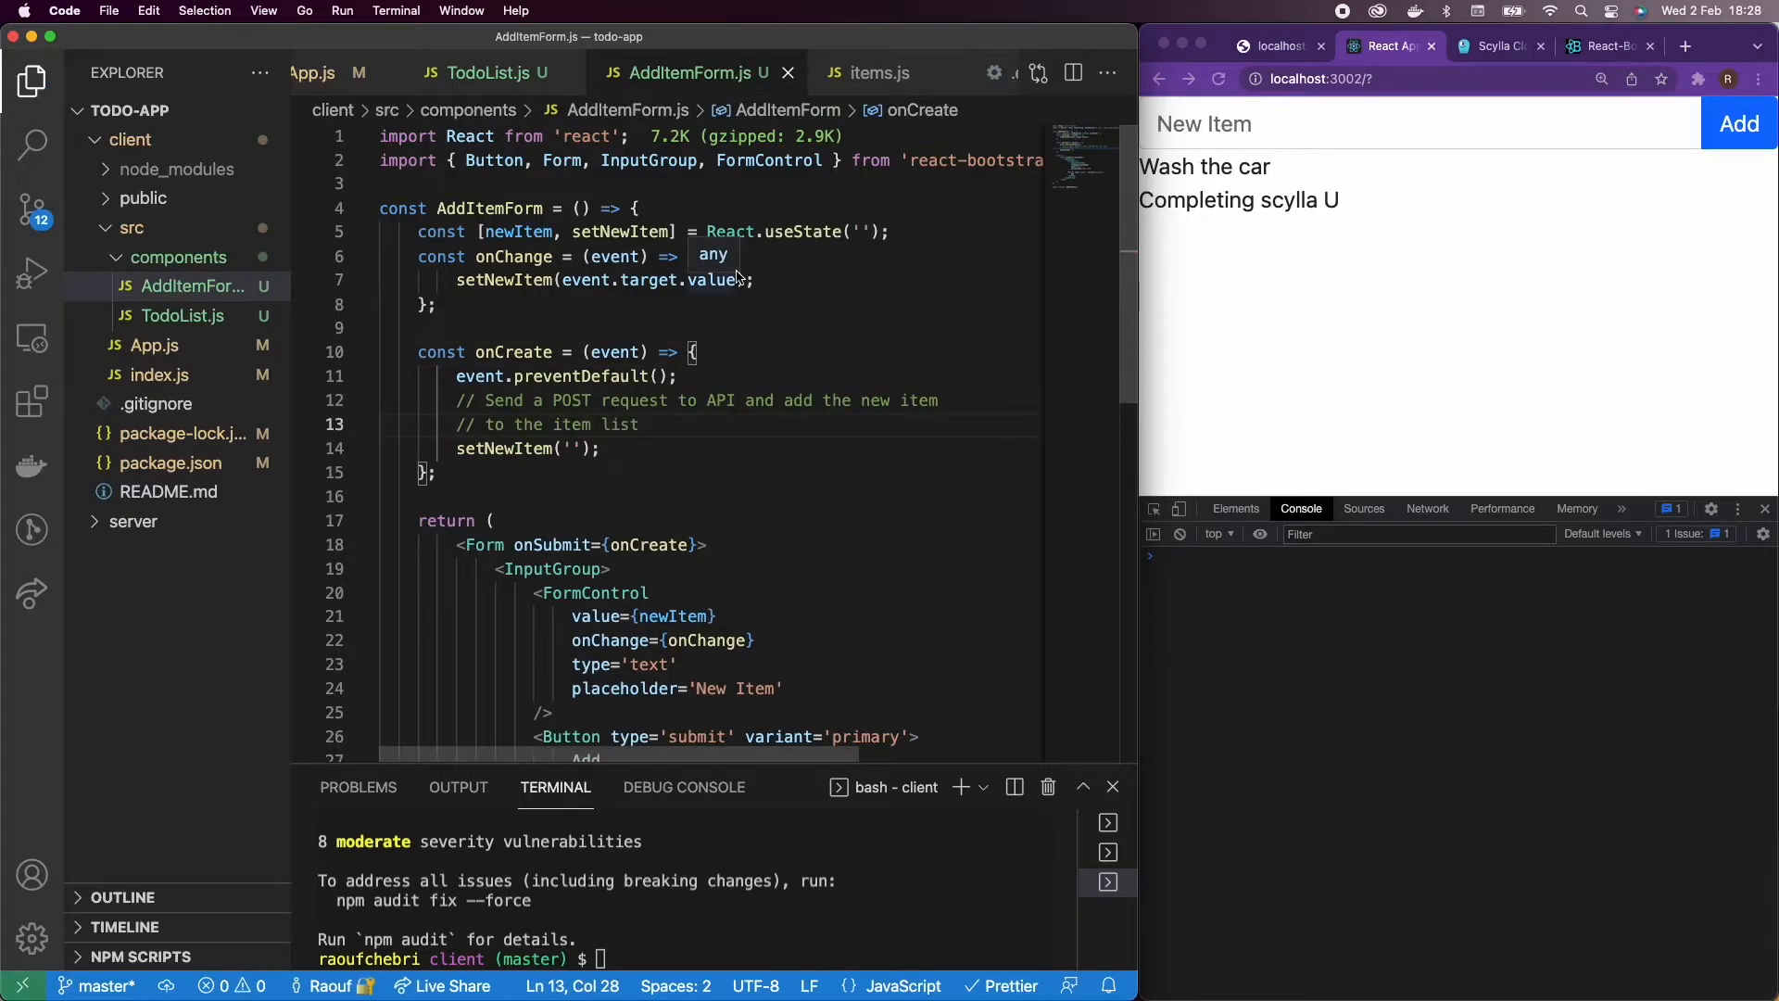
mouse_move(255, 319)
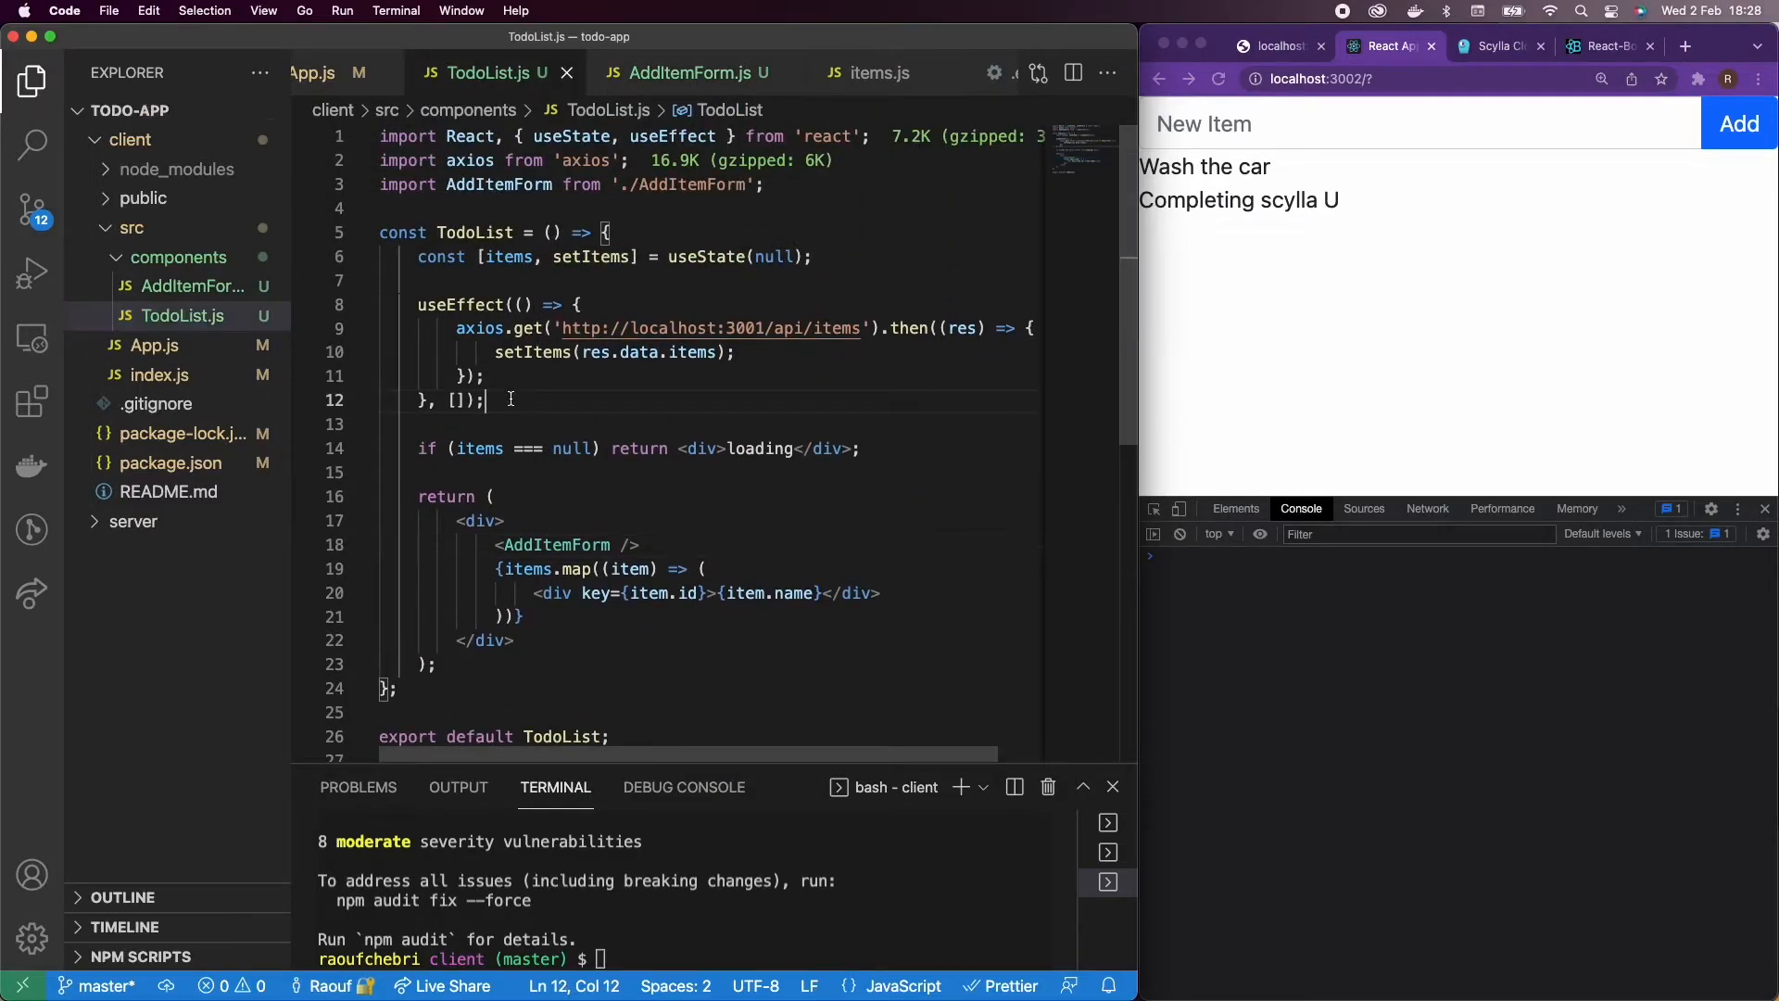
Step: Declare const onItemCreate = (newItem) => { } in TodoList
type("const on")
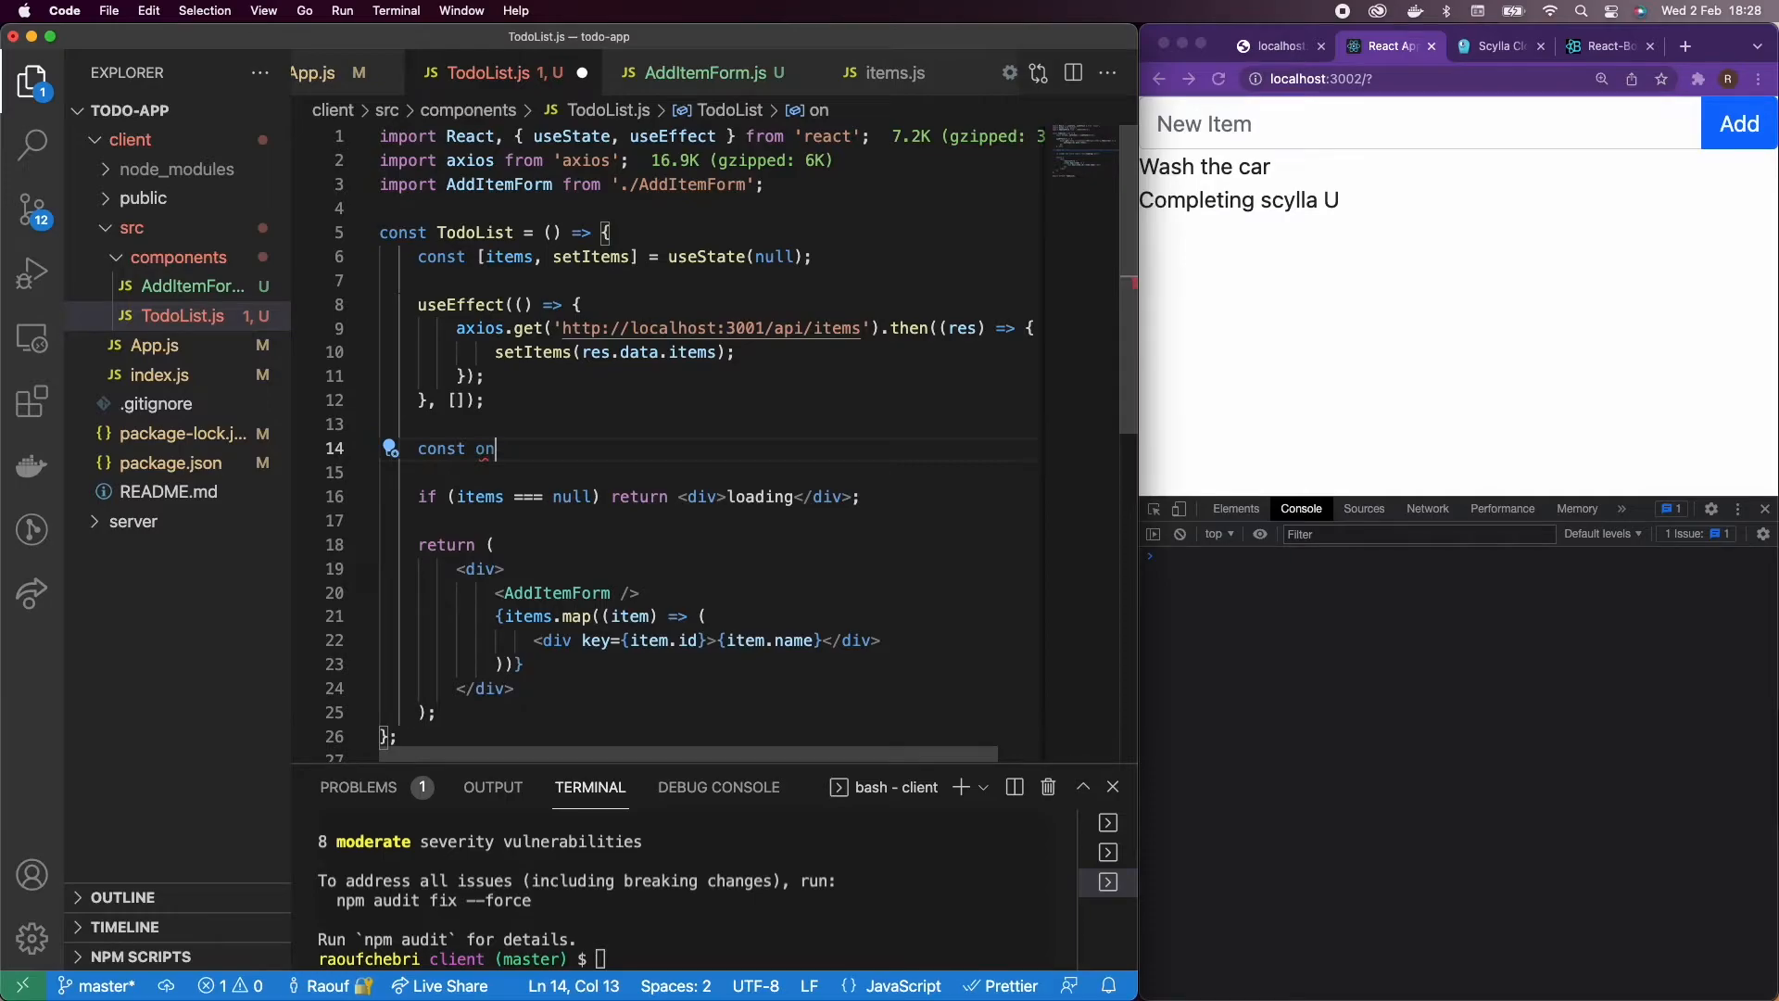
type("ItemCreate")
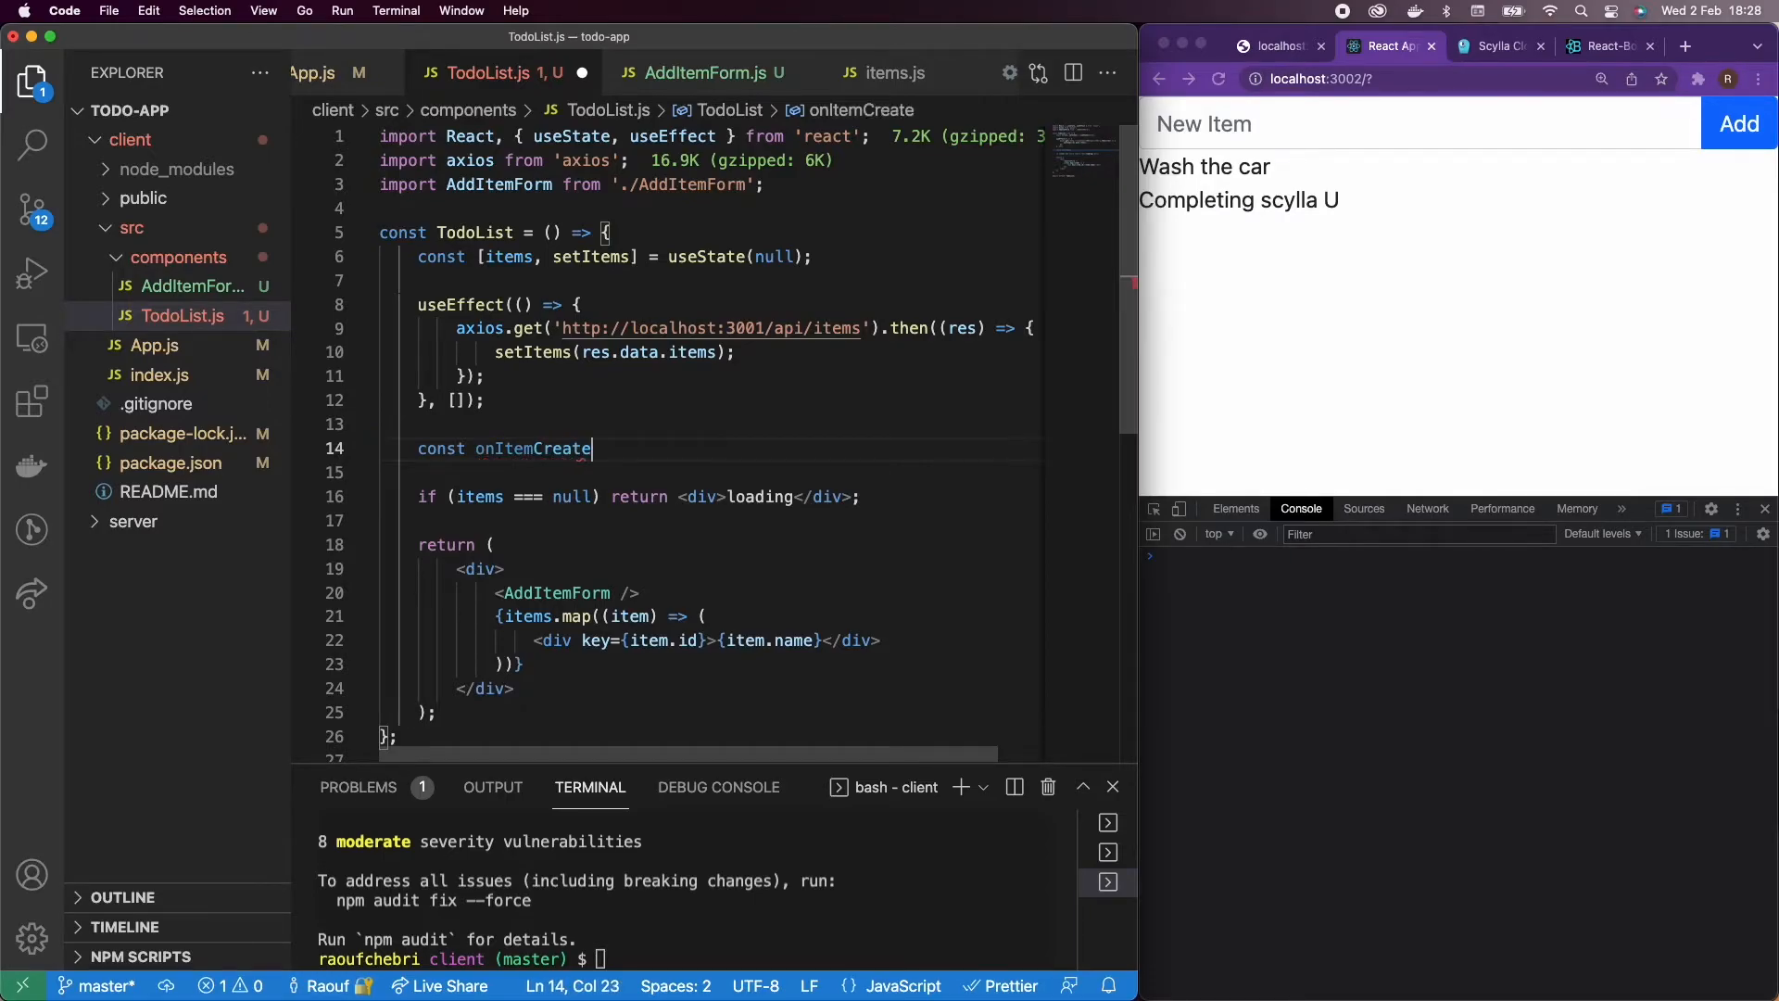
type("= ()")
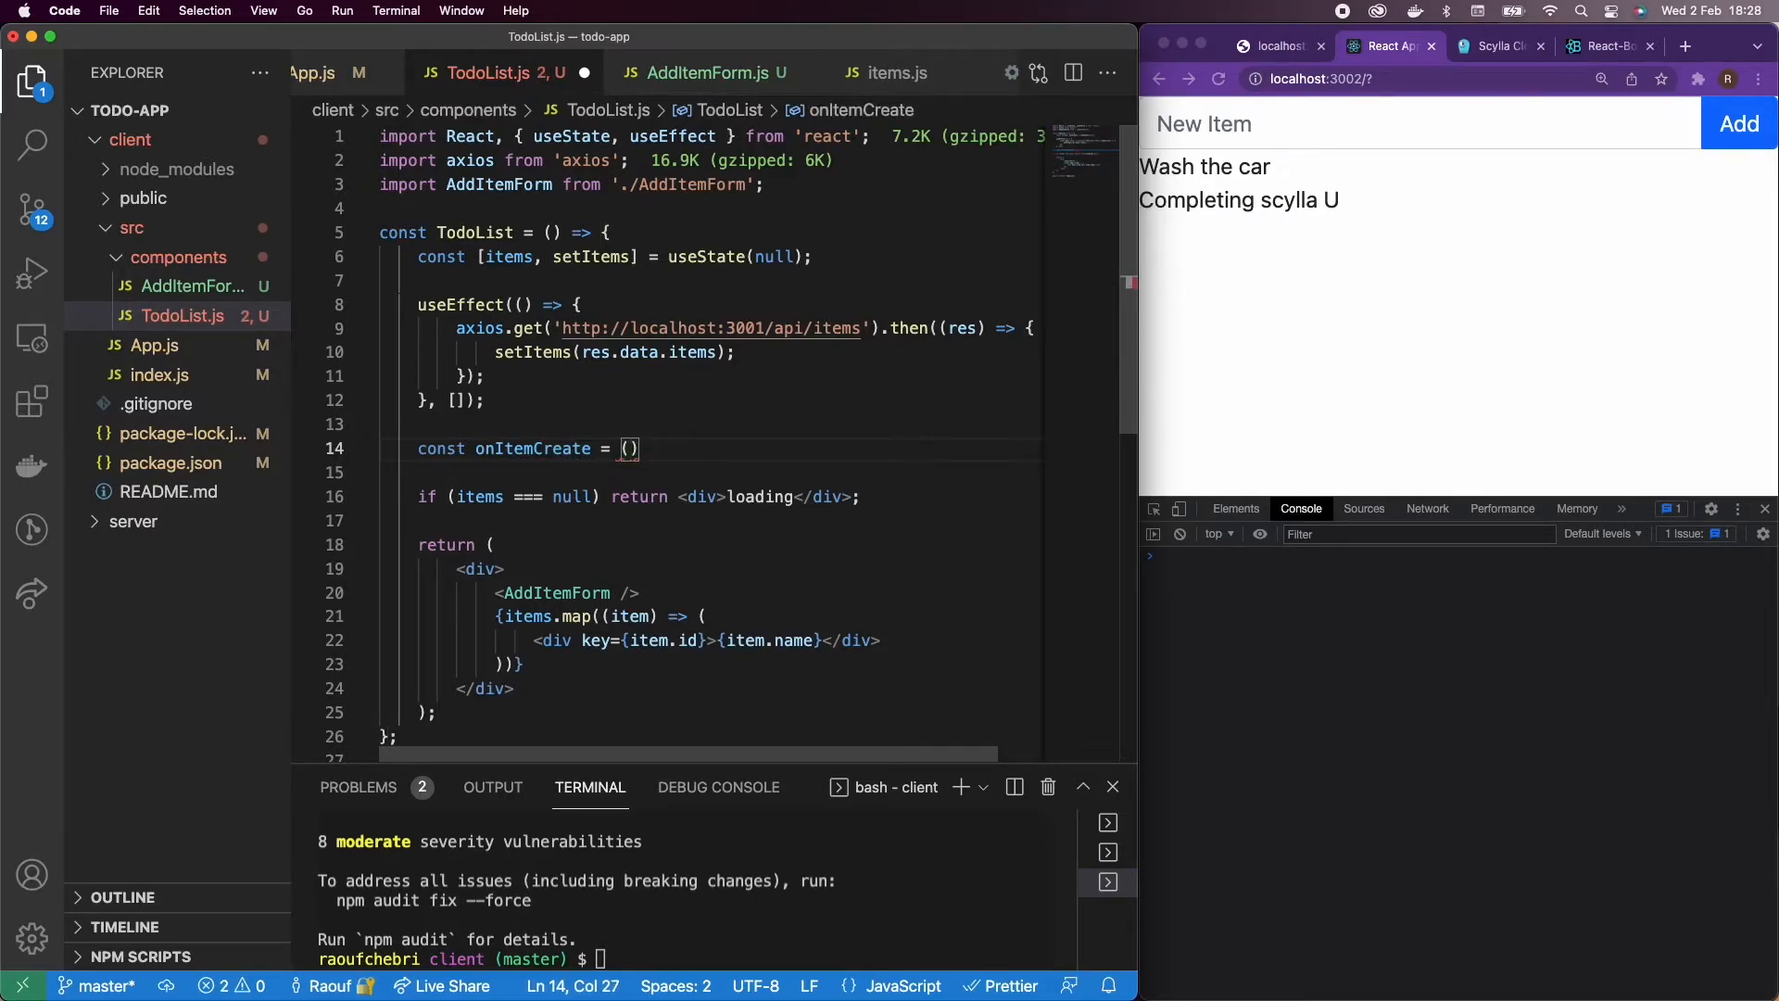
type("newItem")
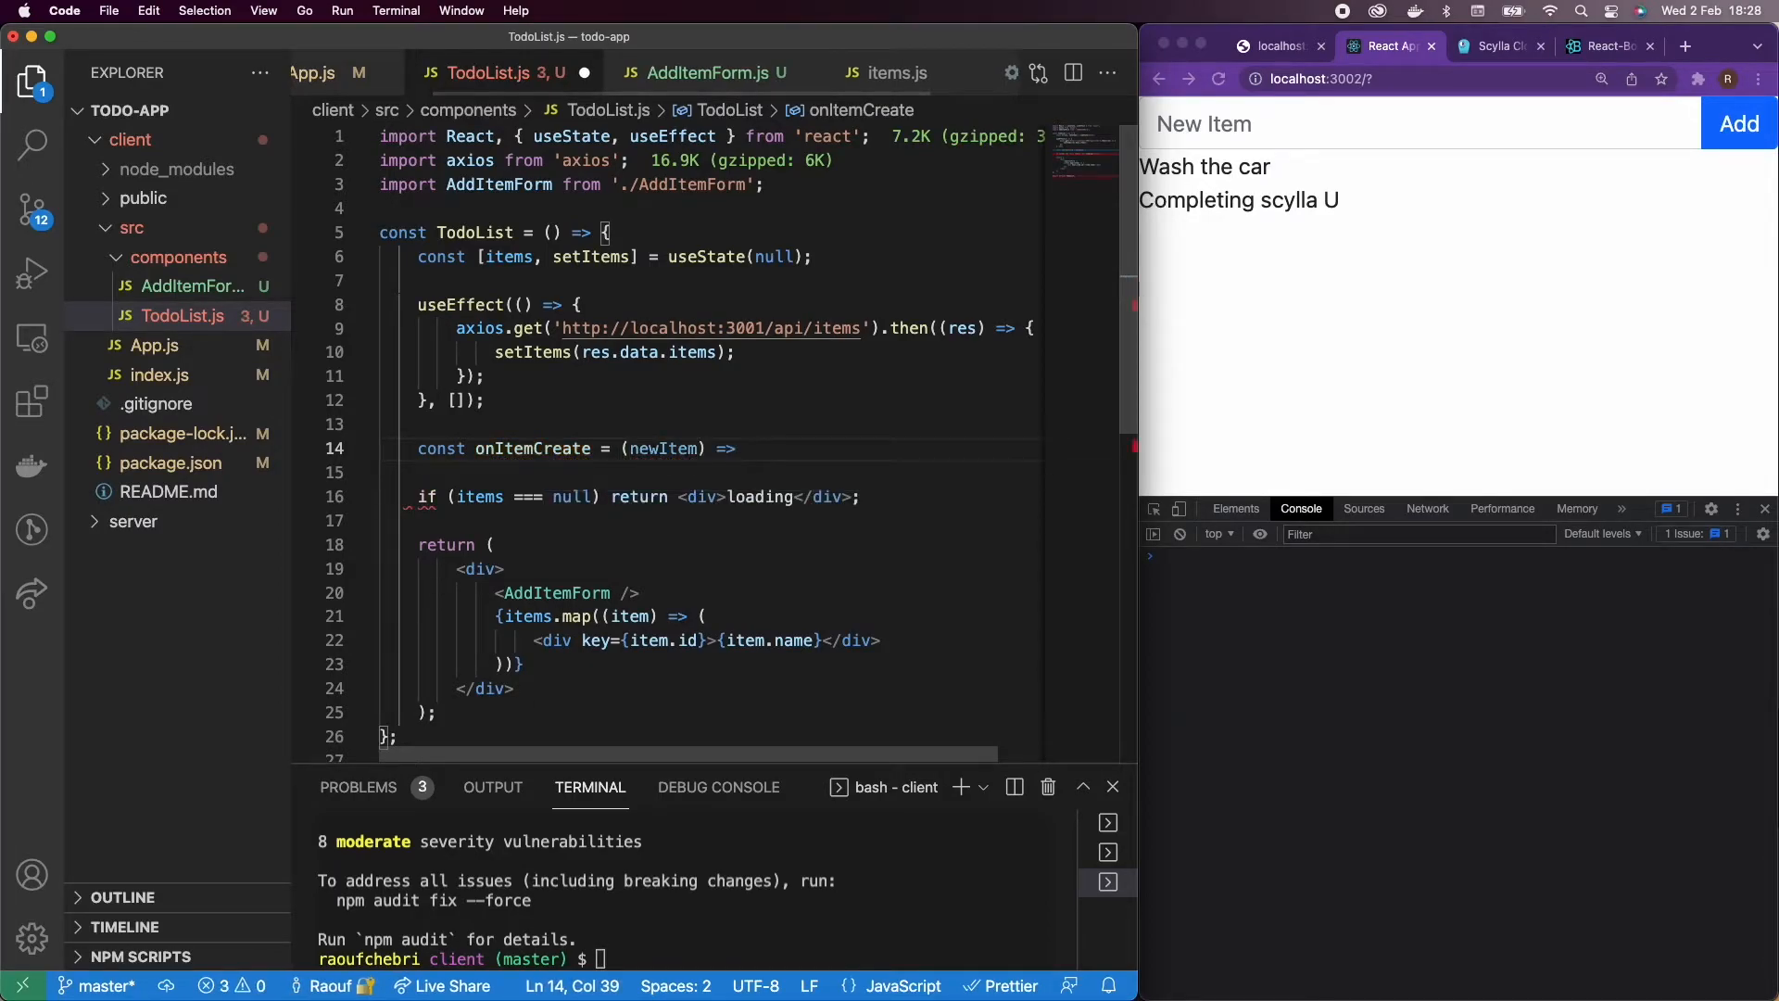
type("{")
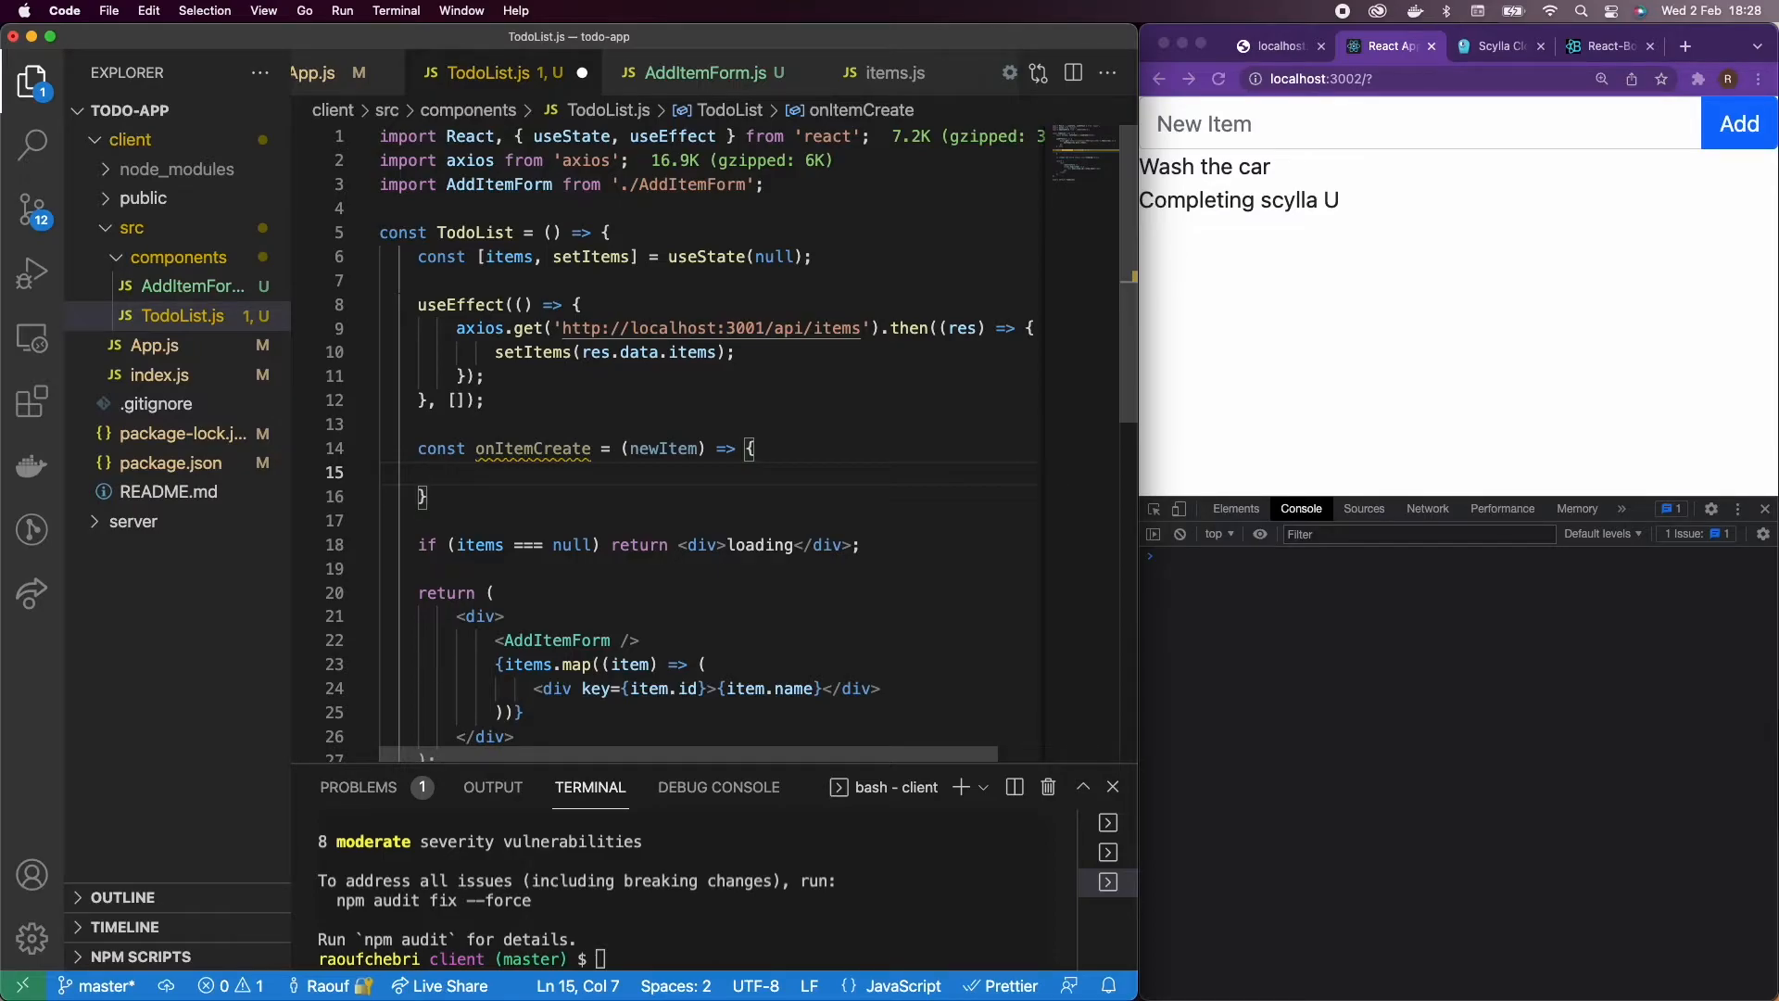
Step: Fill onItemCreate with '// Send POST request' and '// Update my front-end' placeholder comments
type("//")
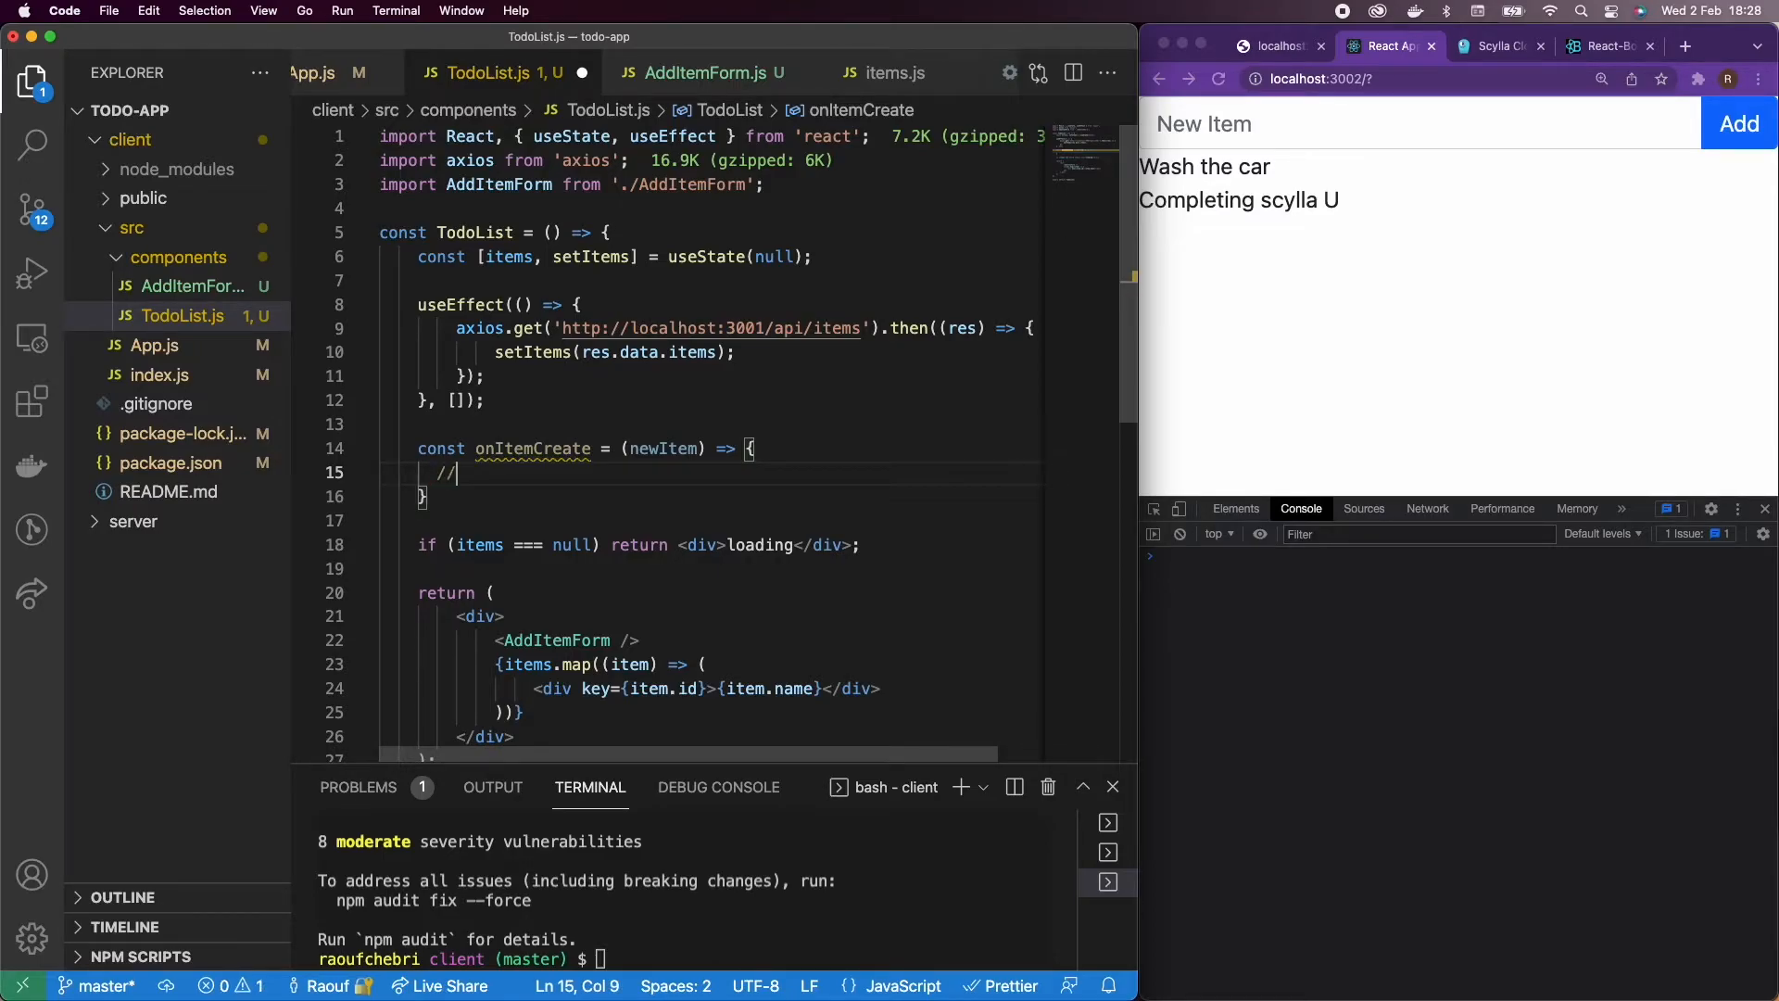
type("Send POST request")
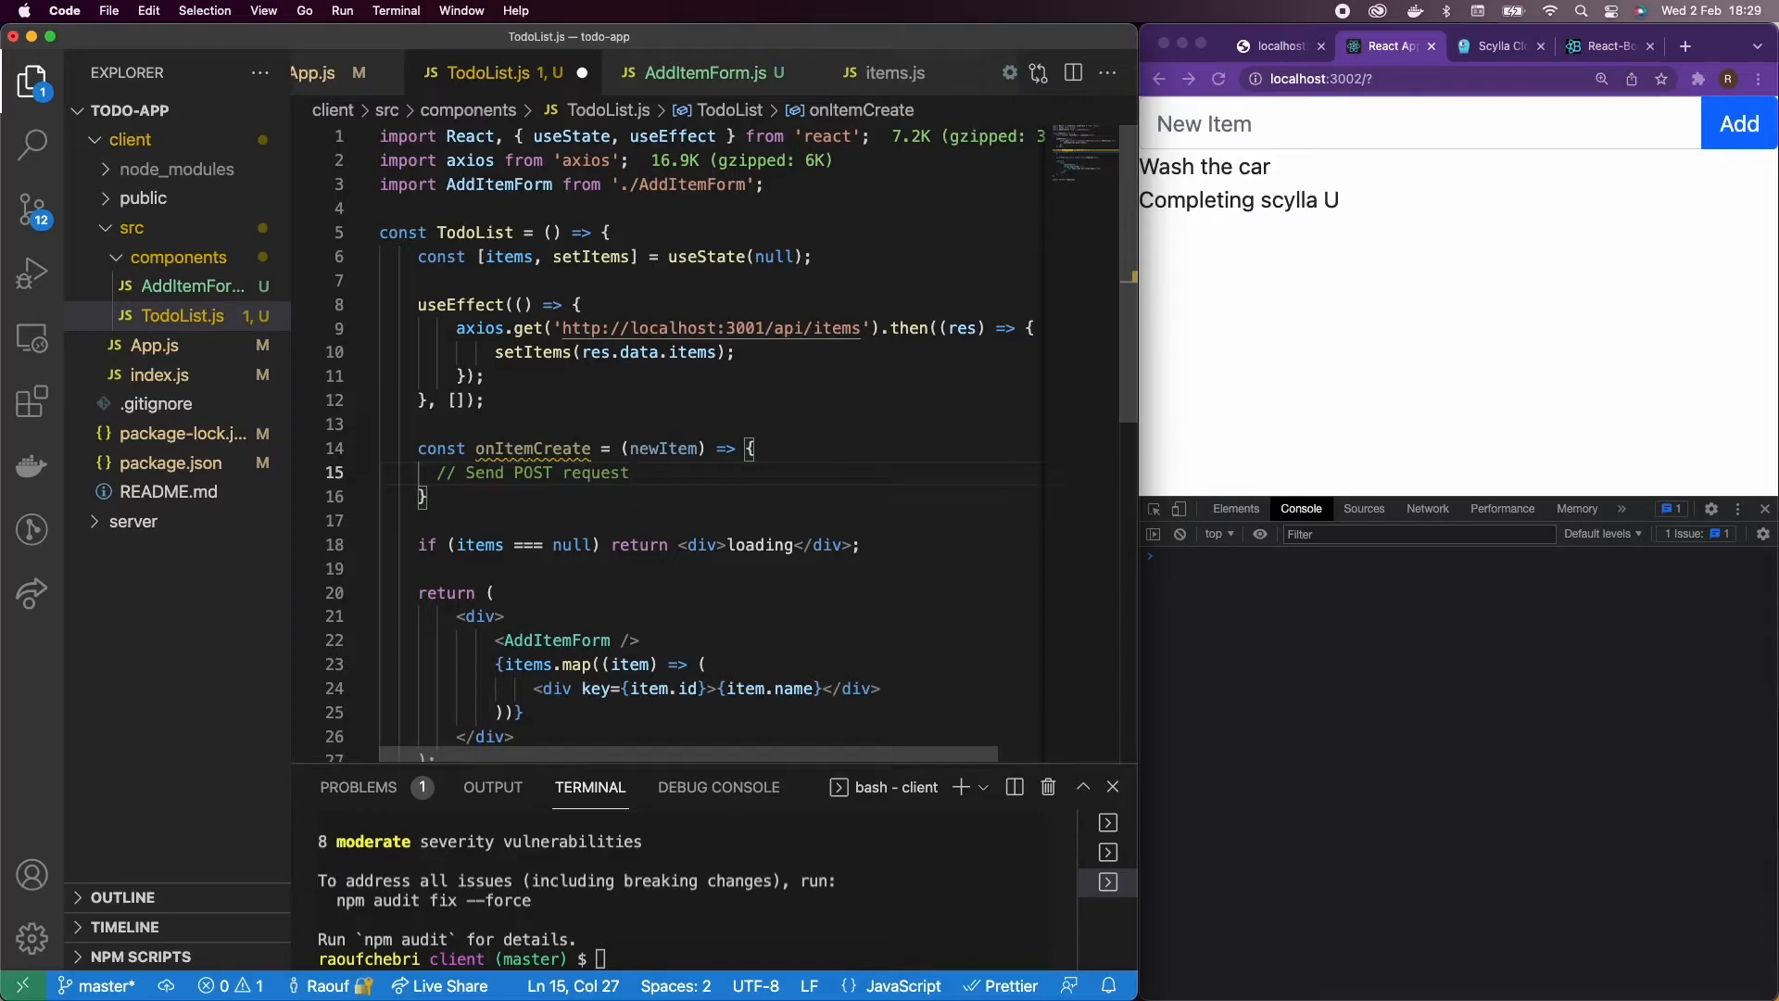
key("Enter")
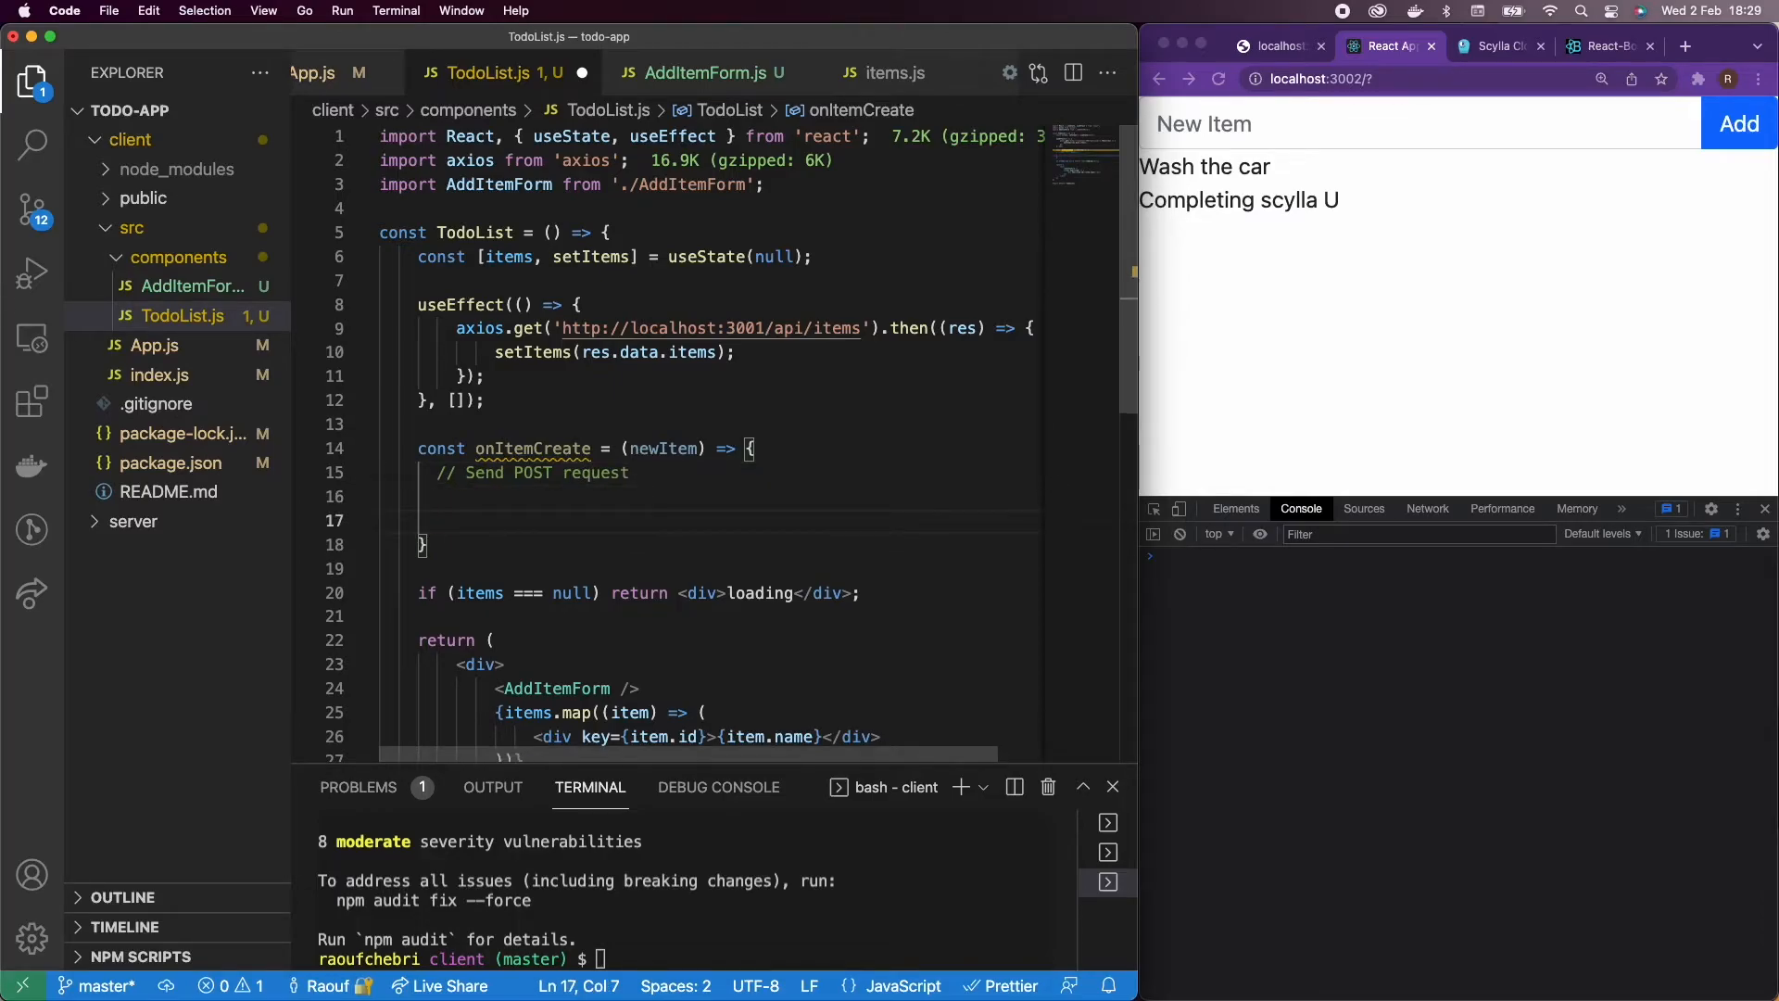
type("// Update my")
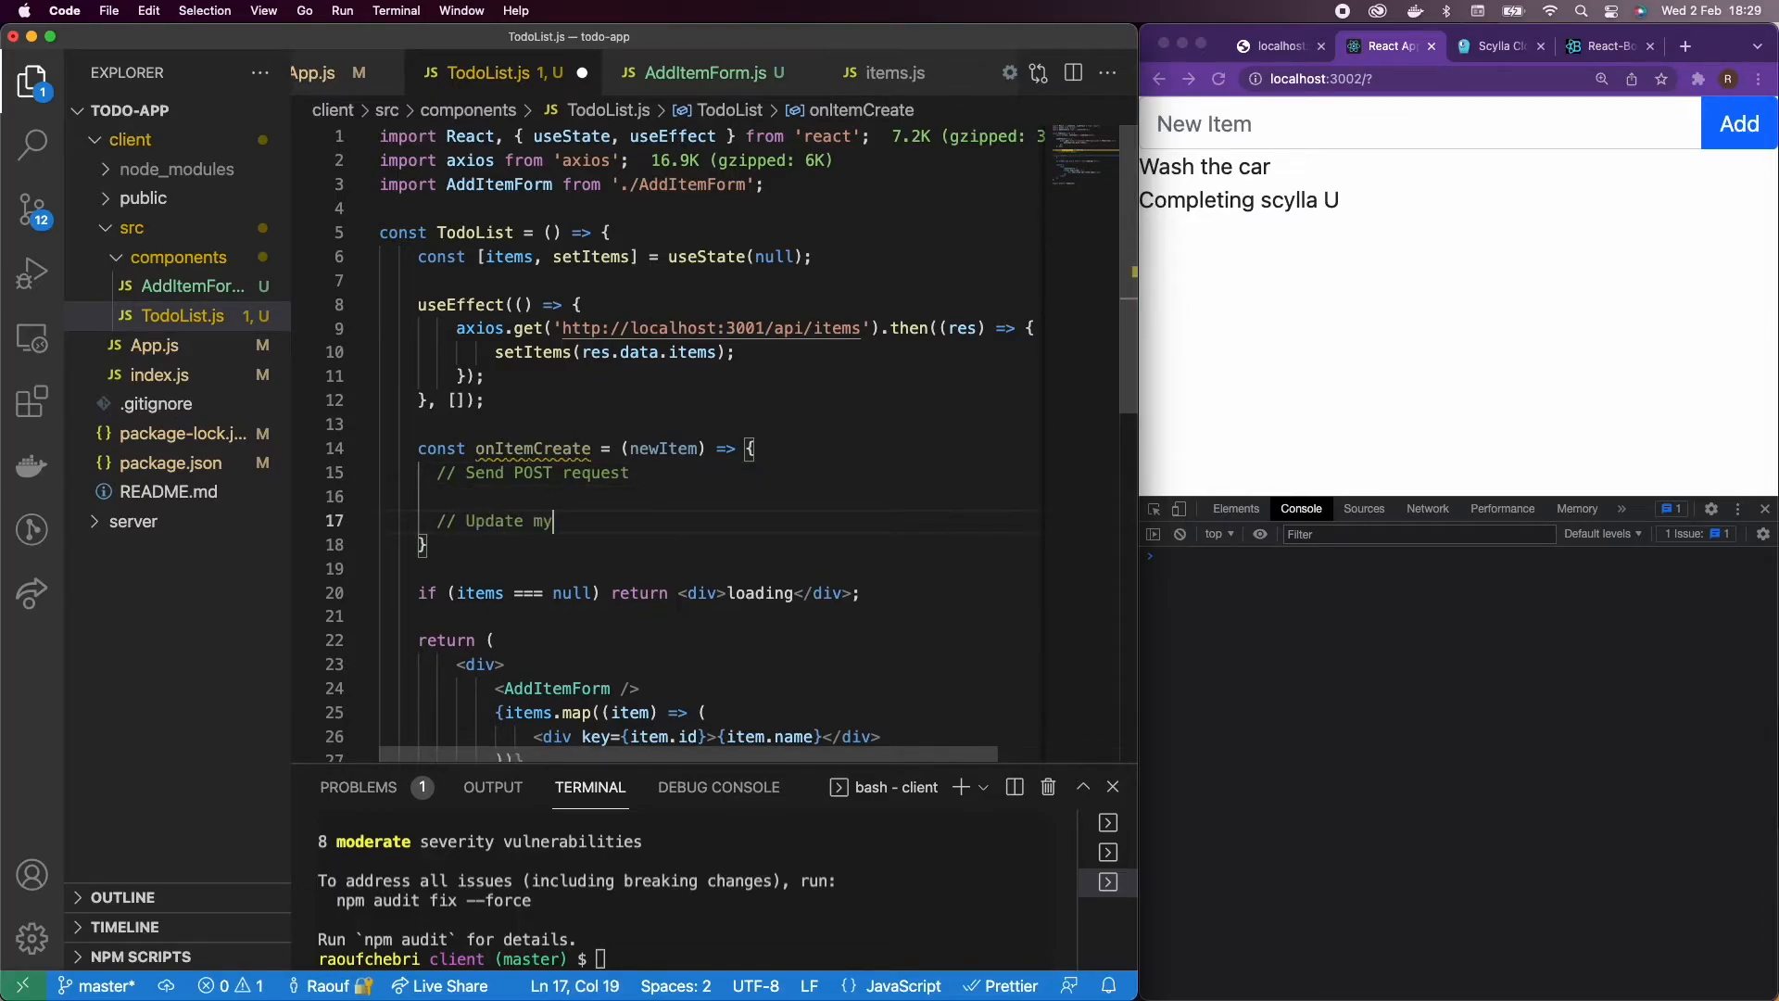
type("fr")
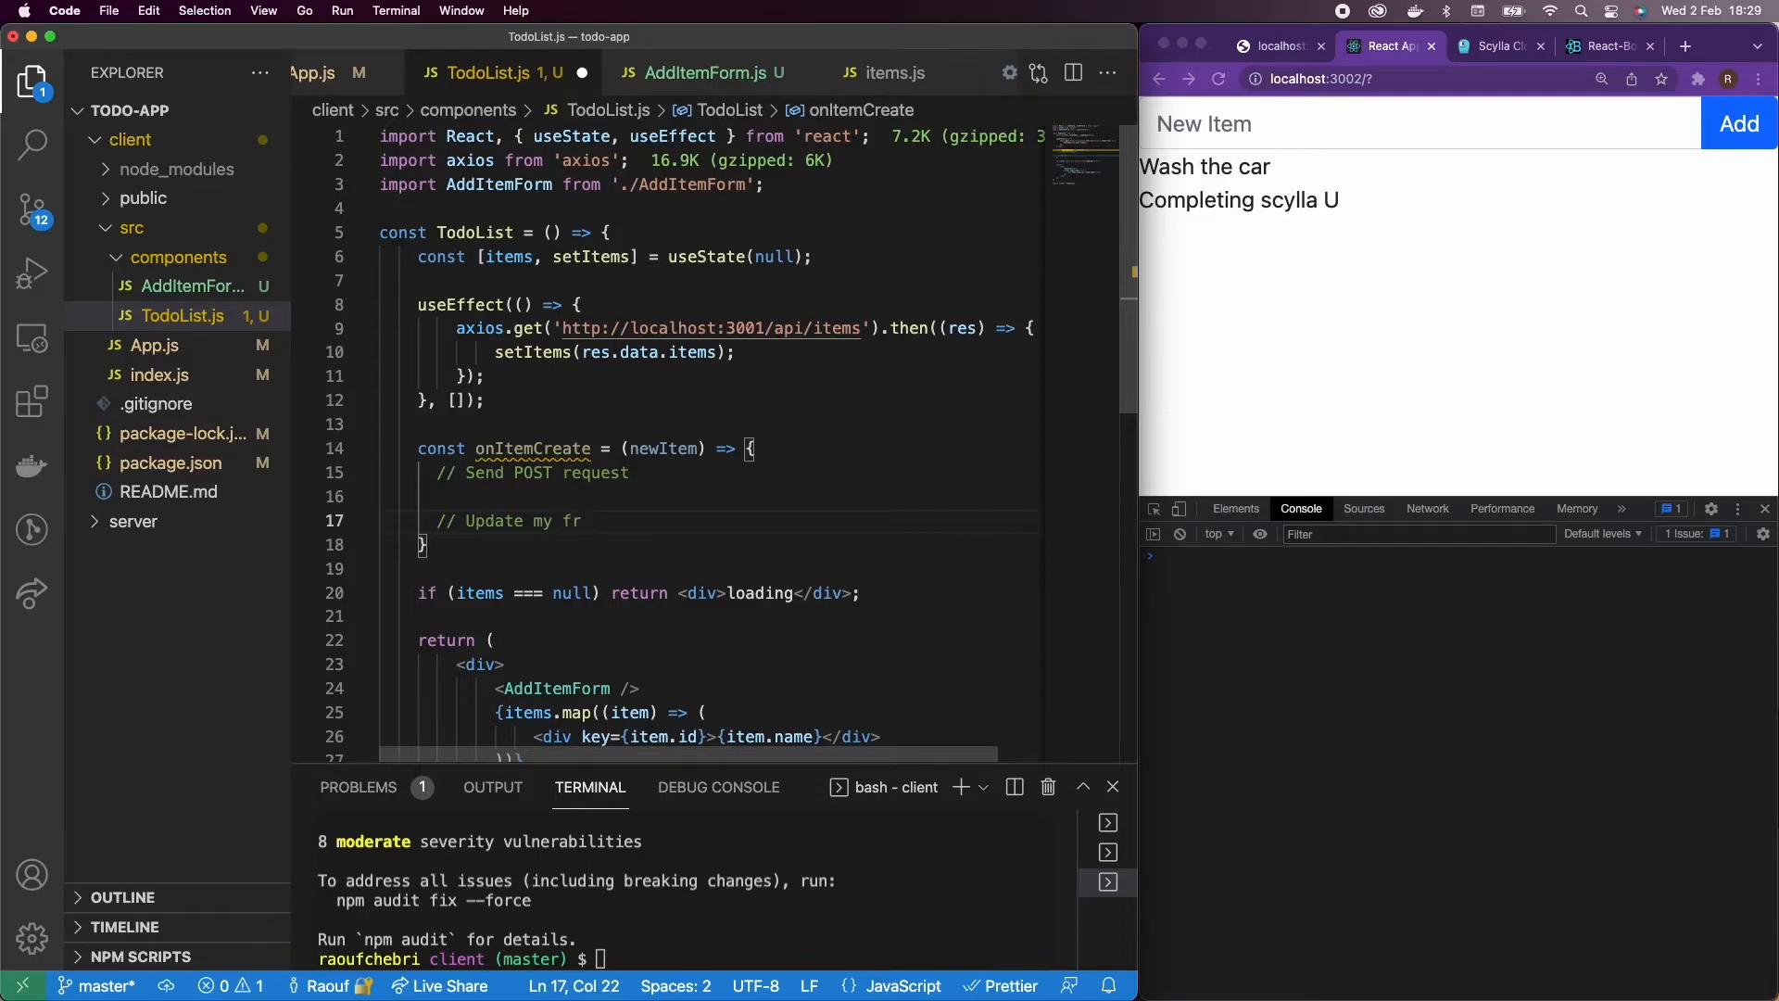
type("ont-end")
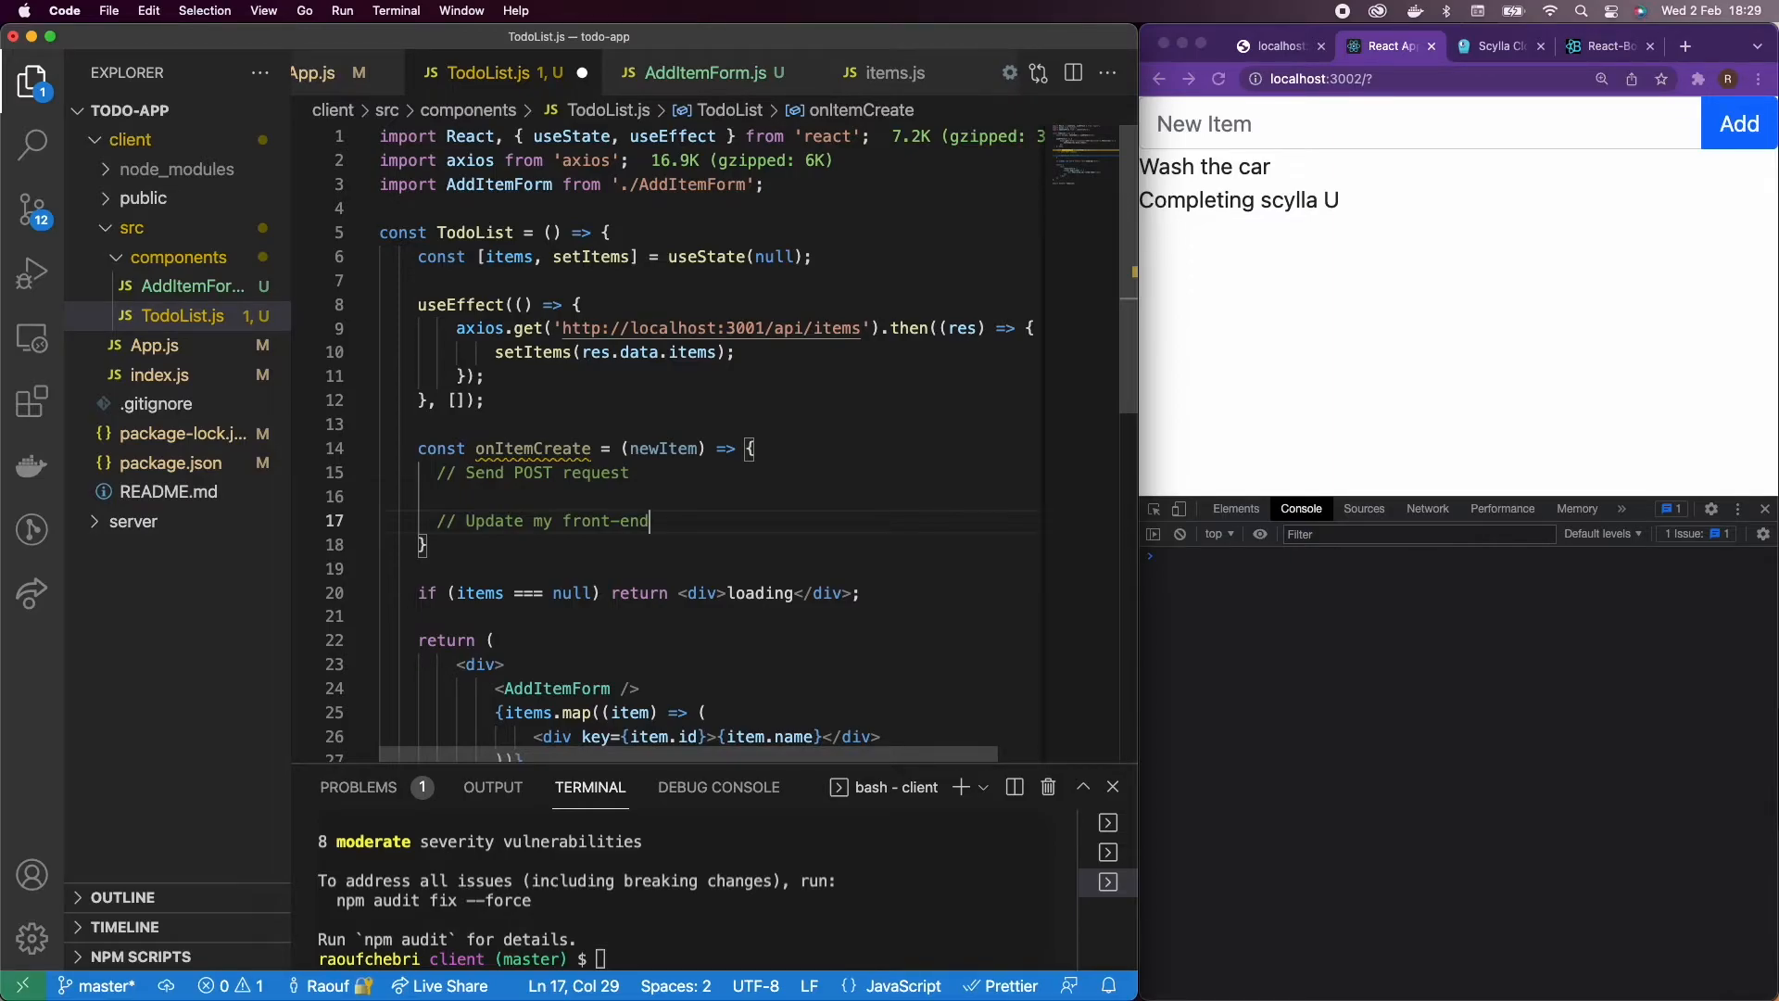
left_click(438, 497)
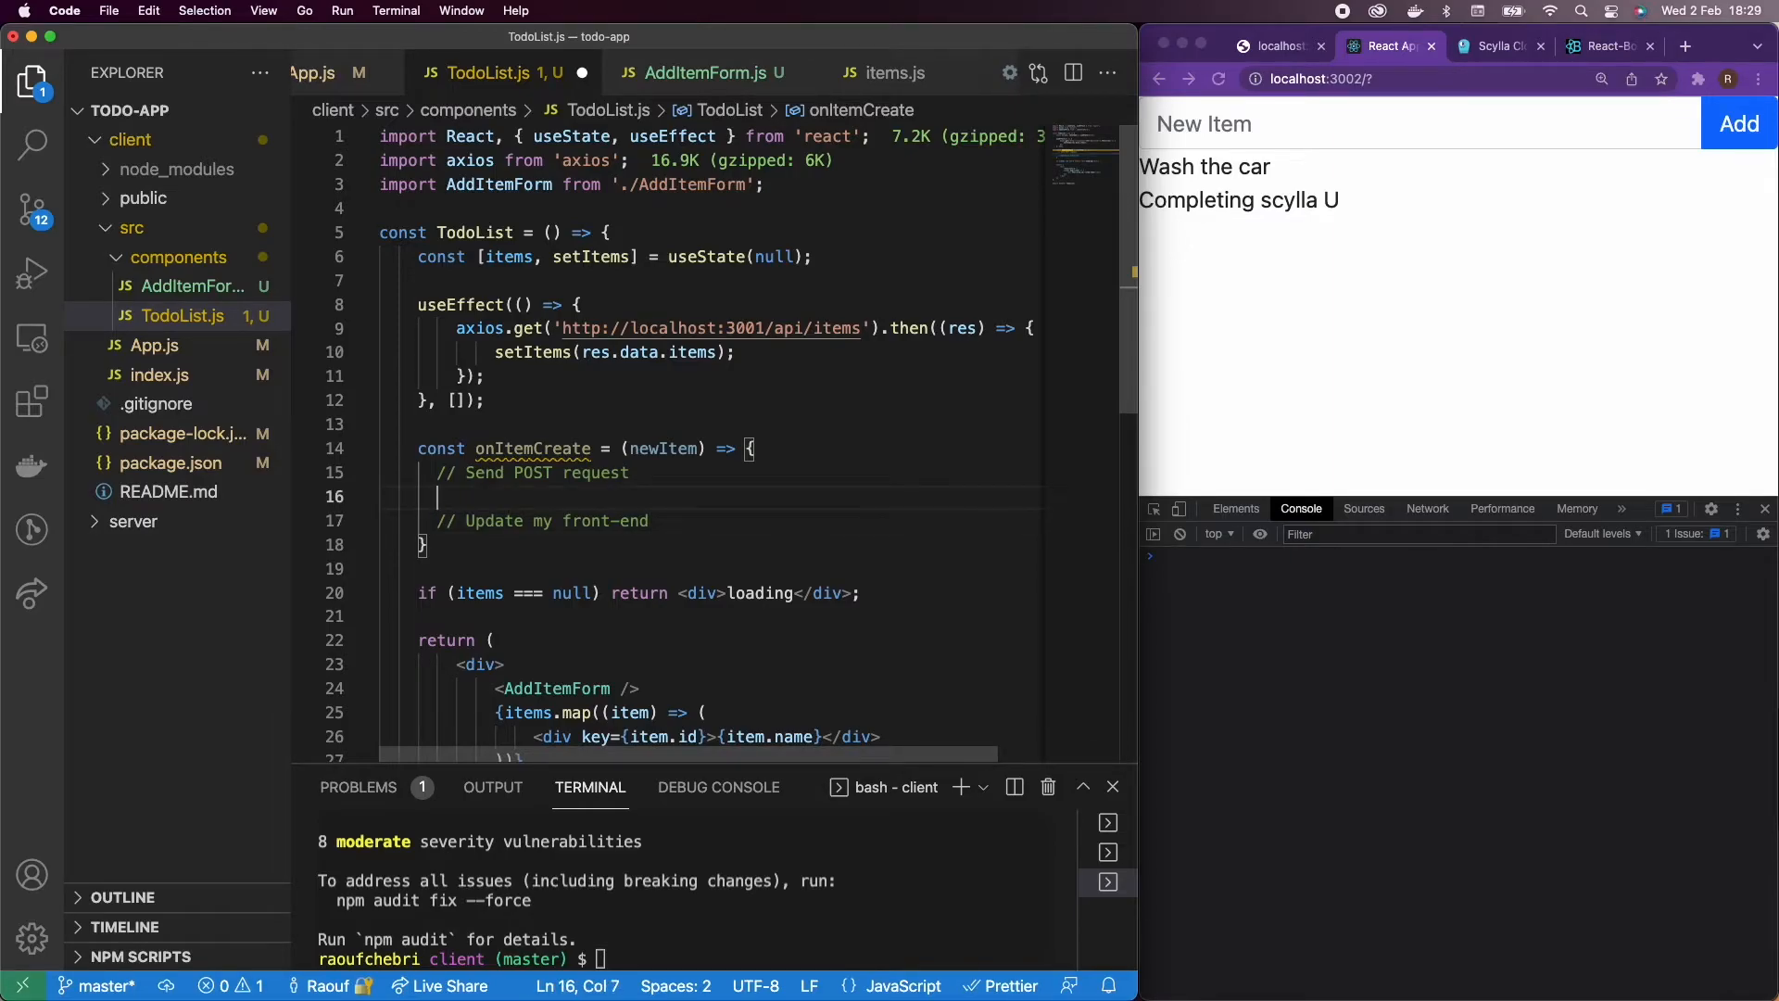
scroll("down", 3)
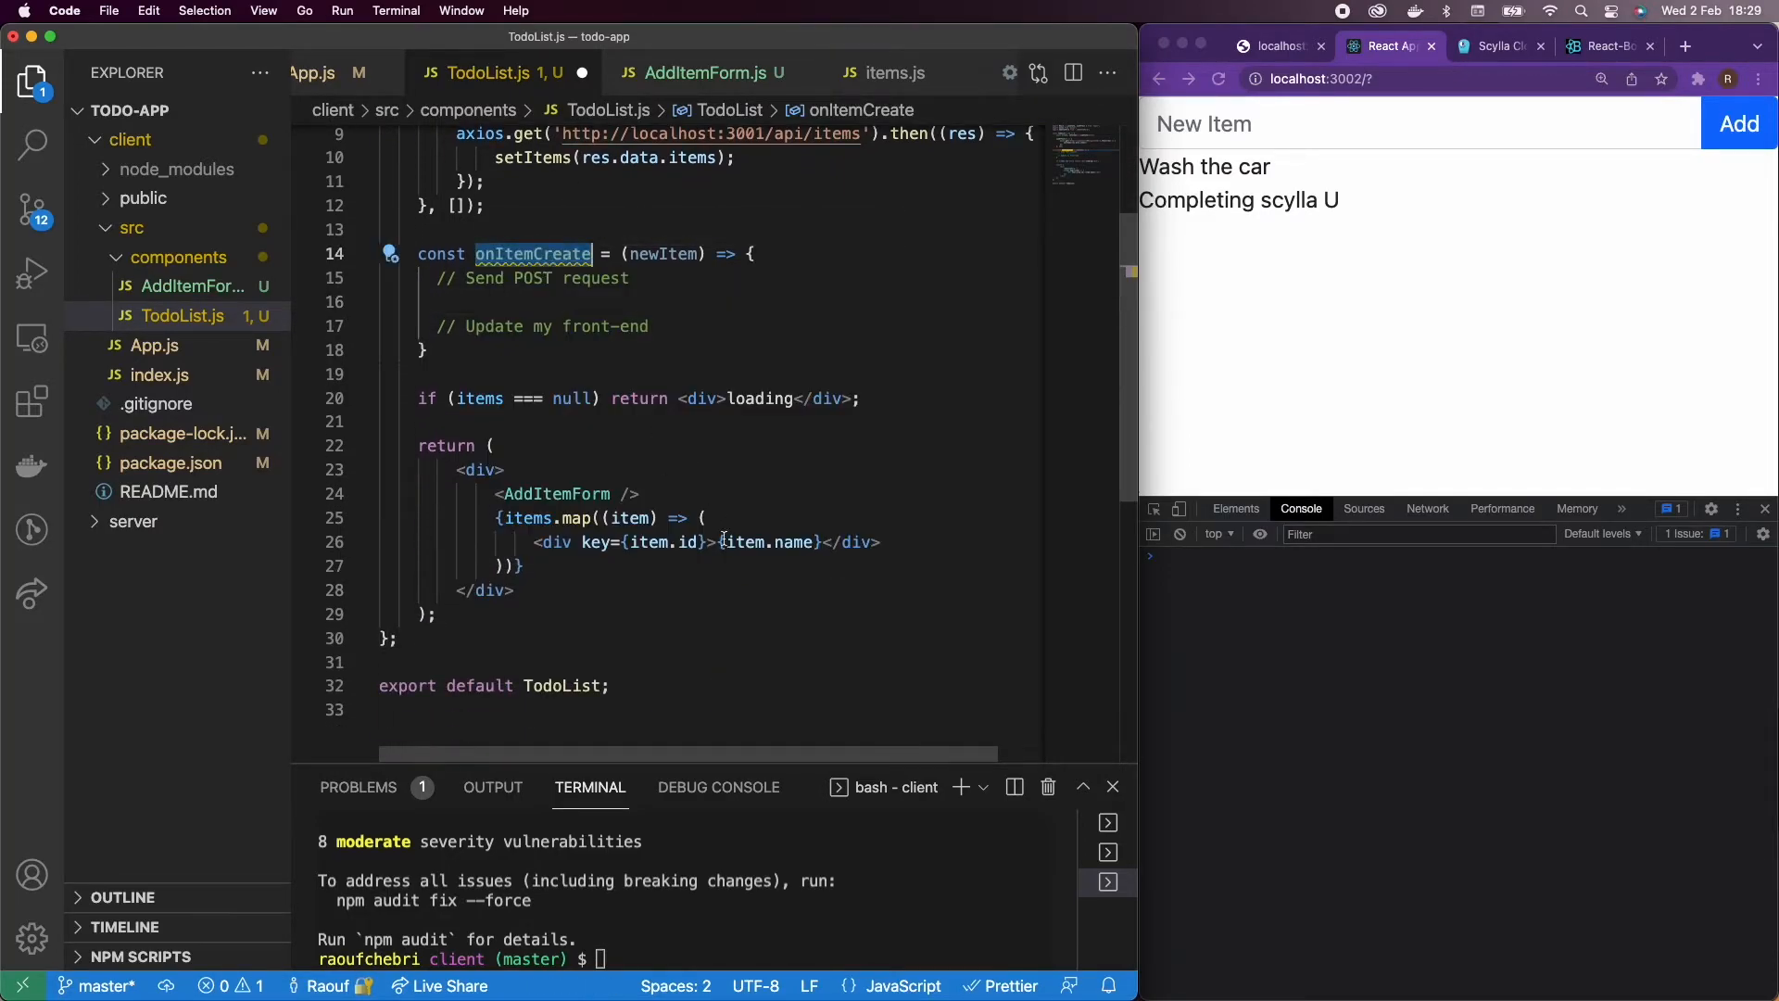
Step: Pass onItemCreate={onItemCreate} to AddItemForm and call onItemCreate(newItem) in its onCreate
left_click(625, 493)
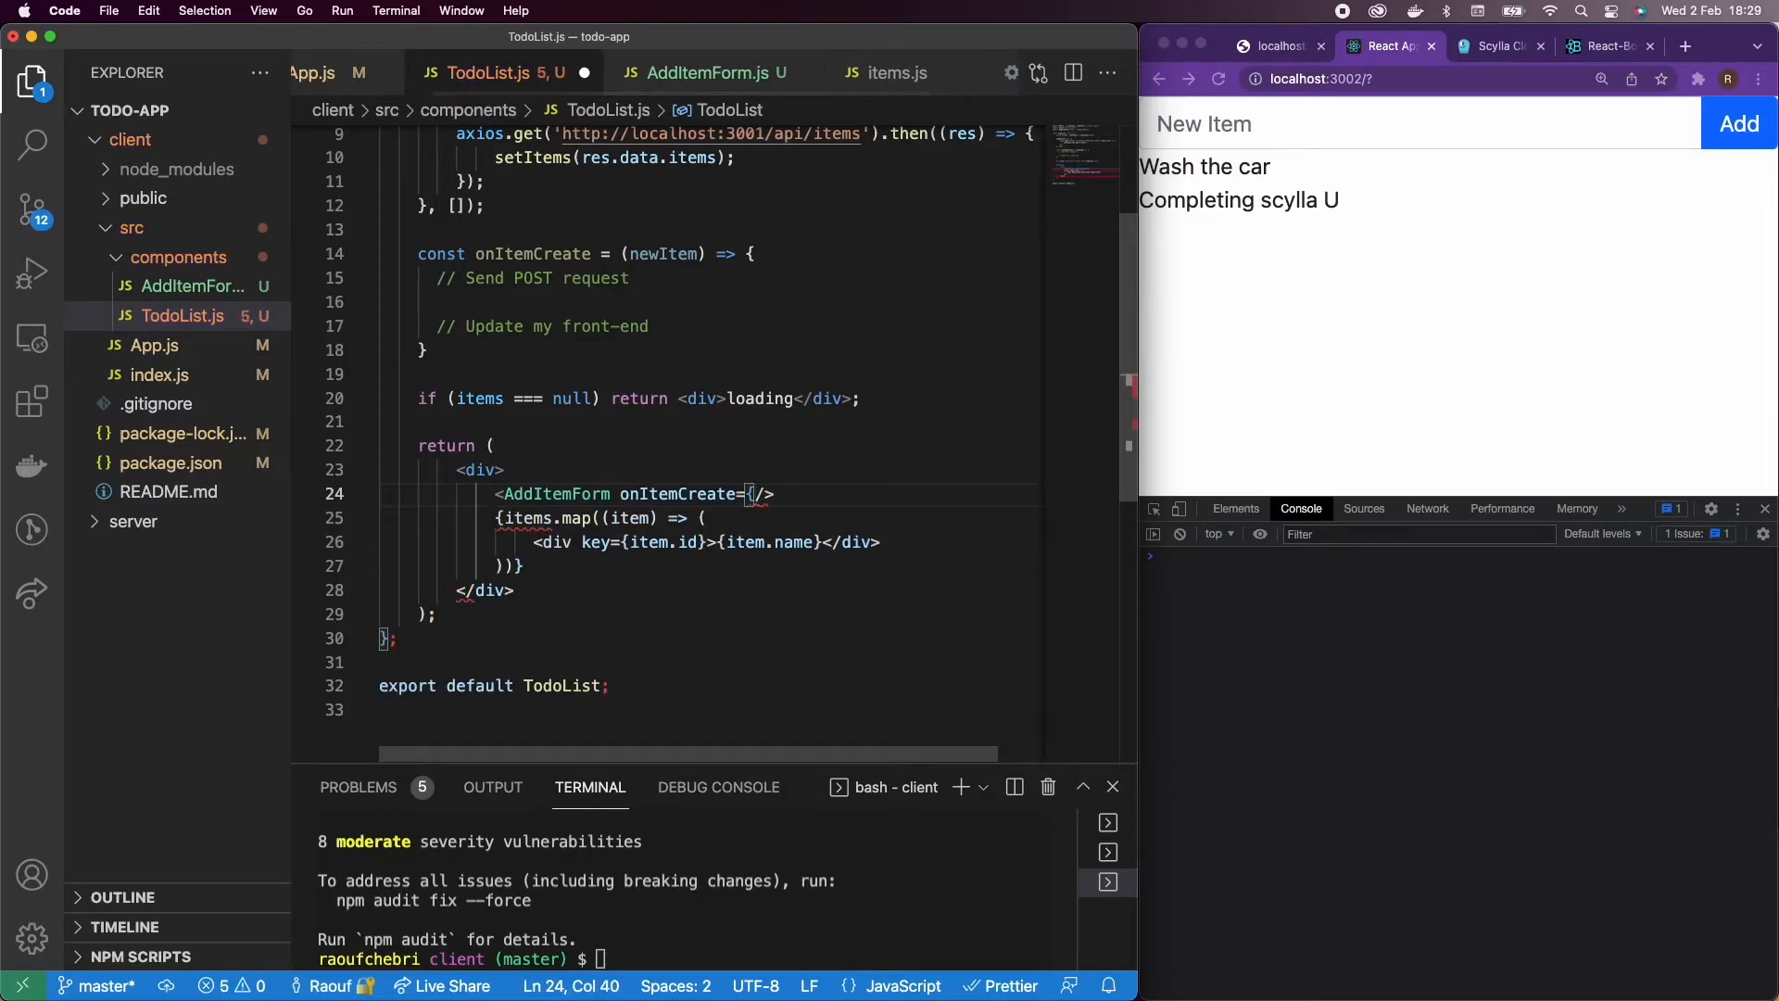
type("onItemCreate")
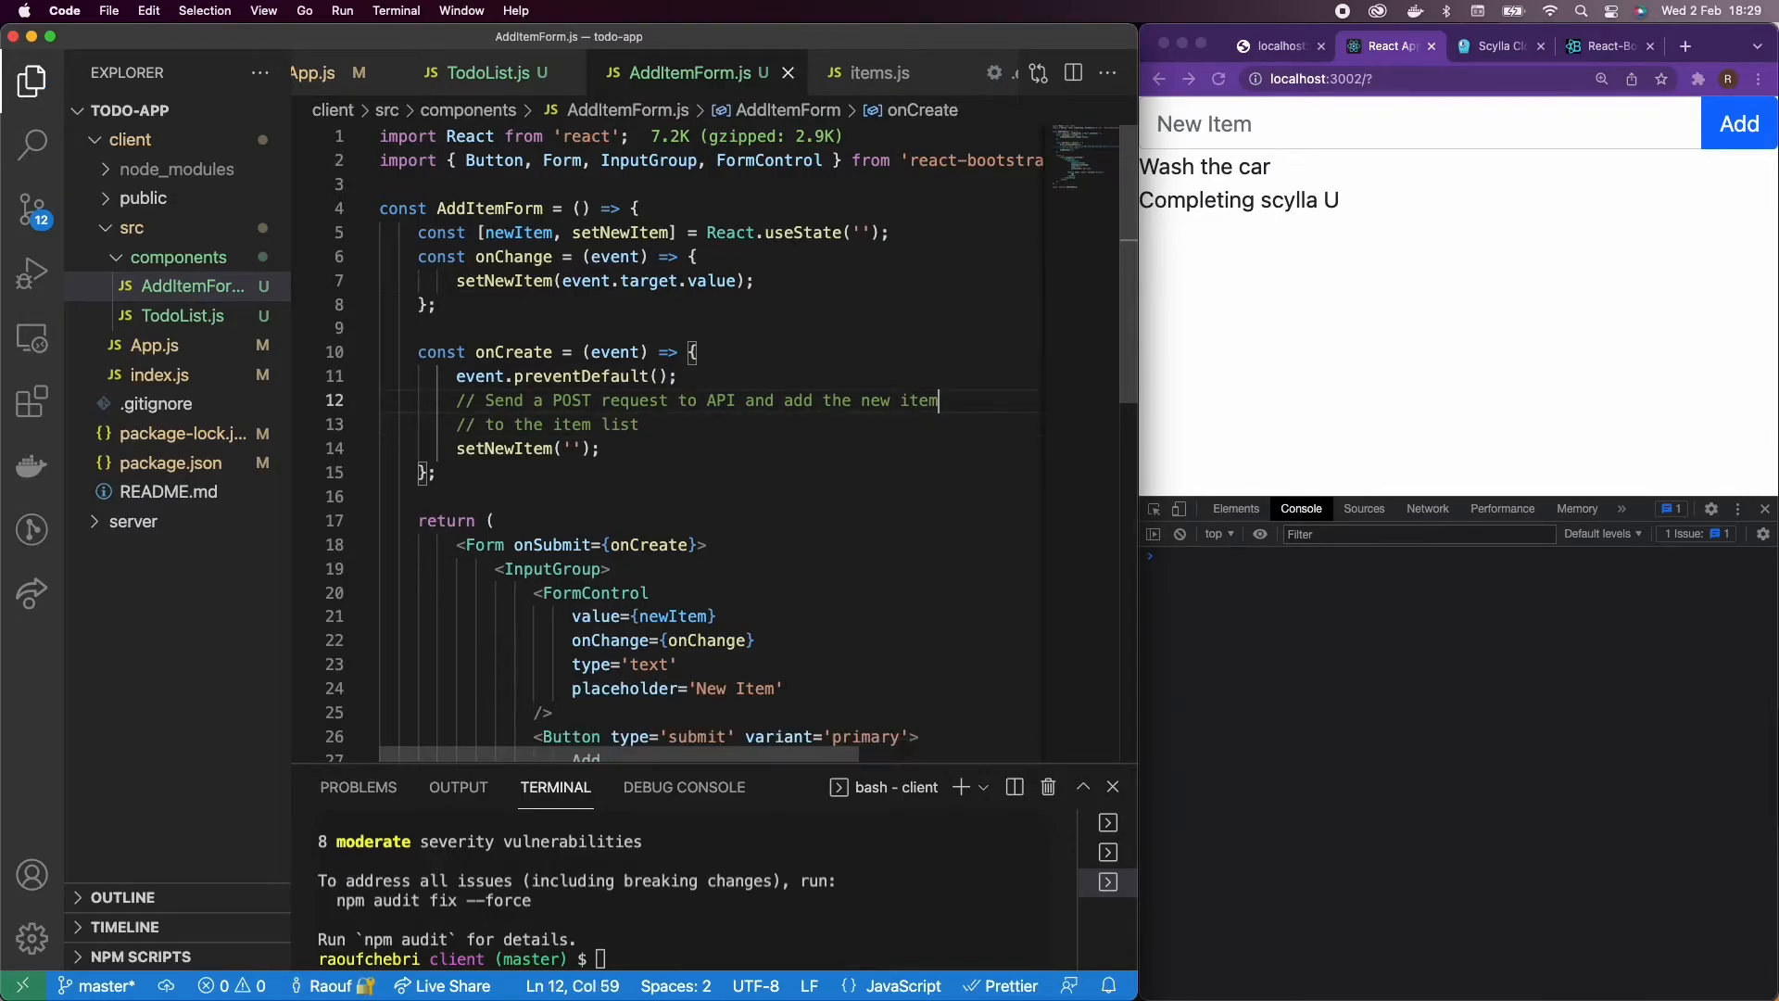
type("onItemCreate")
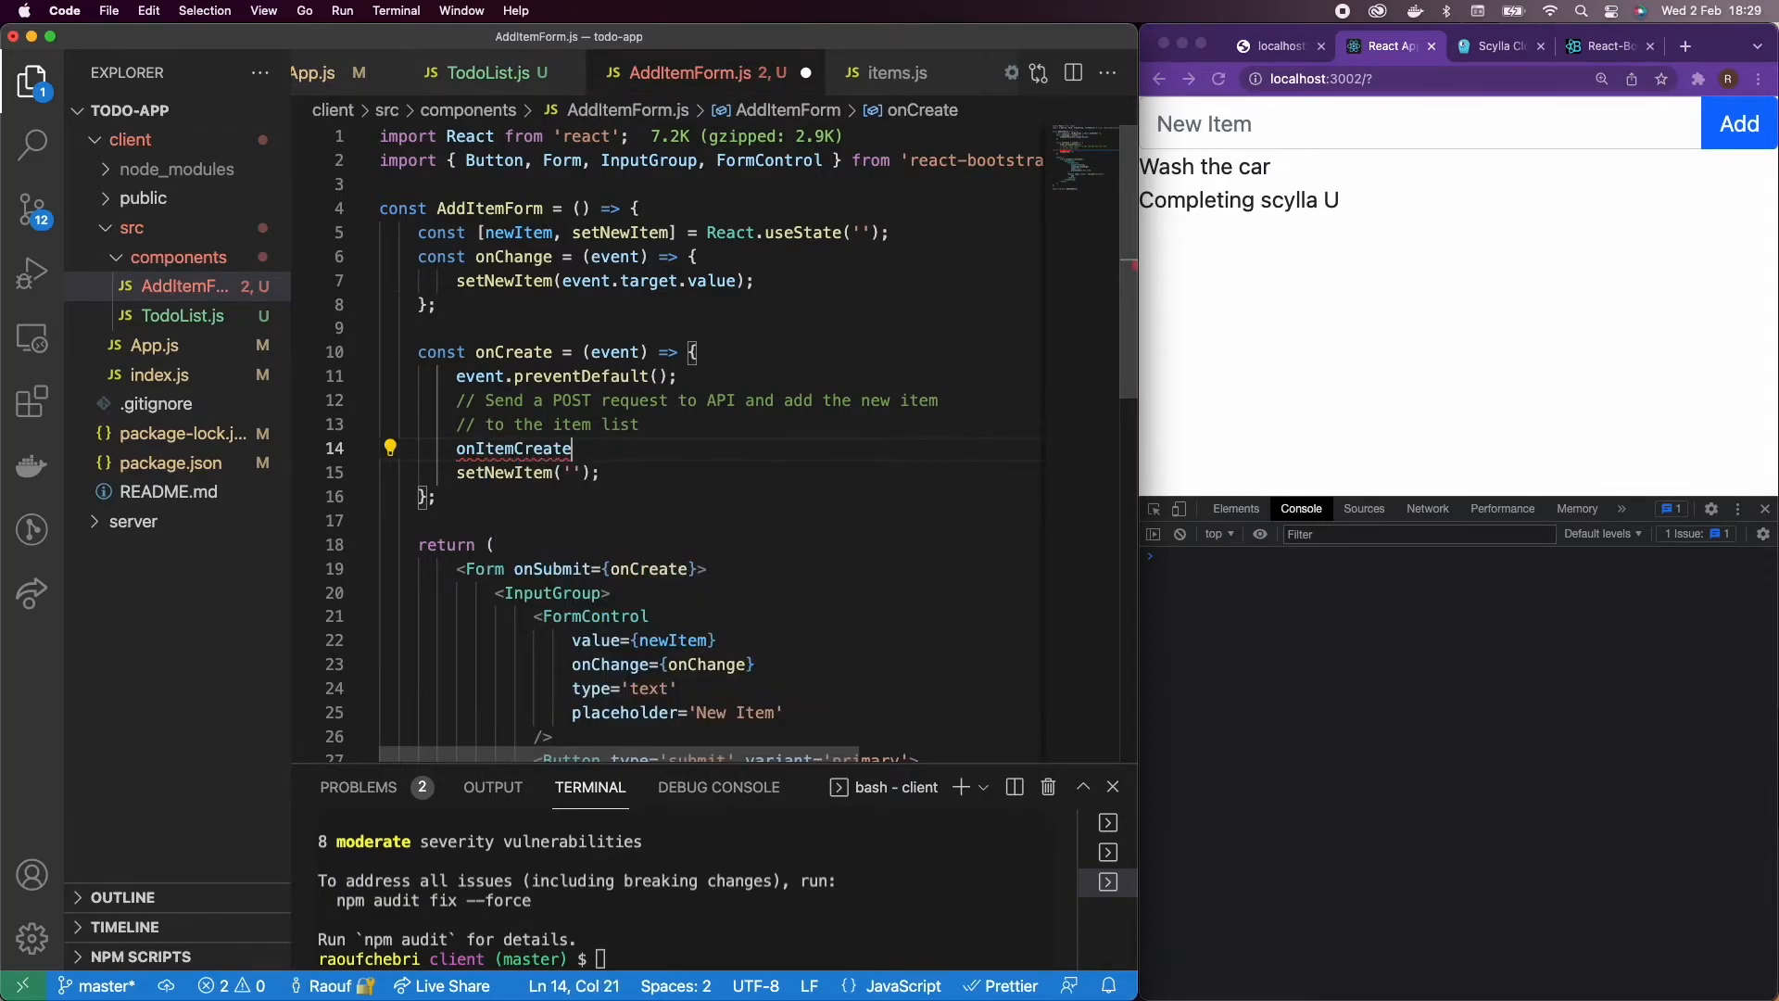
type("(newItem);")
left_click(710, 207)
type("{ onItemCreate }")
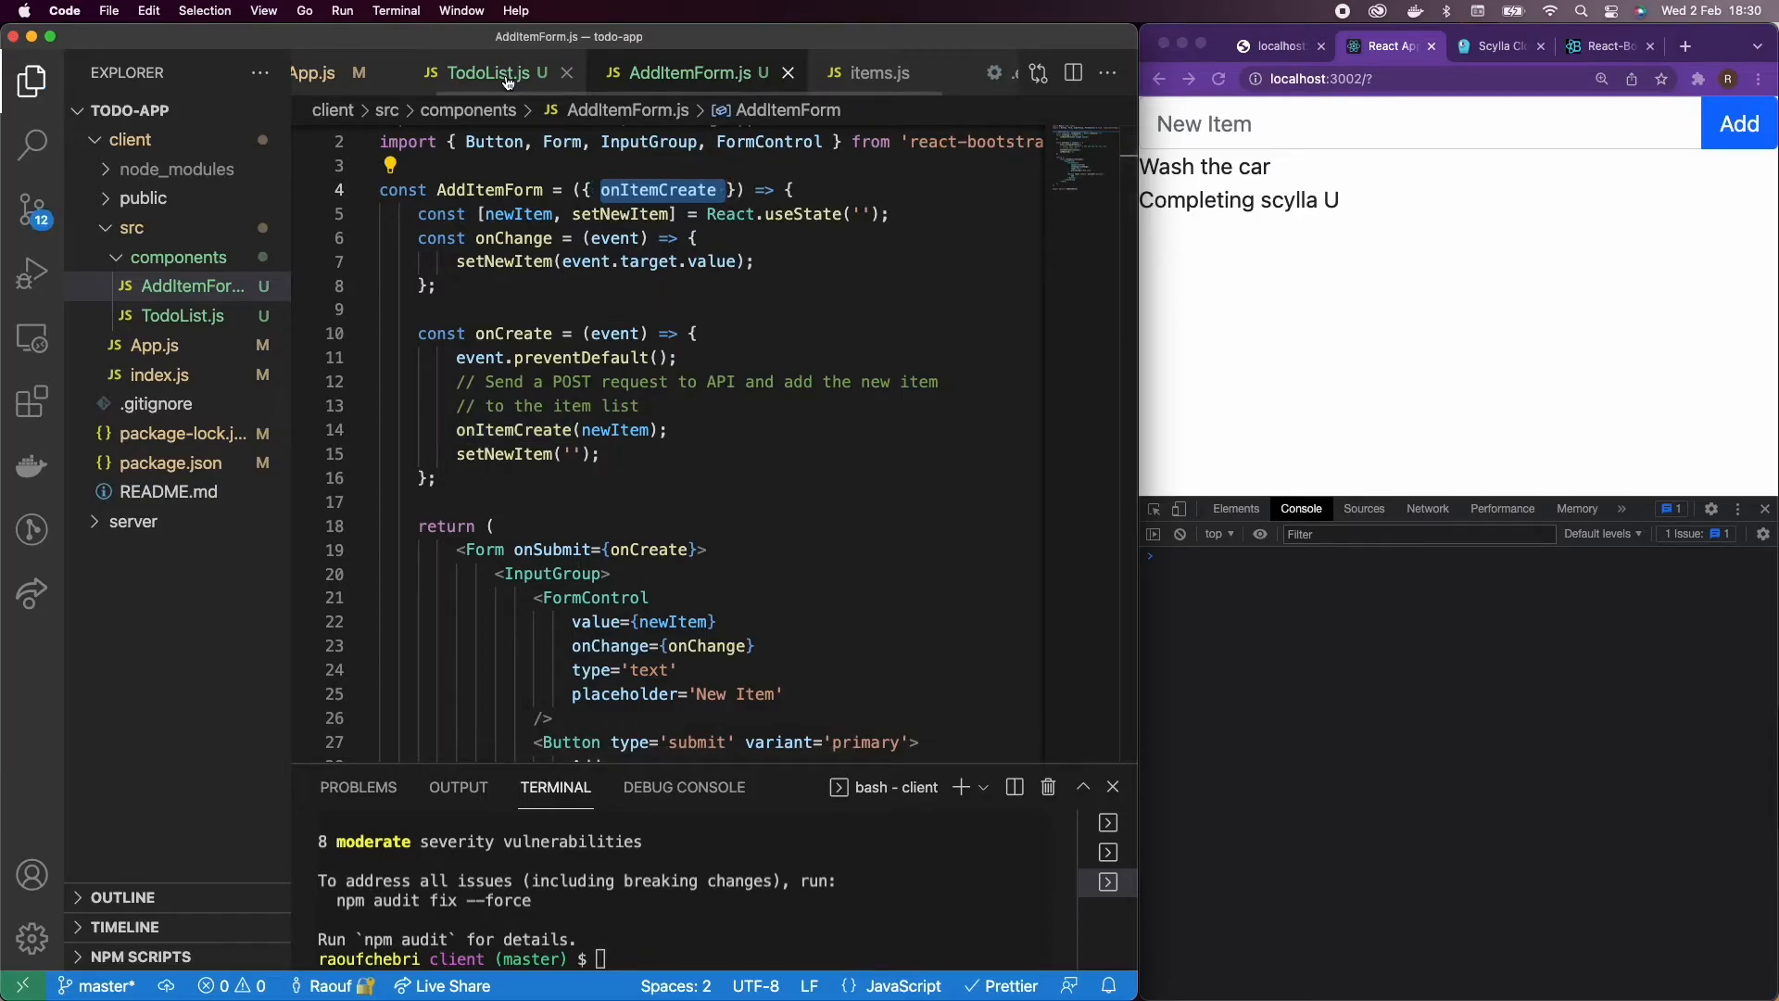
left_click(488, 72)
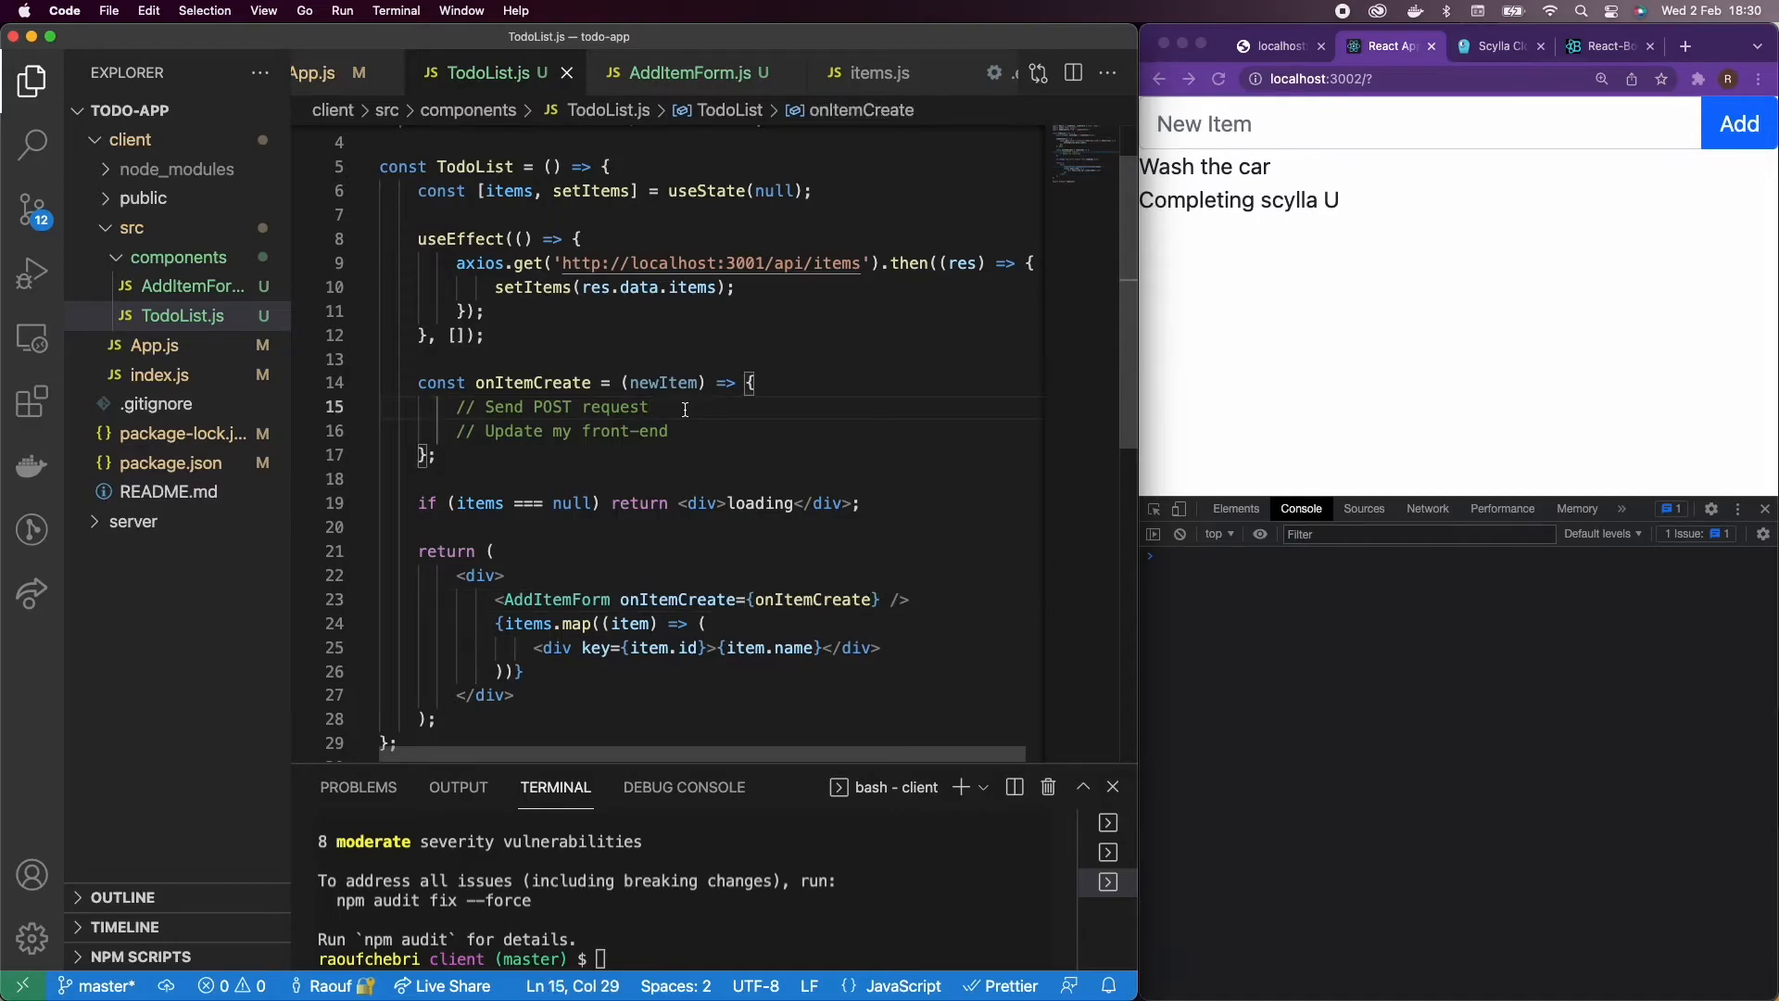
Step: Log newItem in onItemCreate and submit 'hey it's me' in the app to see it in the console
type("console.log(newItem);")
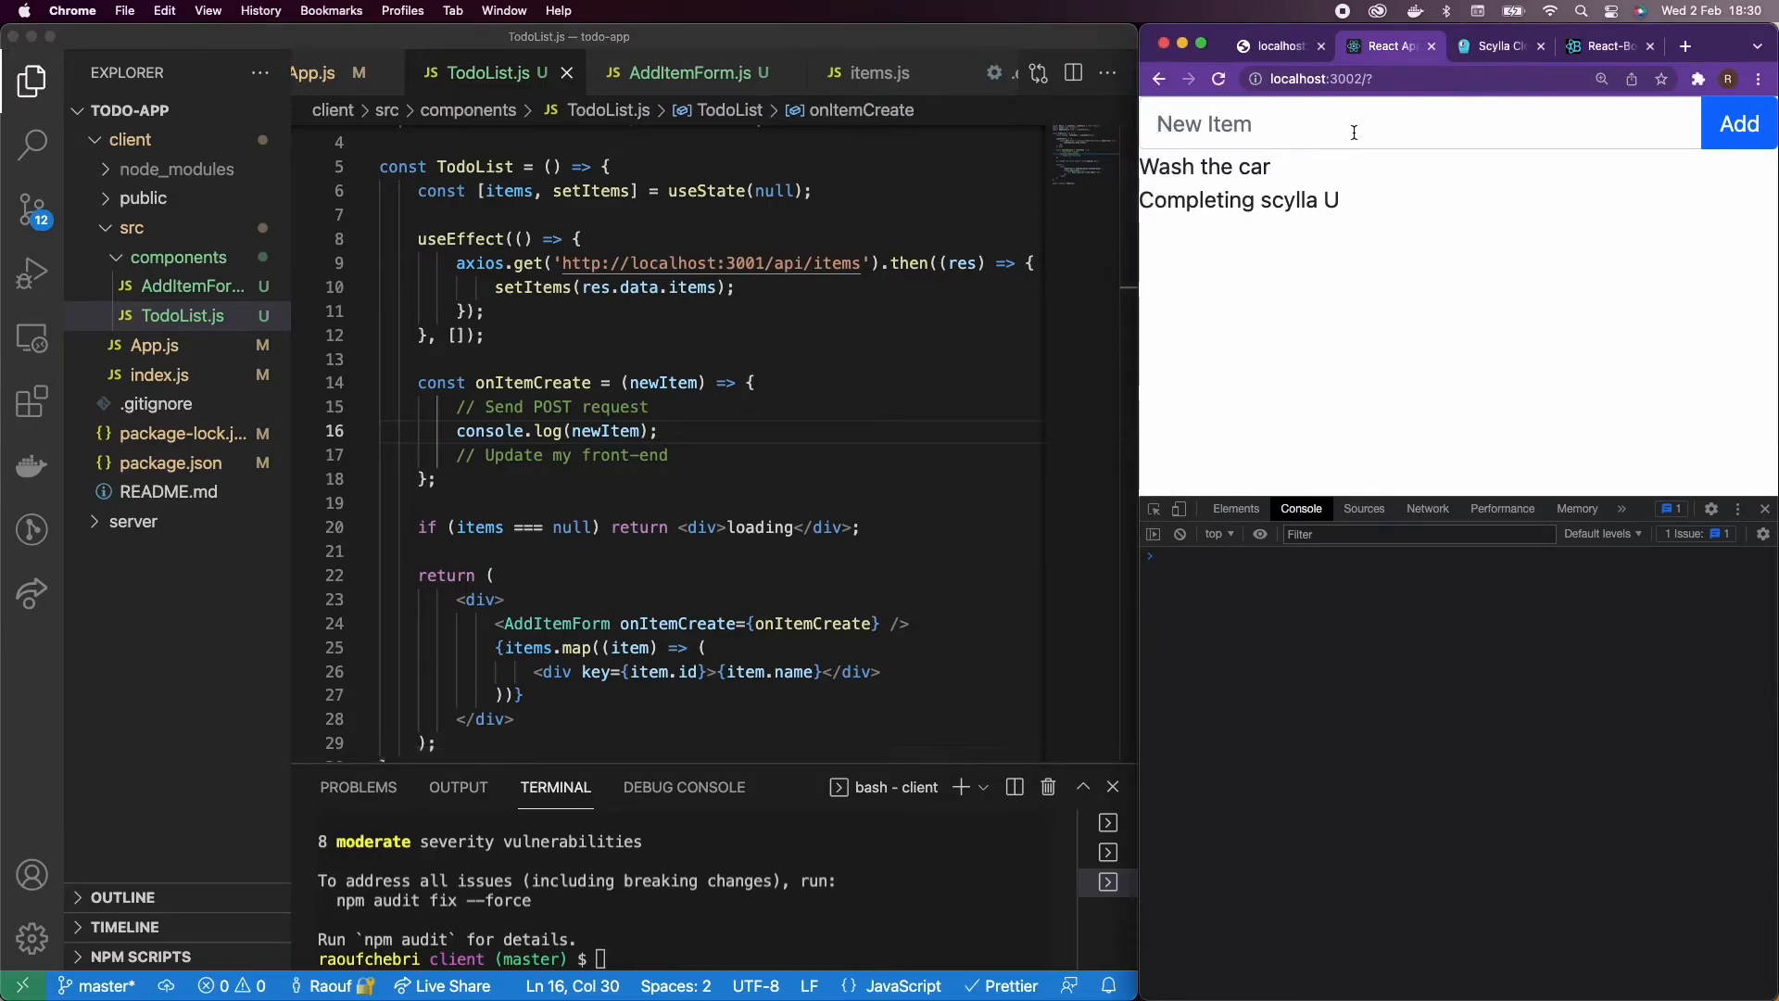
left_click(1291, 124)
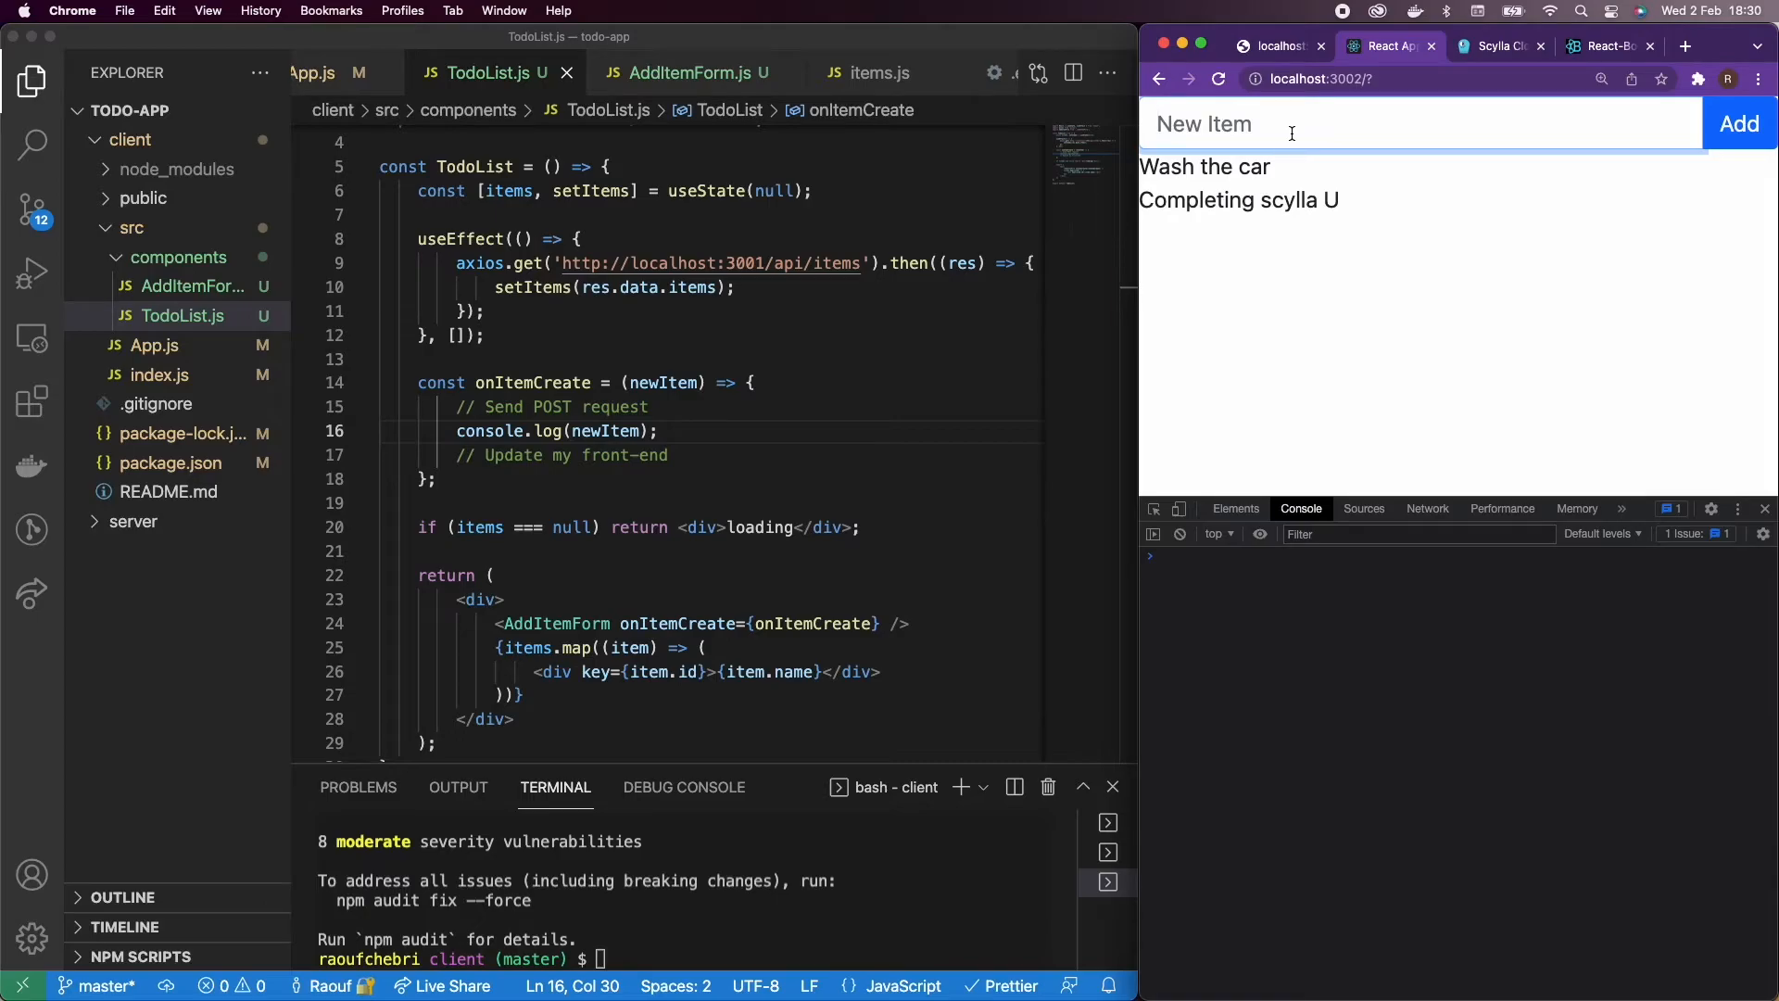
type("hey it's me")
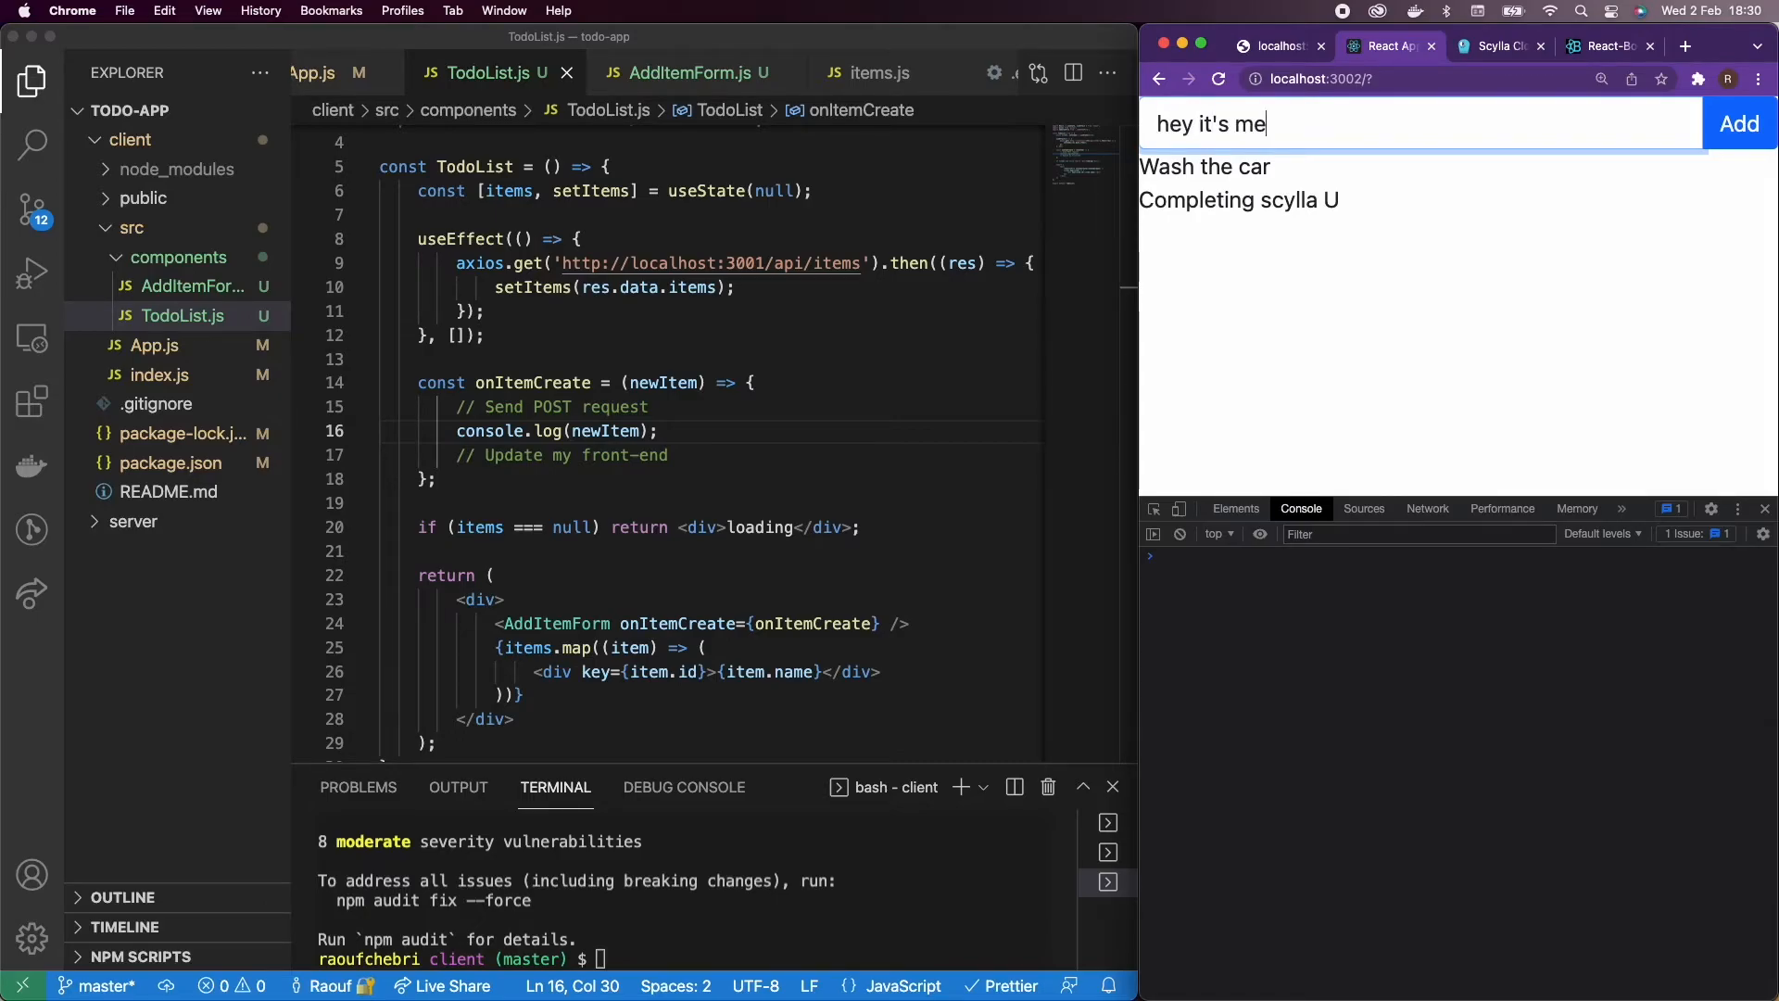
left_click(1737, 124)
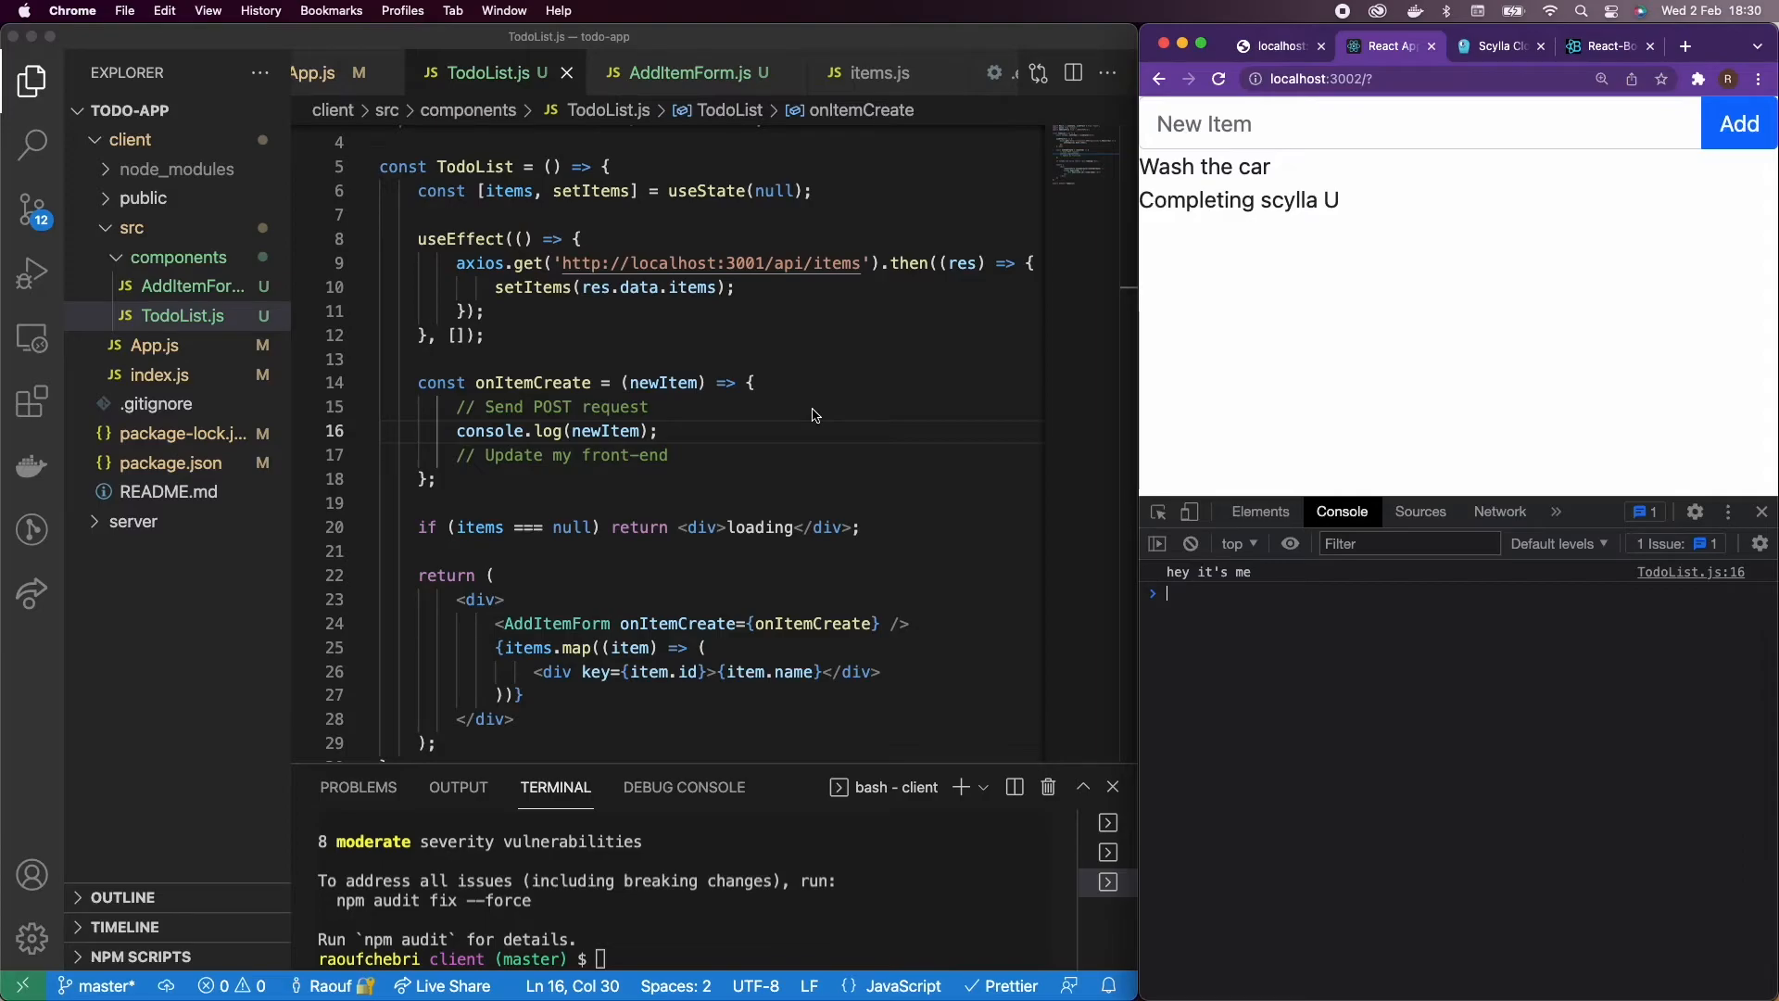
left_click(684, 72)
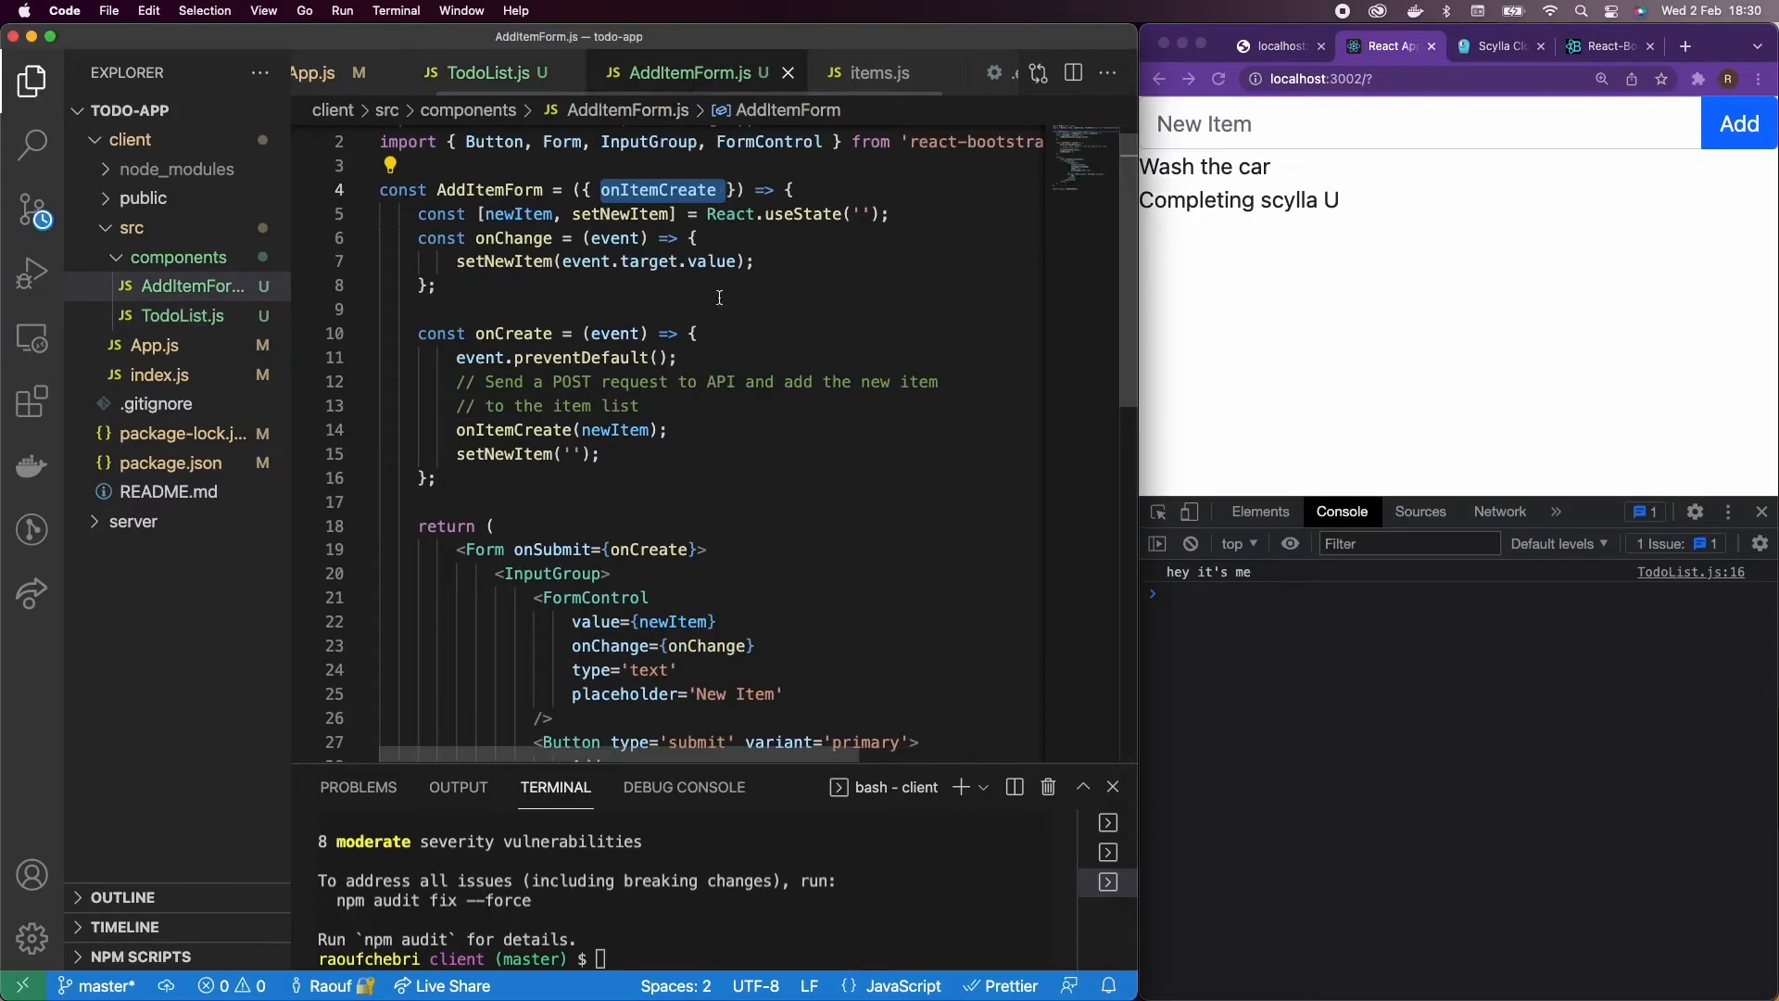
Step: Add disabled={!newItem.length} to the Add button so it stays disabled while empty
scroll("down", 3)
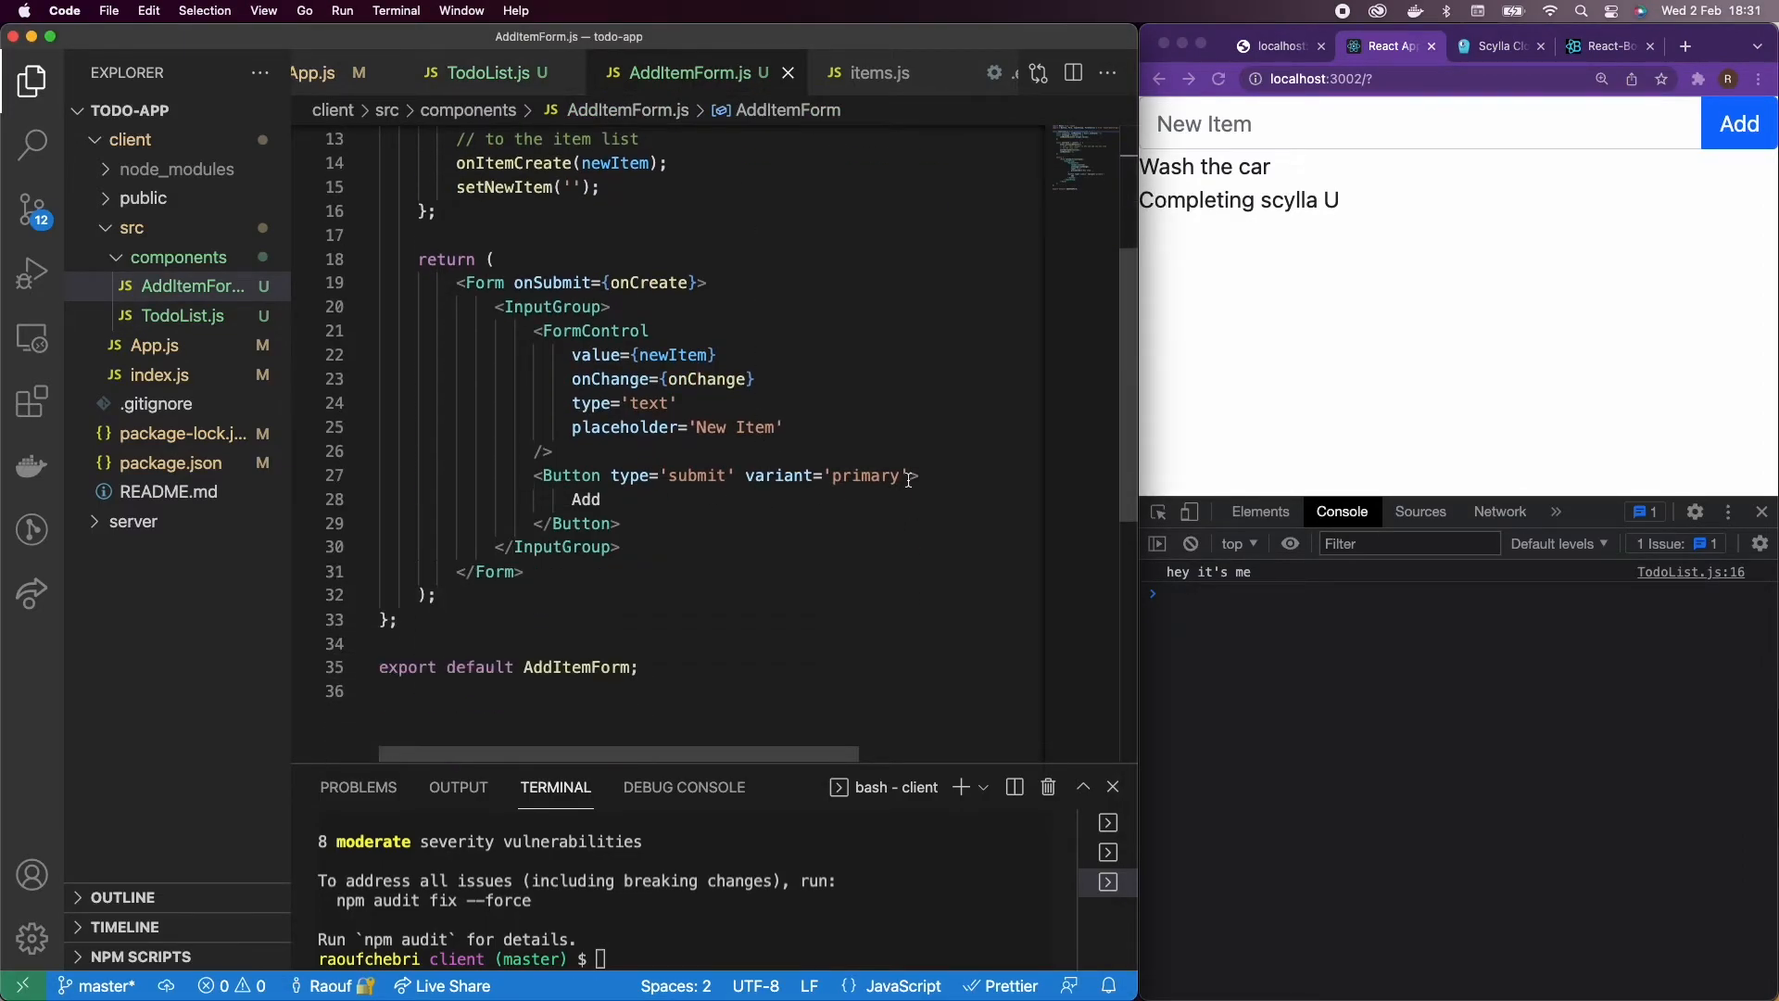
type("disabled={")
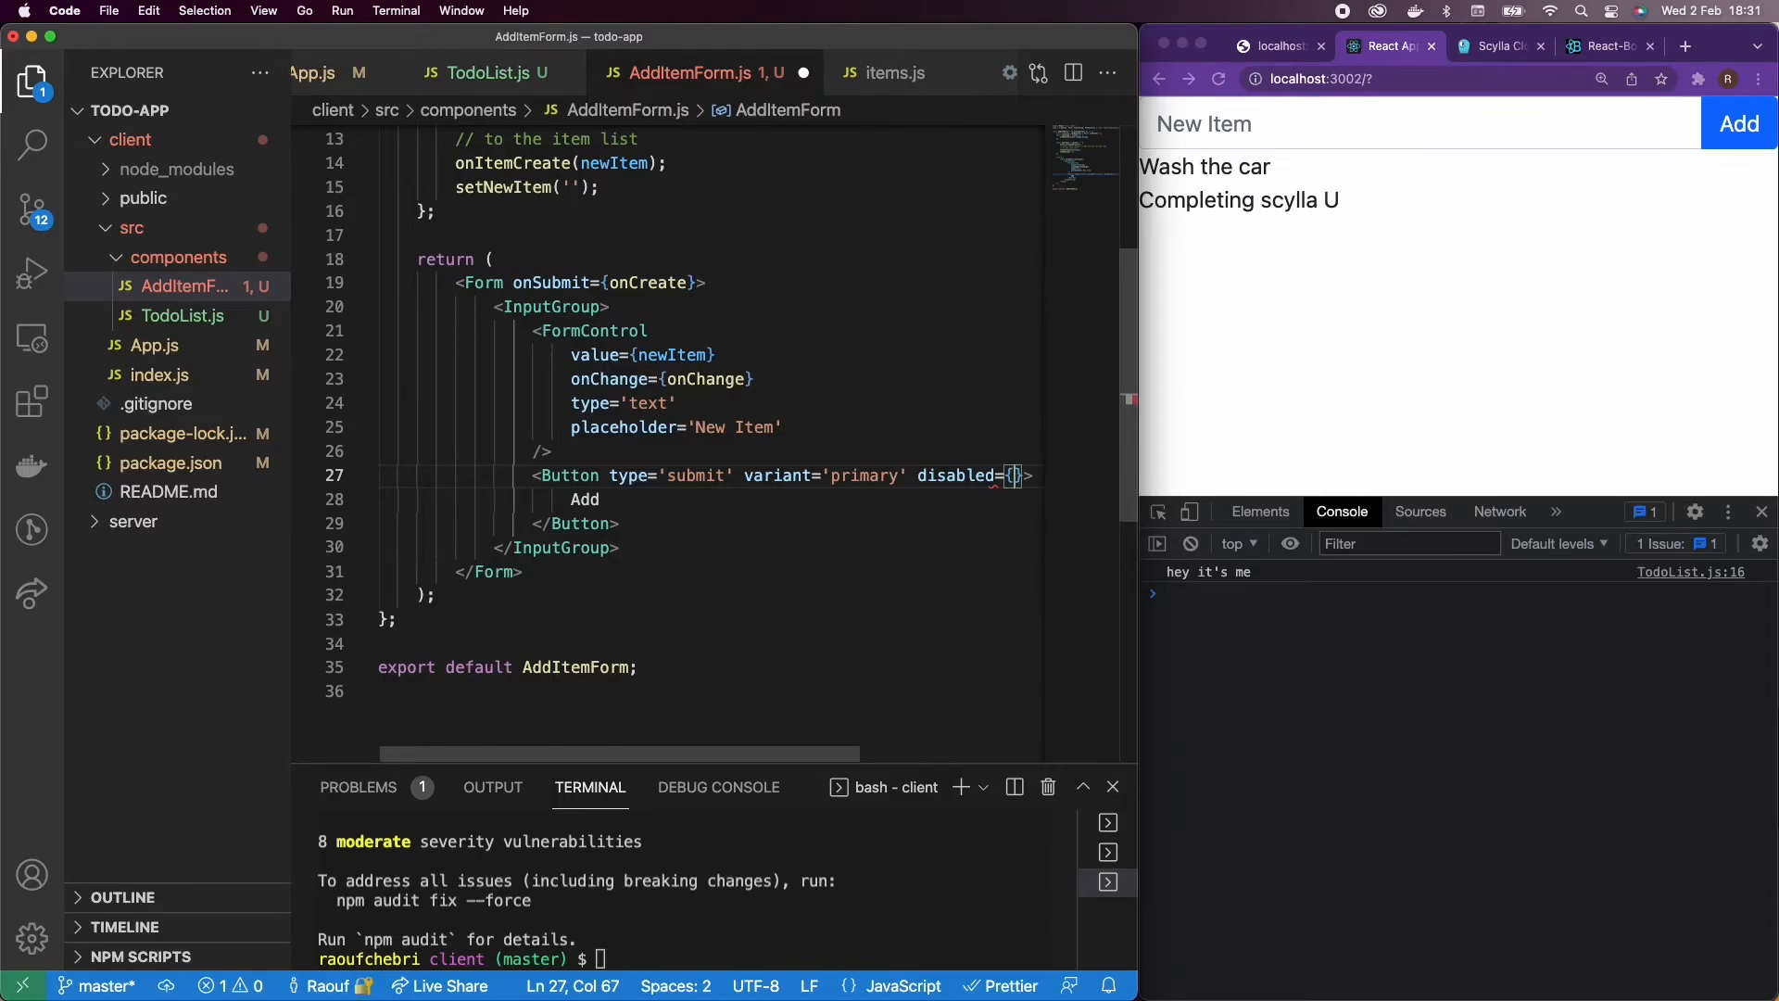
type("!newItem.length}")
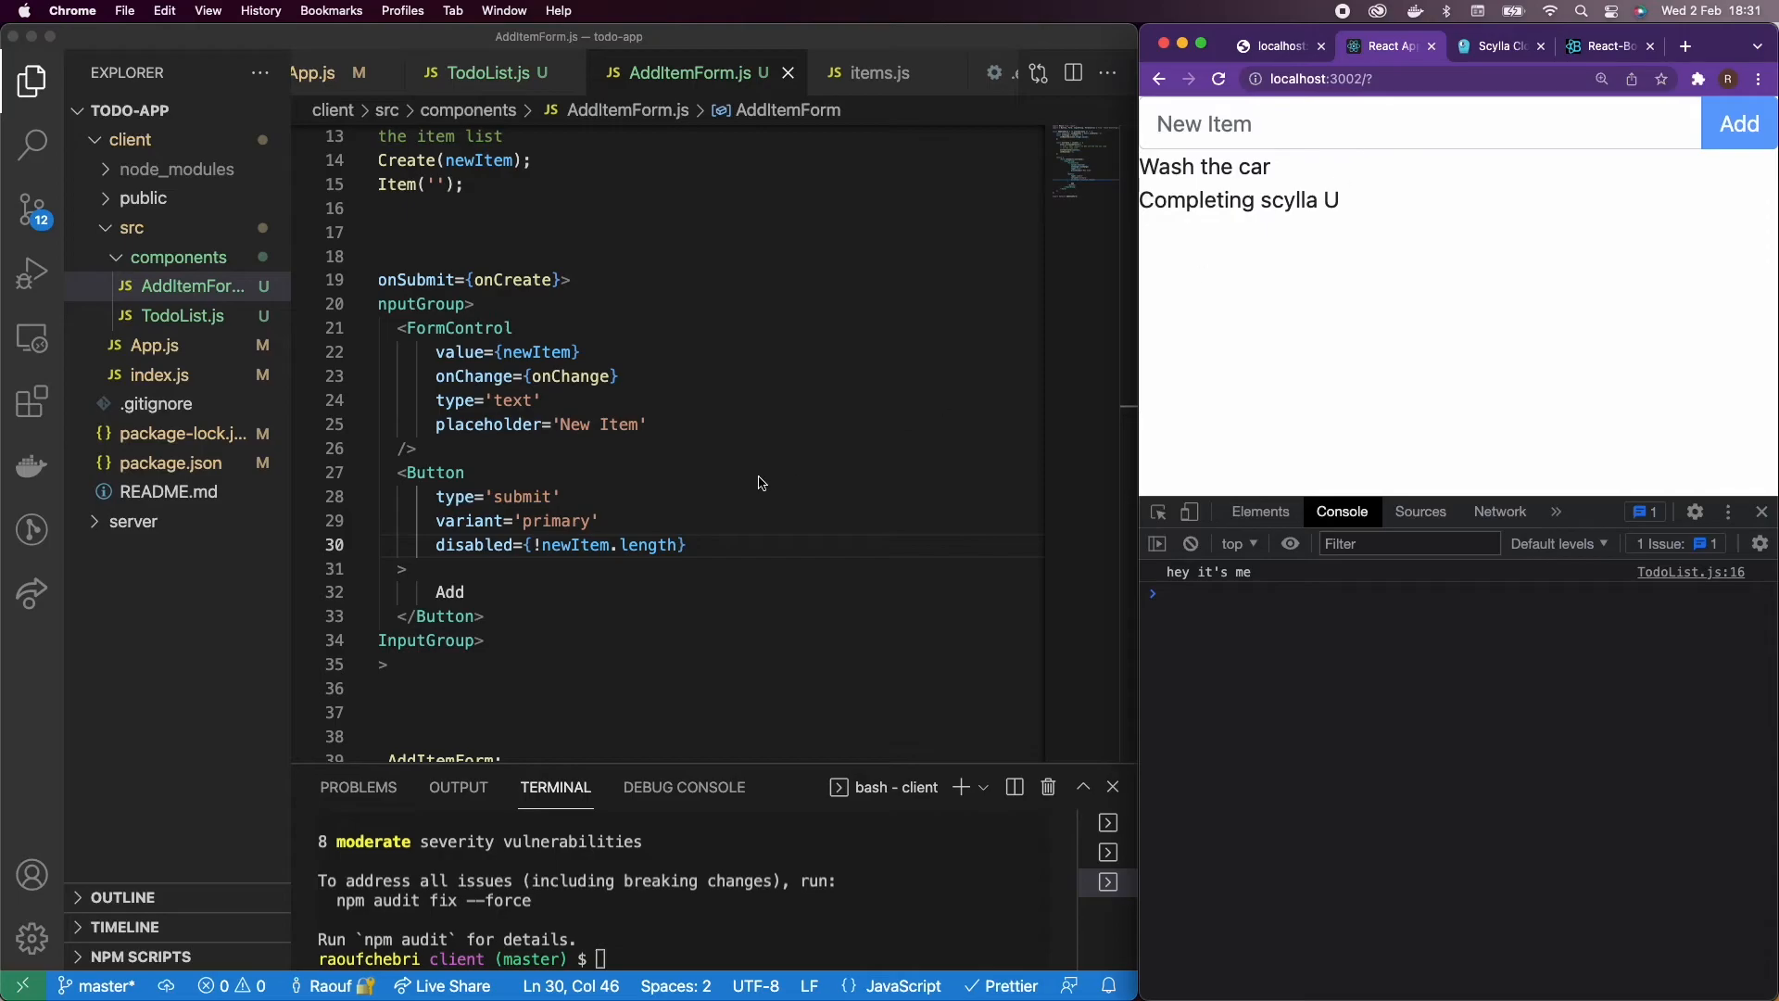
left_click(486, 72)
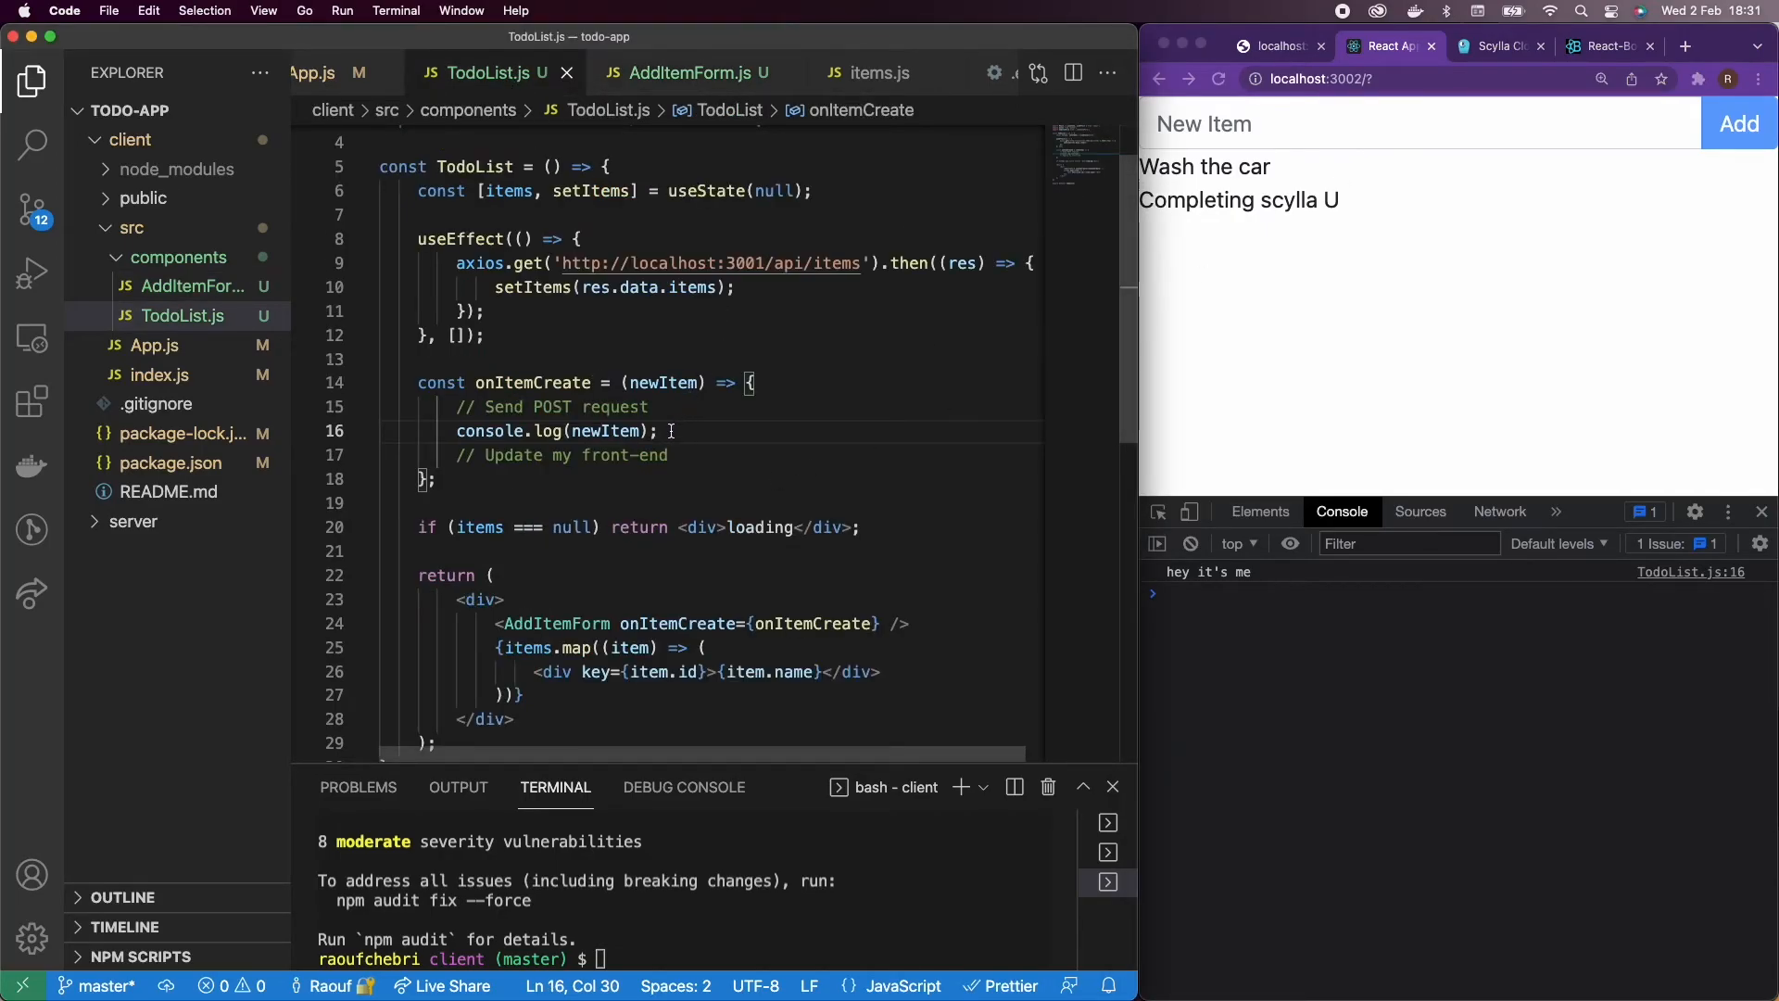
type("a")
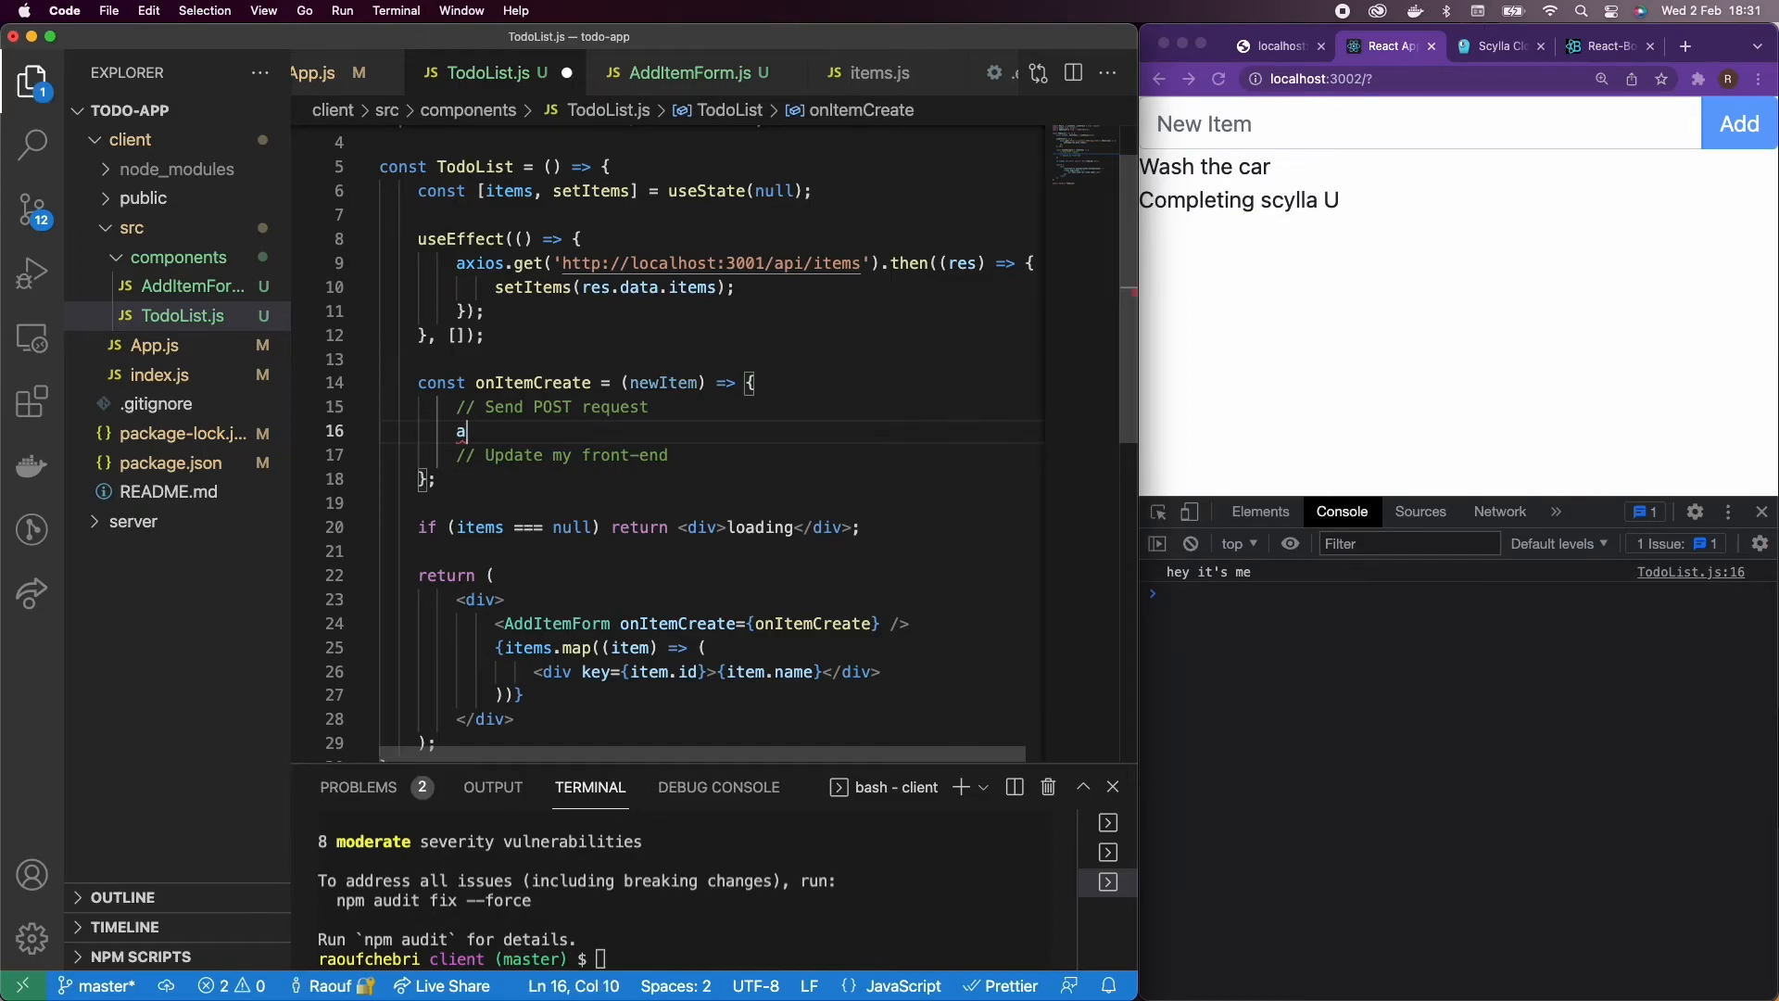
type("xios.")
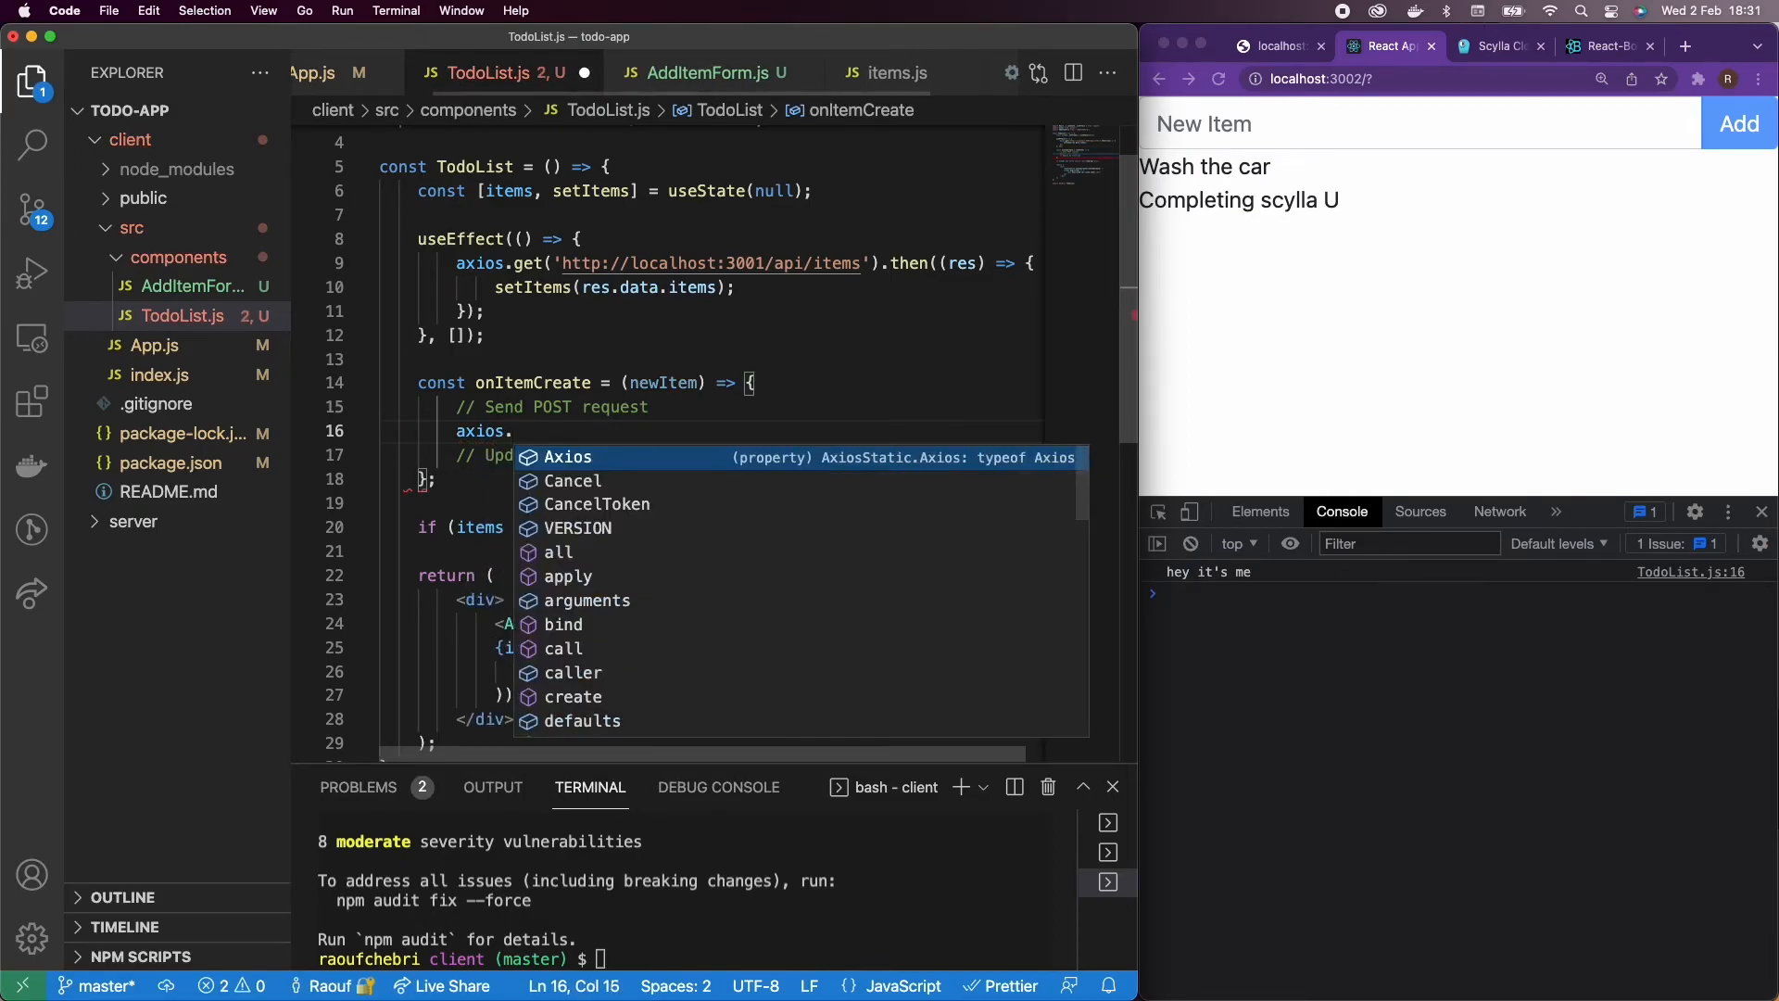
type("post(")
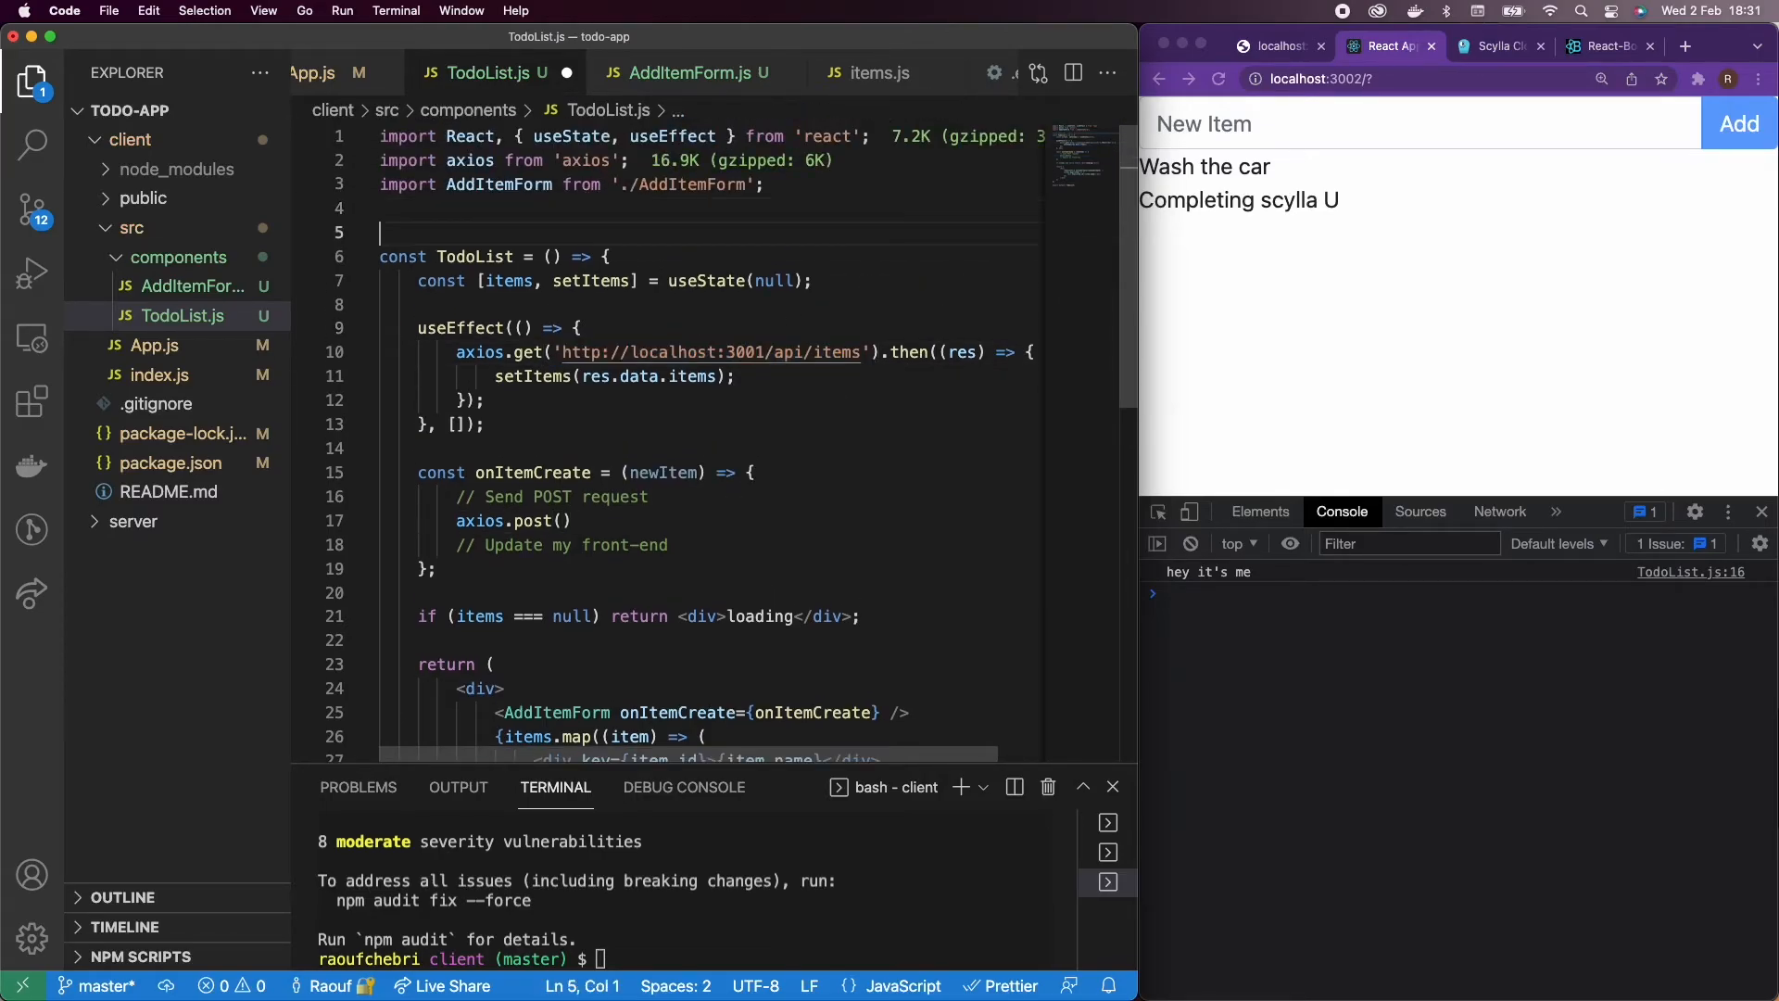
type("const BASE")
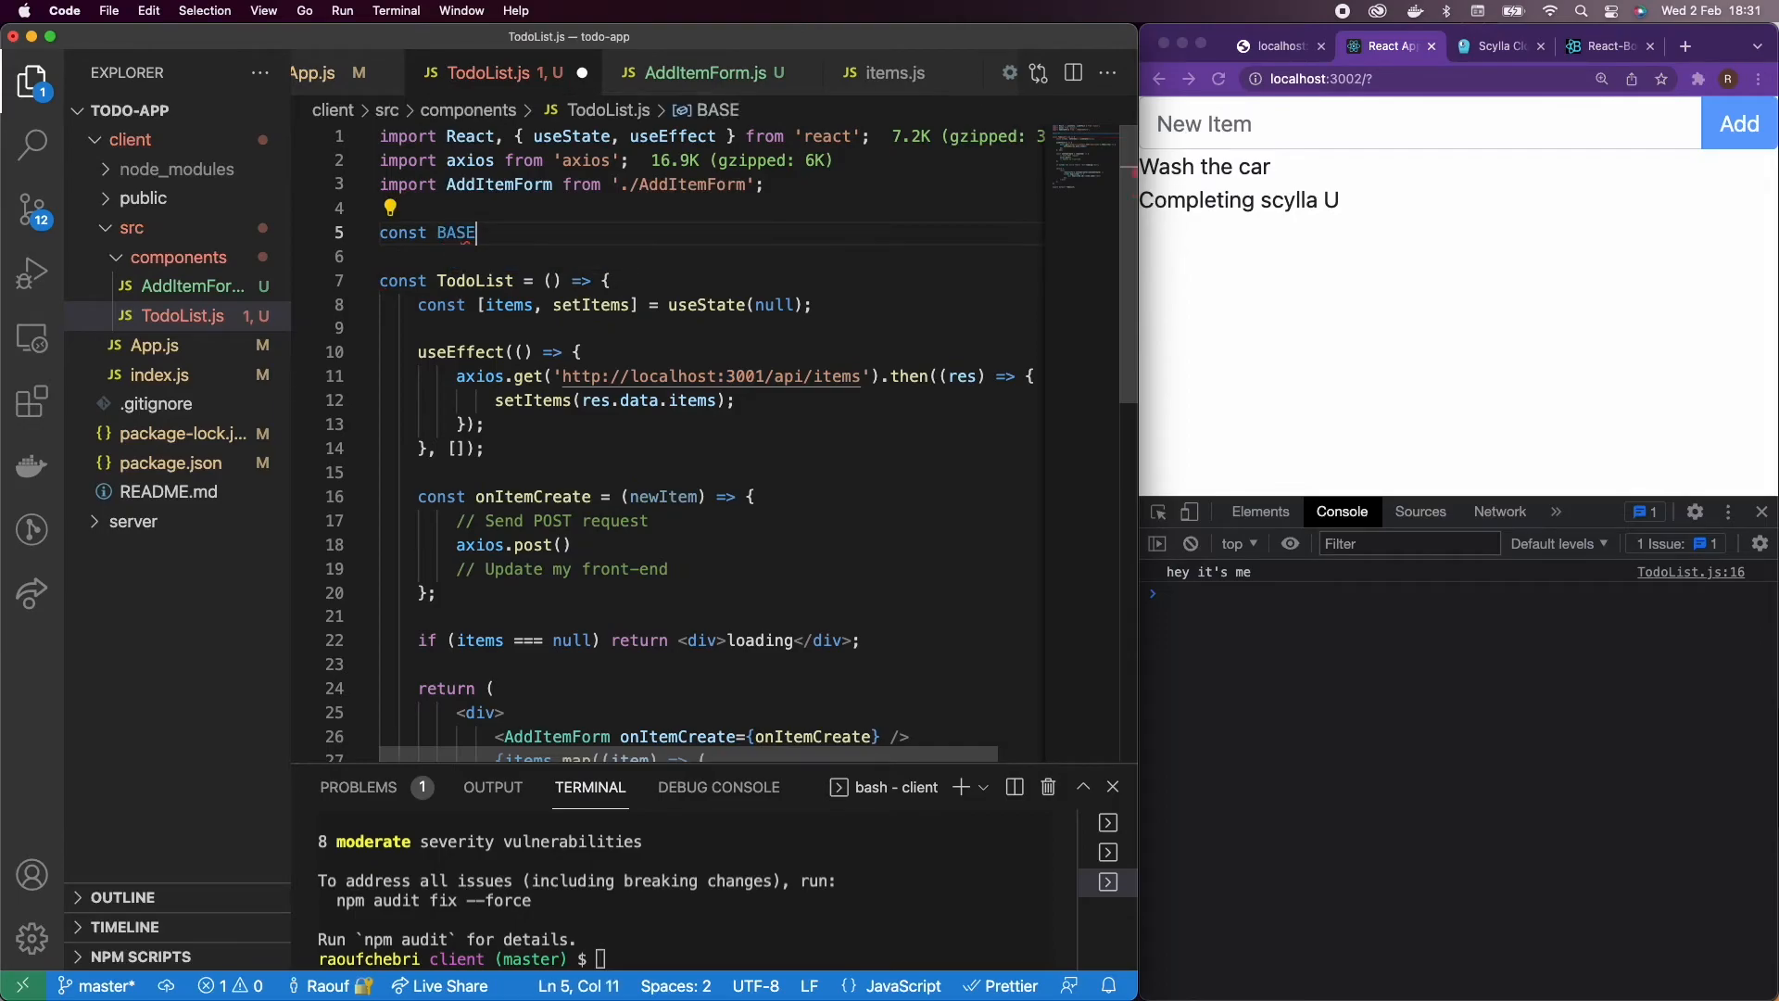
type("_URL =")
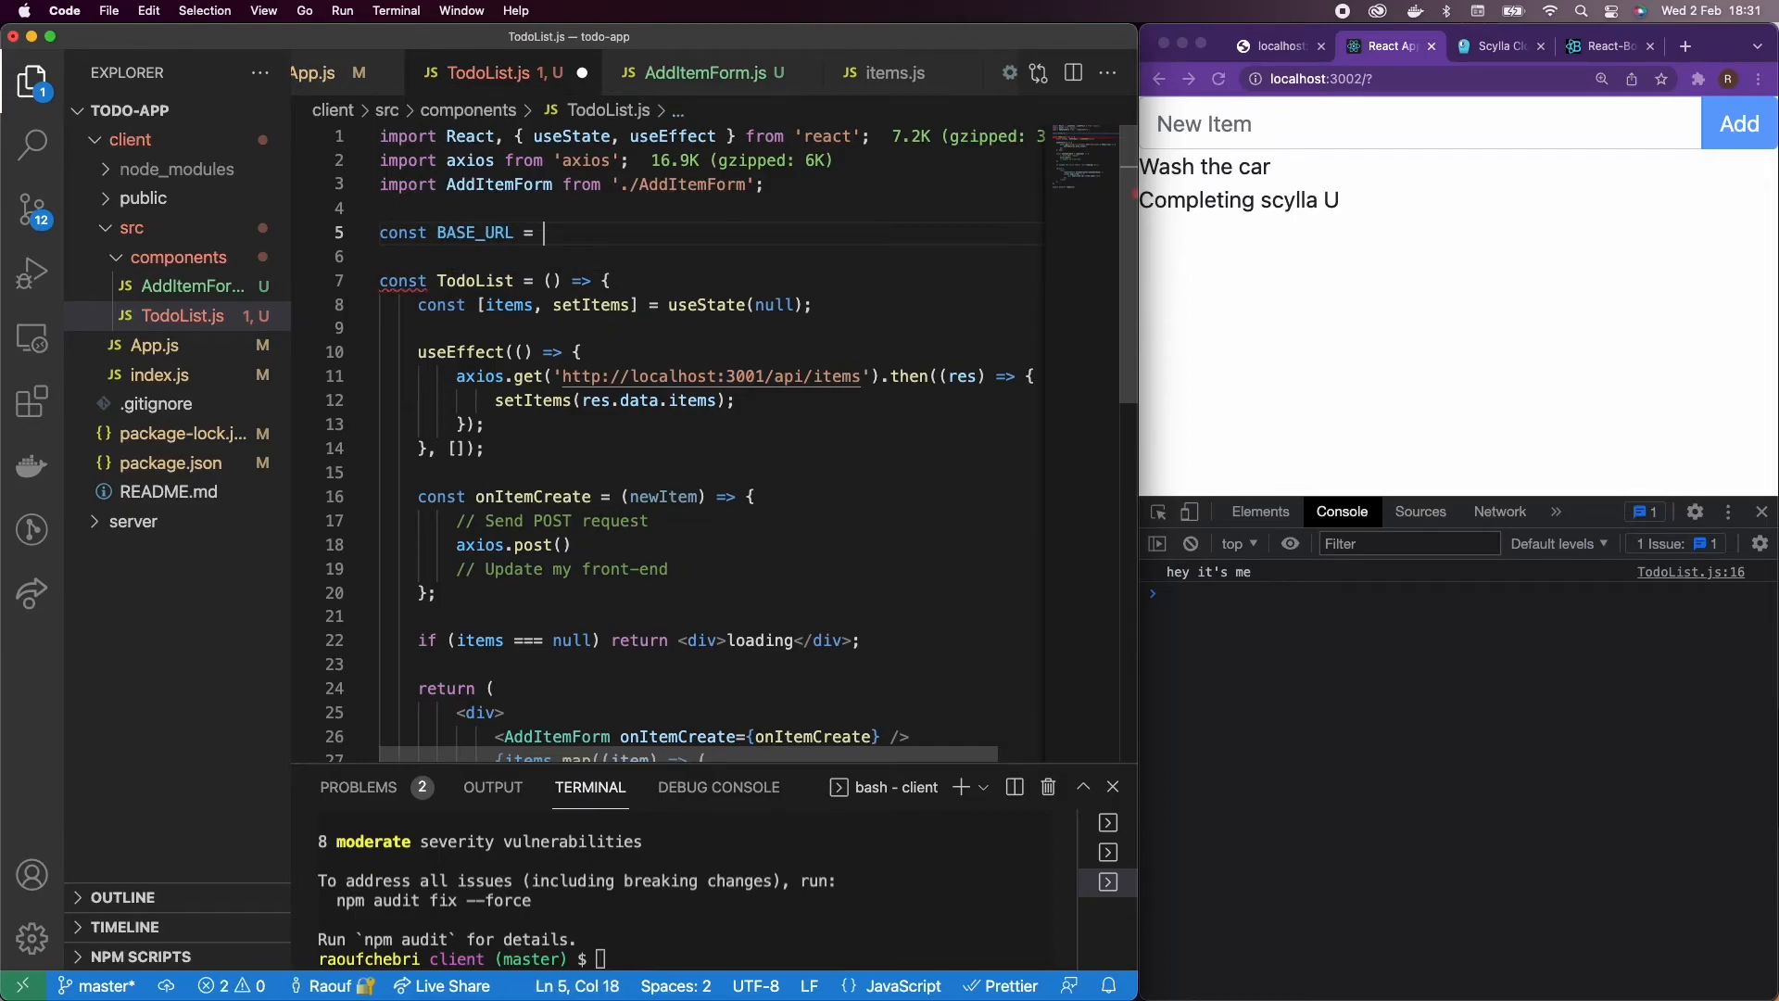
type("''")
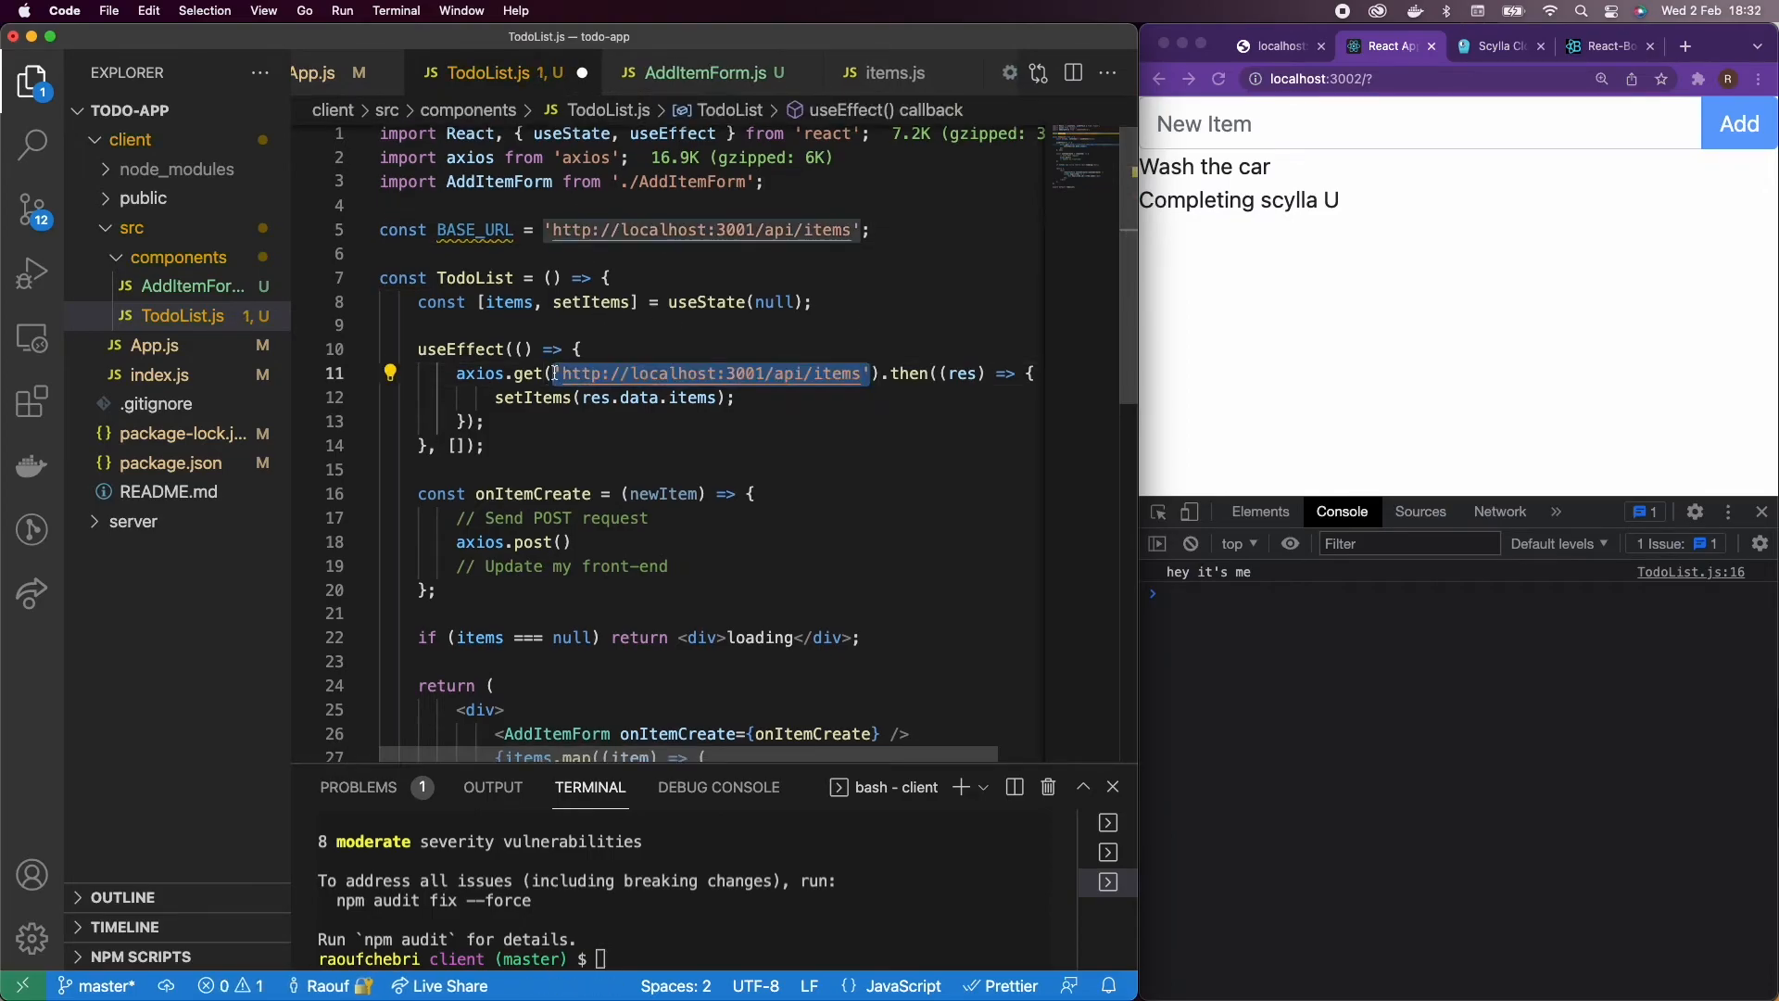
Step: Use BASE_URL in axios.get and complete axios.post(BASE_URL, newItem)
type("BASE_URL).then((res) => {")
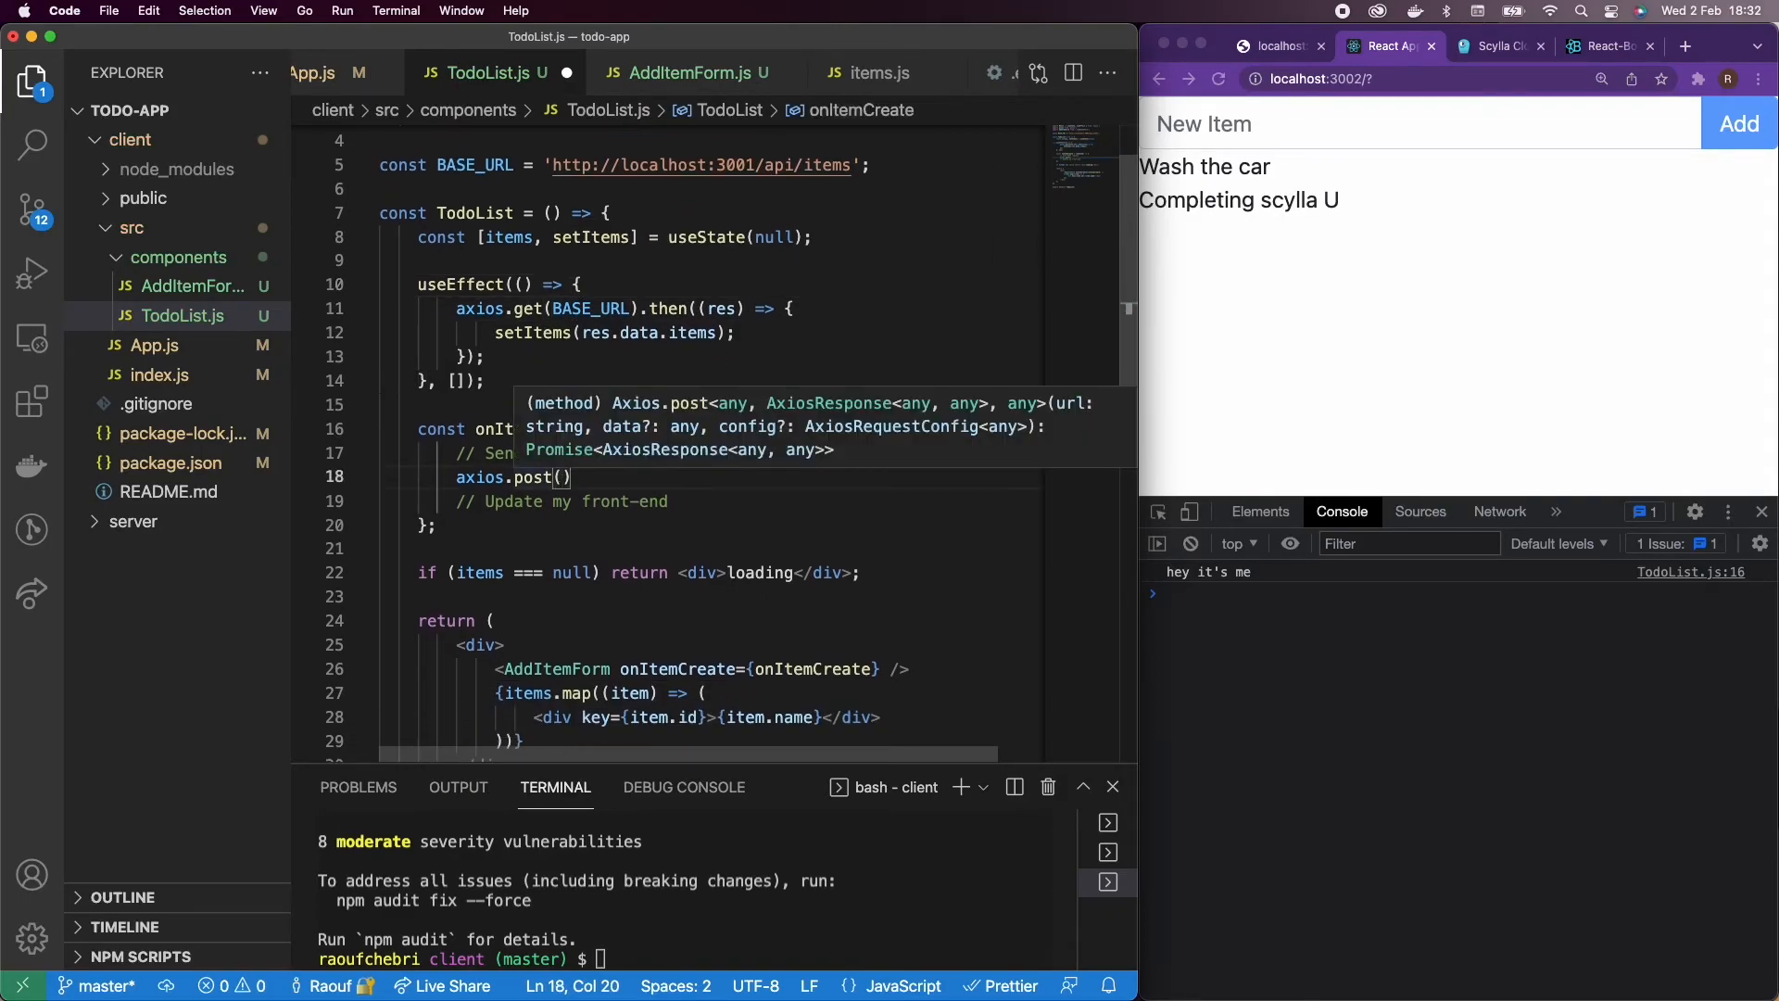
type("BASE_URL")
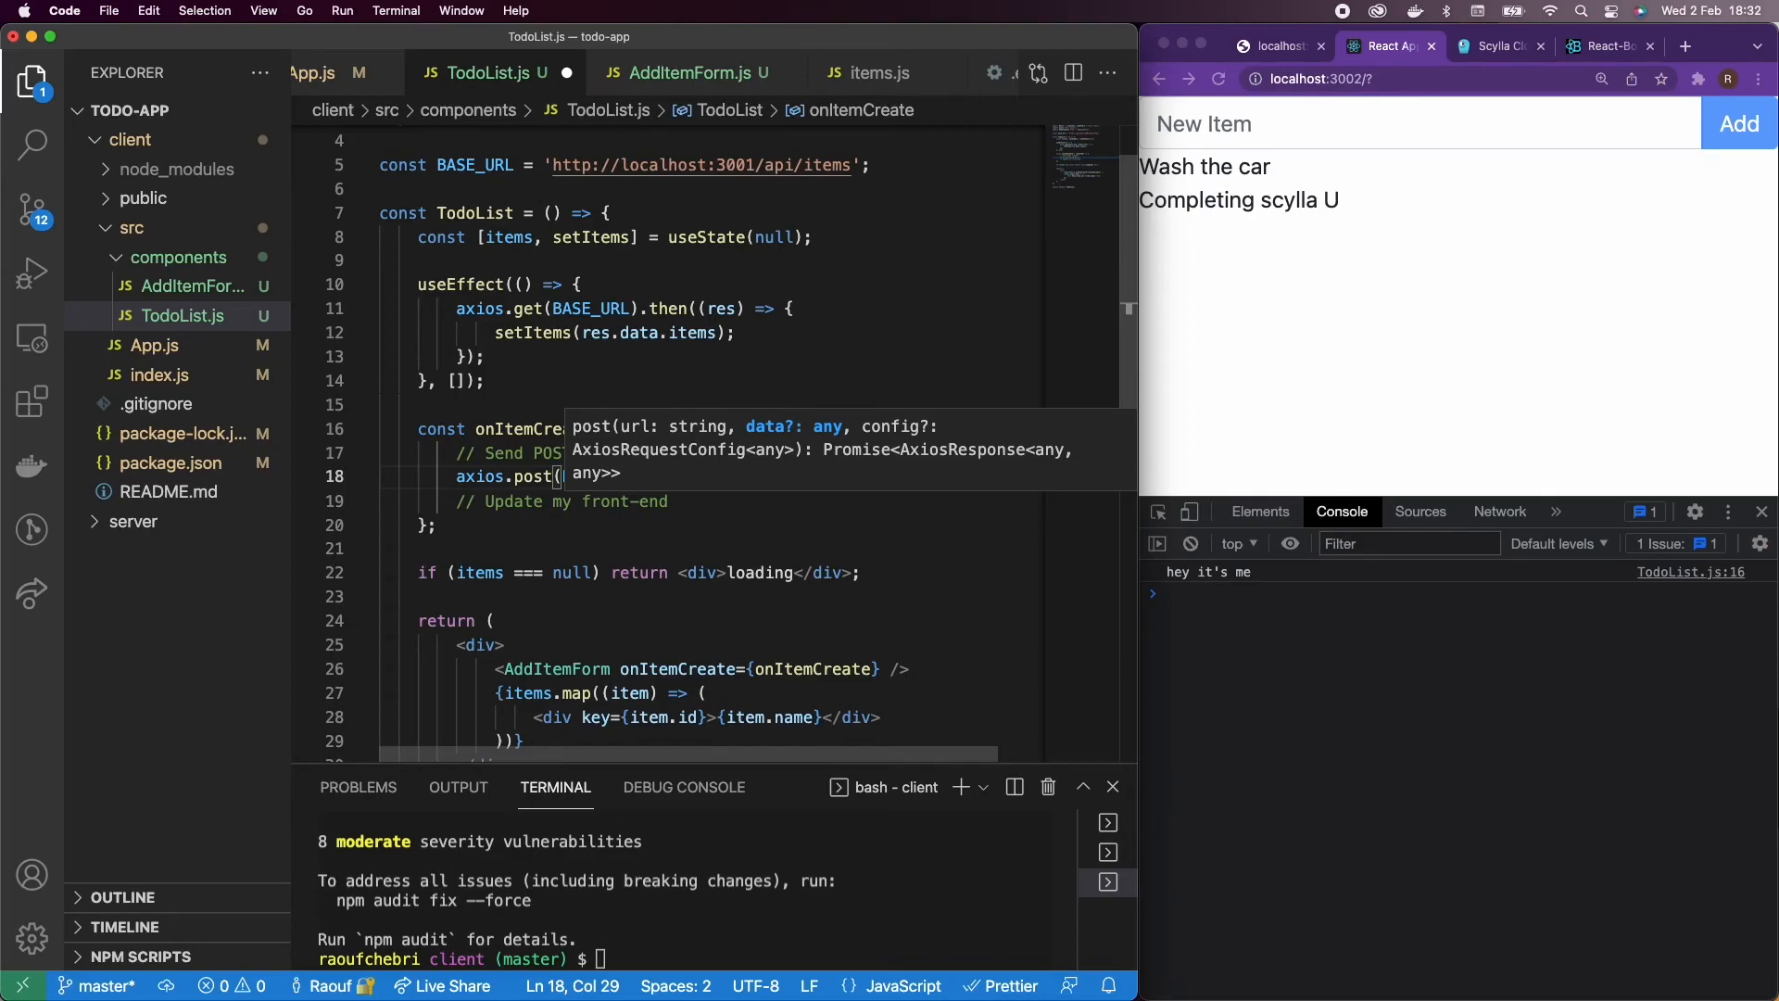
type("BASE_URL,")
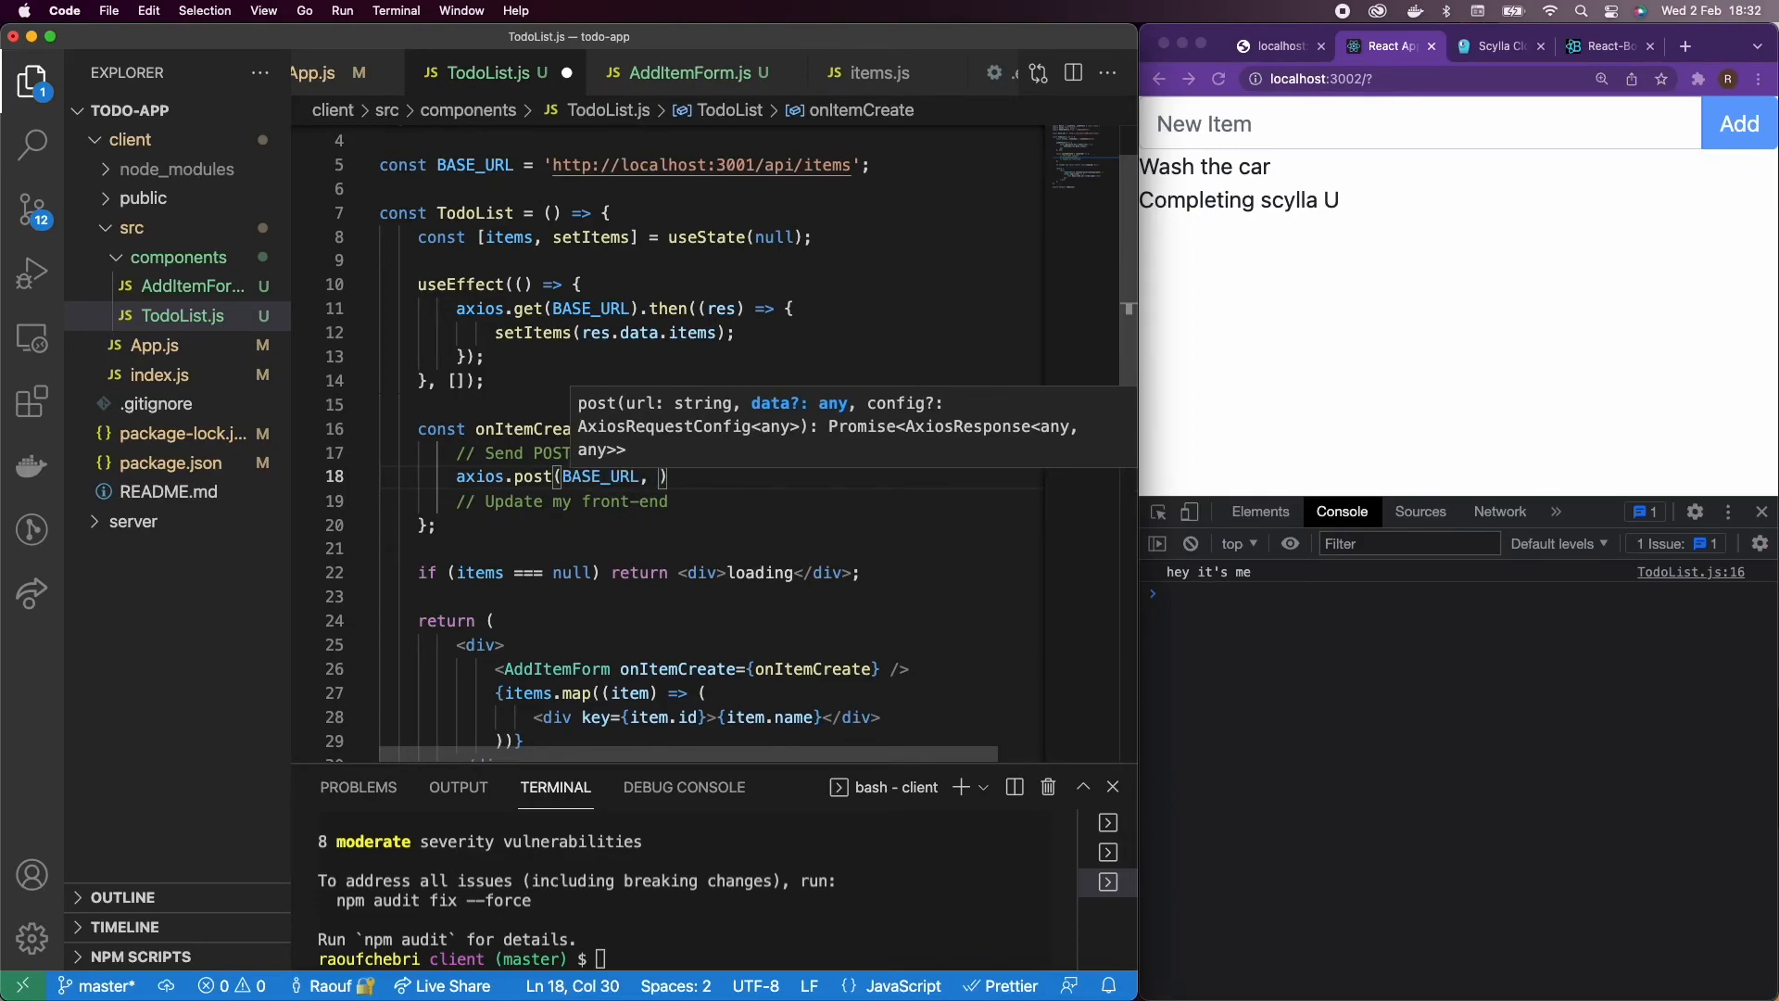
type("newItem")
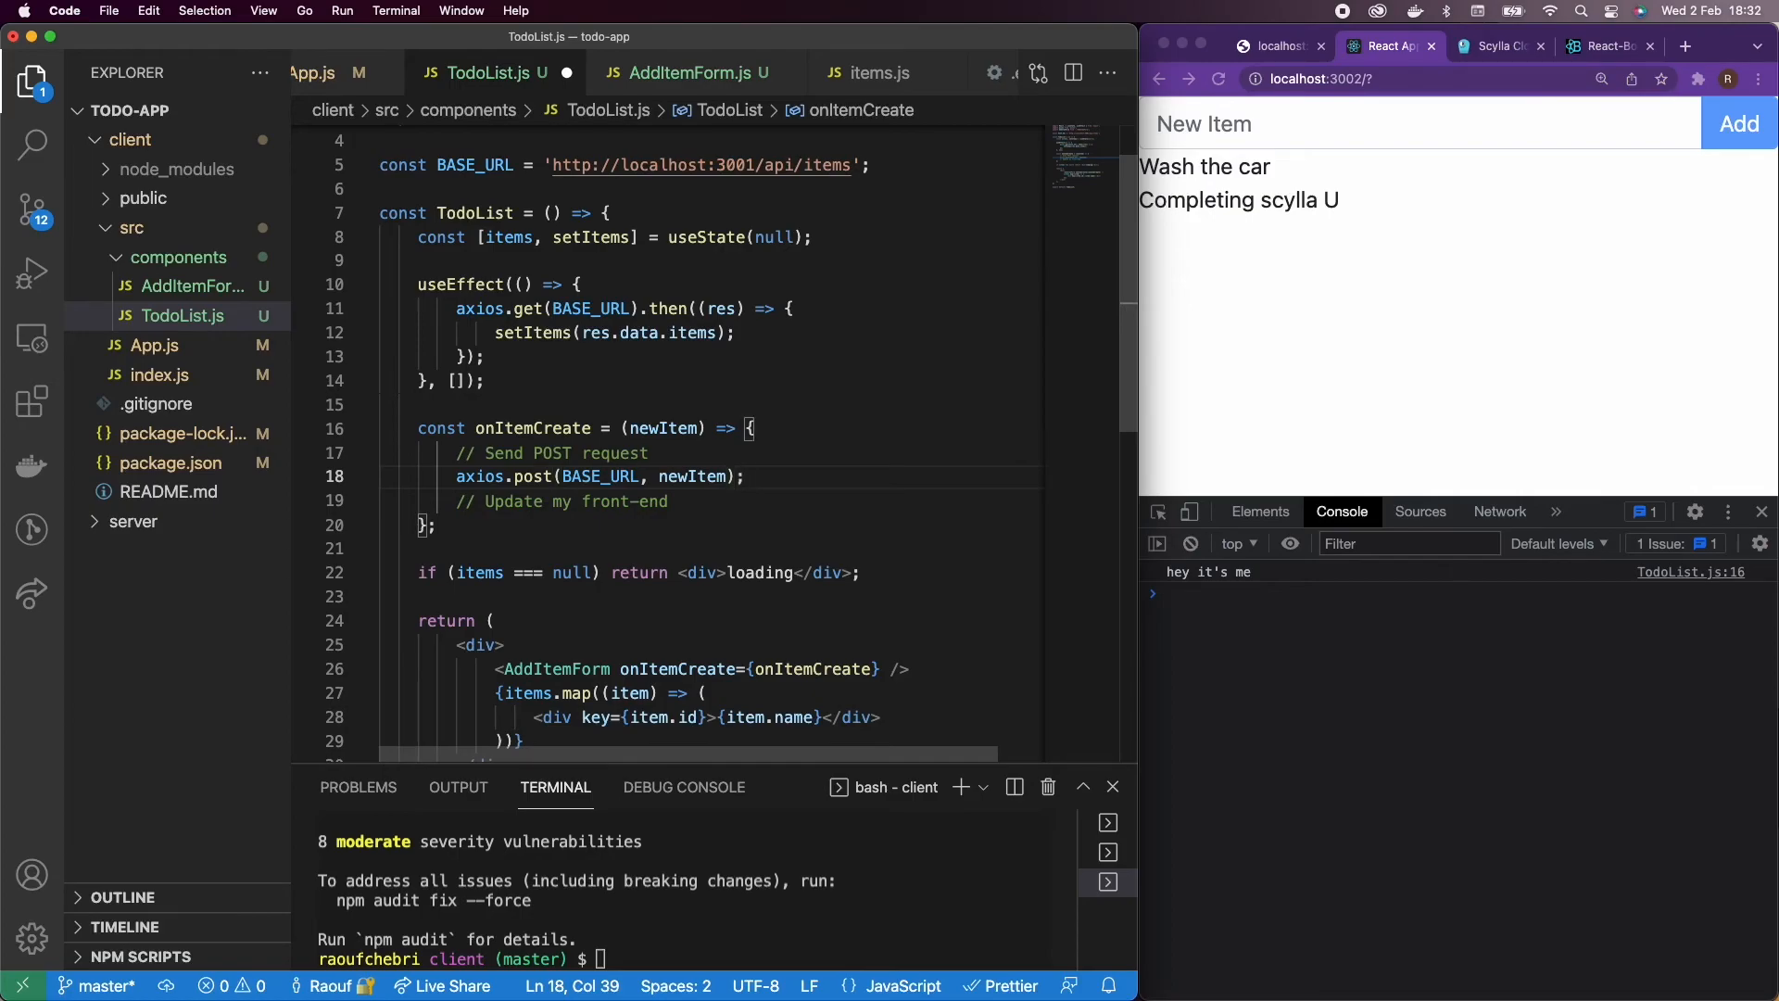
mouse_move(599, 477)
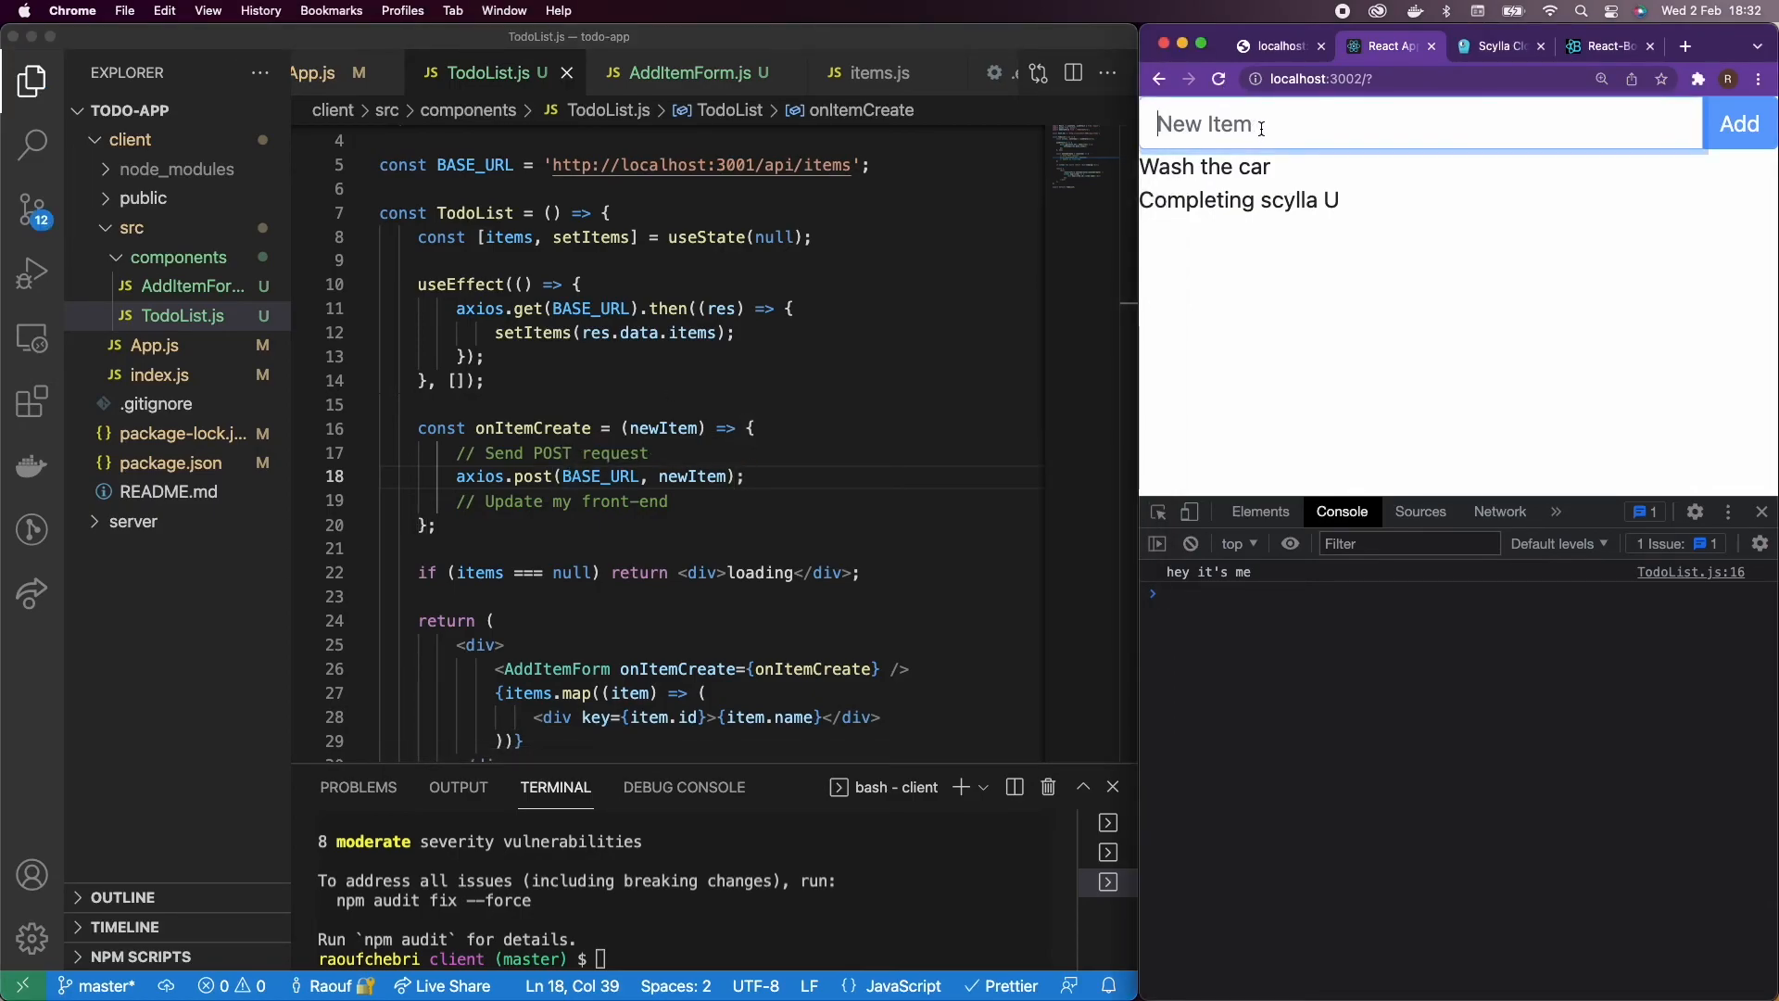
Step: Submit 'I'm a new Item', get a 404 on POST, and open server/src/api/items.js
type("I'm a new")
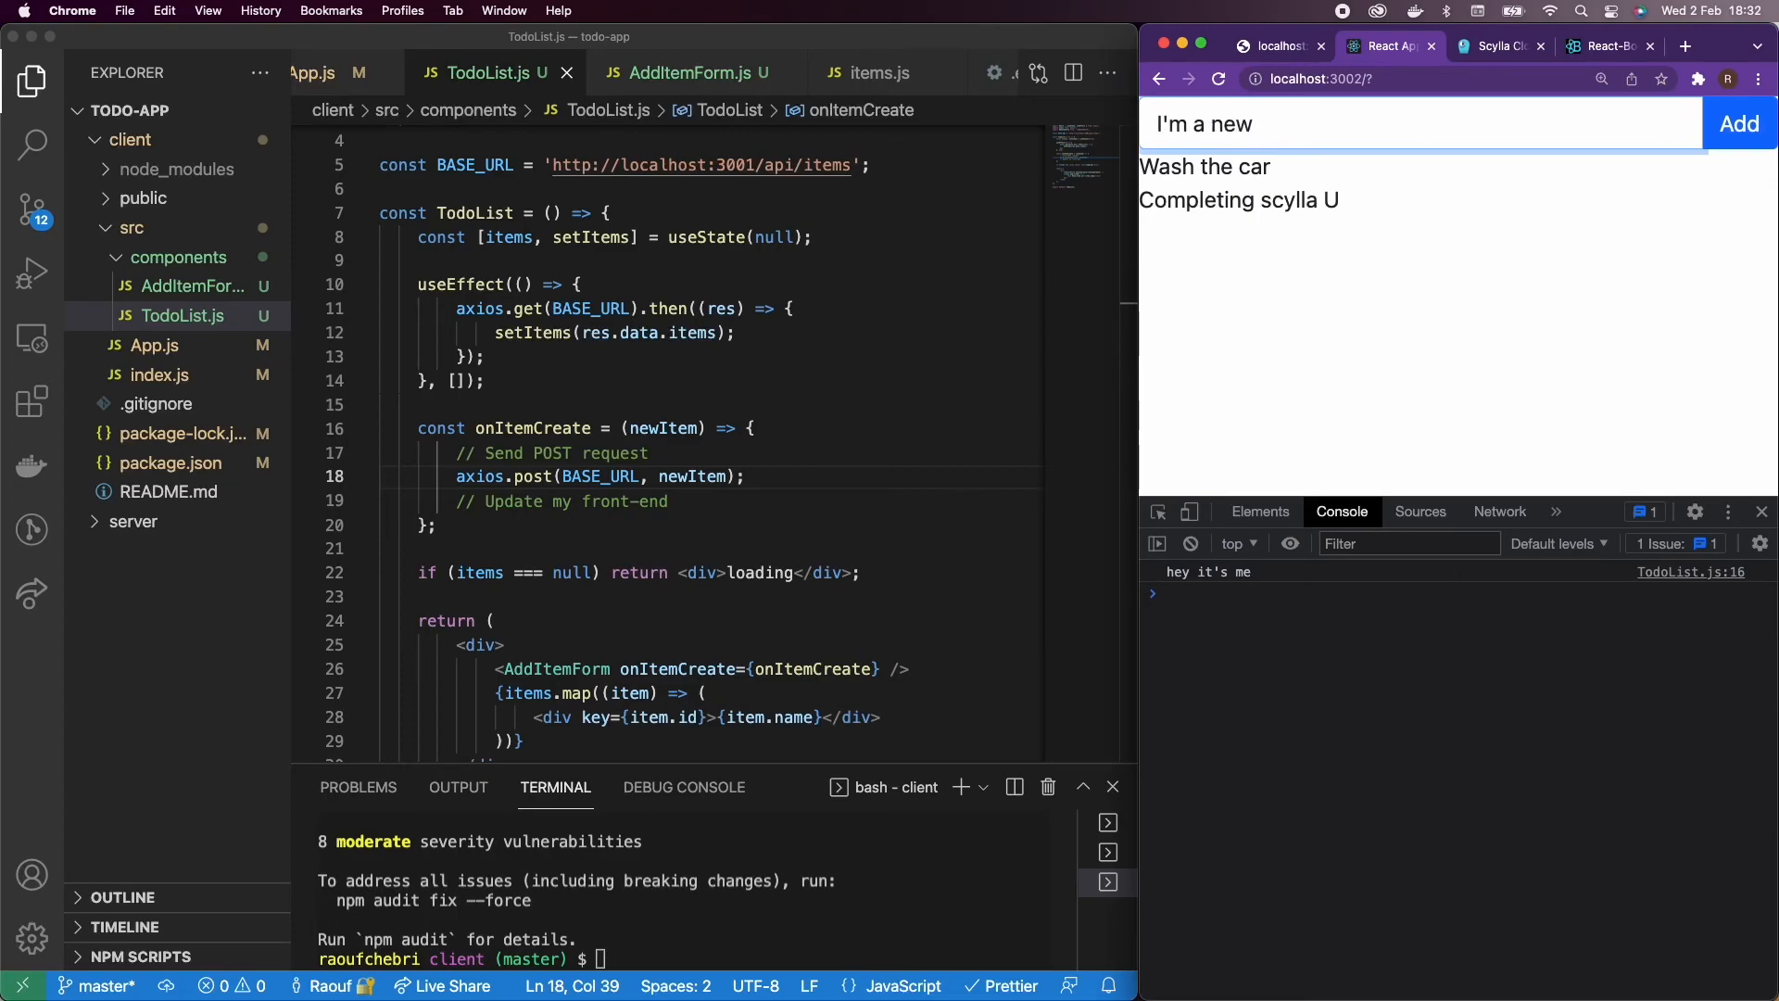
type("Item")
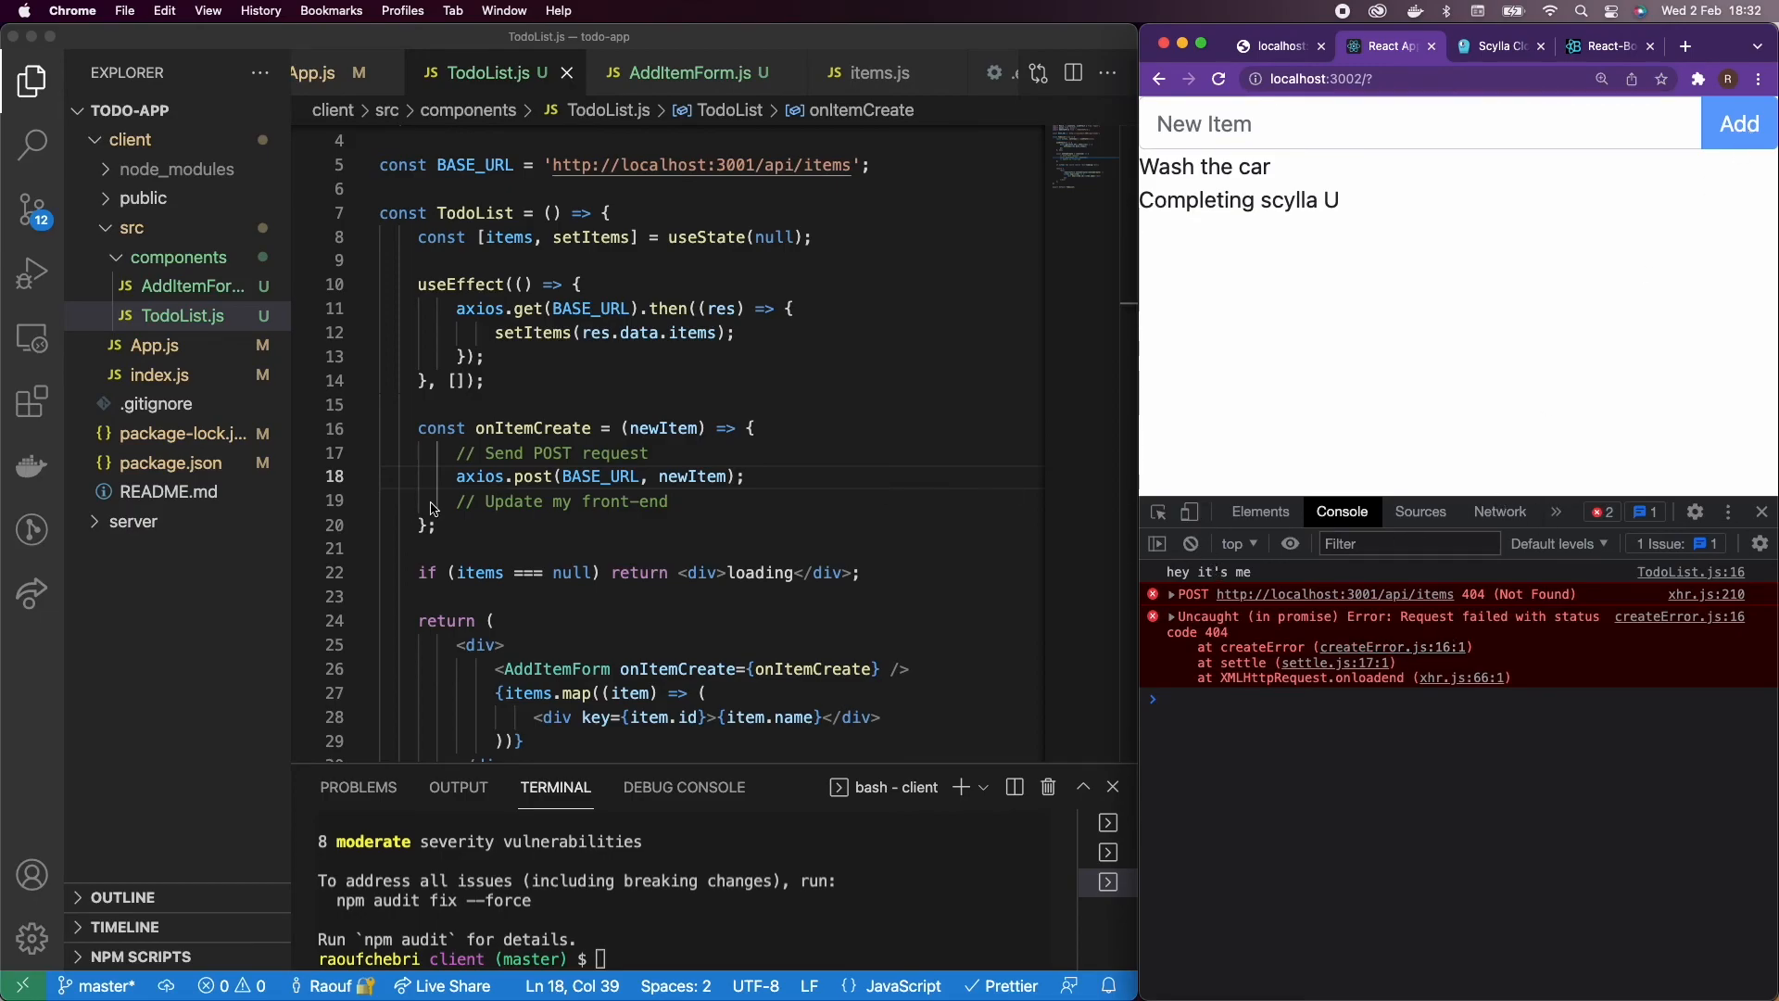
left_click(133, 522)
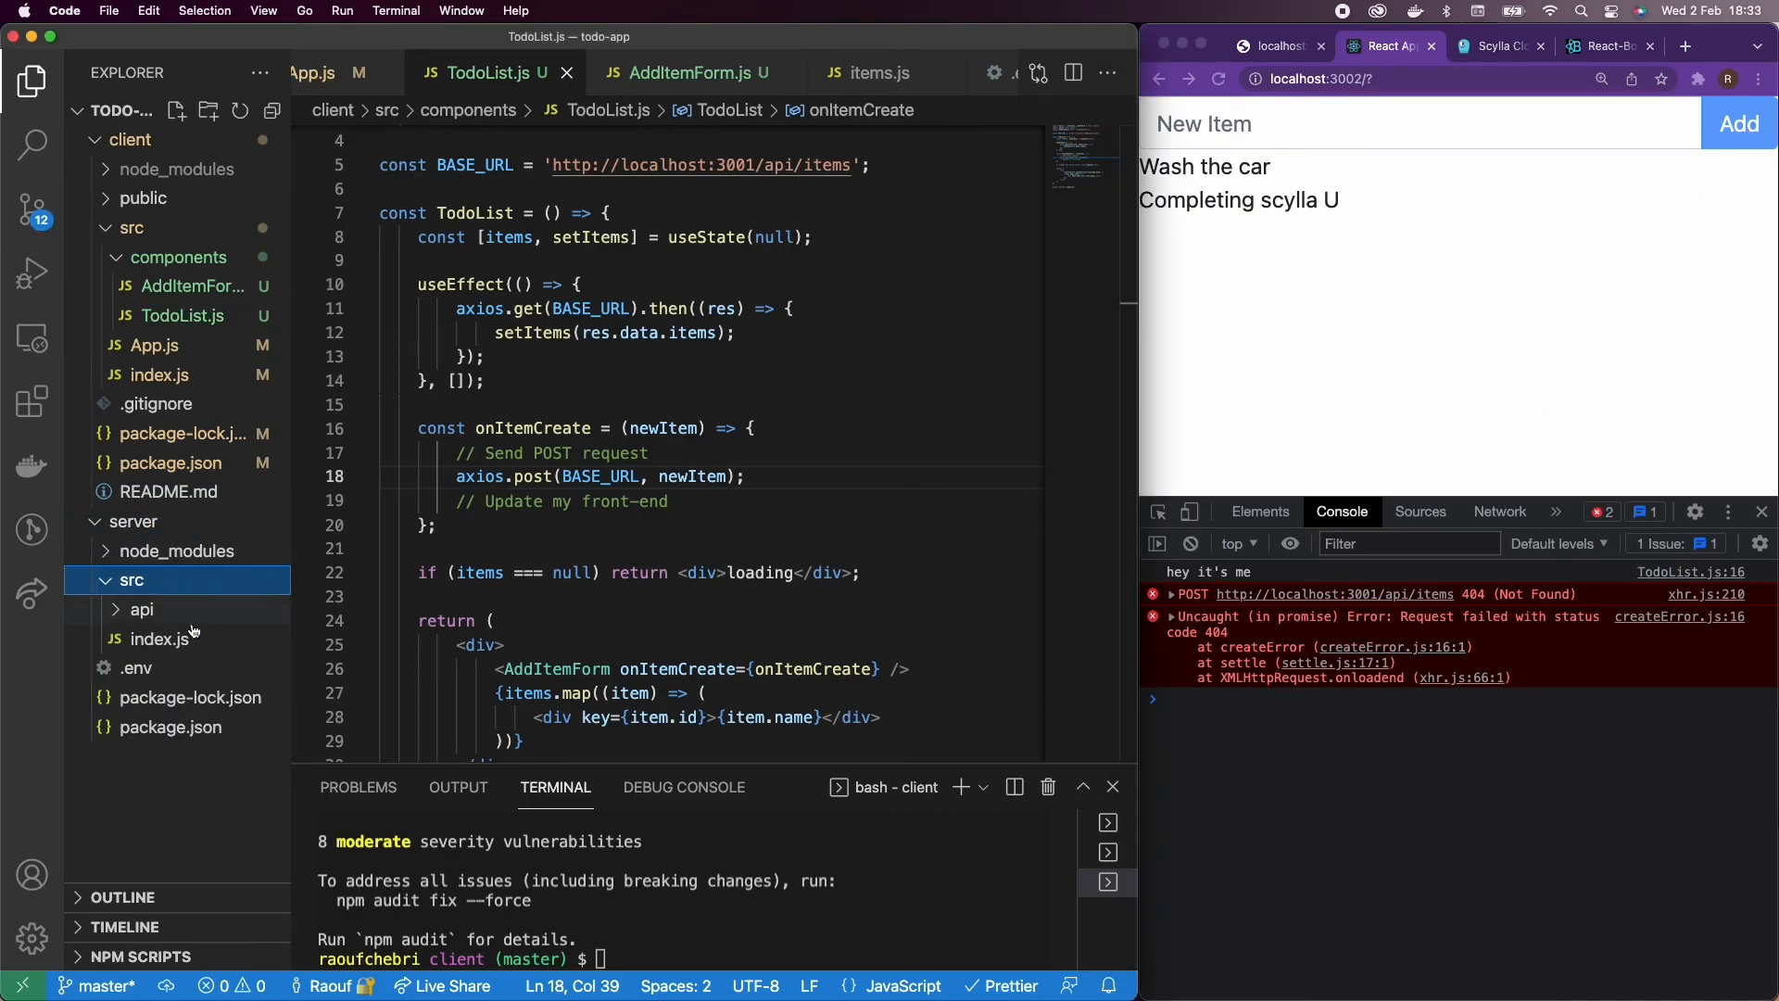
left_click(167, 670)
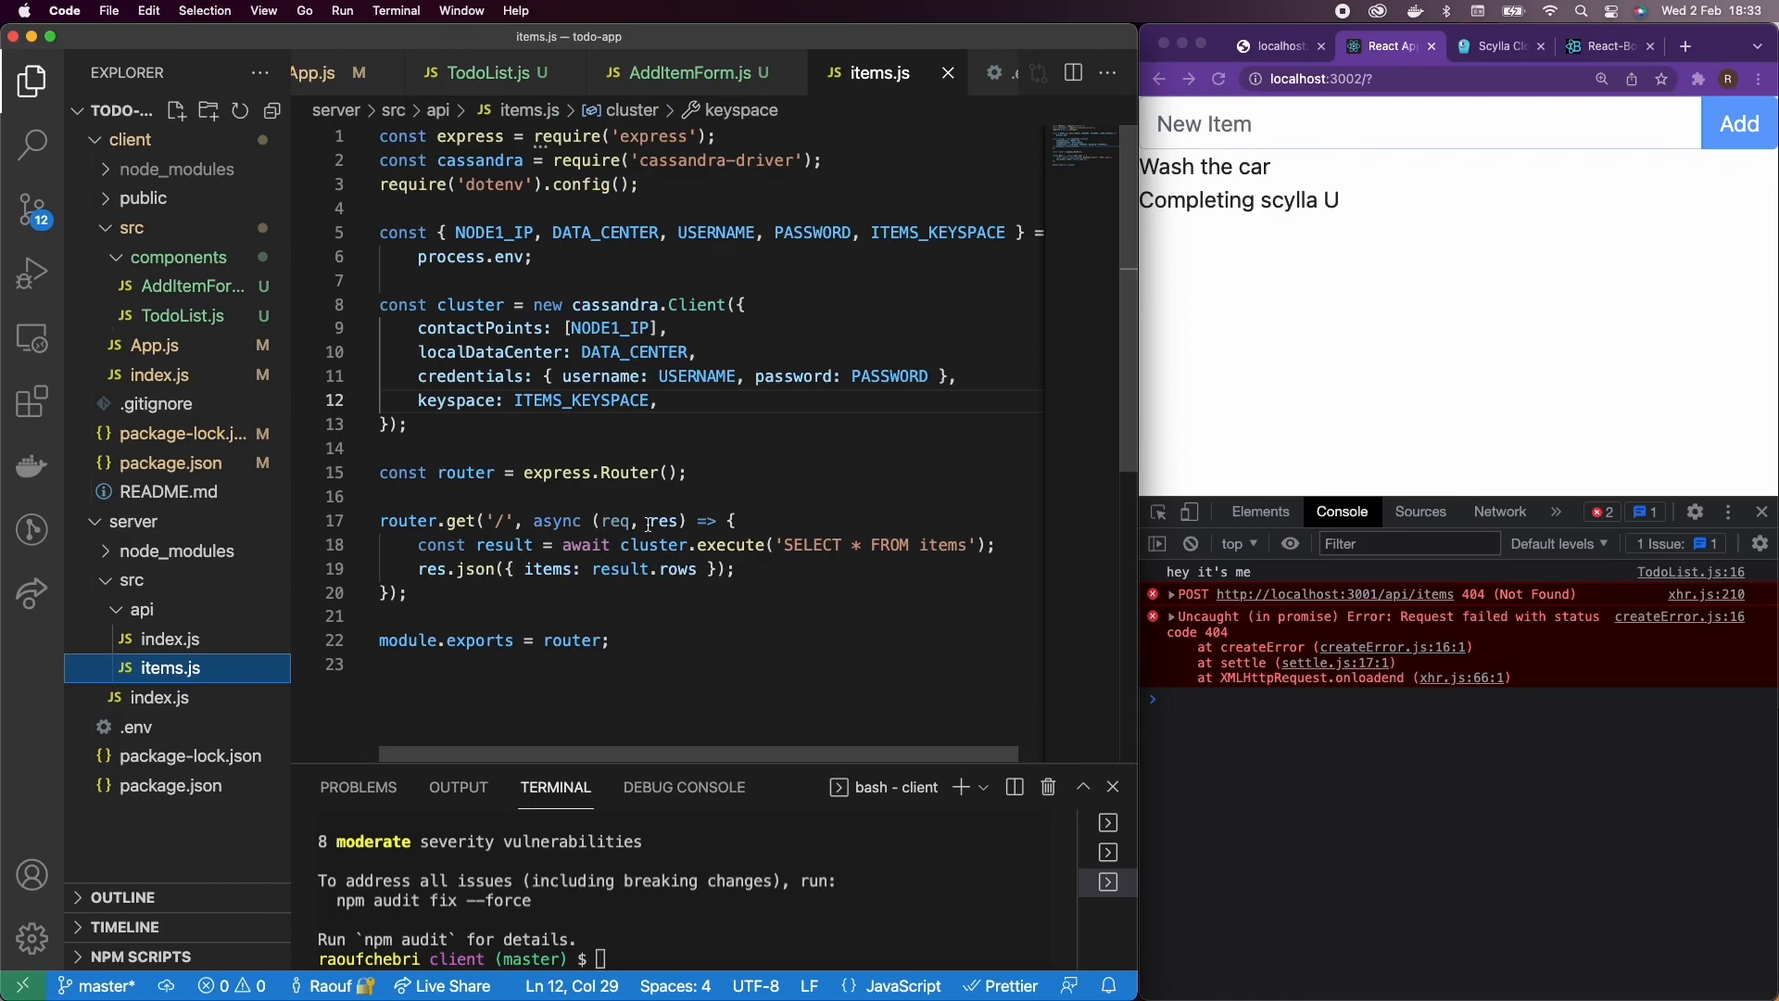